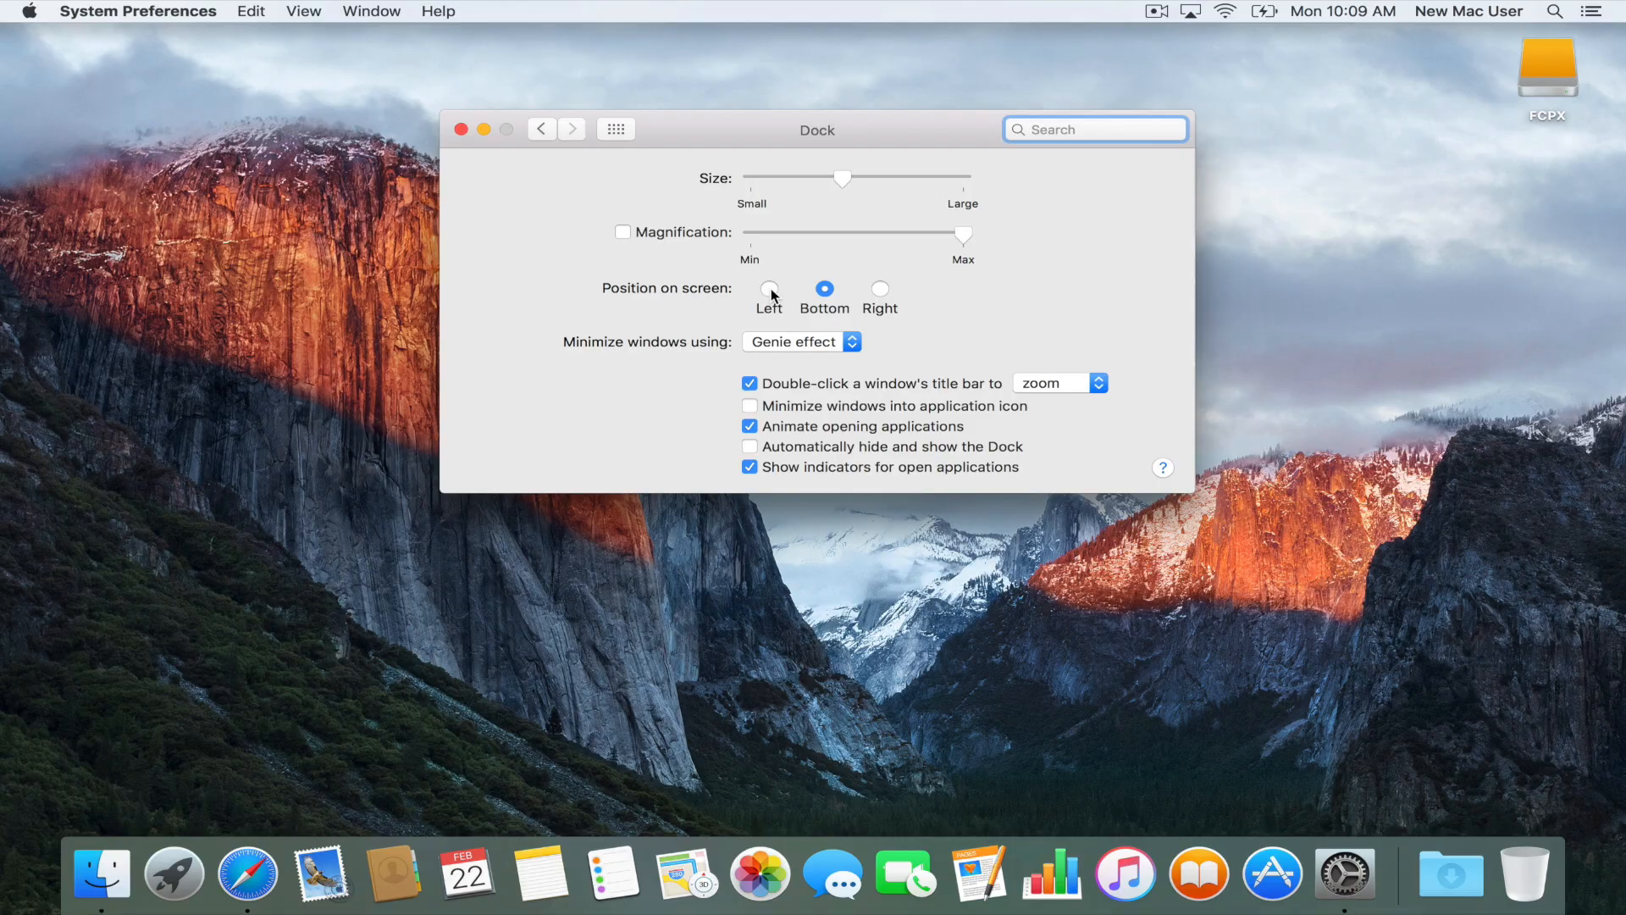
# Step: Change the Dock's Position on screen setting twice, then close the Dock preferences
pyautogui.click(770, 288)
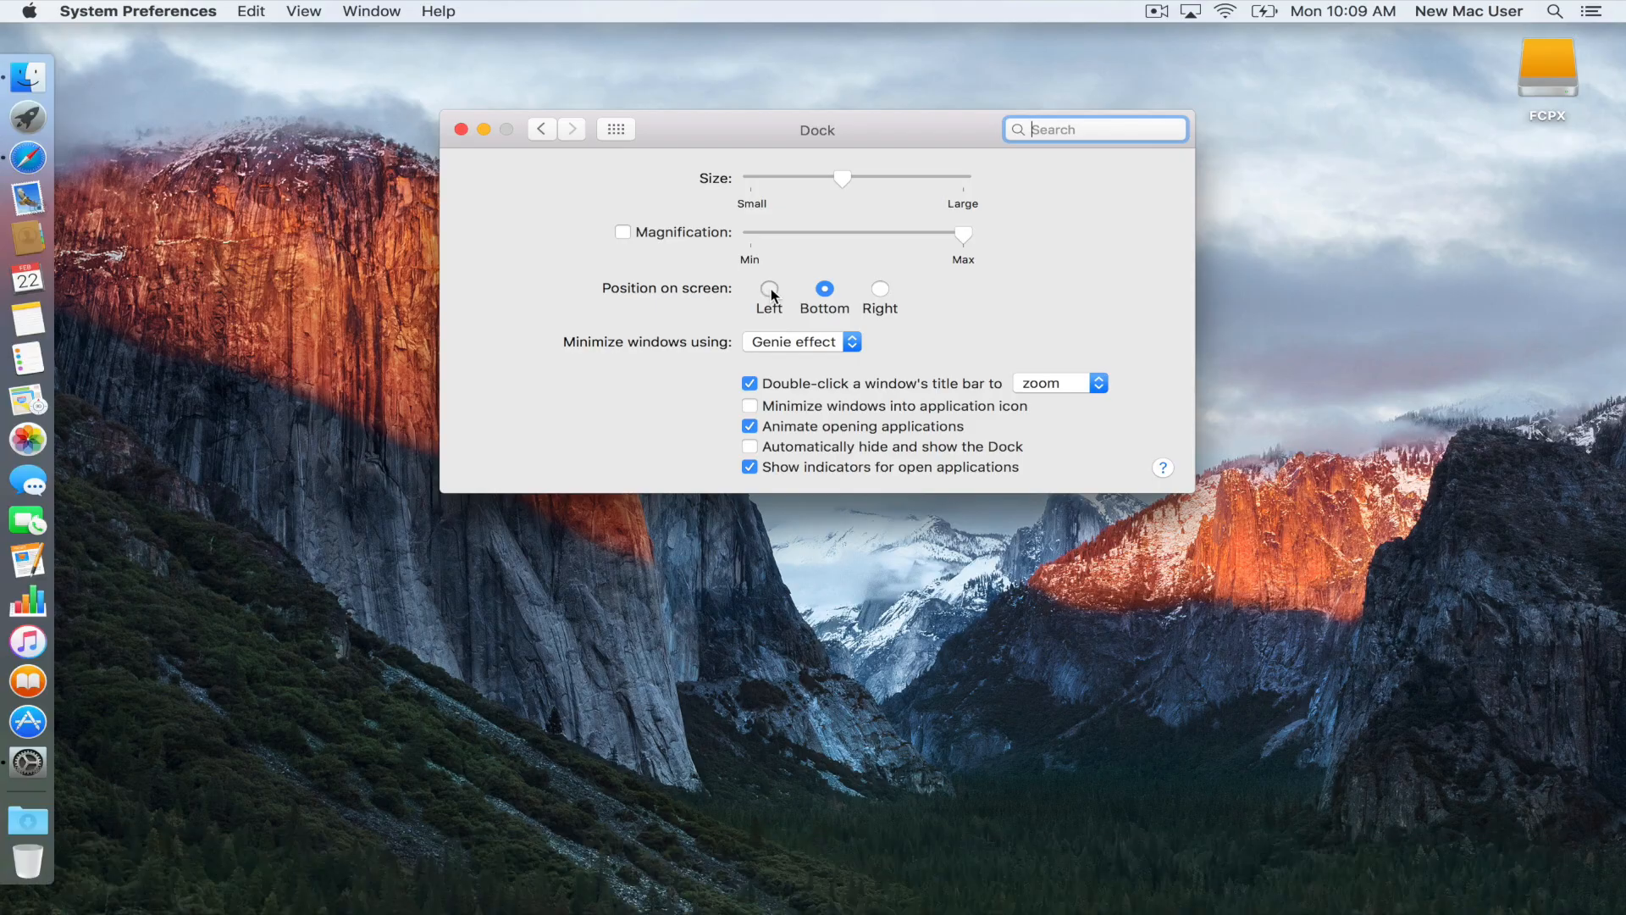
pyautogui.click(770, 288)
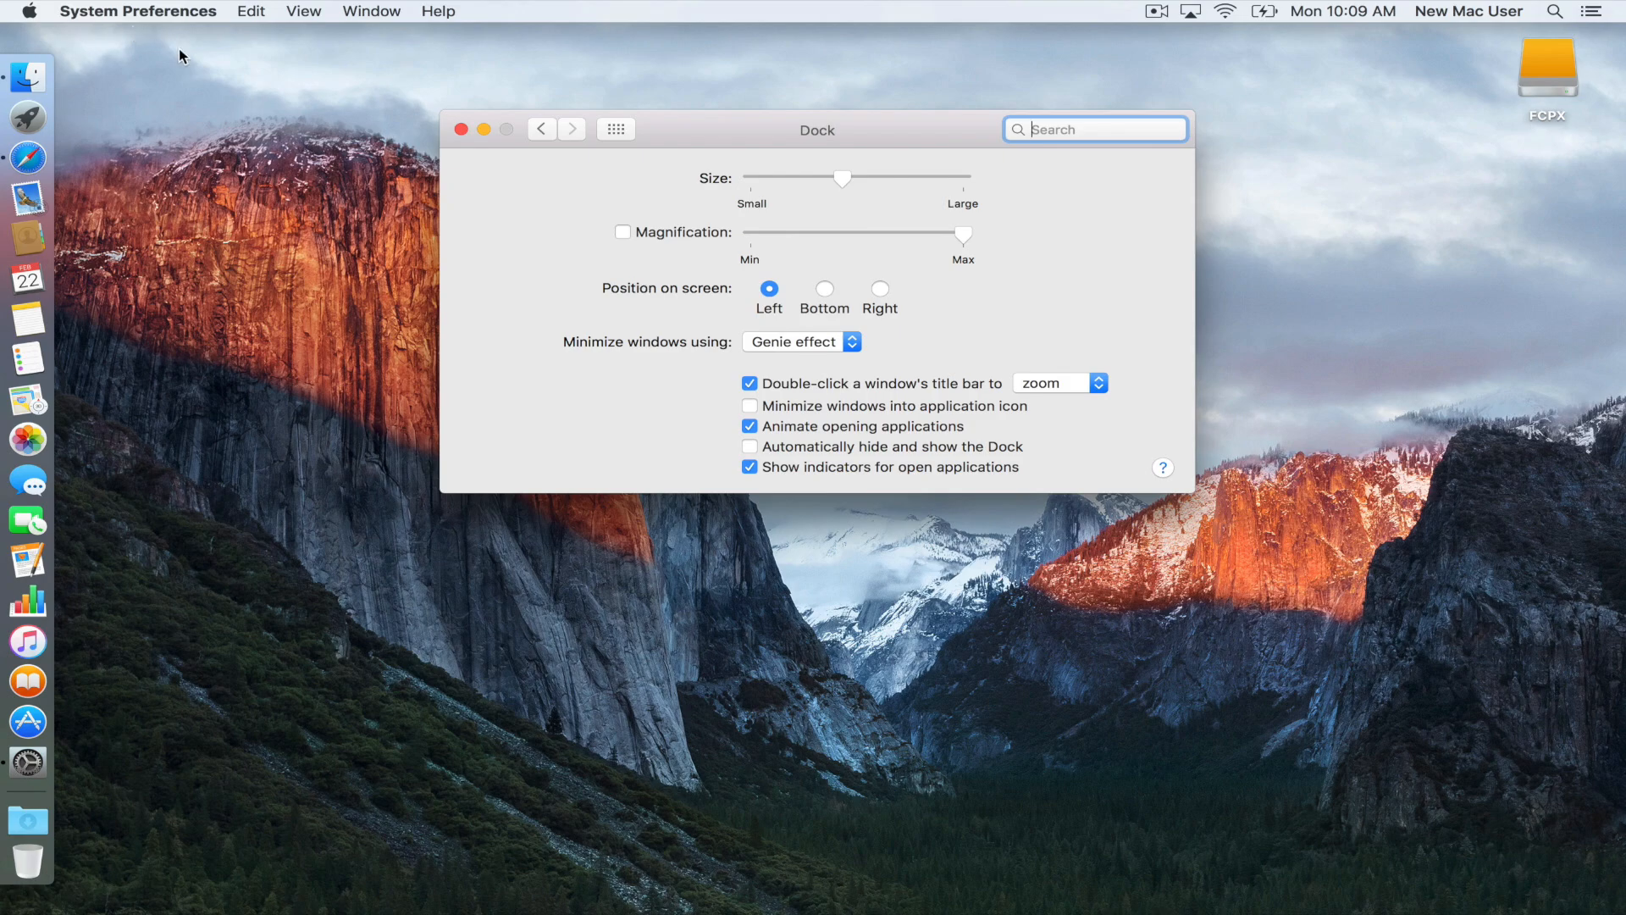
pyautogui.click(463, 129)
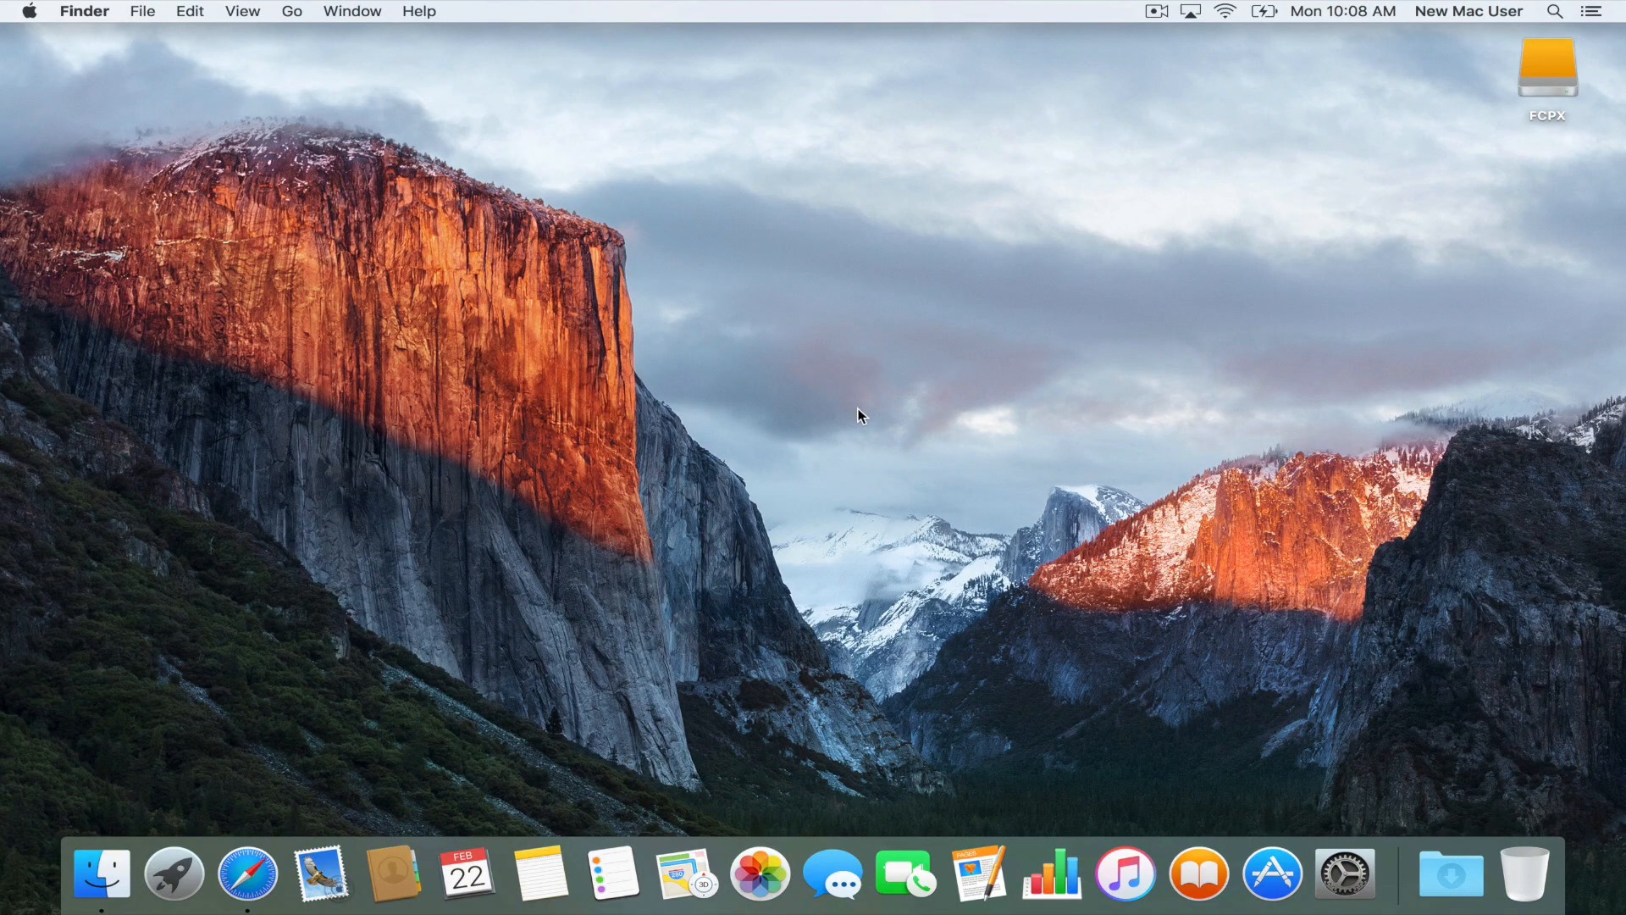
pyautogui.moveTo(739, 648)
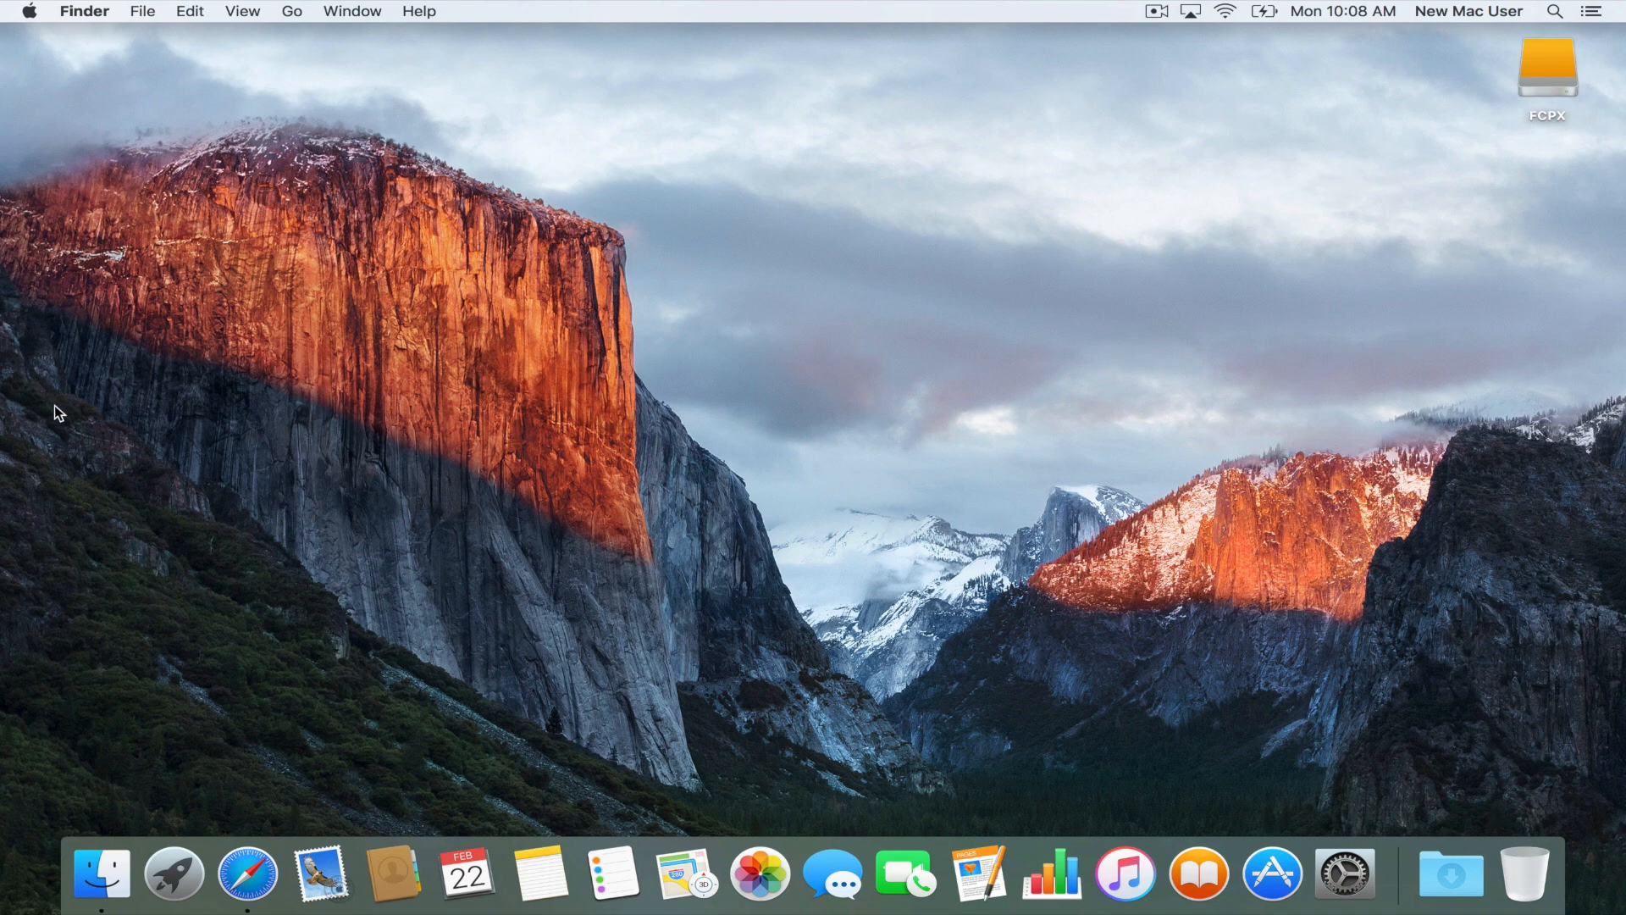
pyautogui.moveTo(1303, 780)
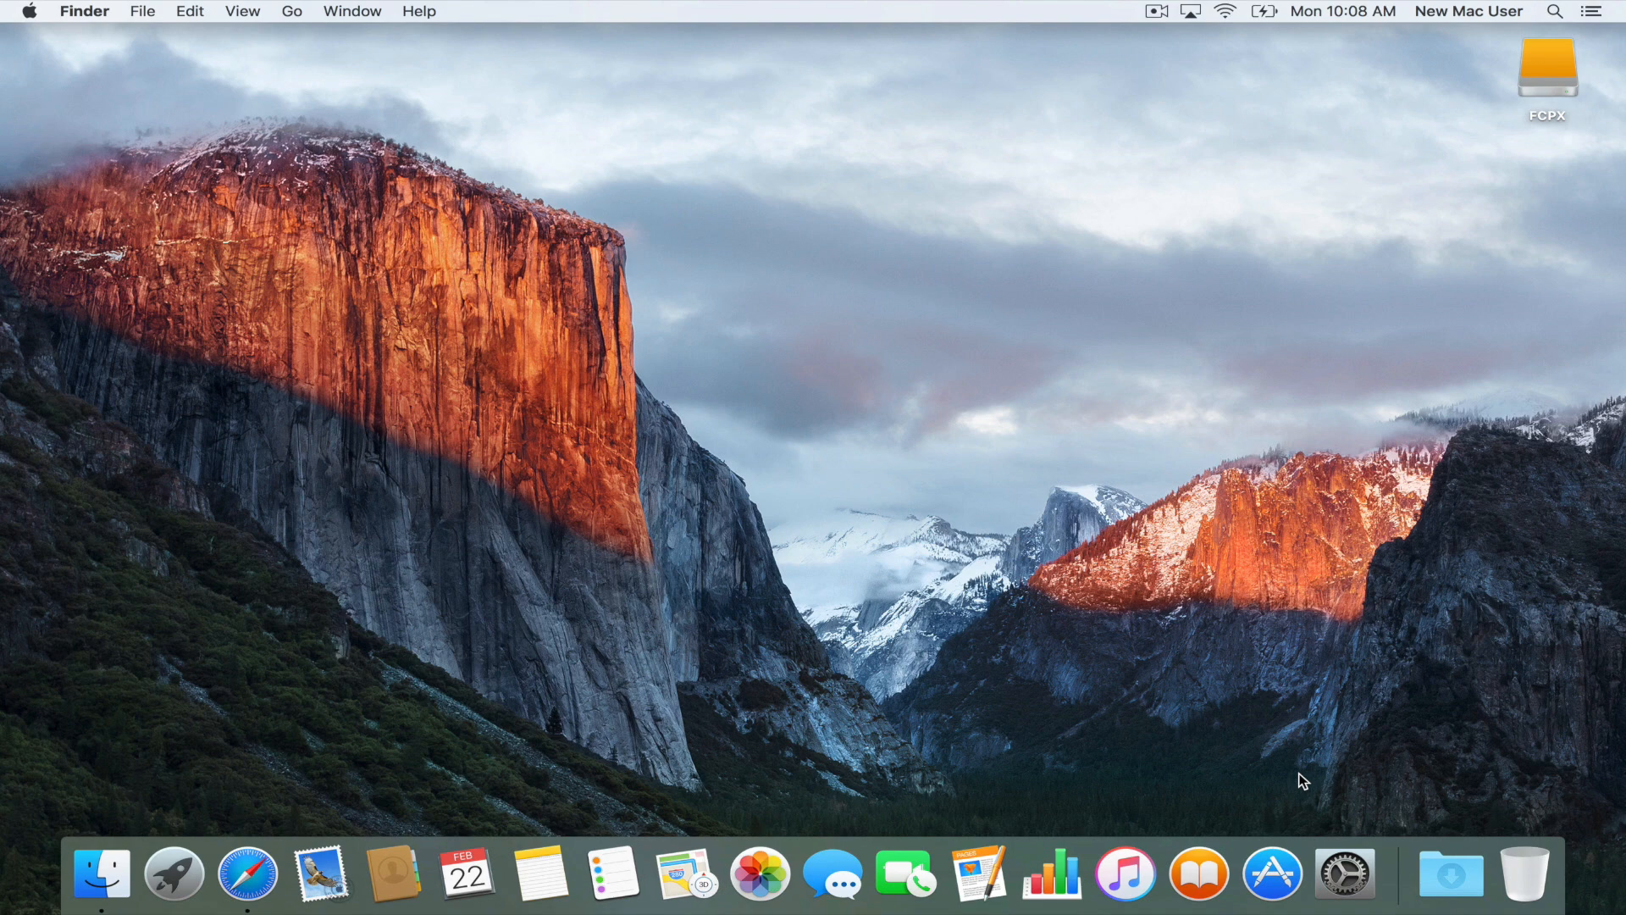
pyautogui.moveTo(1045, 662)
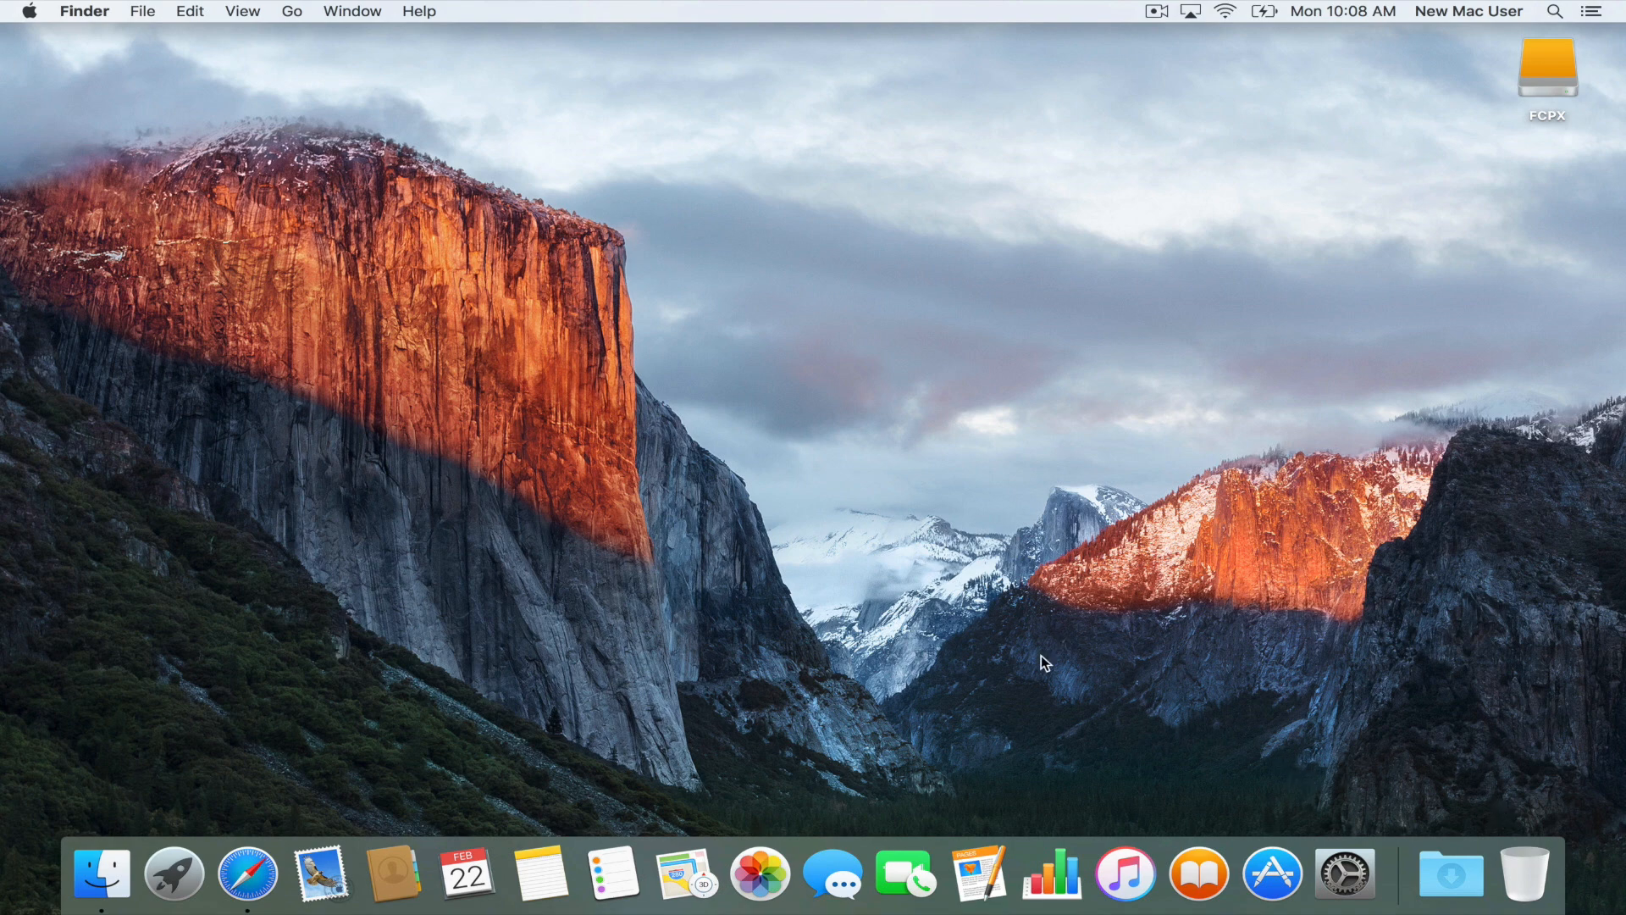
pyautogui.moveTo(1343, 875)
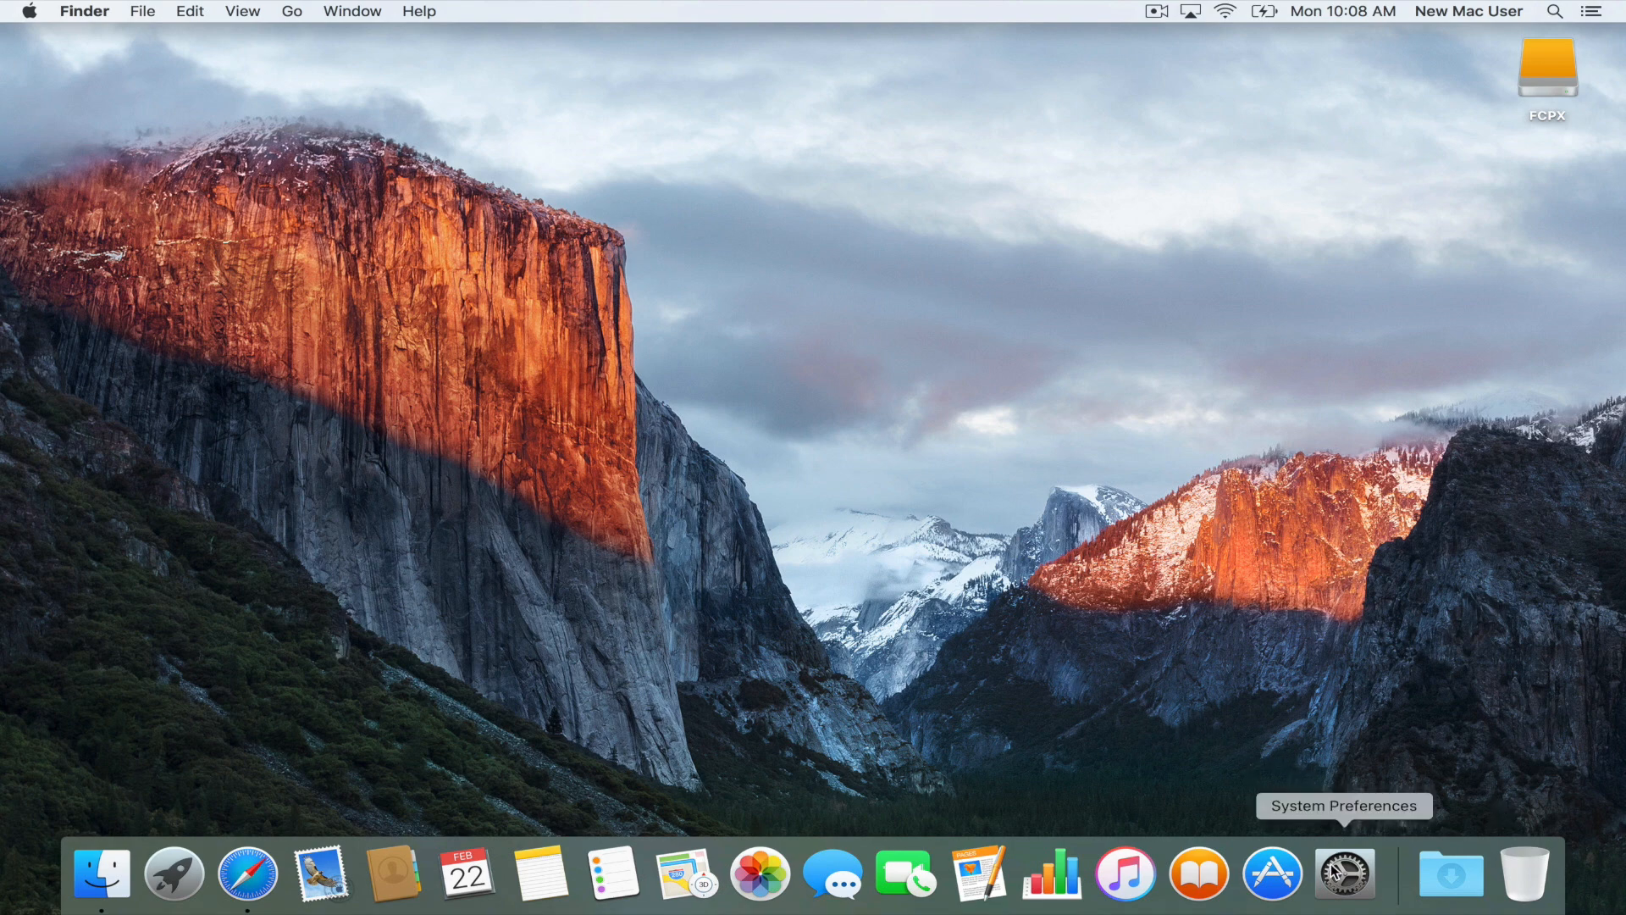
# Step: Open Mouse preferences from the Dock and turn on Secondary click
pyautogui.click(1343, 873)
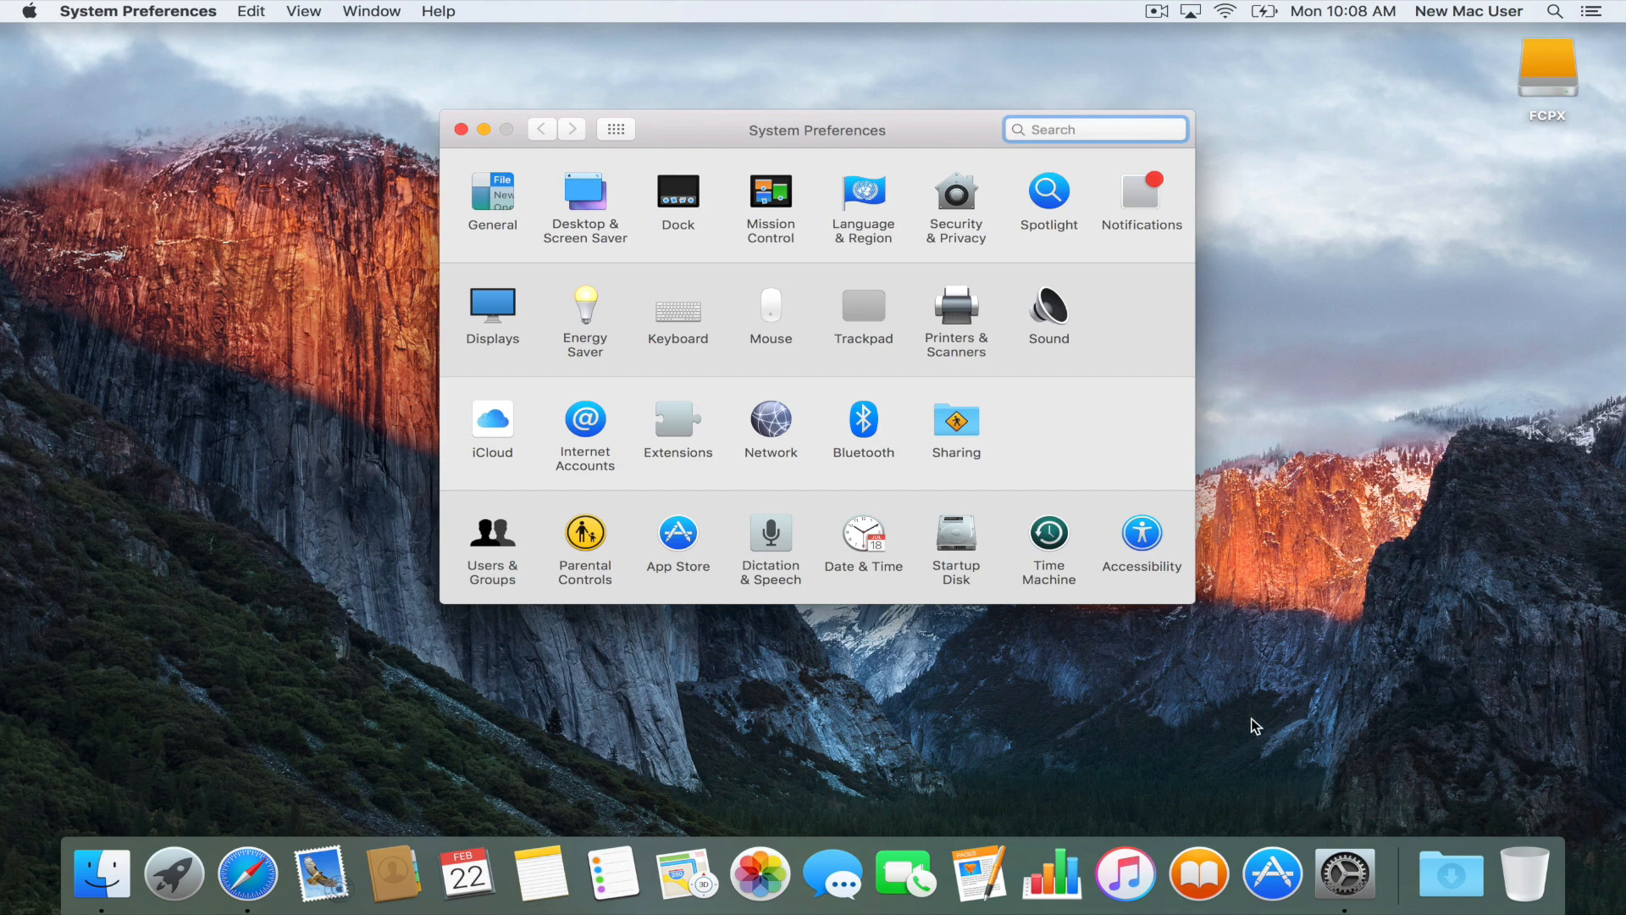
pyautogui.moveTo(772, 313)
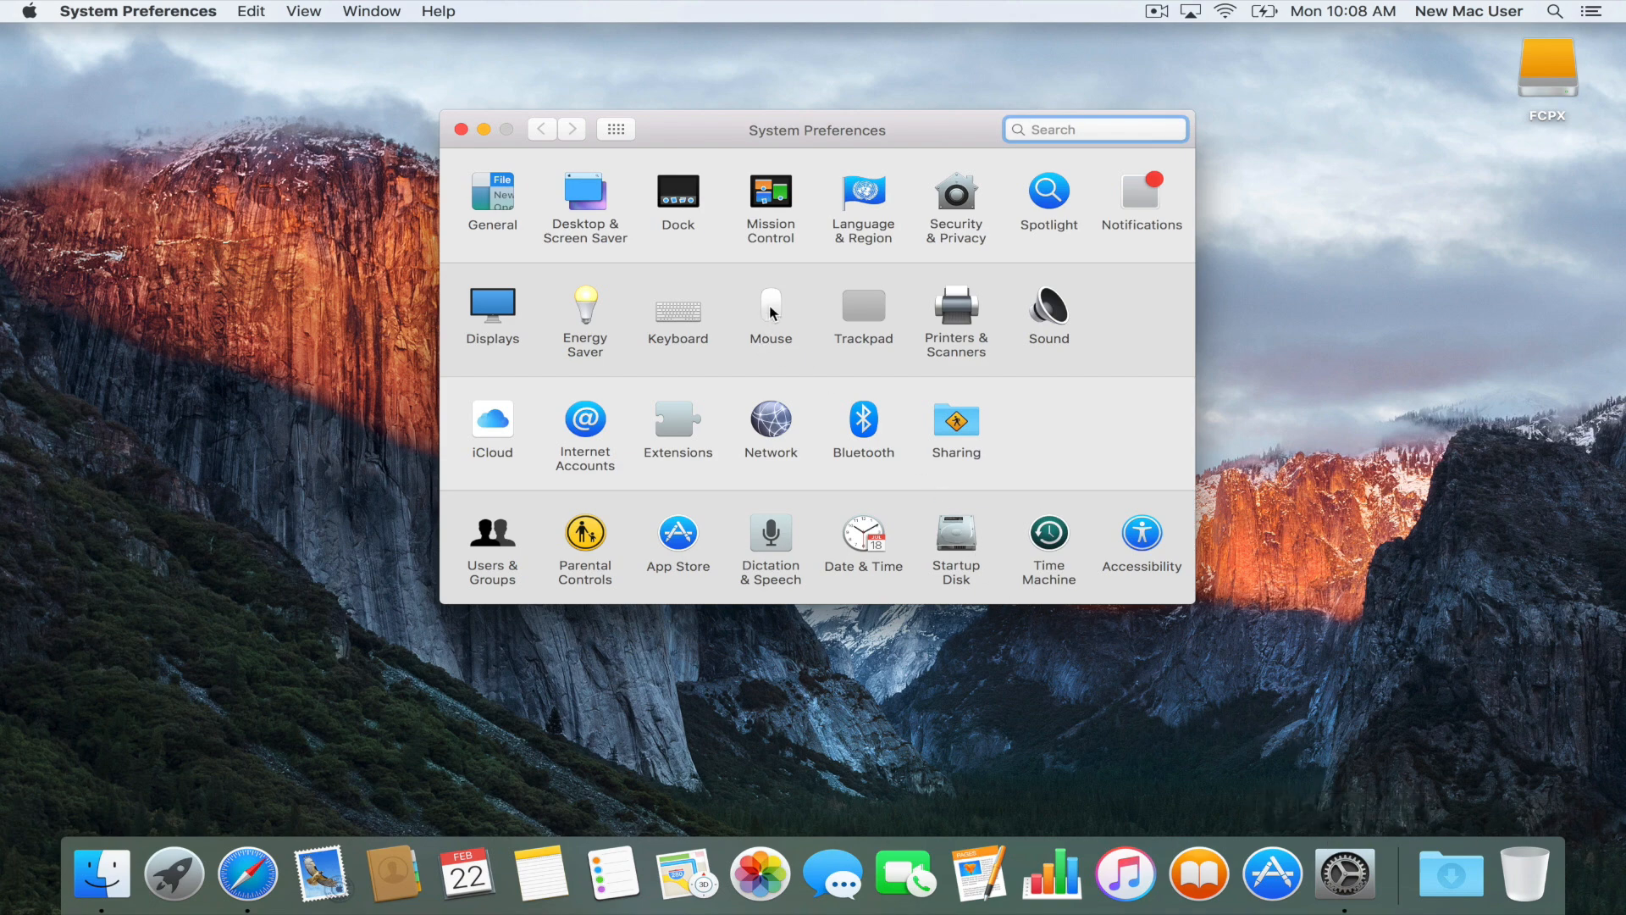
pyautogui.click(771, 304)
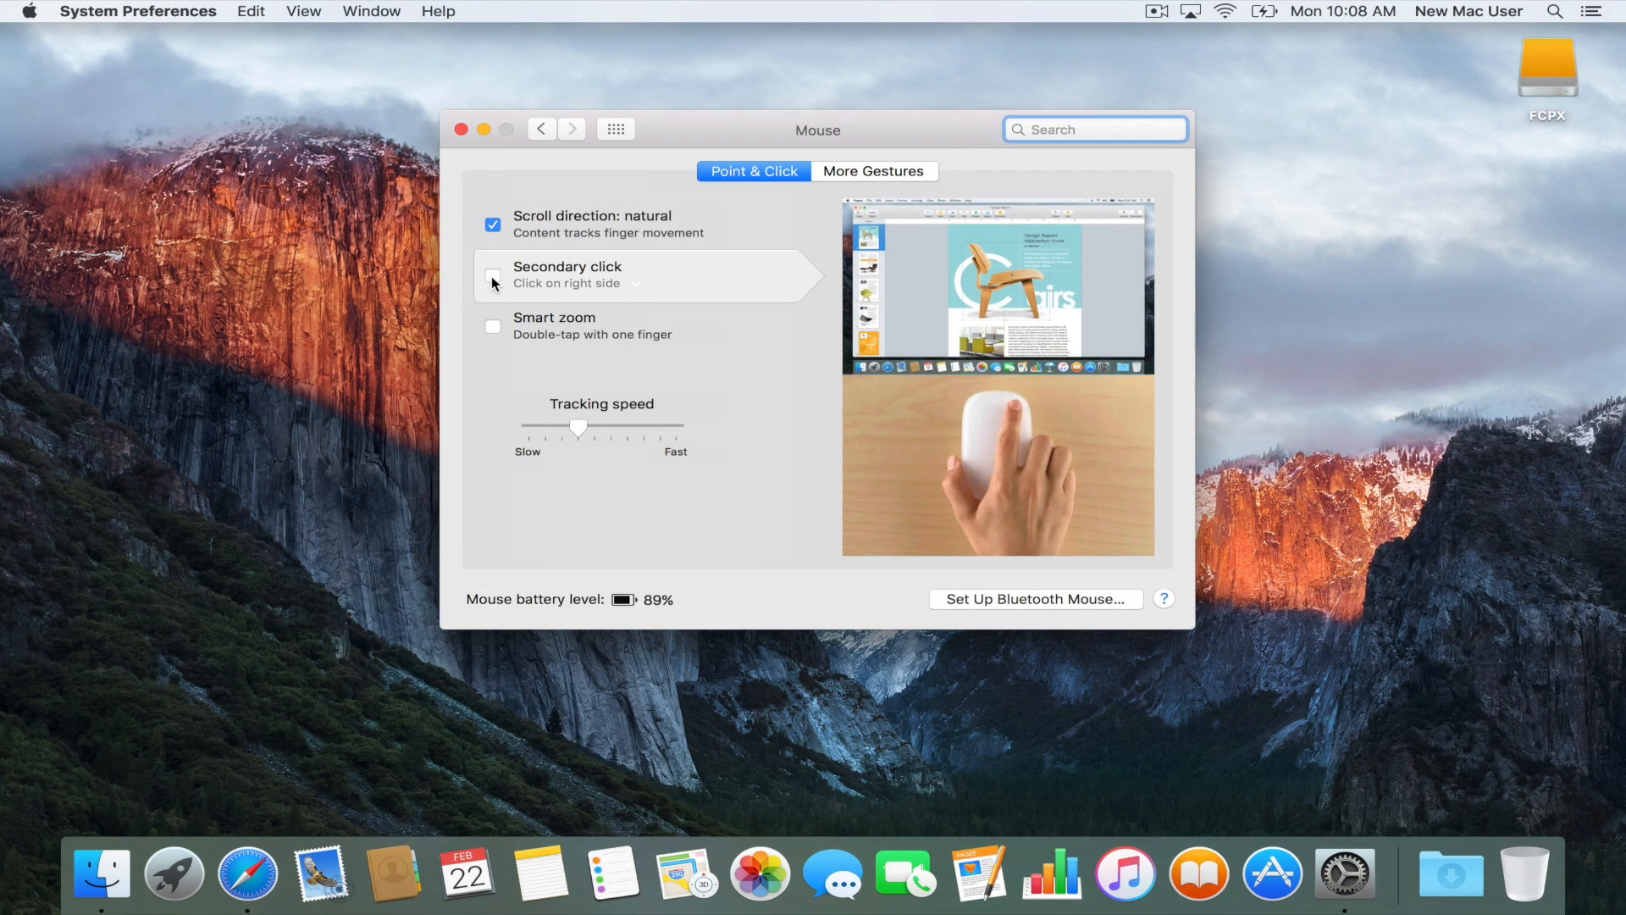
pyautogui.click(493, 280)
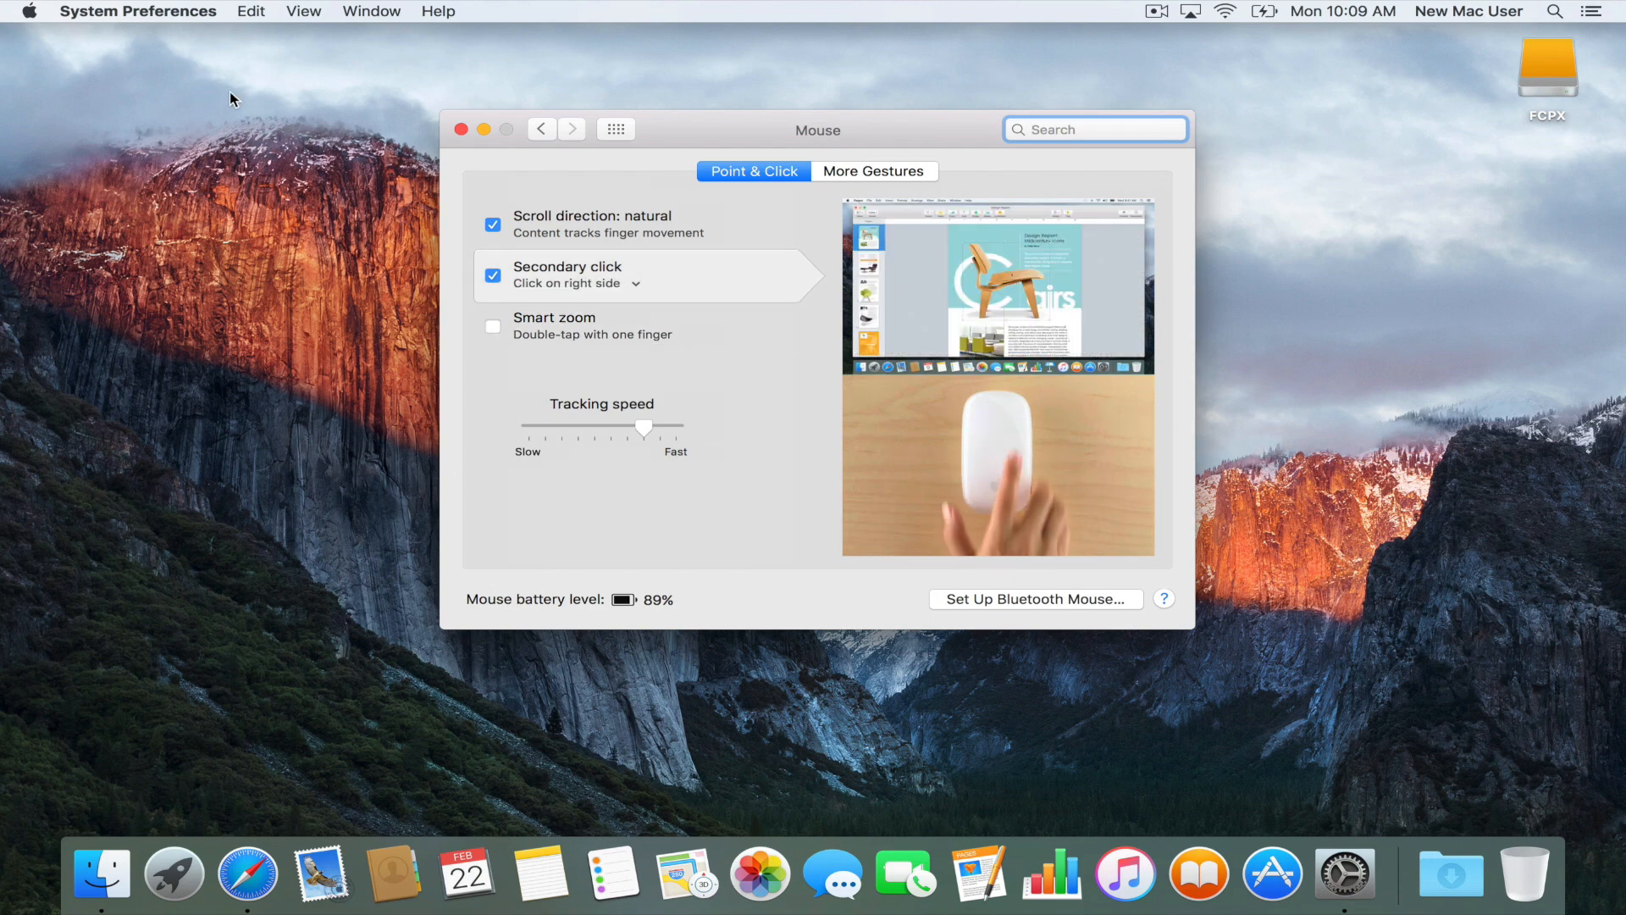
pyautogui.rightClick(845, 208)
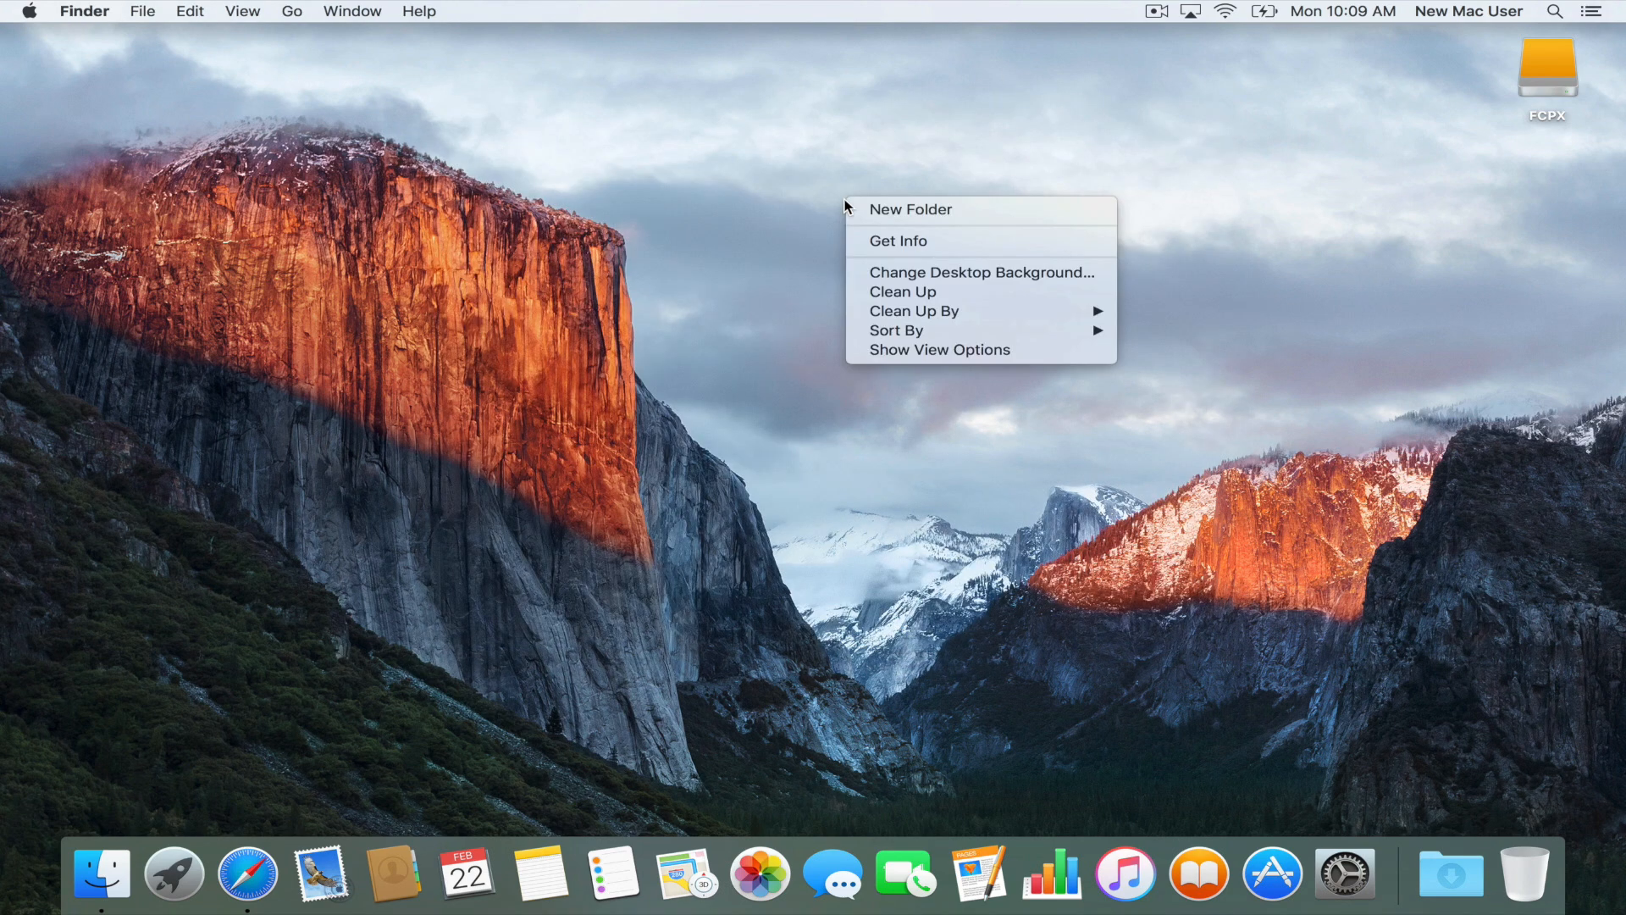
pyautogui.click(800, 202)
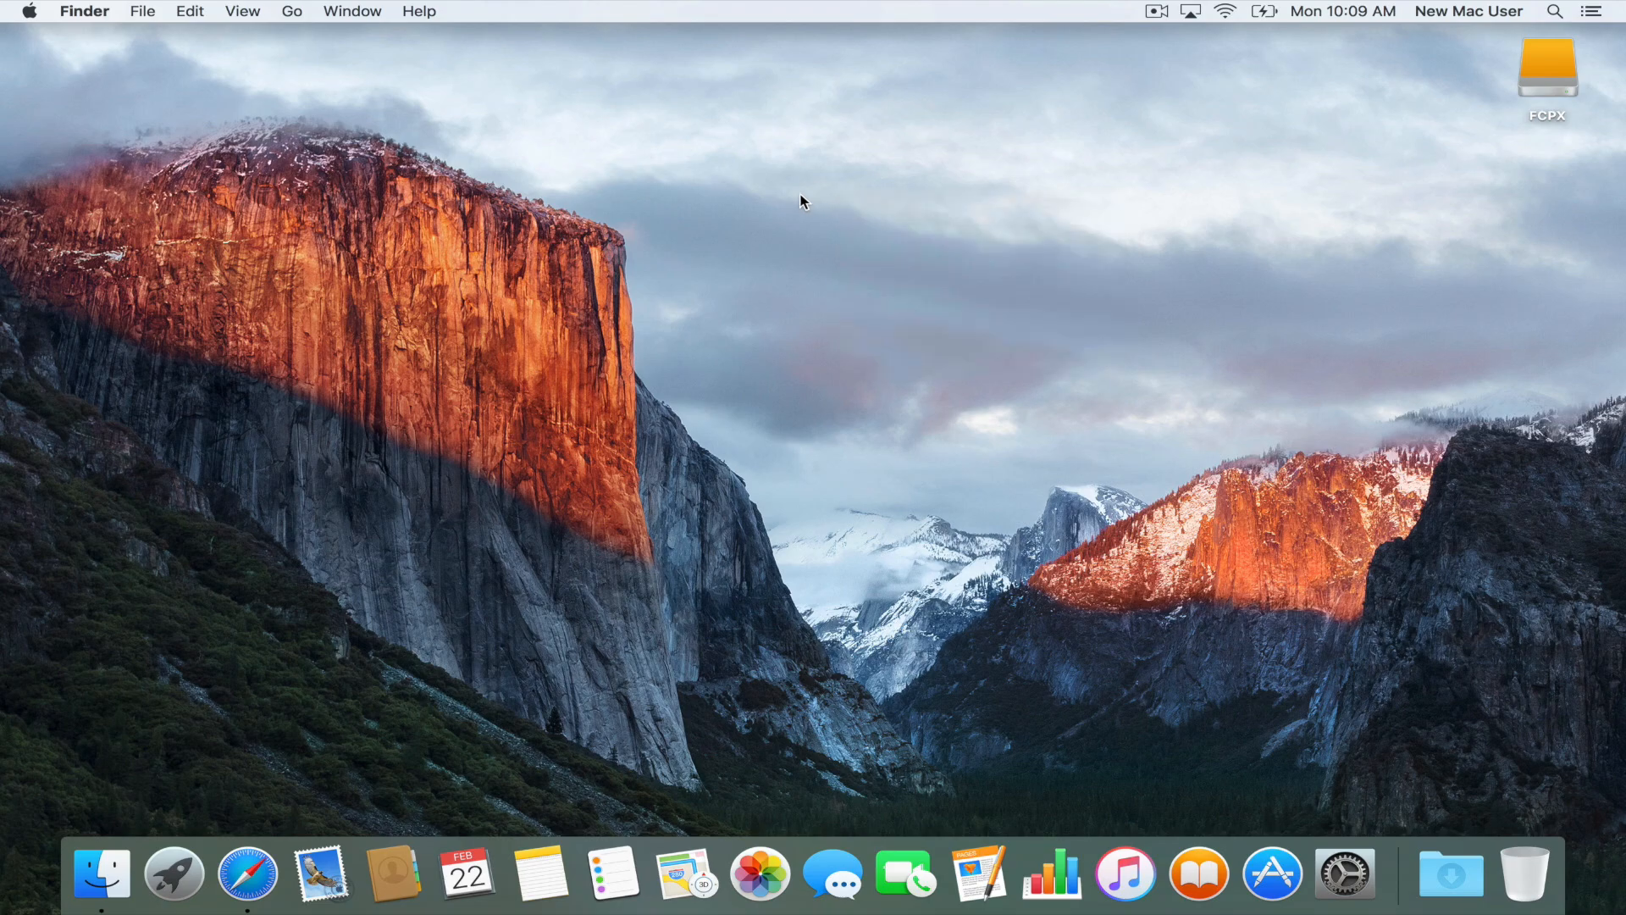
pyautogui.moveTo(1344, 875)
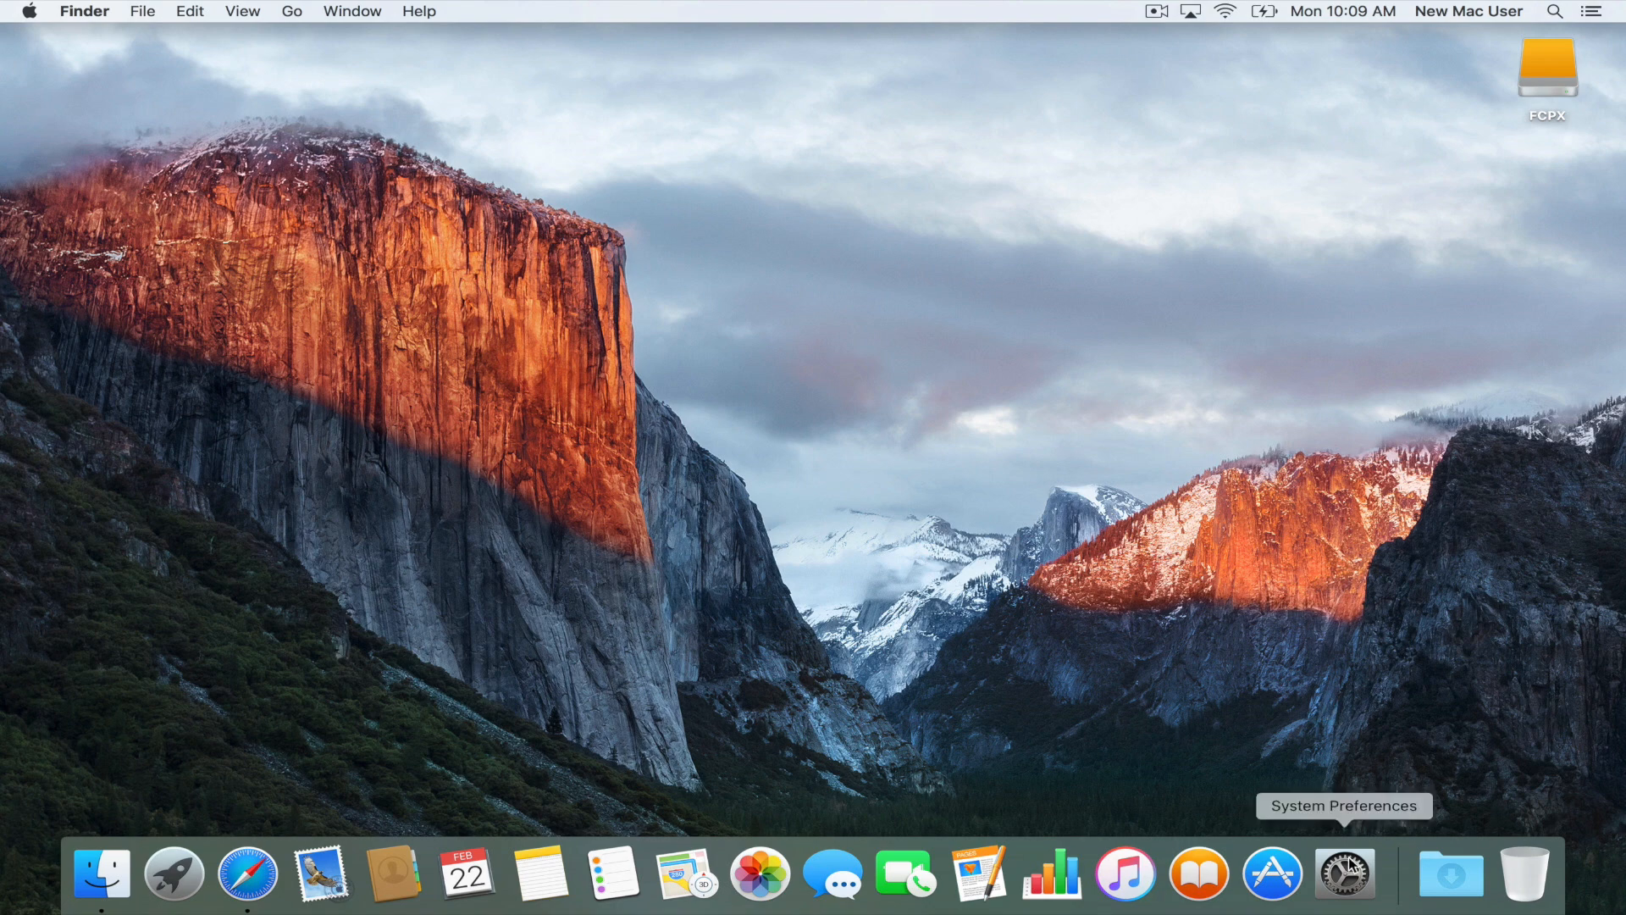
# Step: Set the Dock's Position on screen to Left and close System Preferences
pyautogui.click(1345, 873)
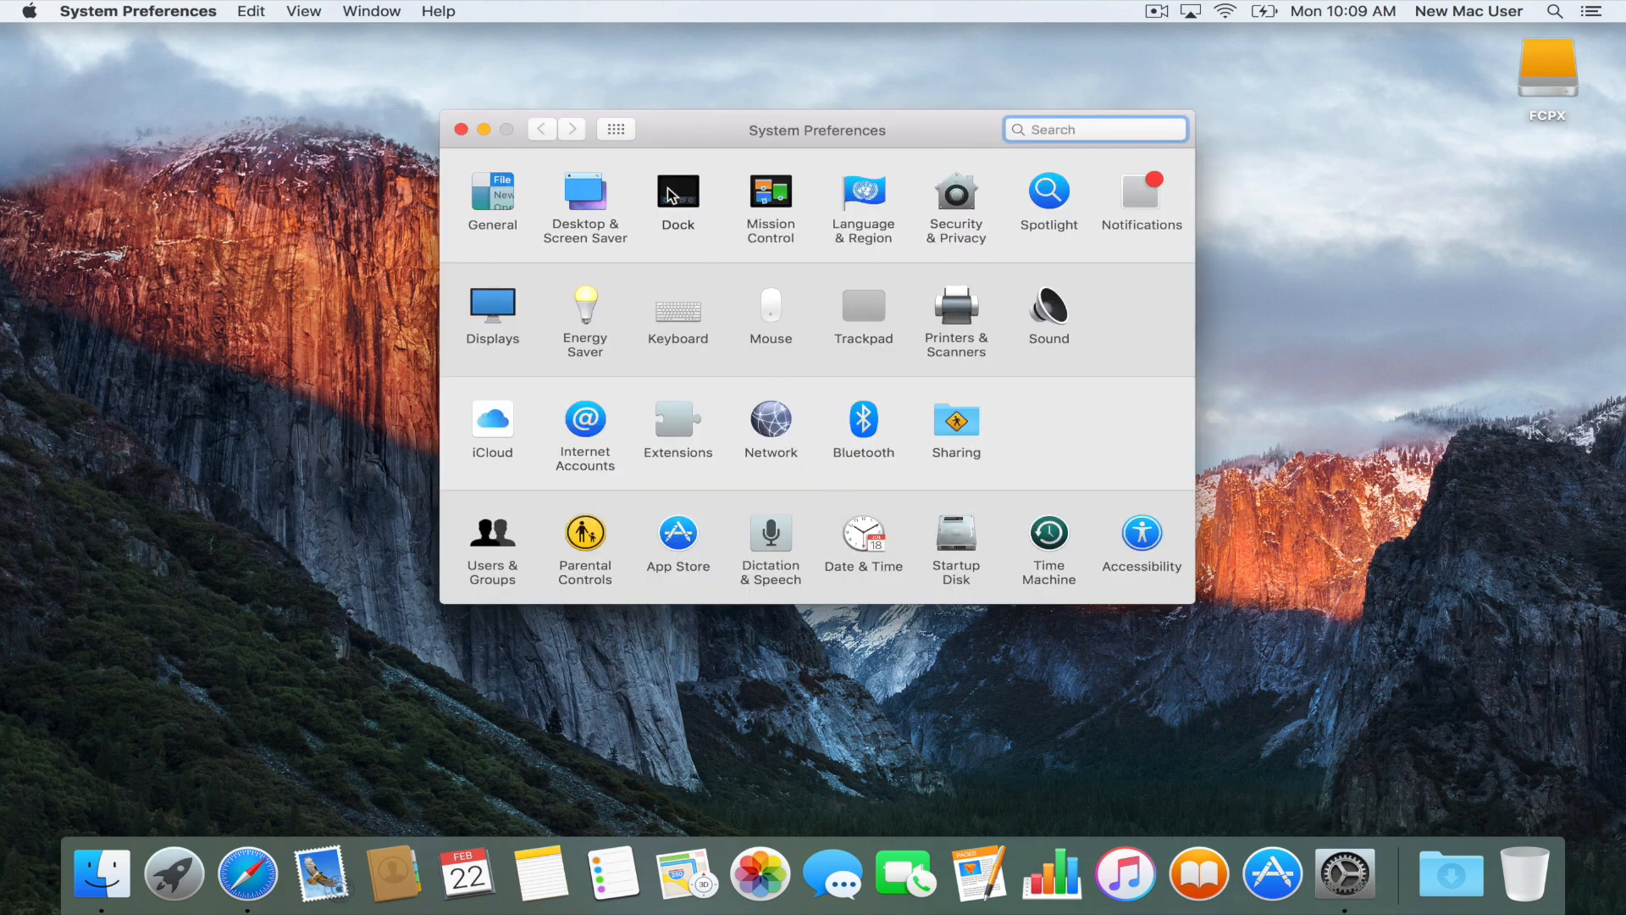
pyautogui.click(678, 193)
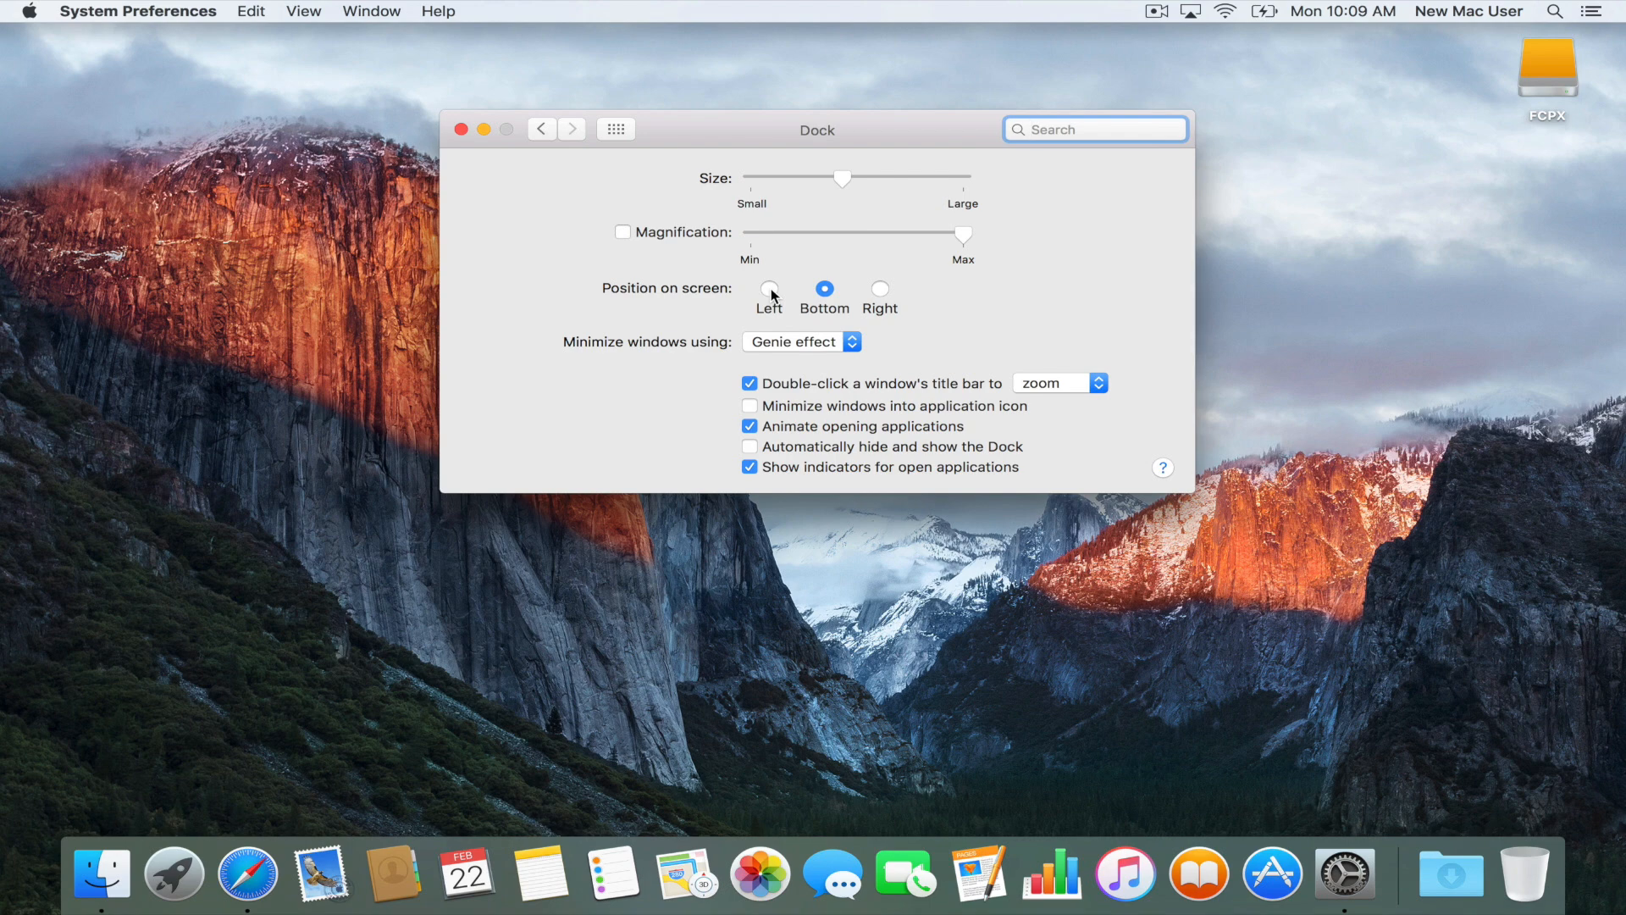
pyautogui.click(770, 288)
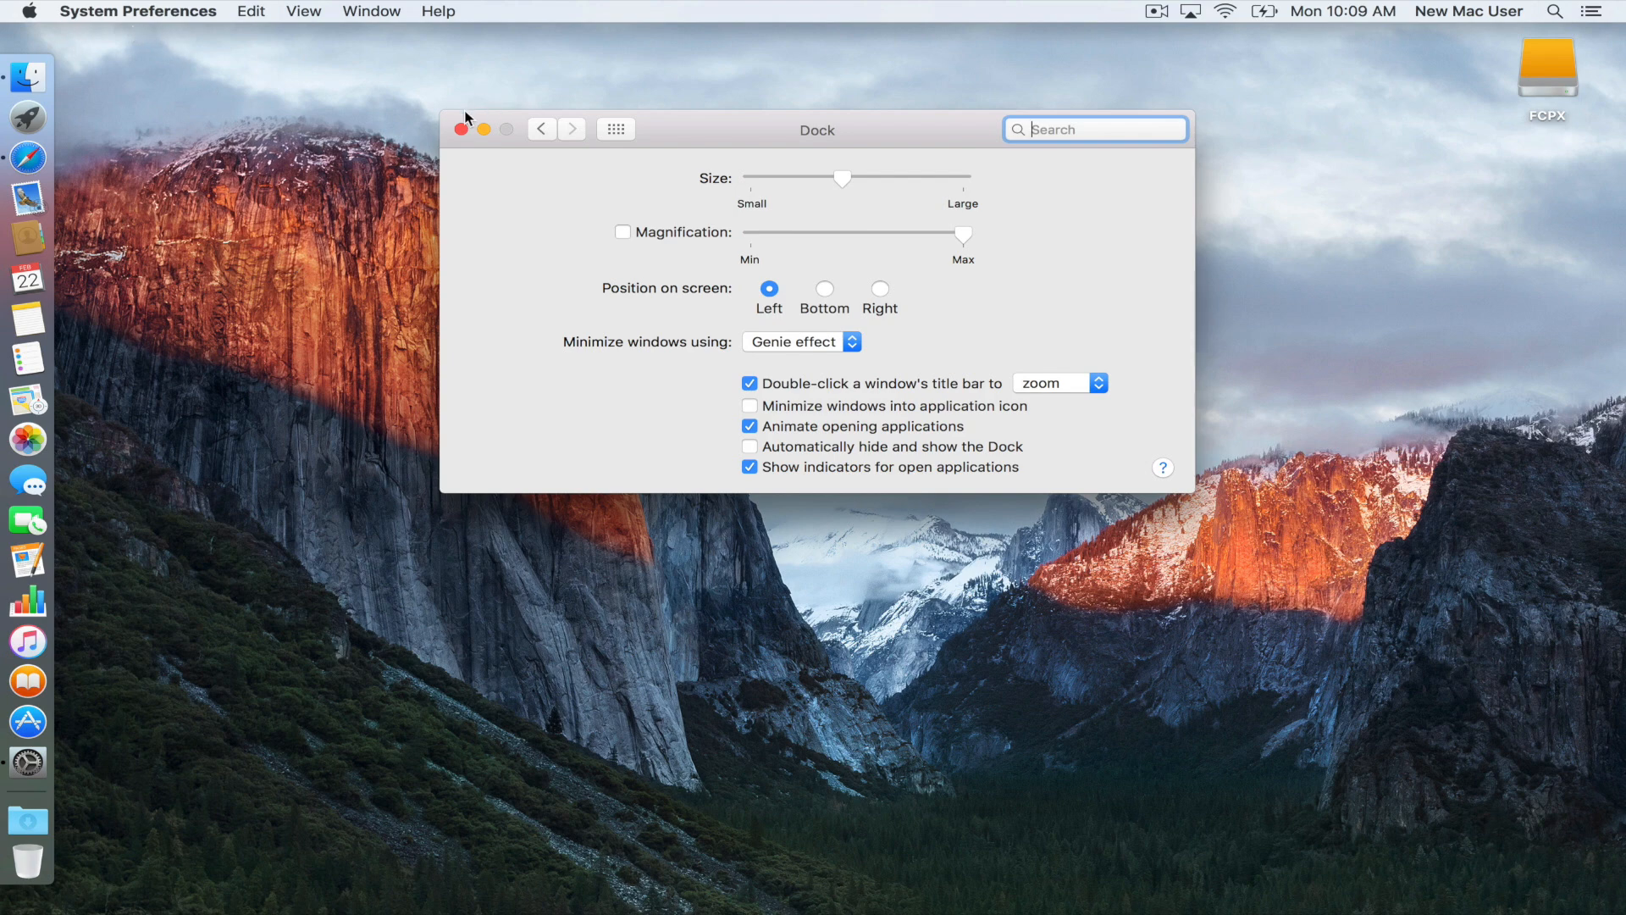
pyautogui.click(462, 129)
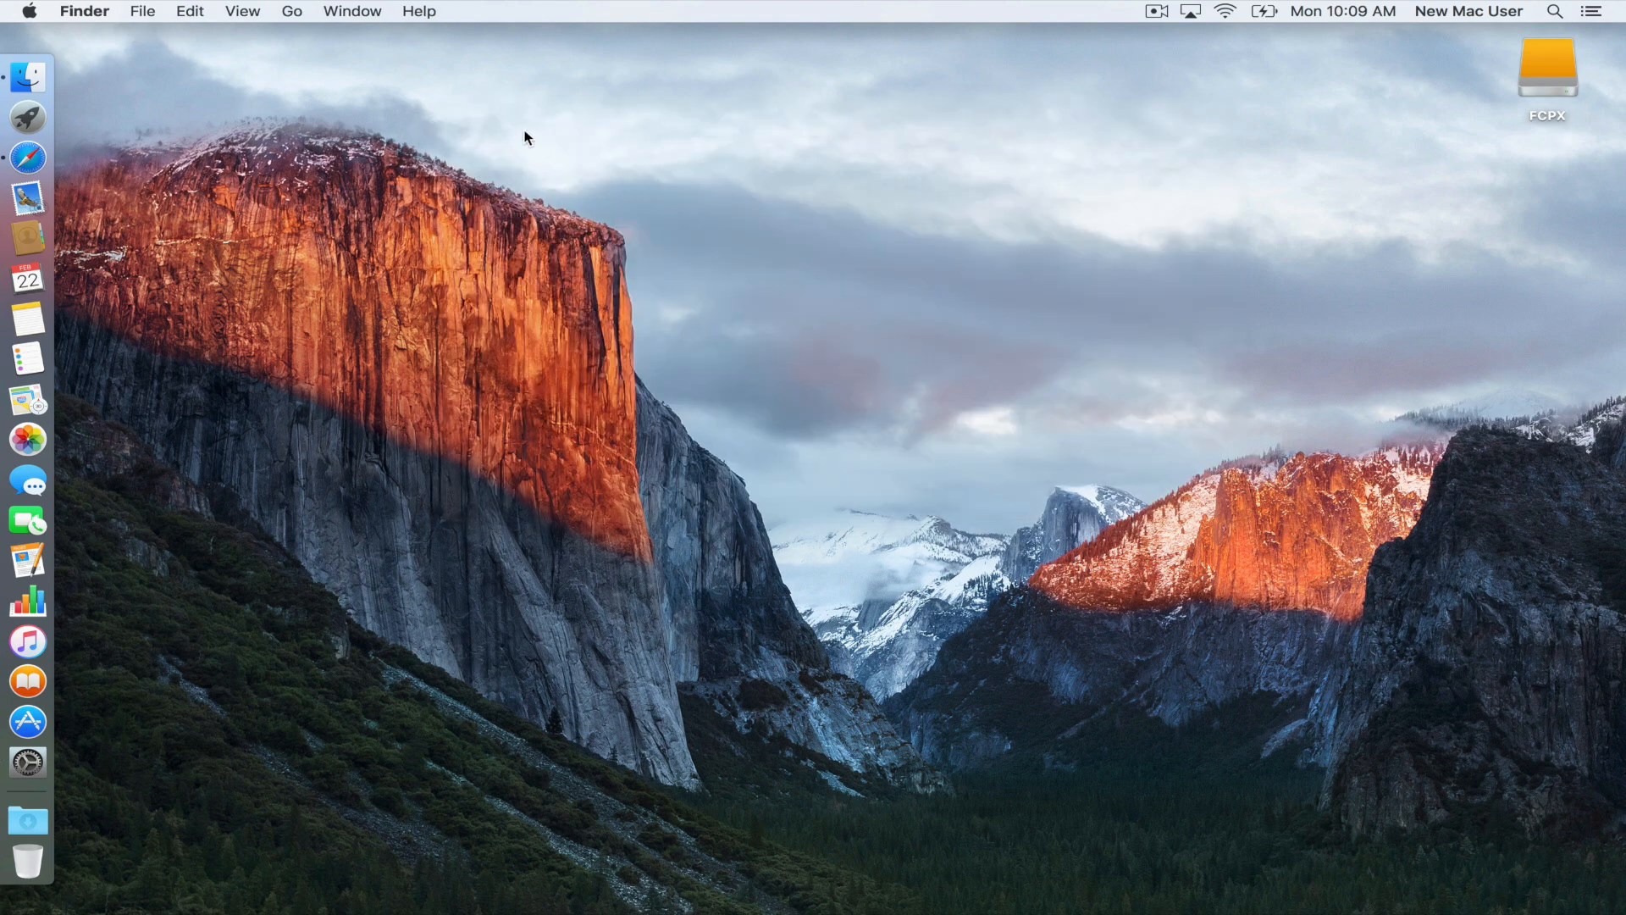
pyautogui.moveTo(28, 116)
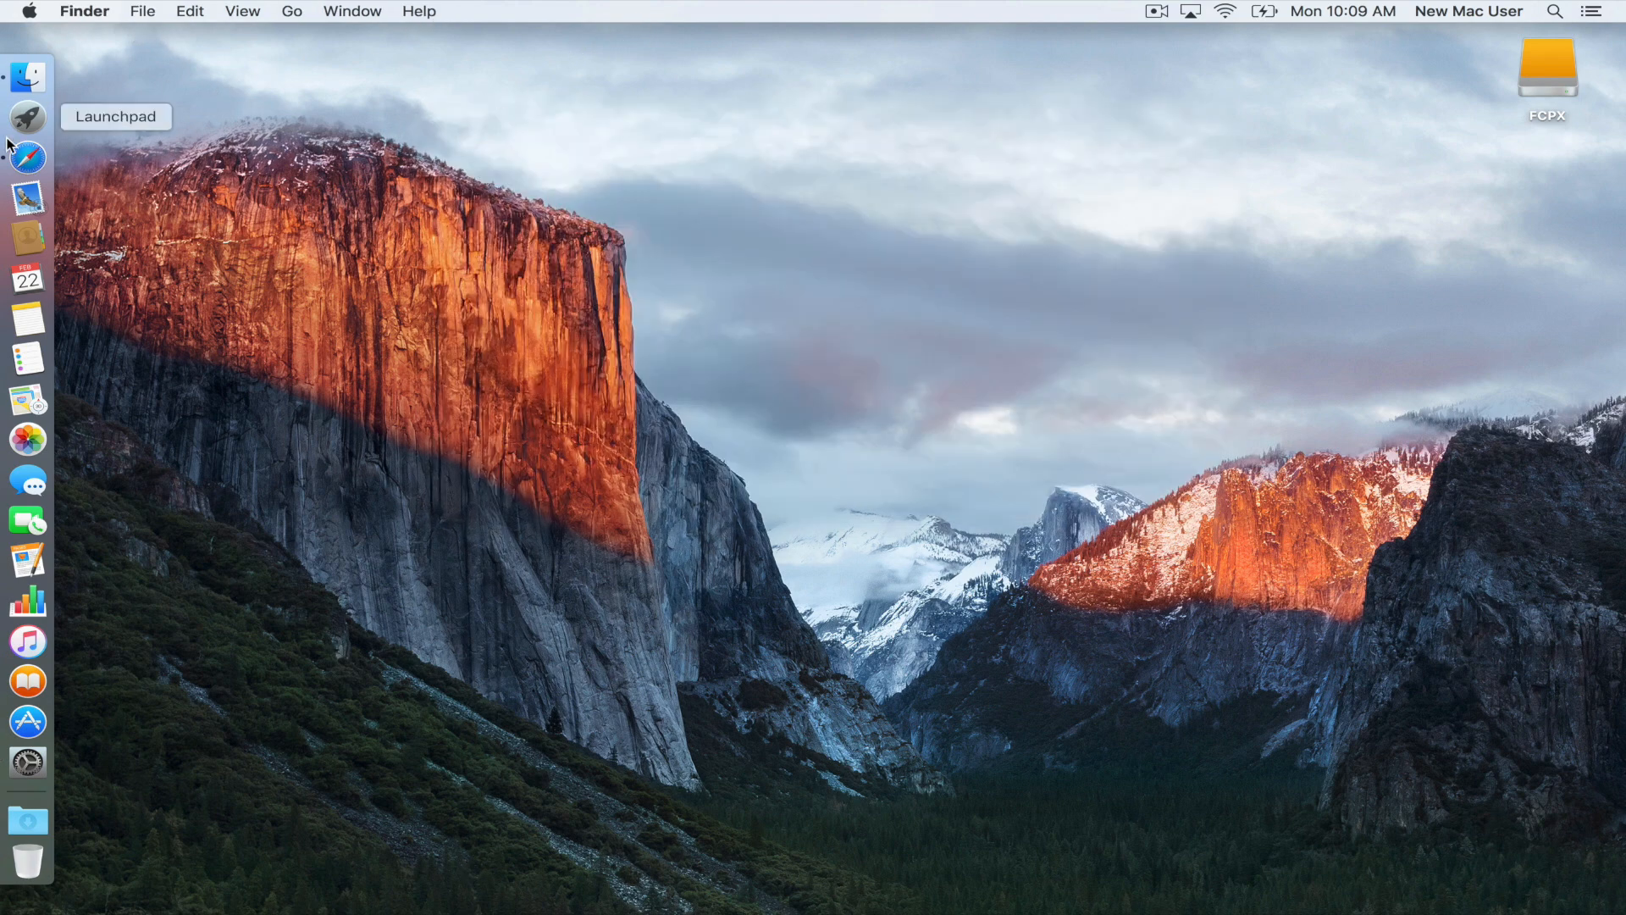
pyautogui.moveTo(641, 230)
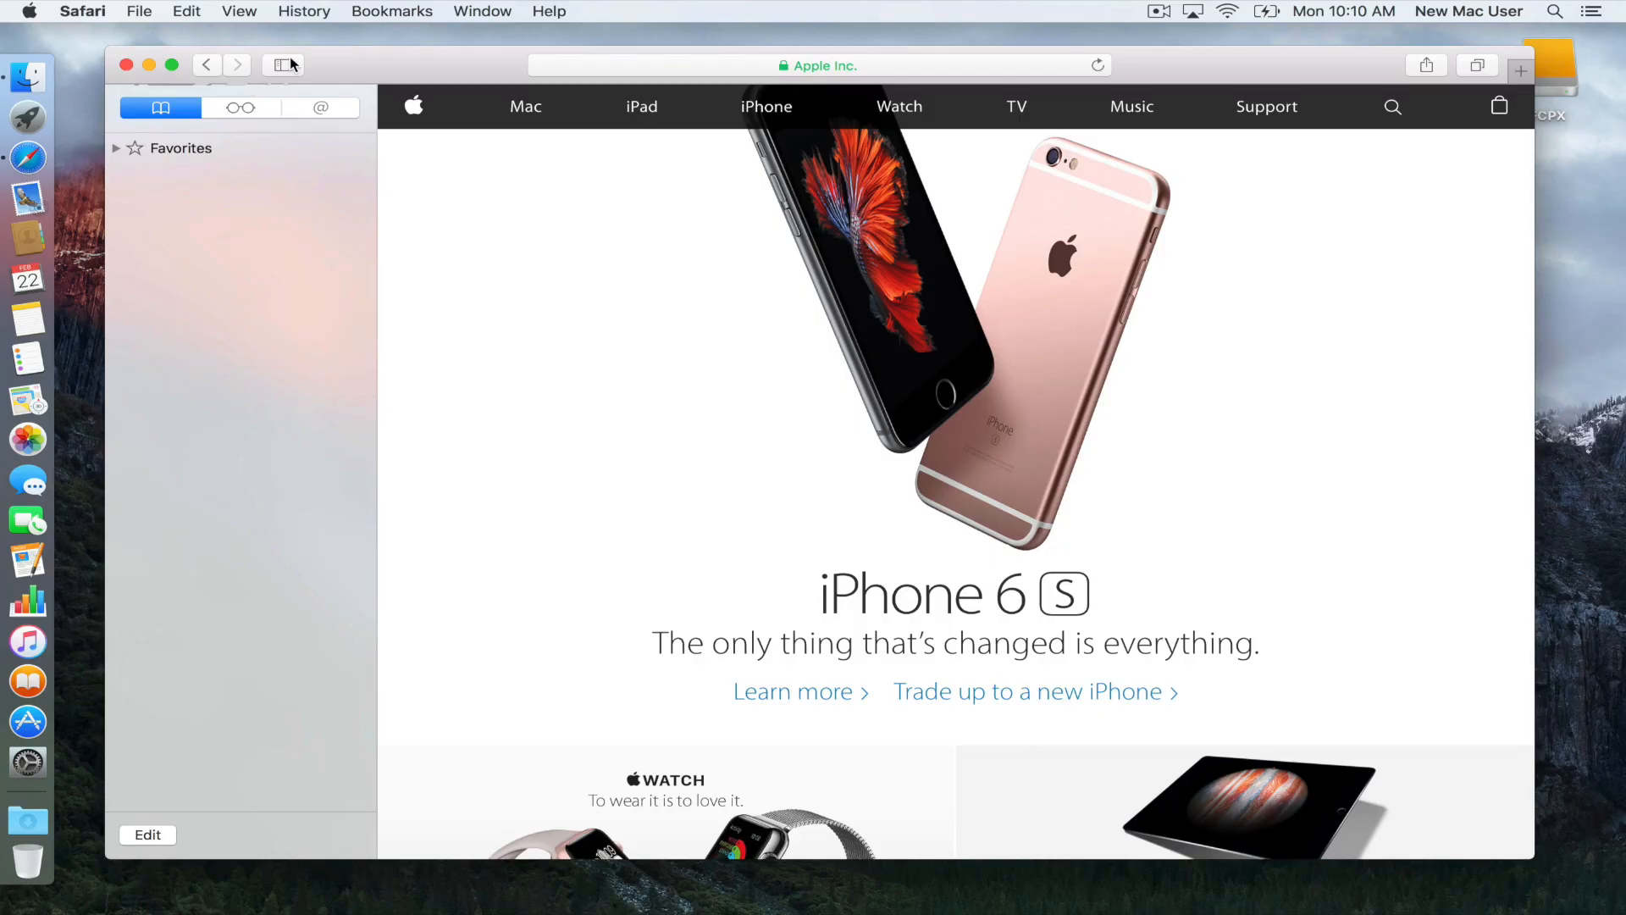
# Step: Hide Safari's bookmarks sidebar and minimize the Safari window into the Dock
pyautogui.click(281, 65)
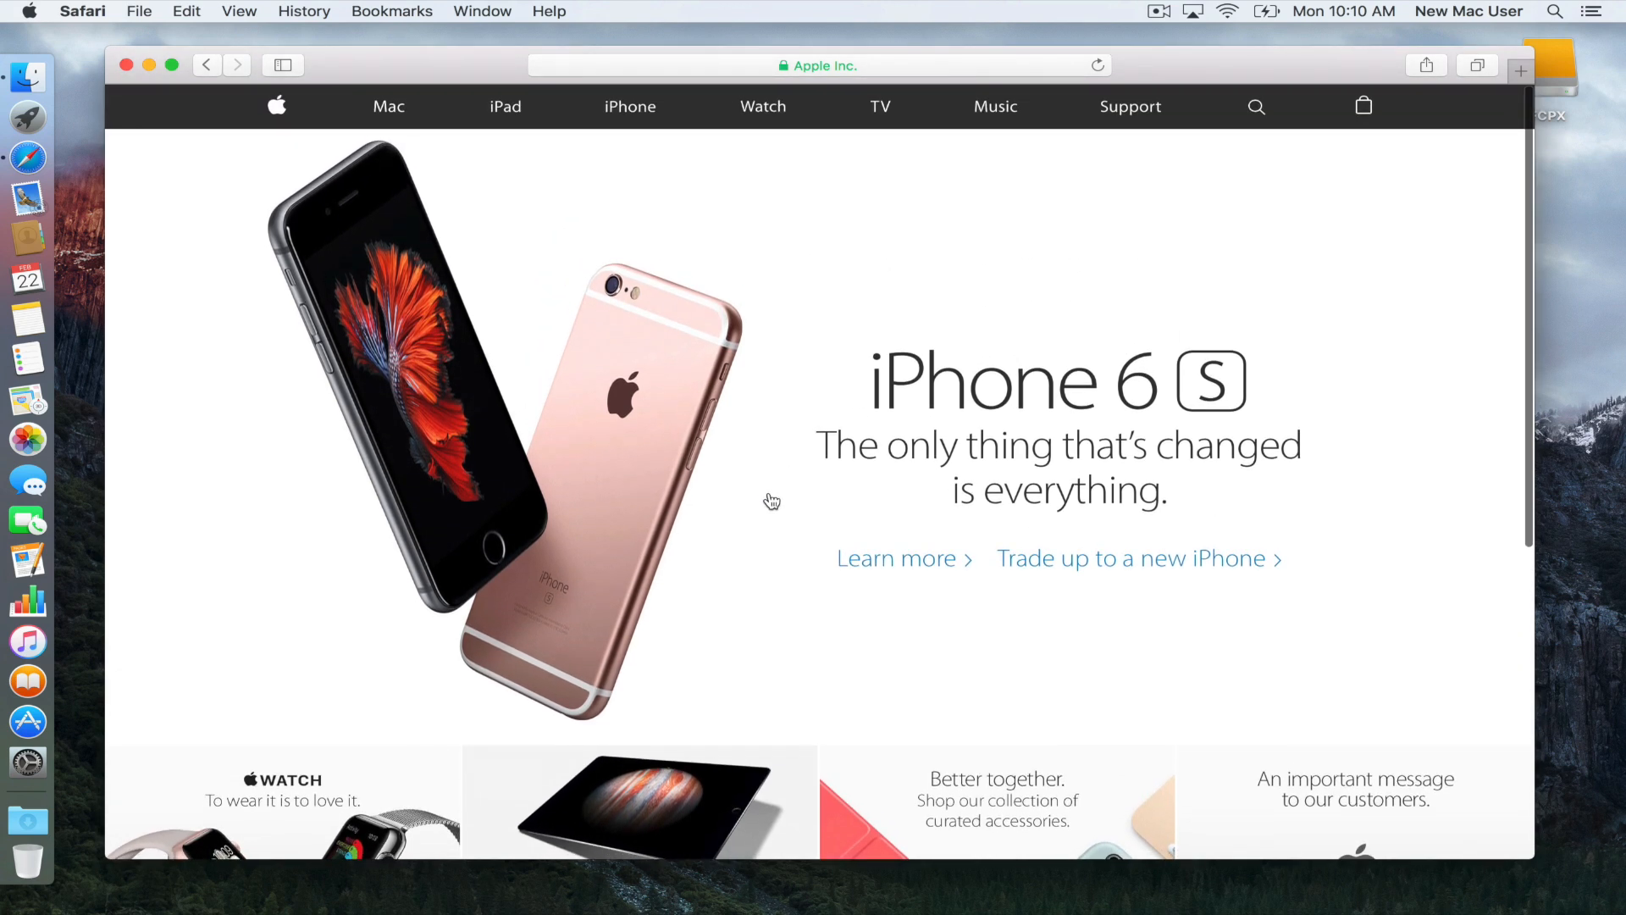
pyautogui.moveTo(190, 107)
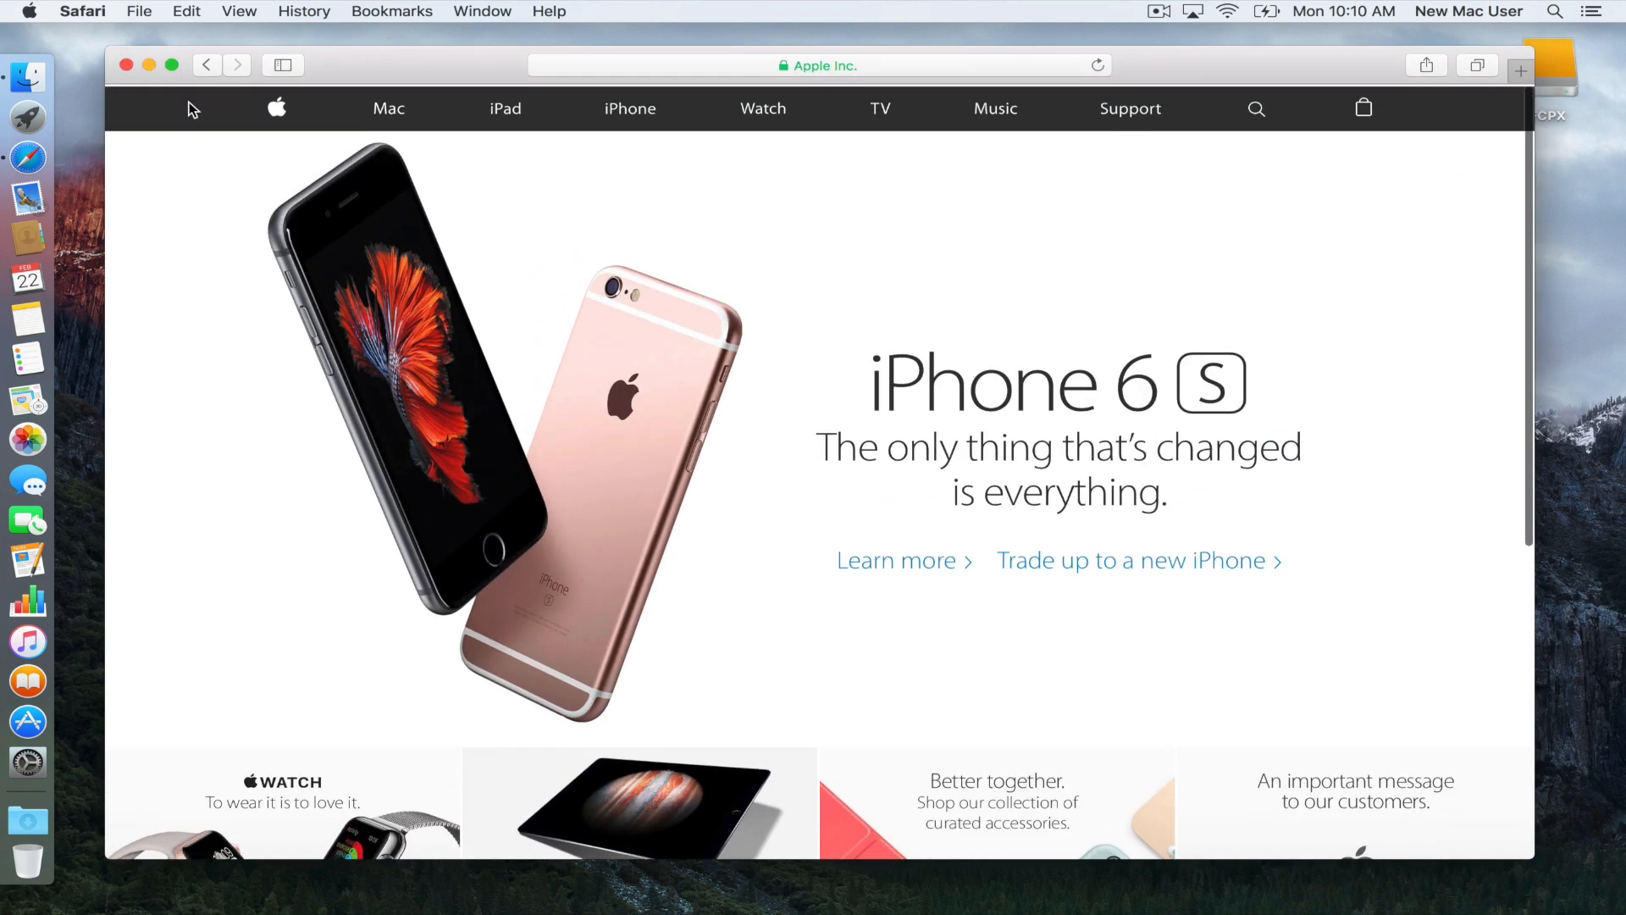
pyautogui.click(125, 65)
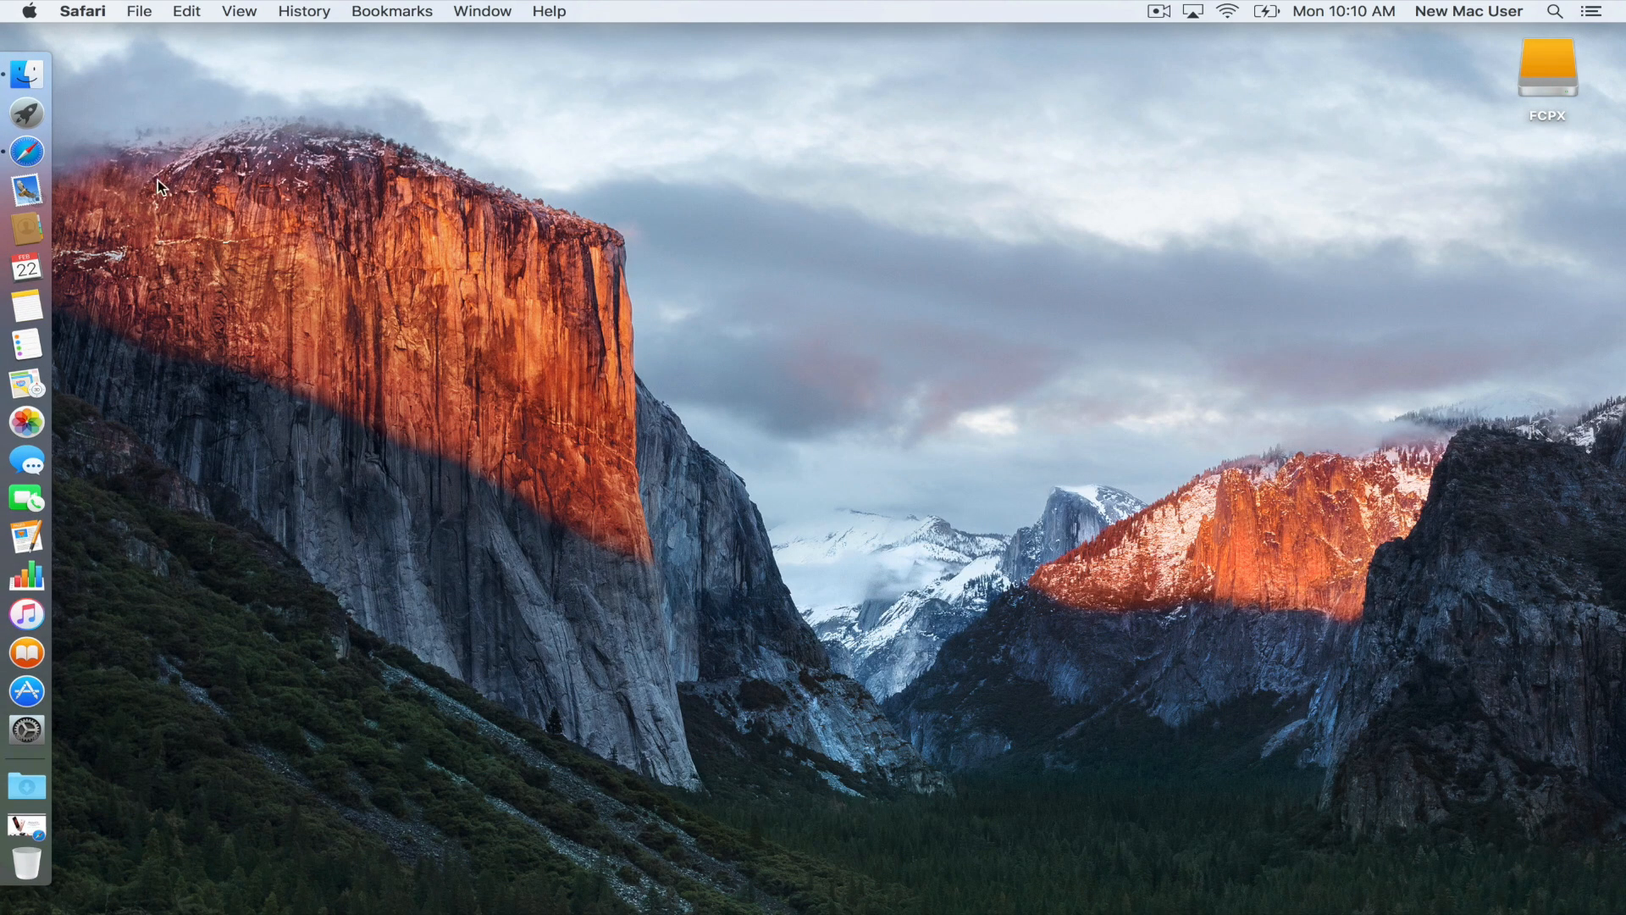
pyautogui.moveTo(17, 827)
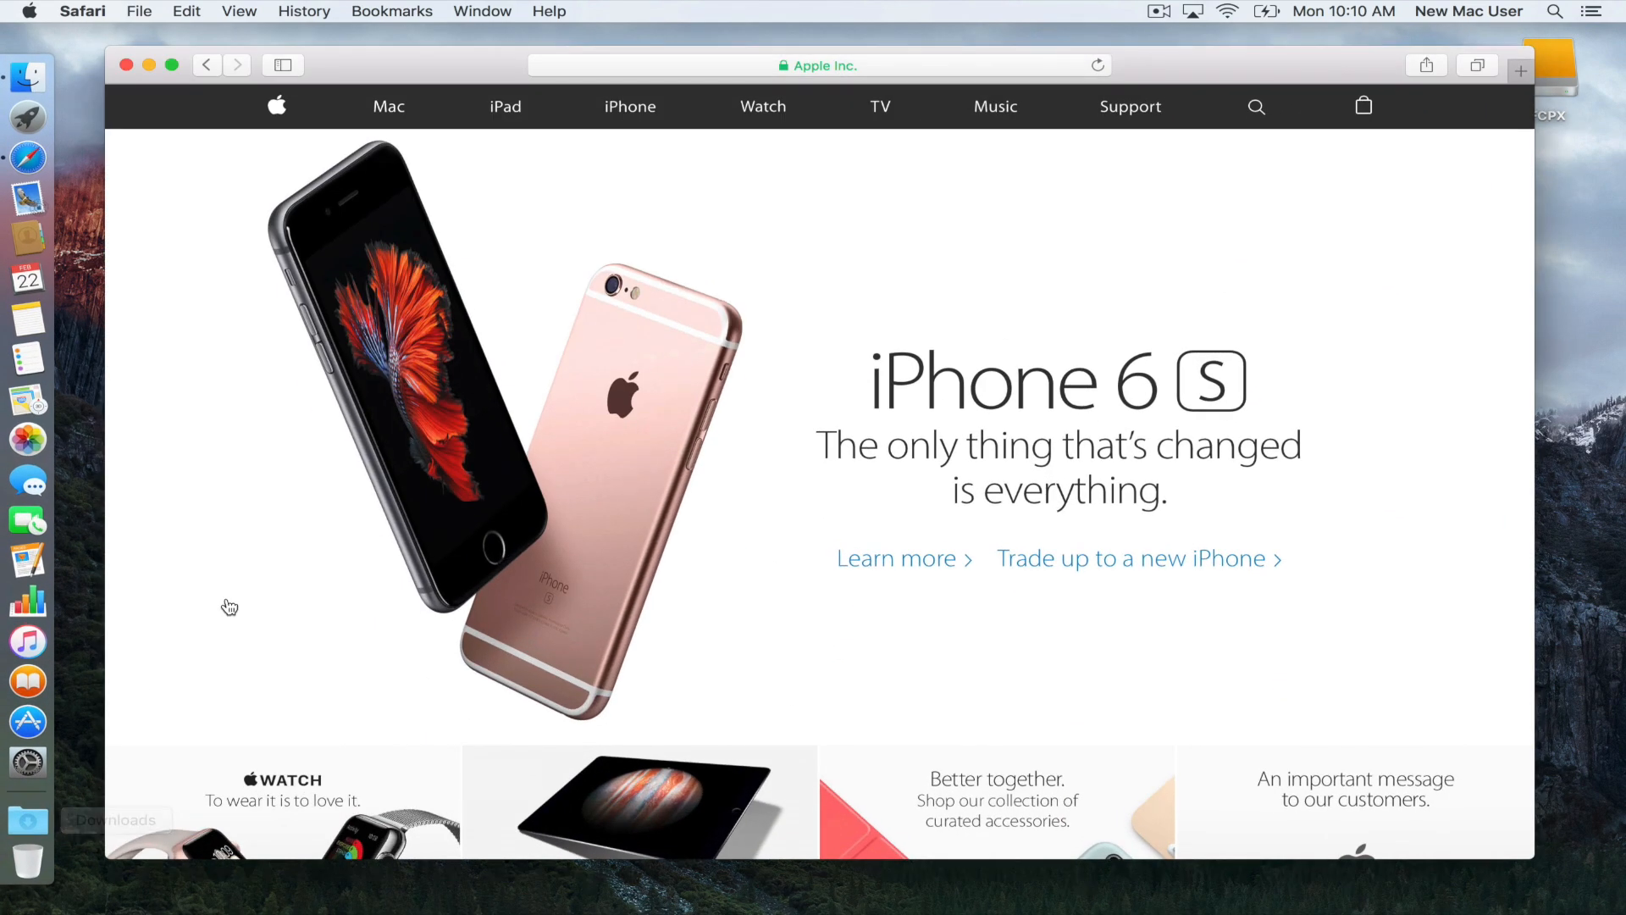
pyautogui.click(125, 65)
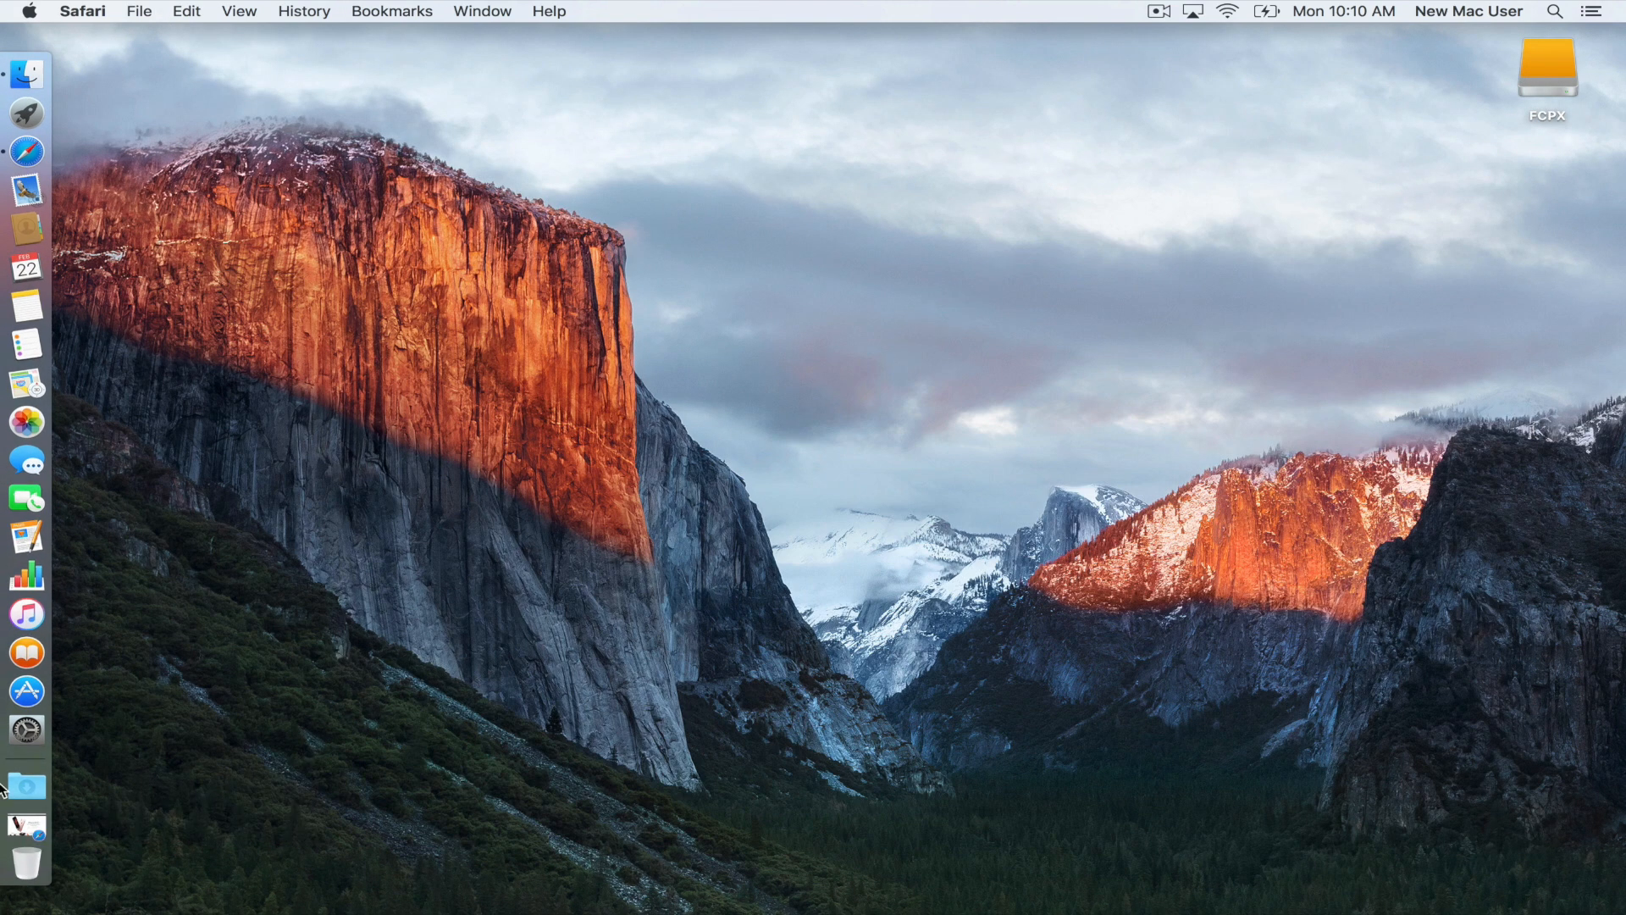
pyautogui.moveTo(180, 342)
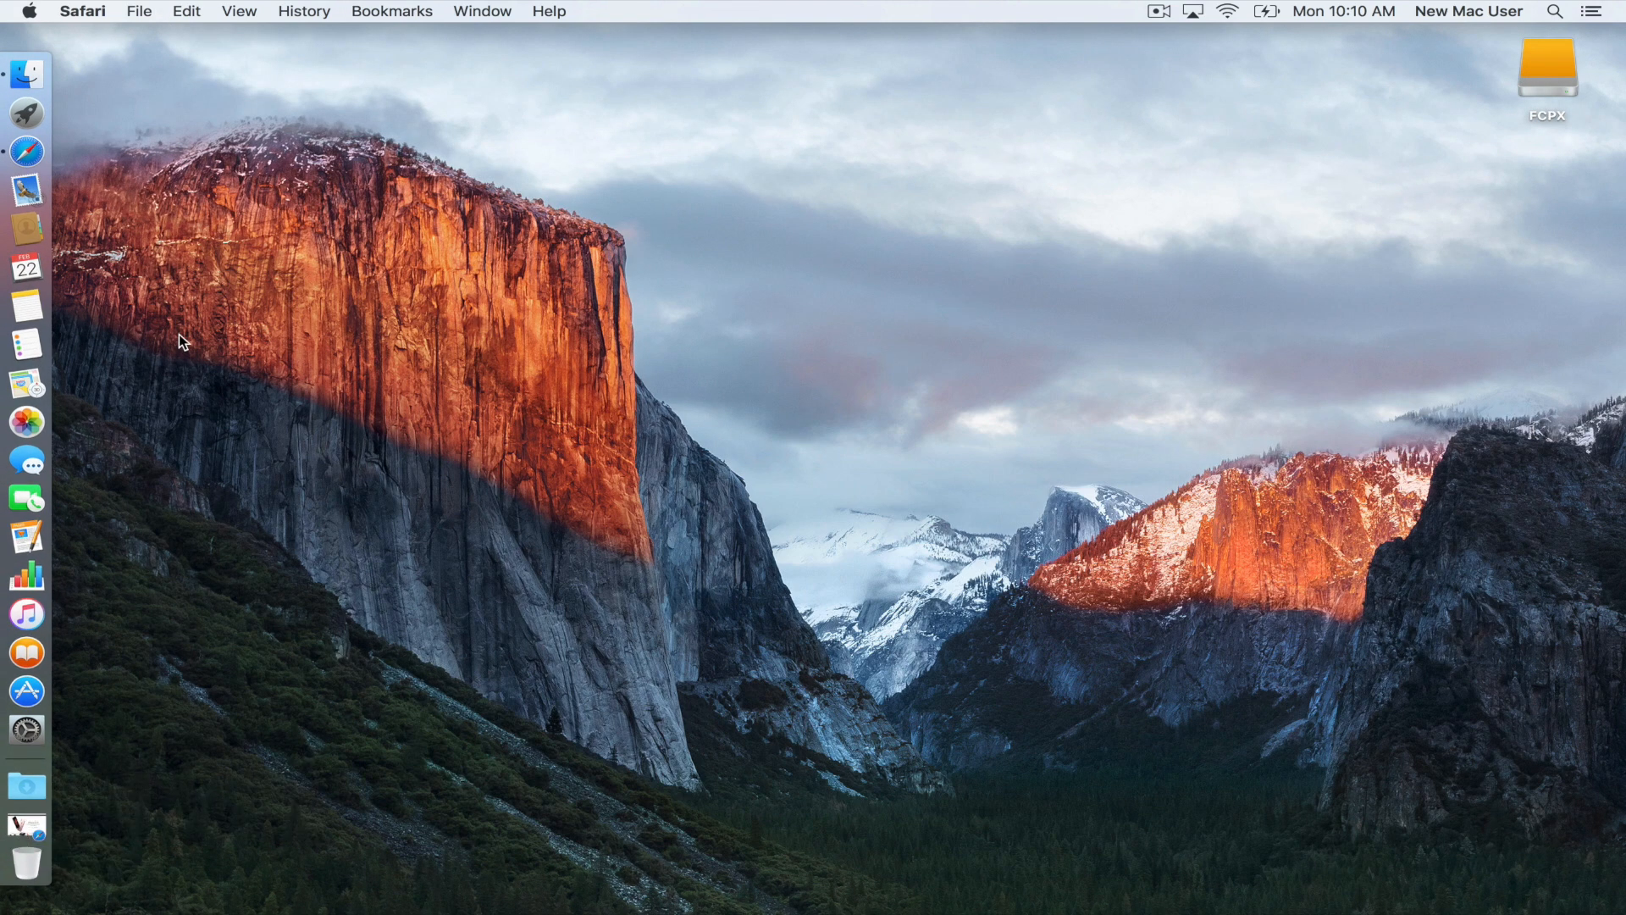
pyautogui.moveTo(161, 434)
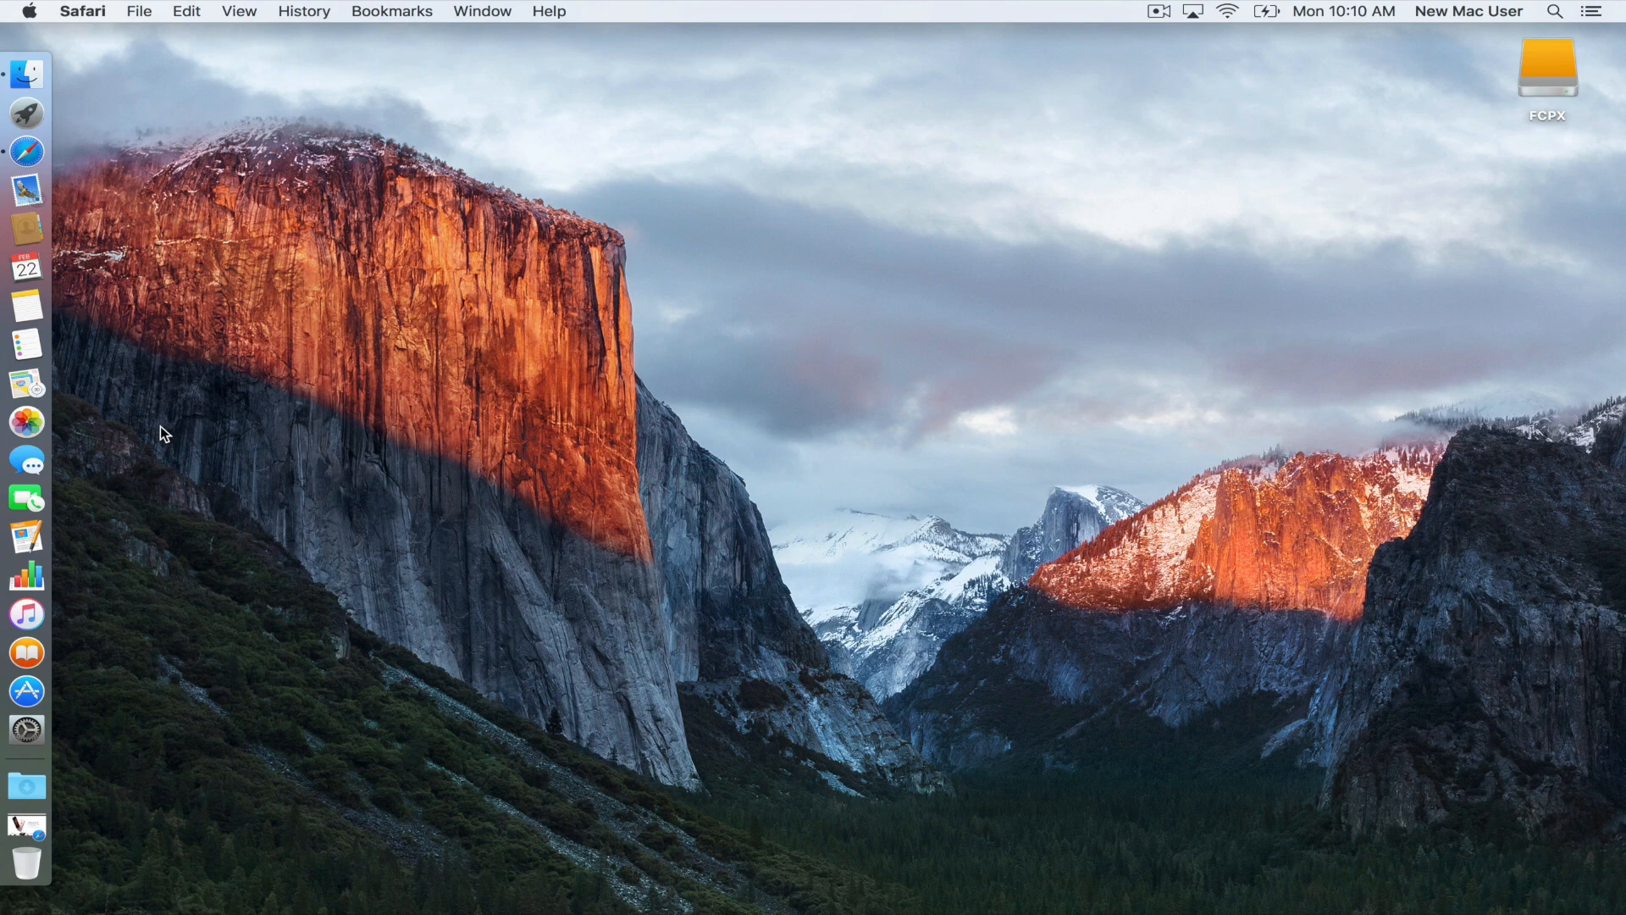
pyautogui.moveTo(78, 651)
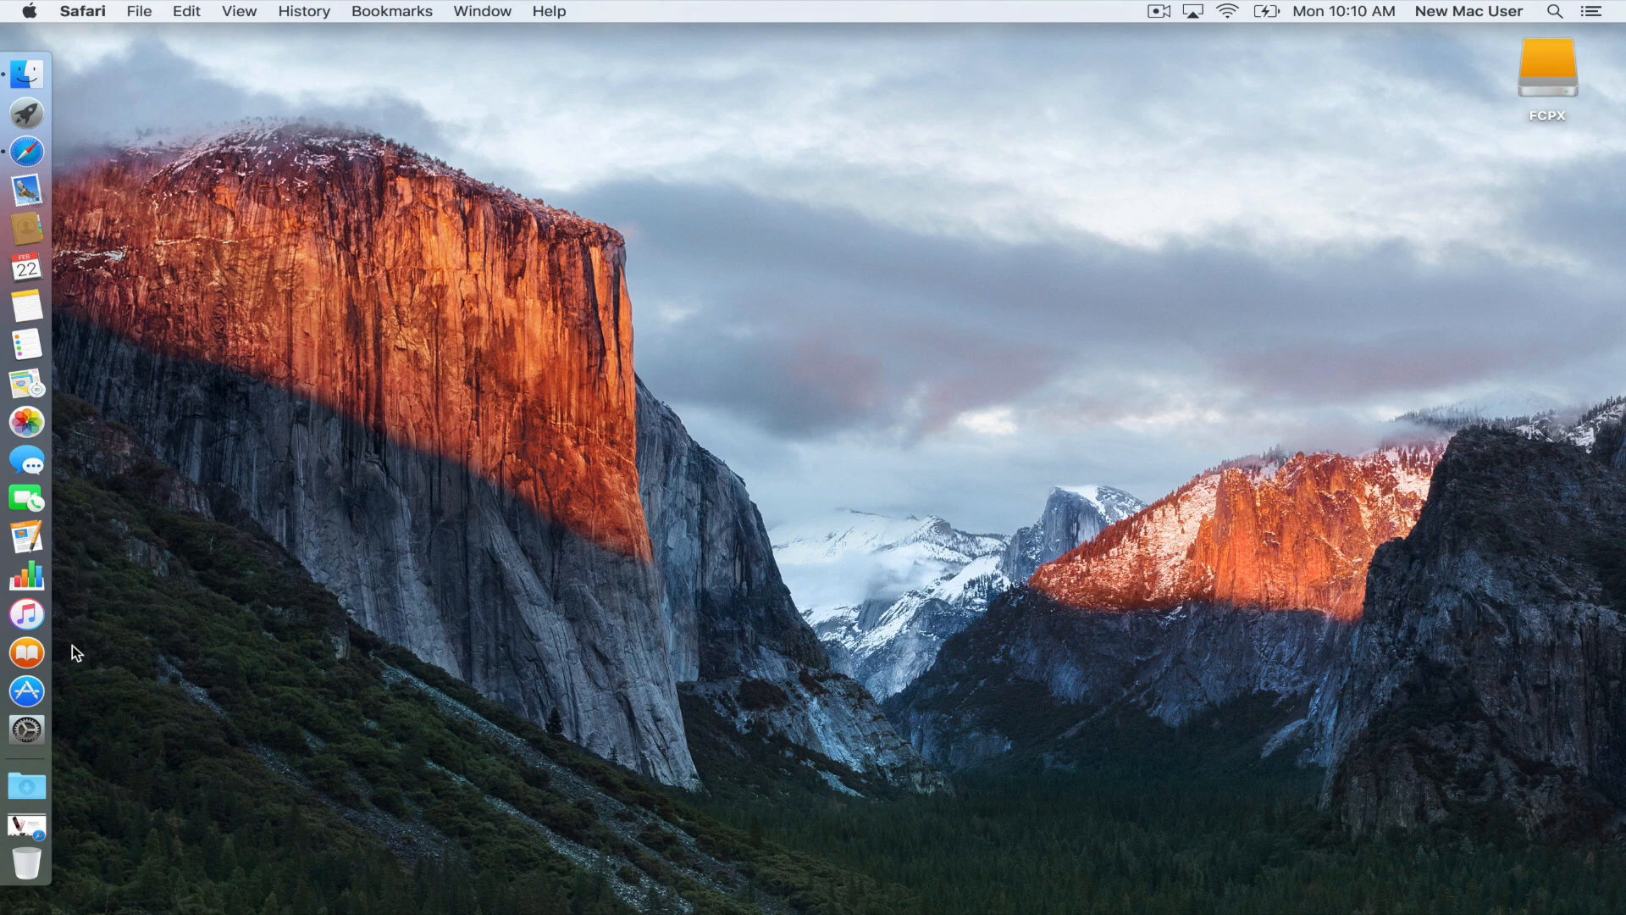
# Step: Open and minimize the App Store, then bring iBooks to the front
pyautogui.click(26, 692)
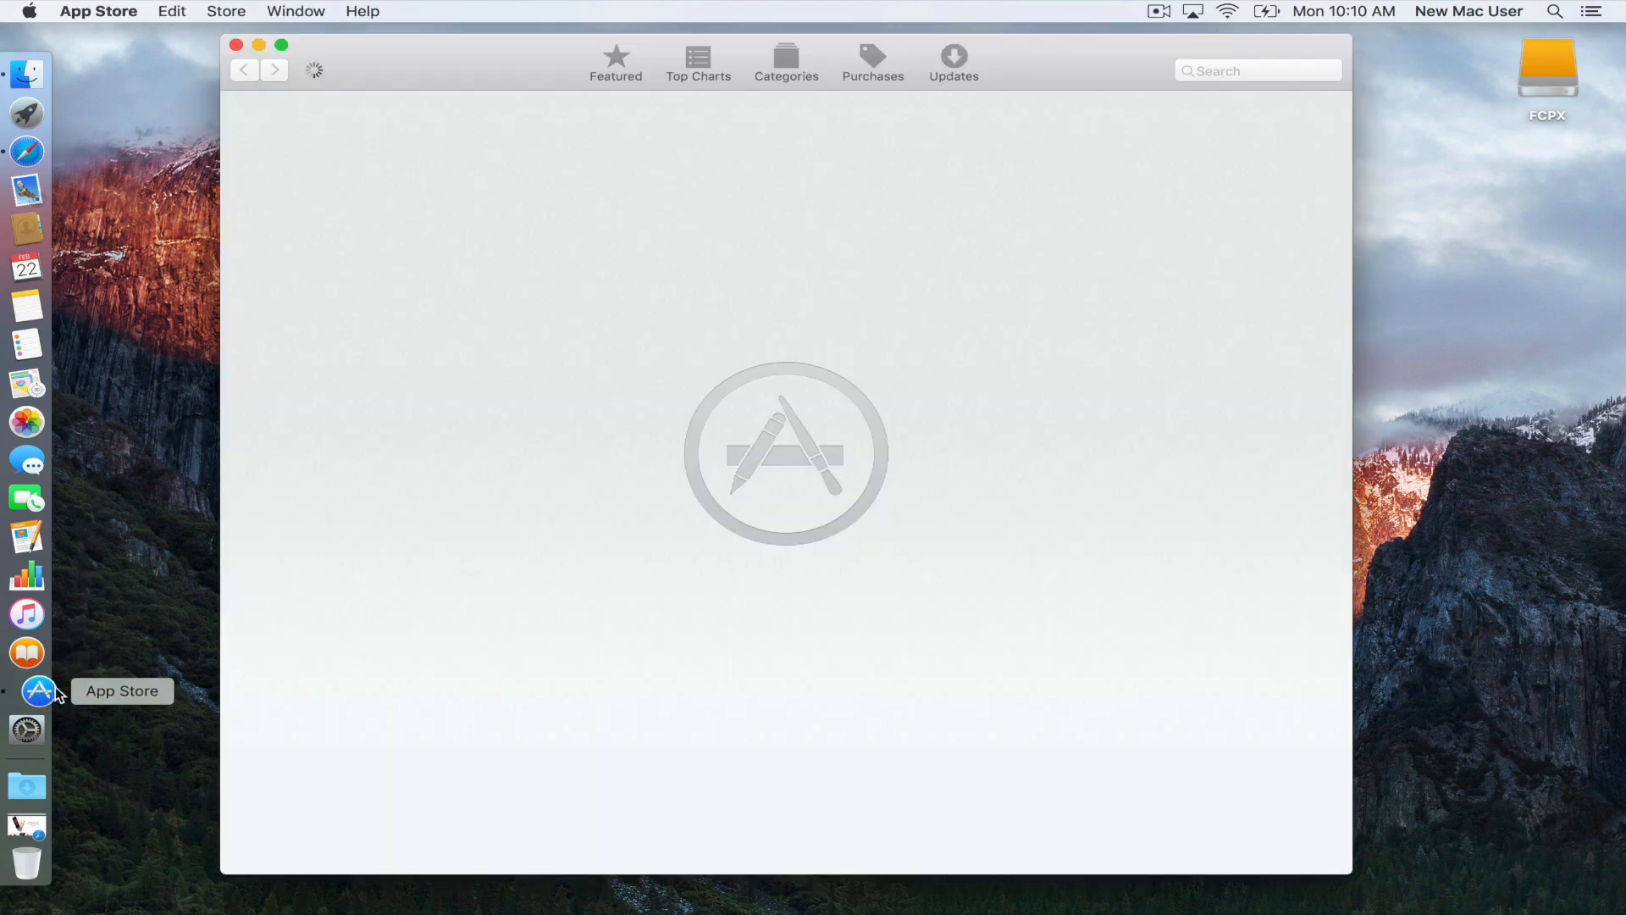
pyautogui.click(235, 45)
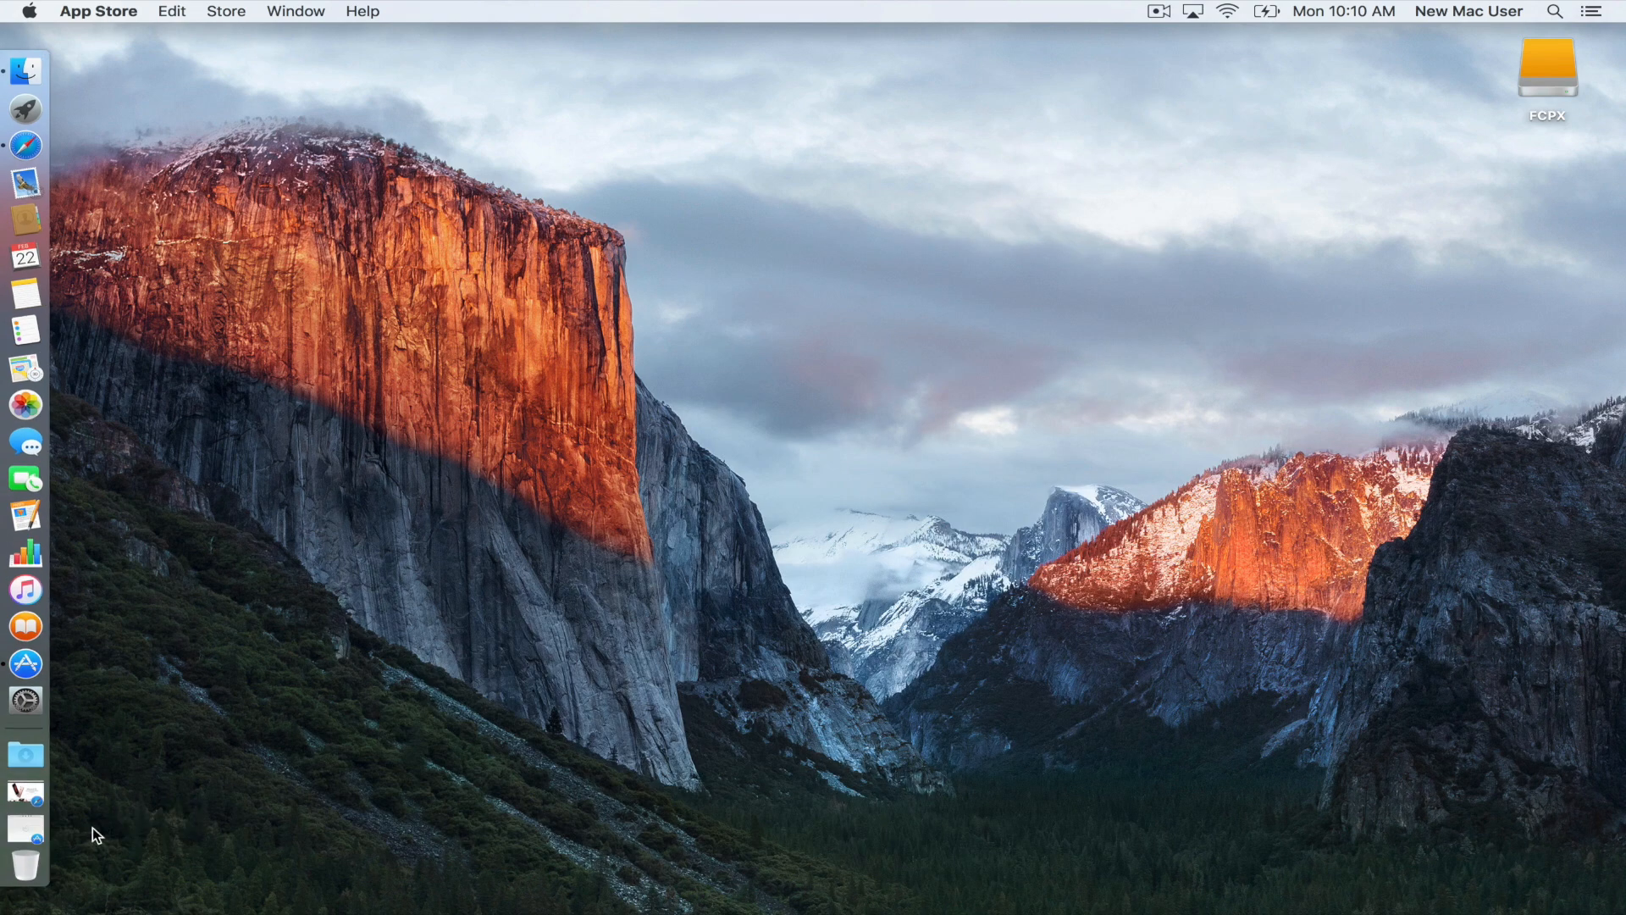
pyautogui.moveTo(26, 625)
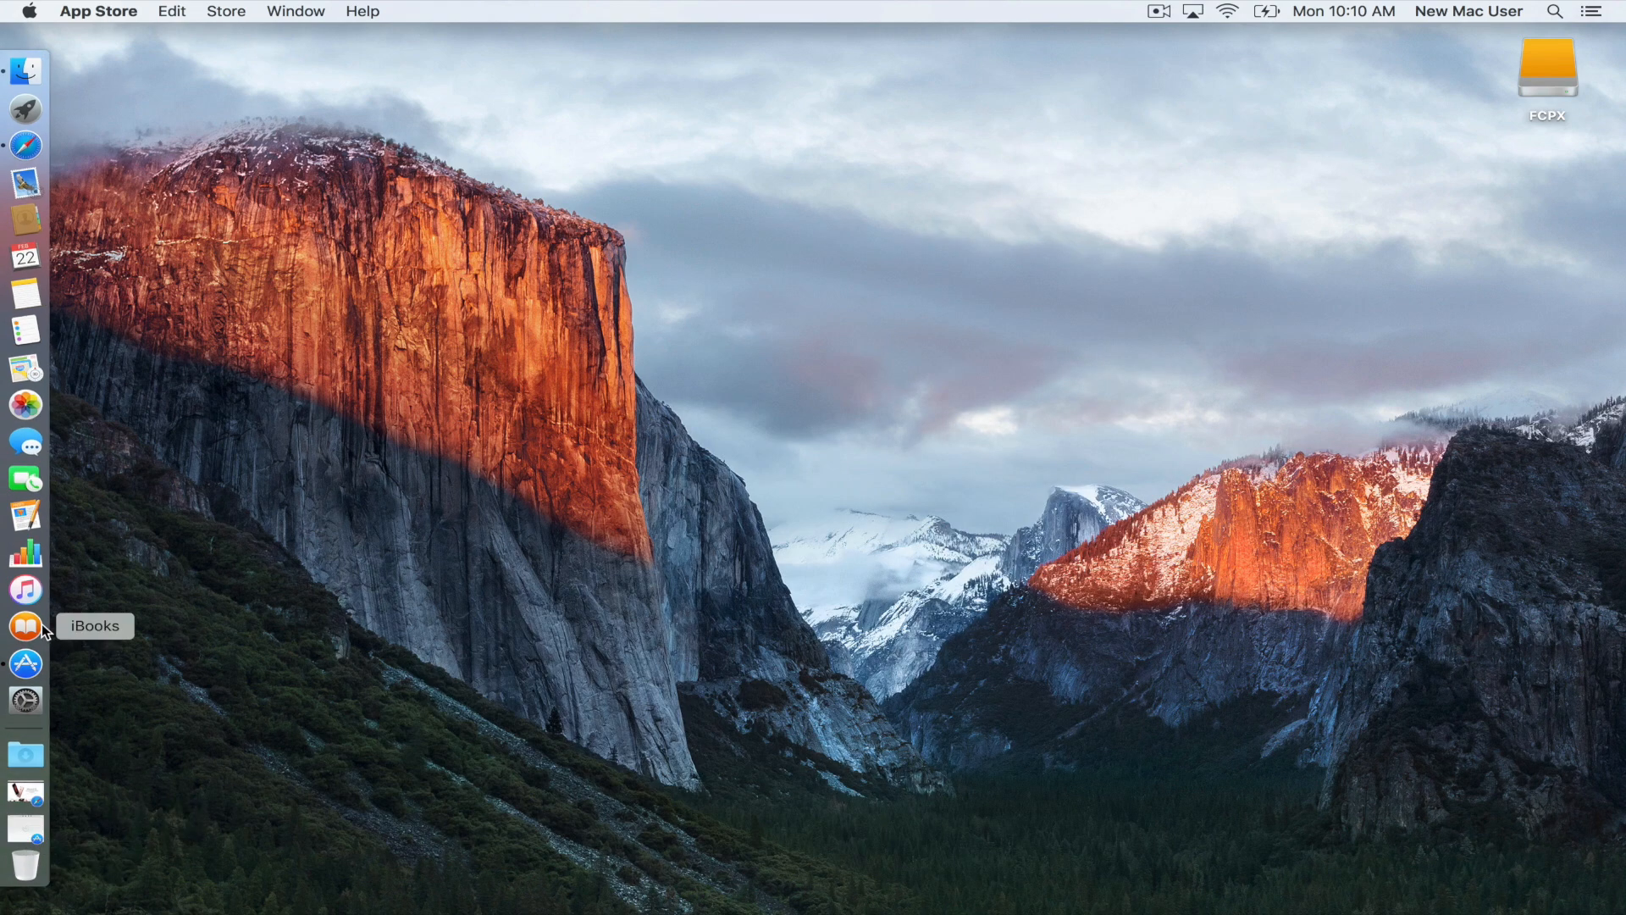
pyautogui.click(25, 627)
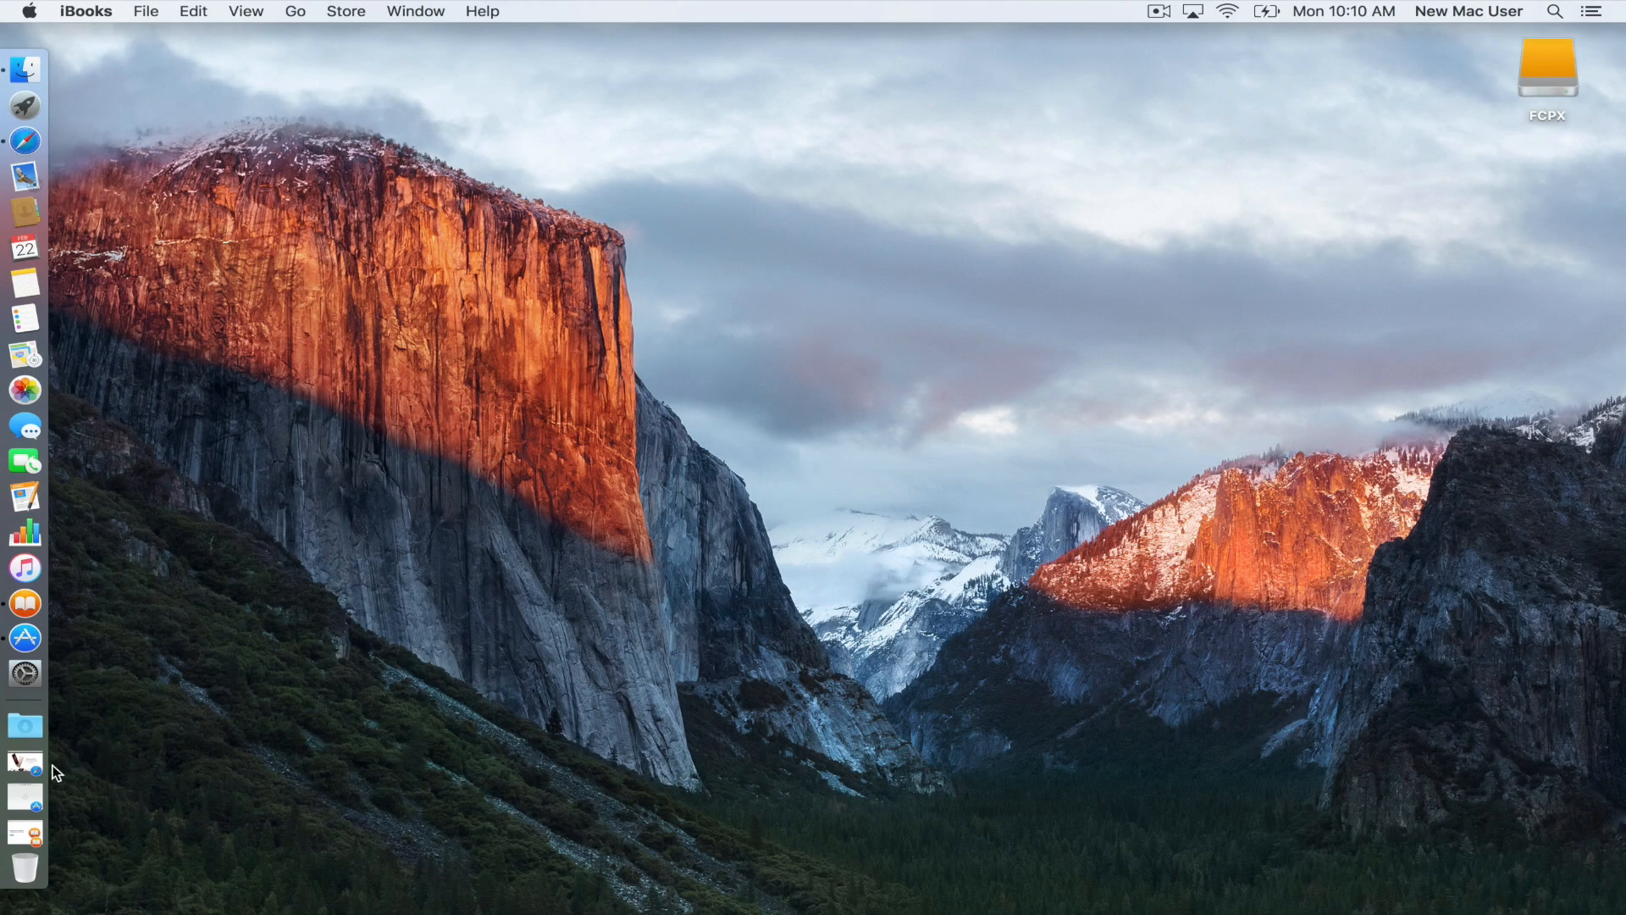
pyautogui.moveTo(95, 729)
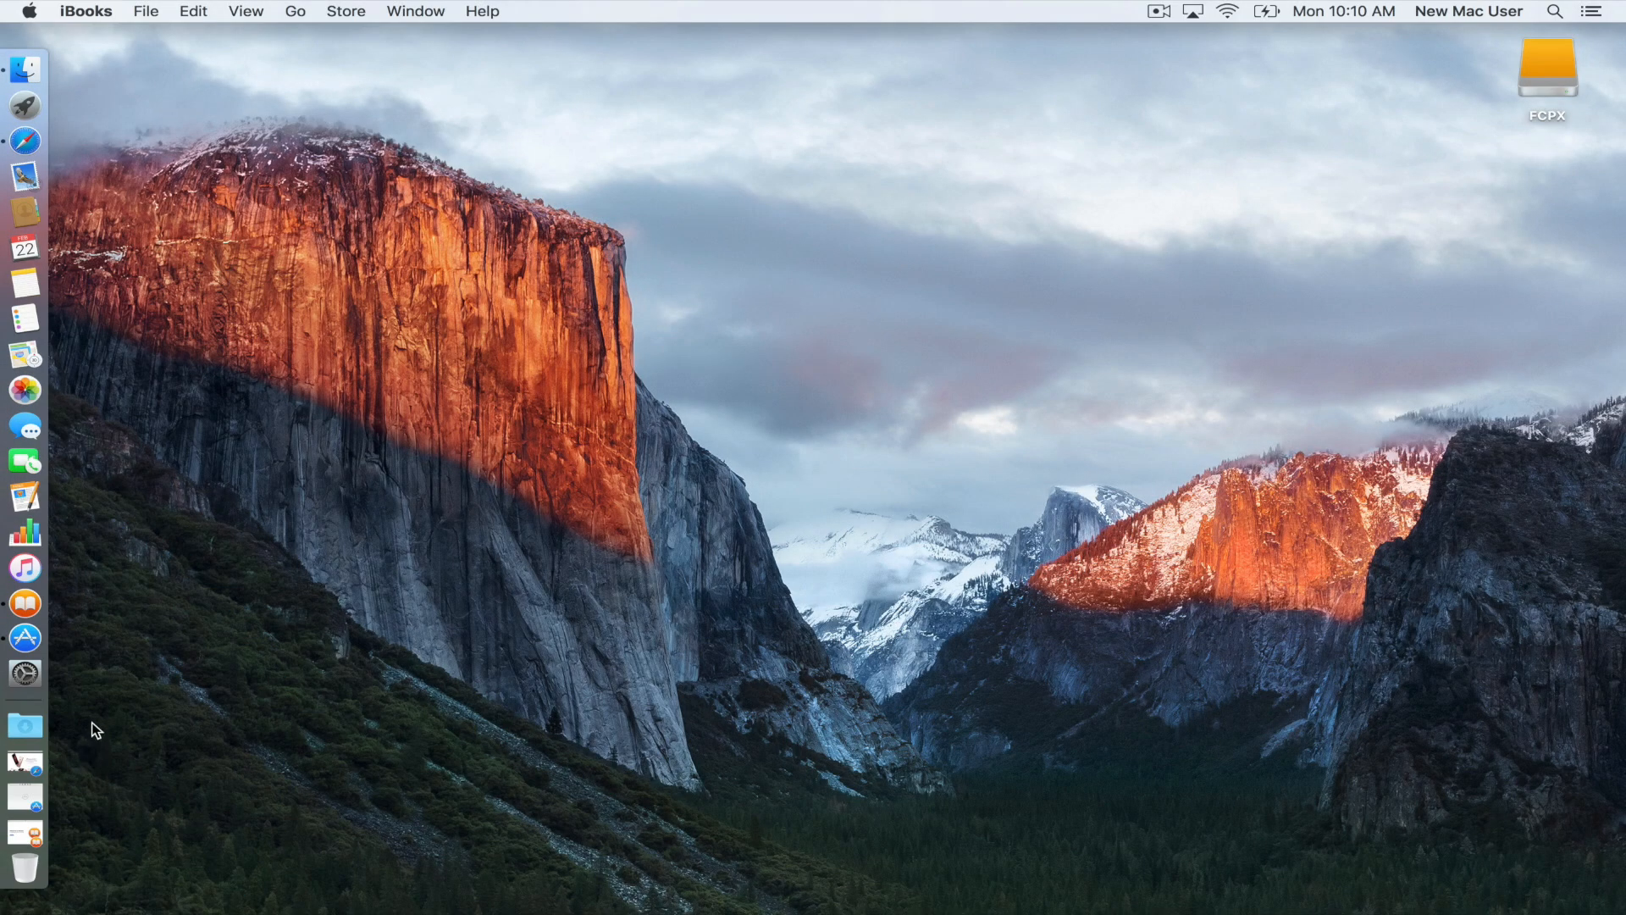
# Step: Enable 'Minimize windows into application icon' in Dock preferences and close the window
pyautogui.click(24, 672)
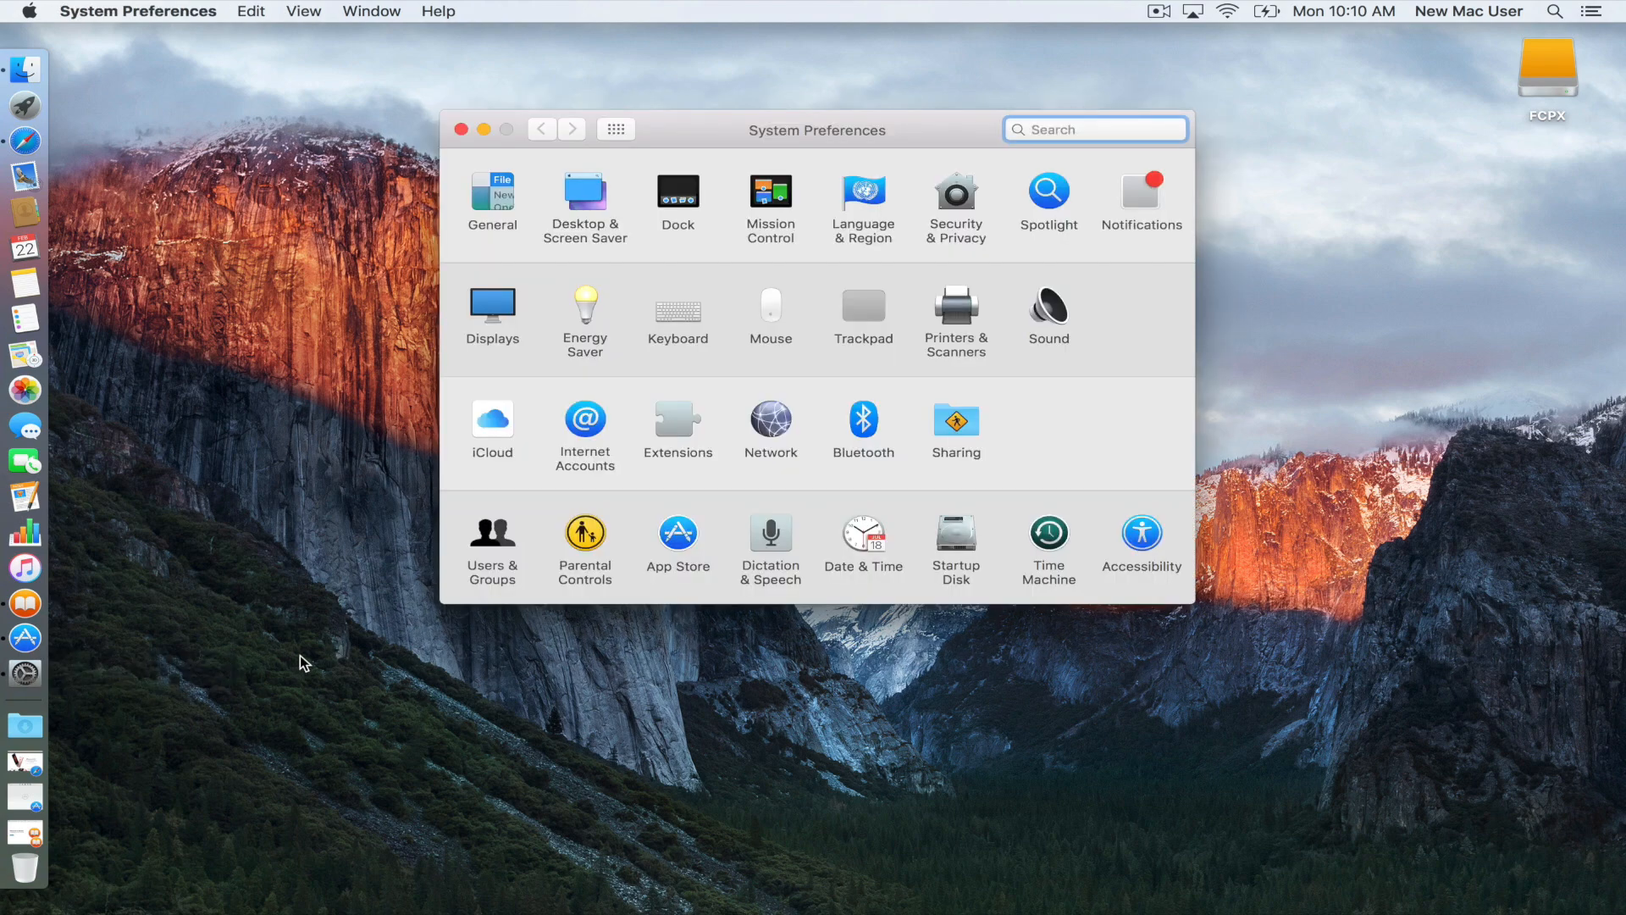
pyautogui.click(678, 194)
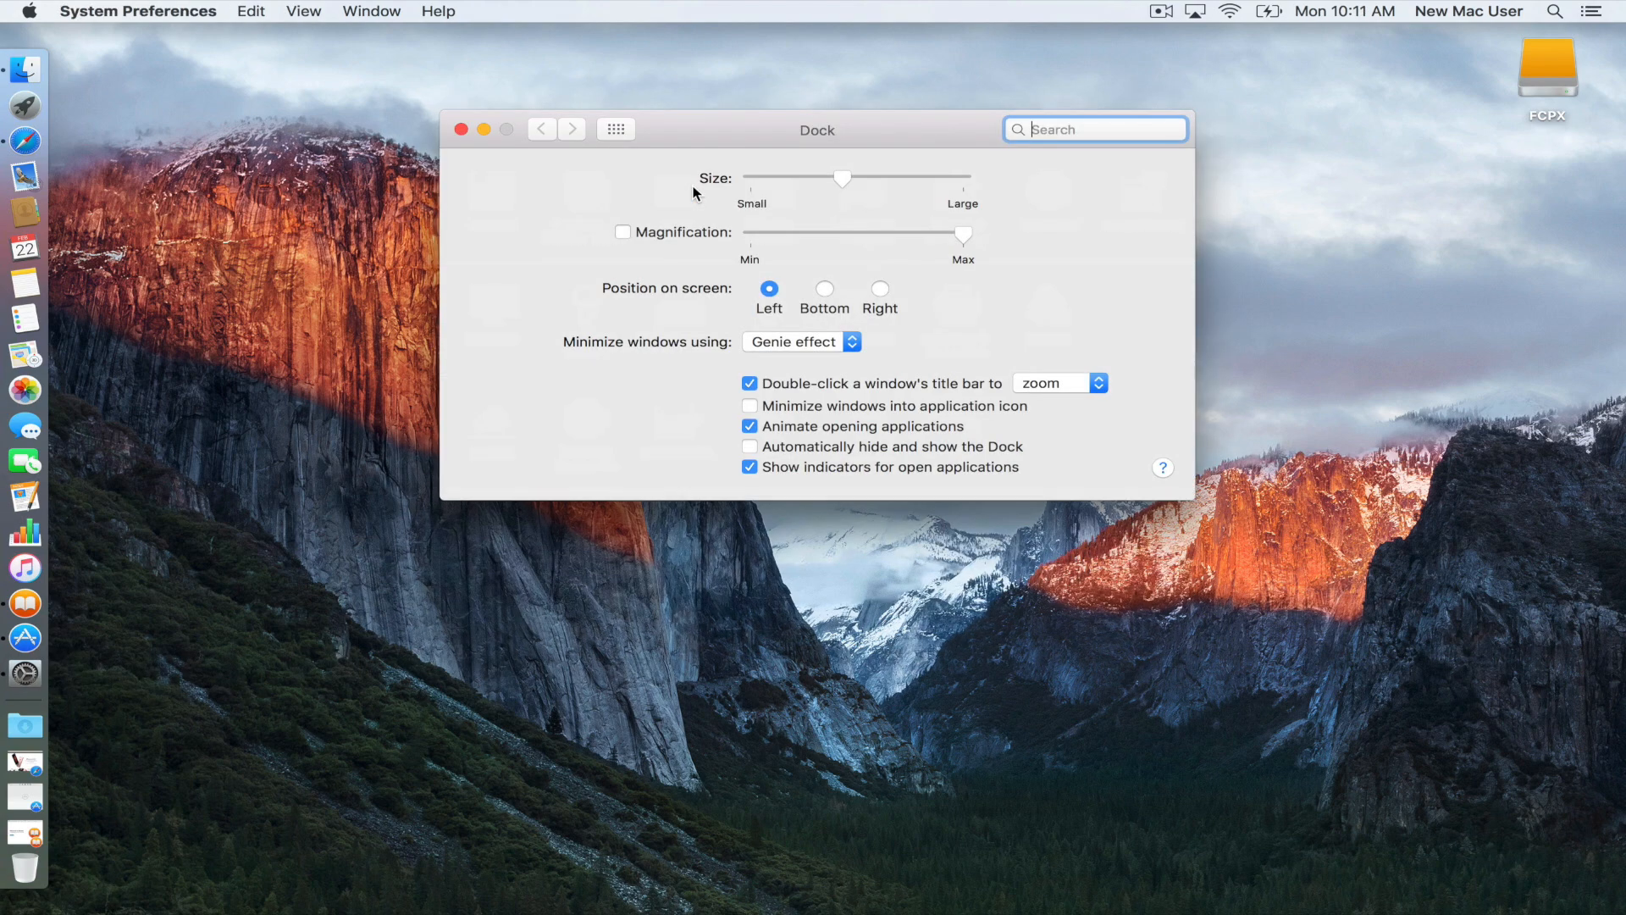
pyautogui.moveTo(778, 413)
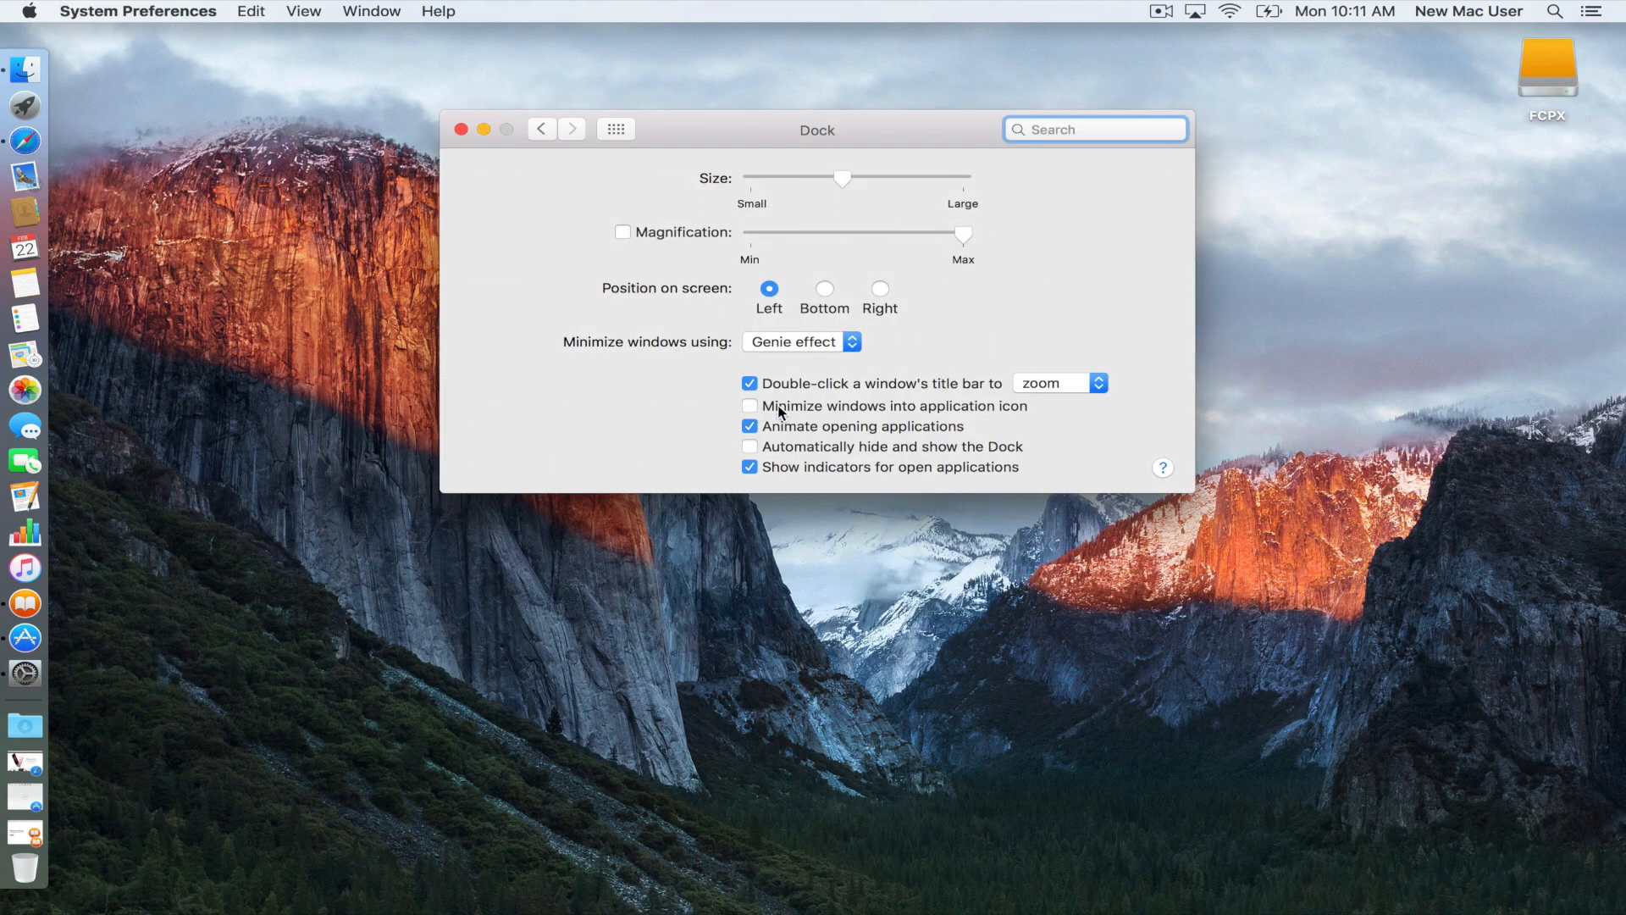
pyautogui.moveTo(964, 413)
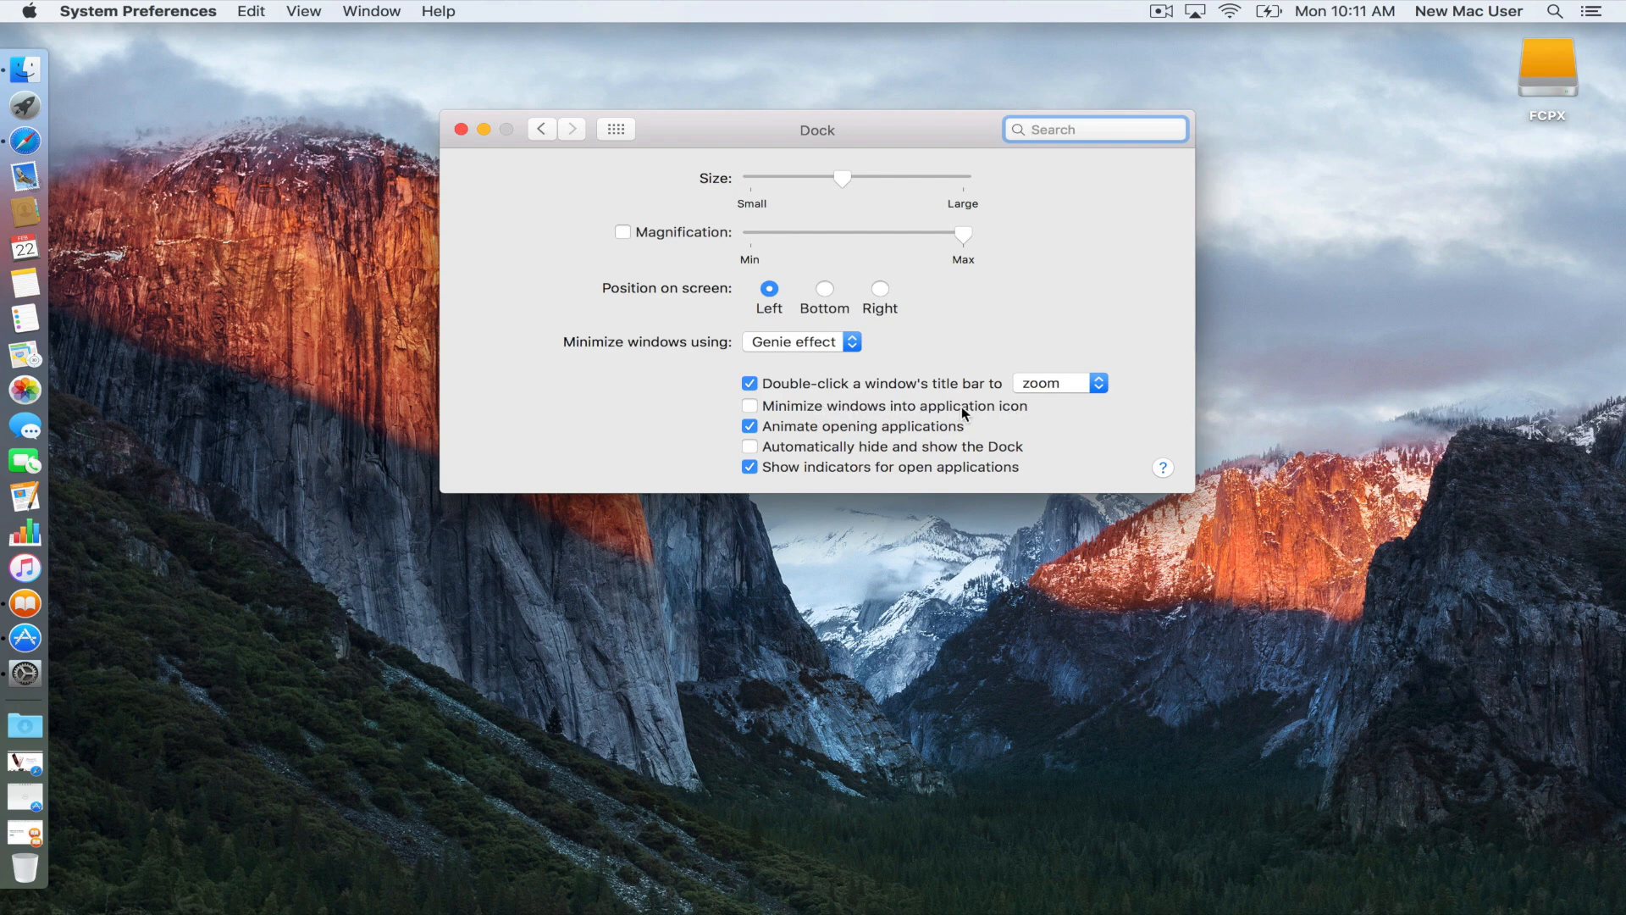
pyautogui.click(750, 406)
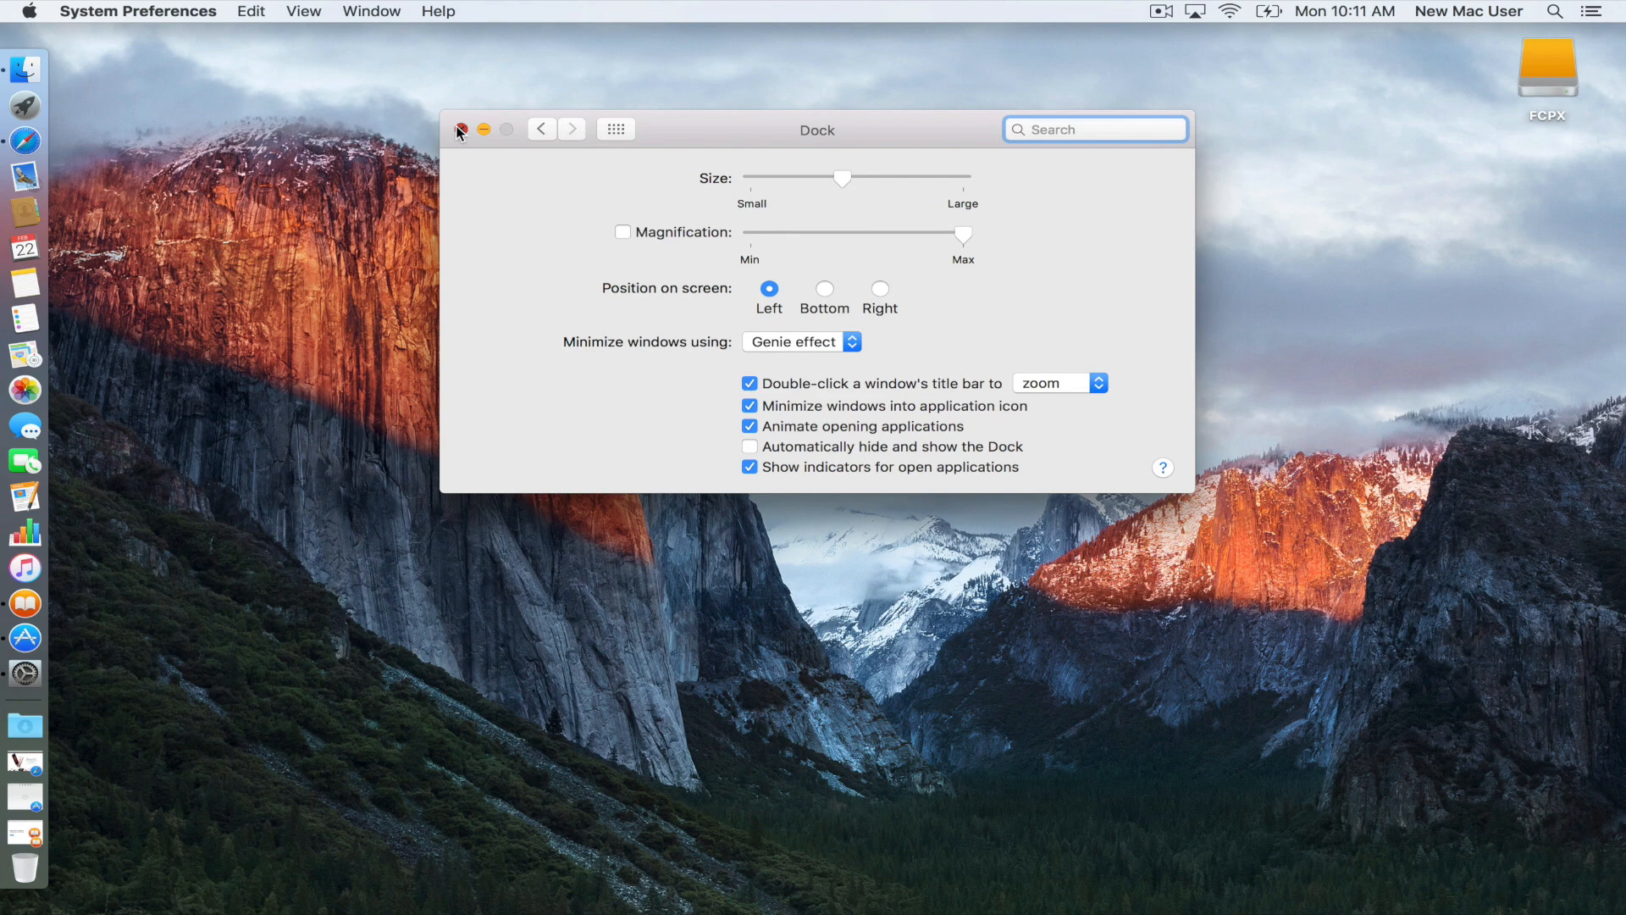
pyautogui.click(458, 129)
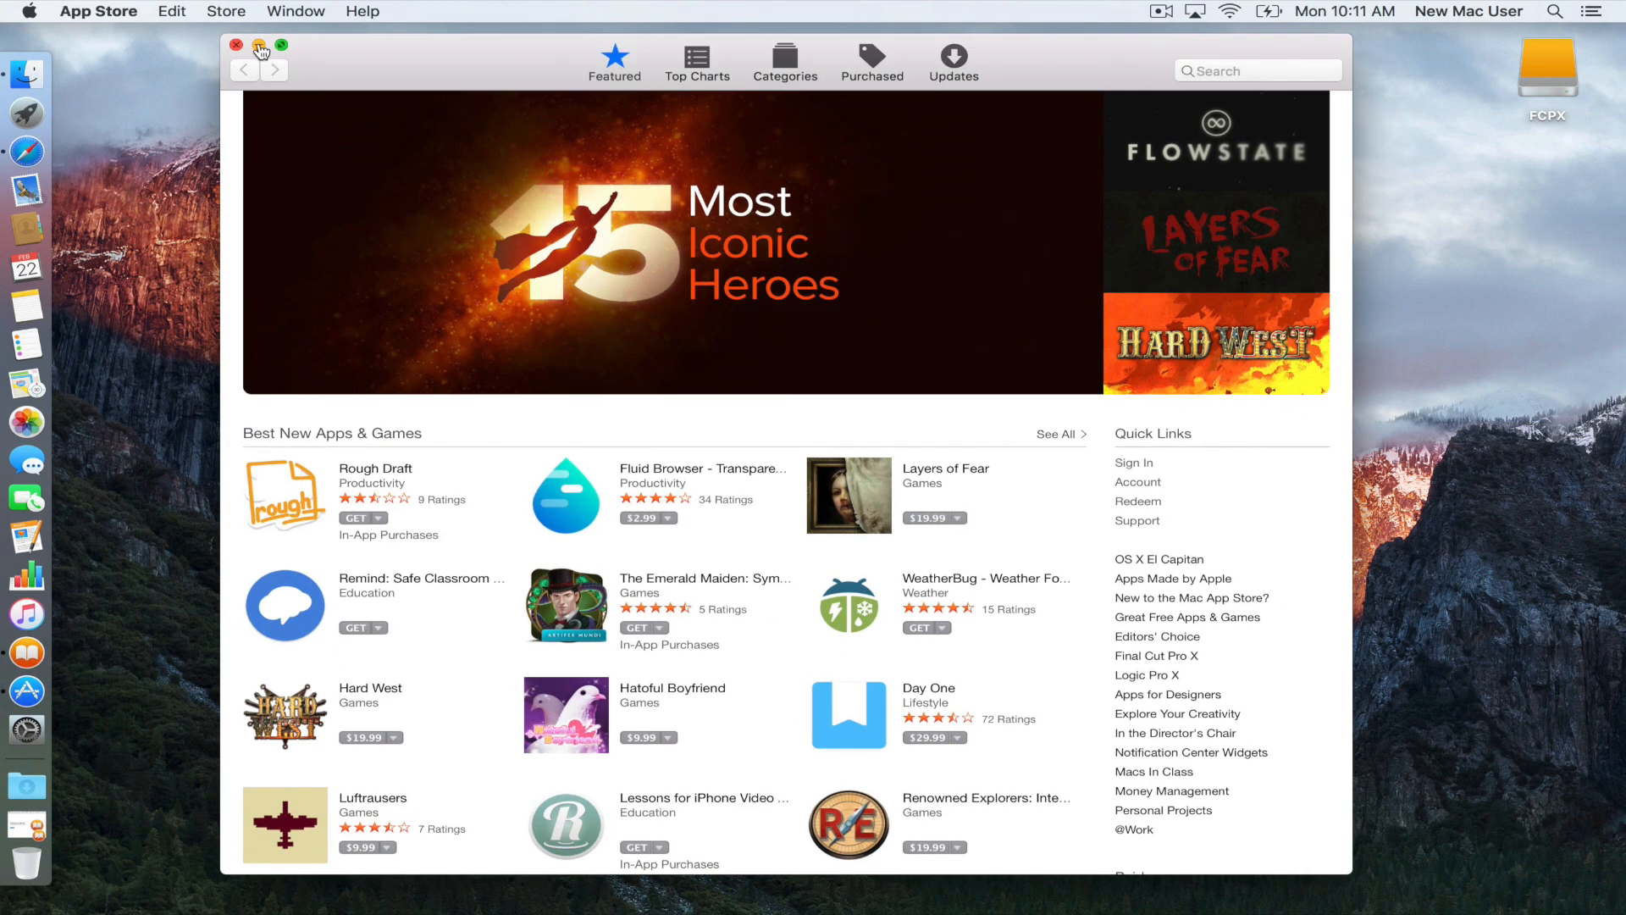
# Step: Test minimizing and restoring App Store and iBooks windows, then bring Safari forward
pyautogui.click(237, 46)
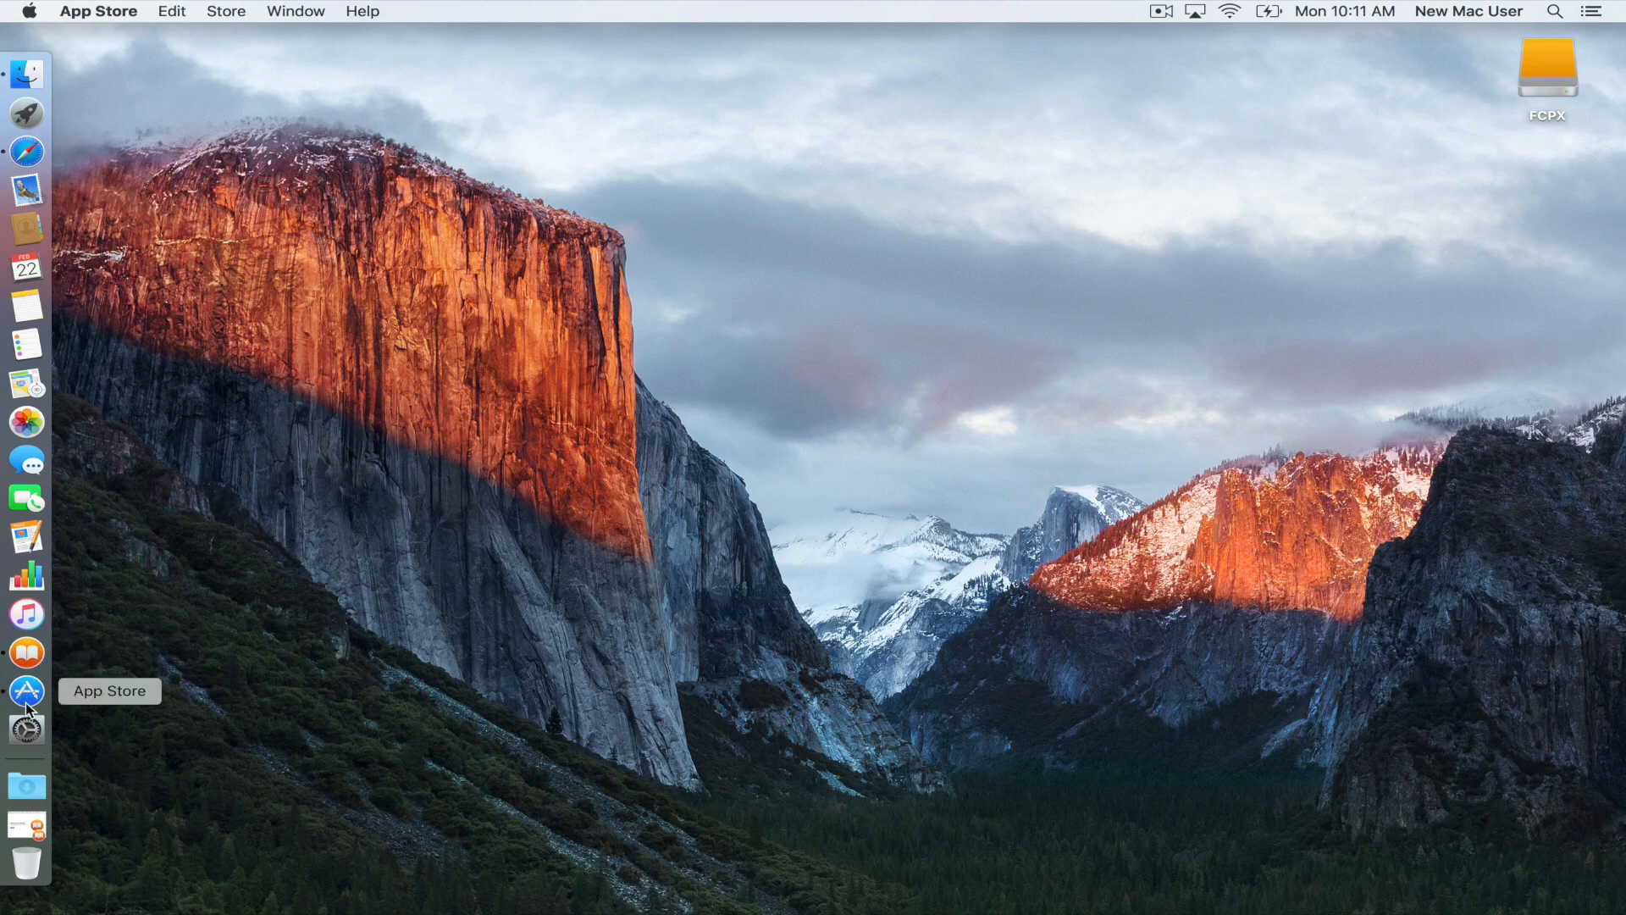
pyautogui.click(27, 681)
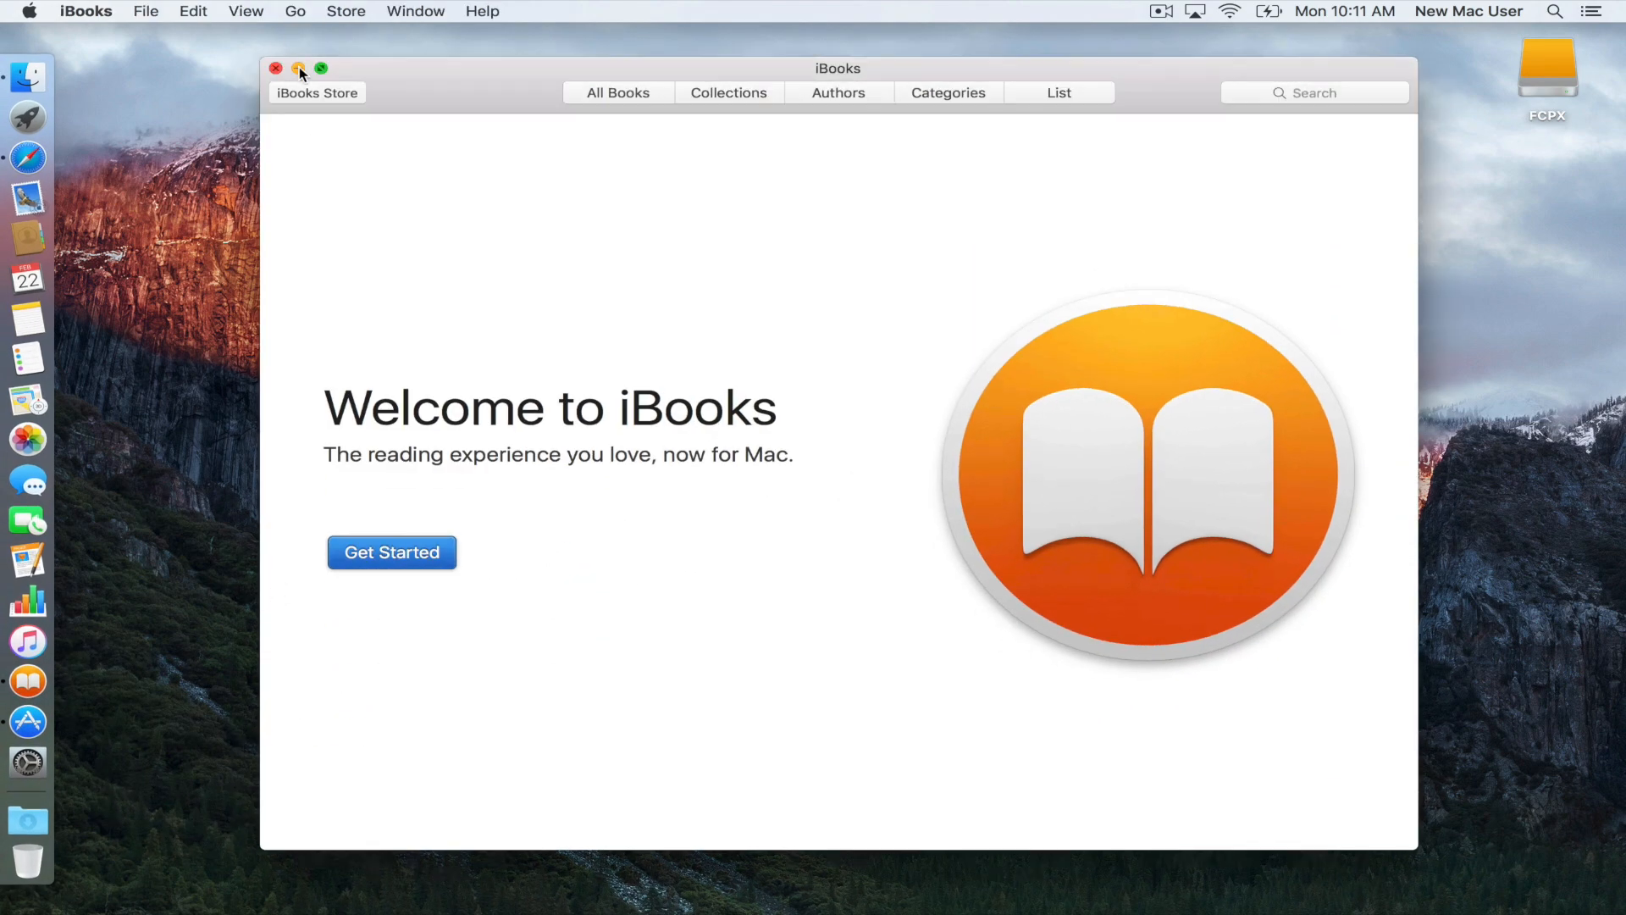
pyautogui.click(299, 69)
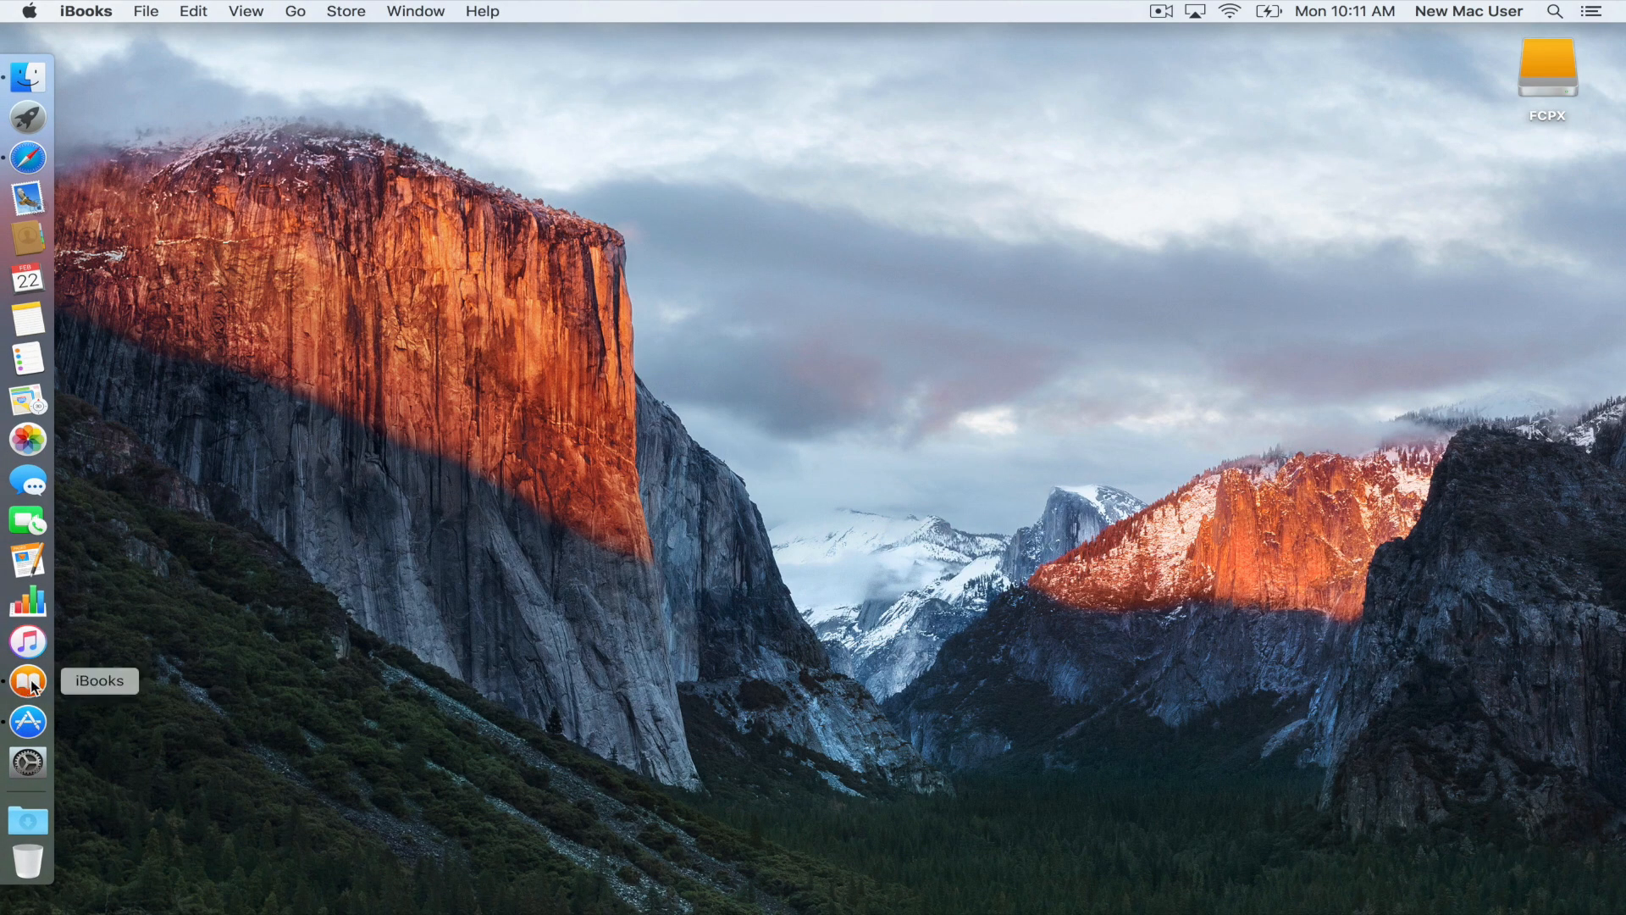
pyautogui.click(28, 721)
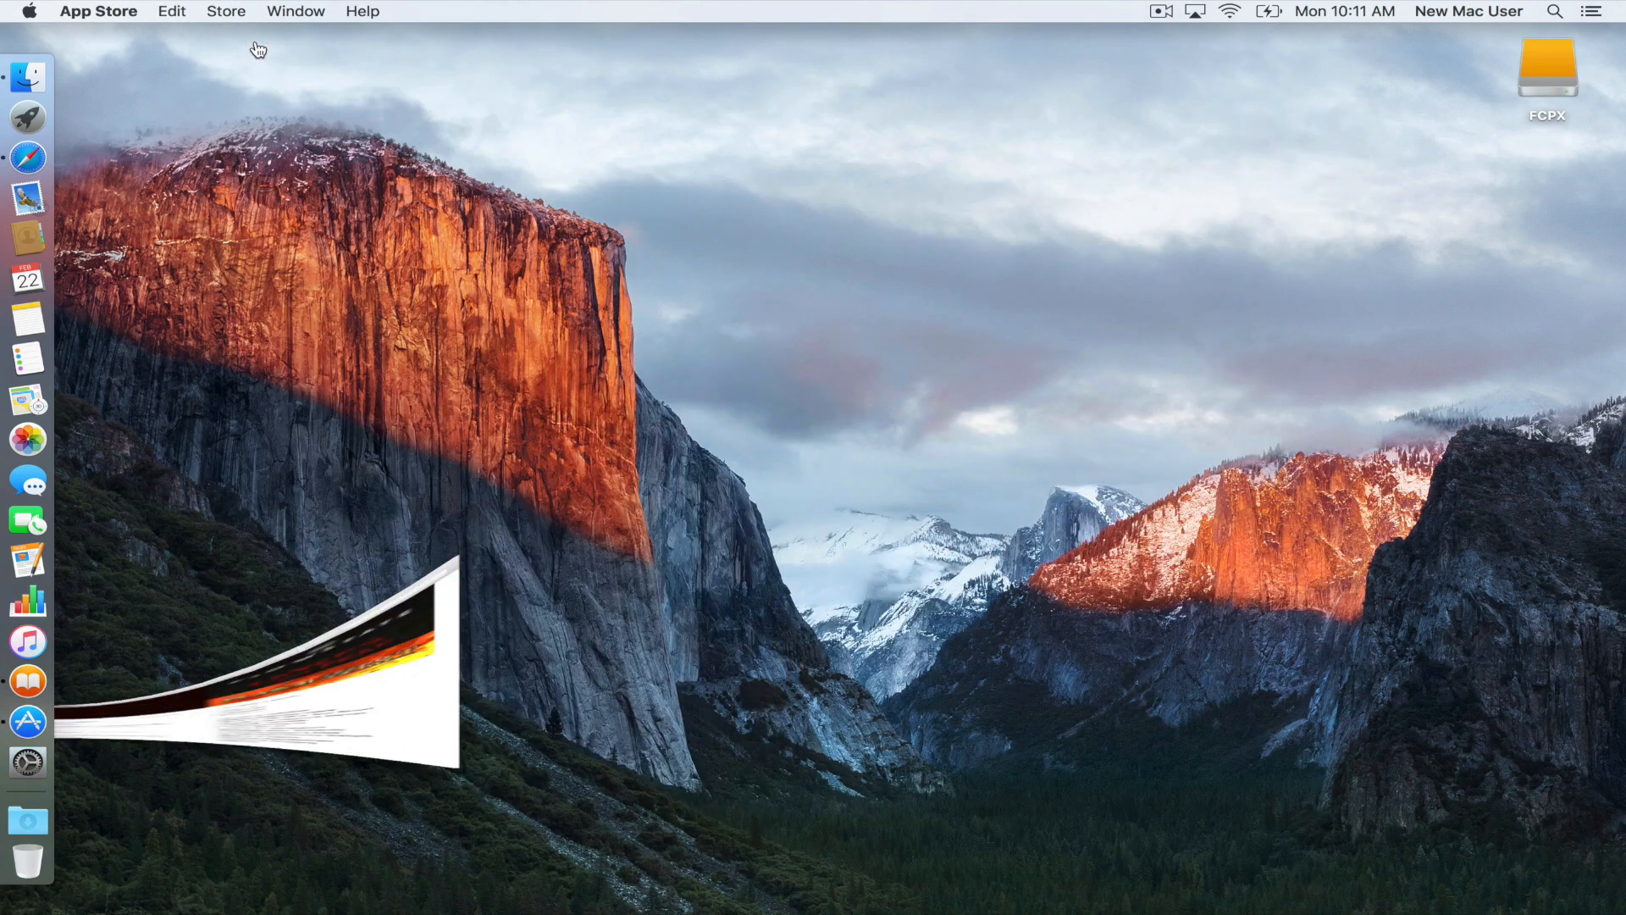
pyautogui.rightClick(28, 681)
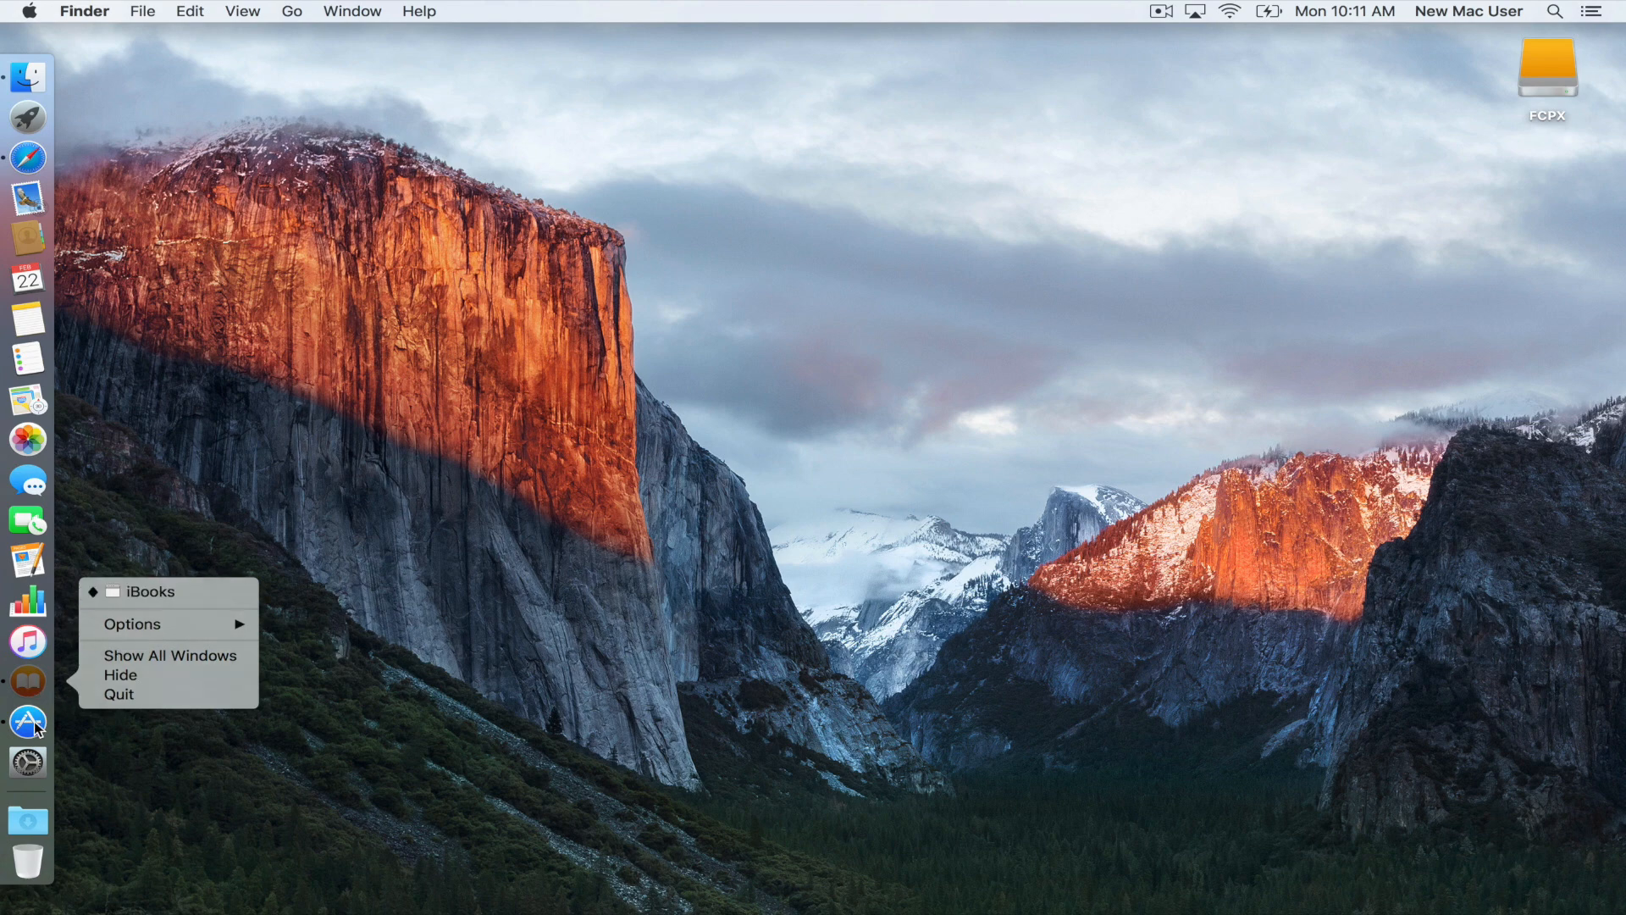
pyautogui.moveTo(169, 694)
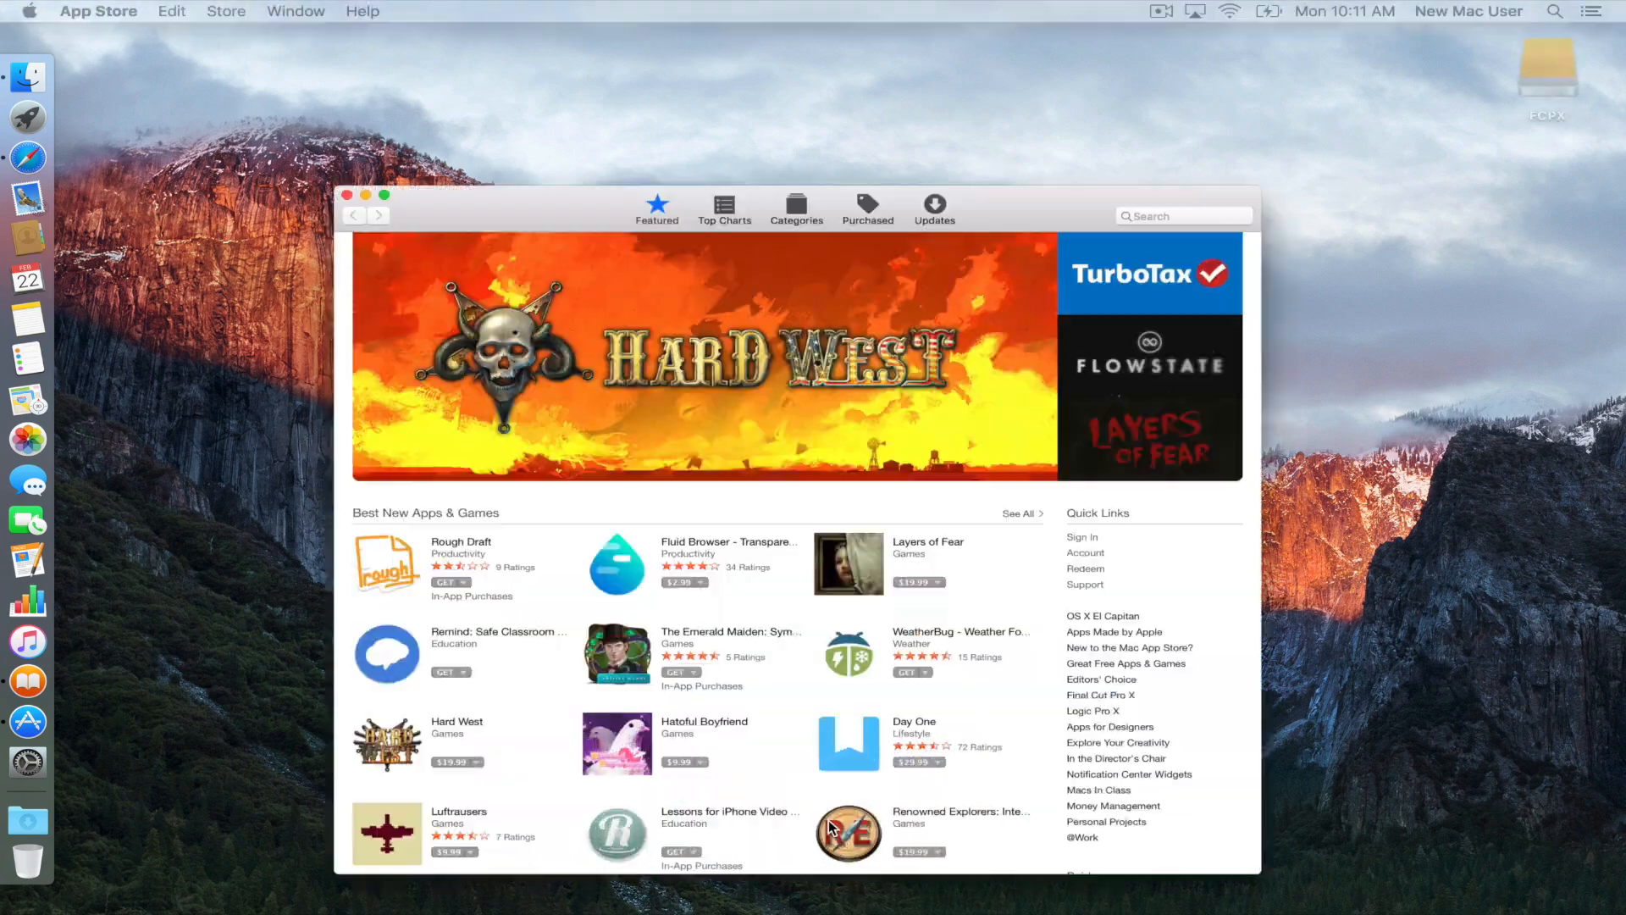
pyautogui.click(350, 194)
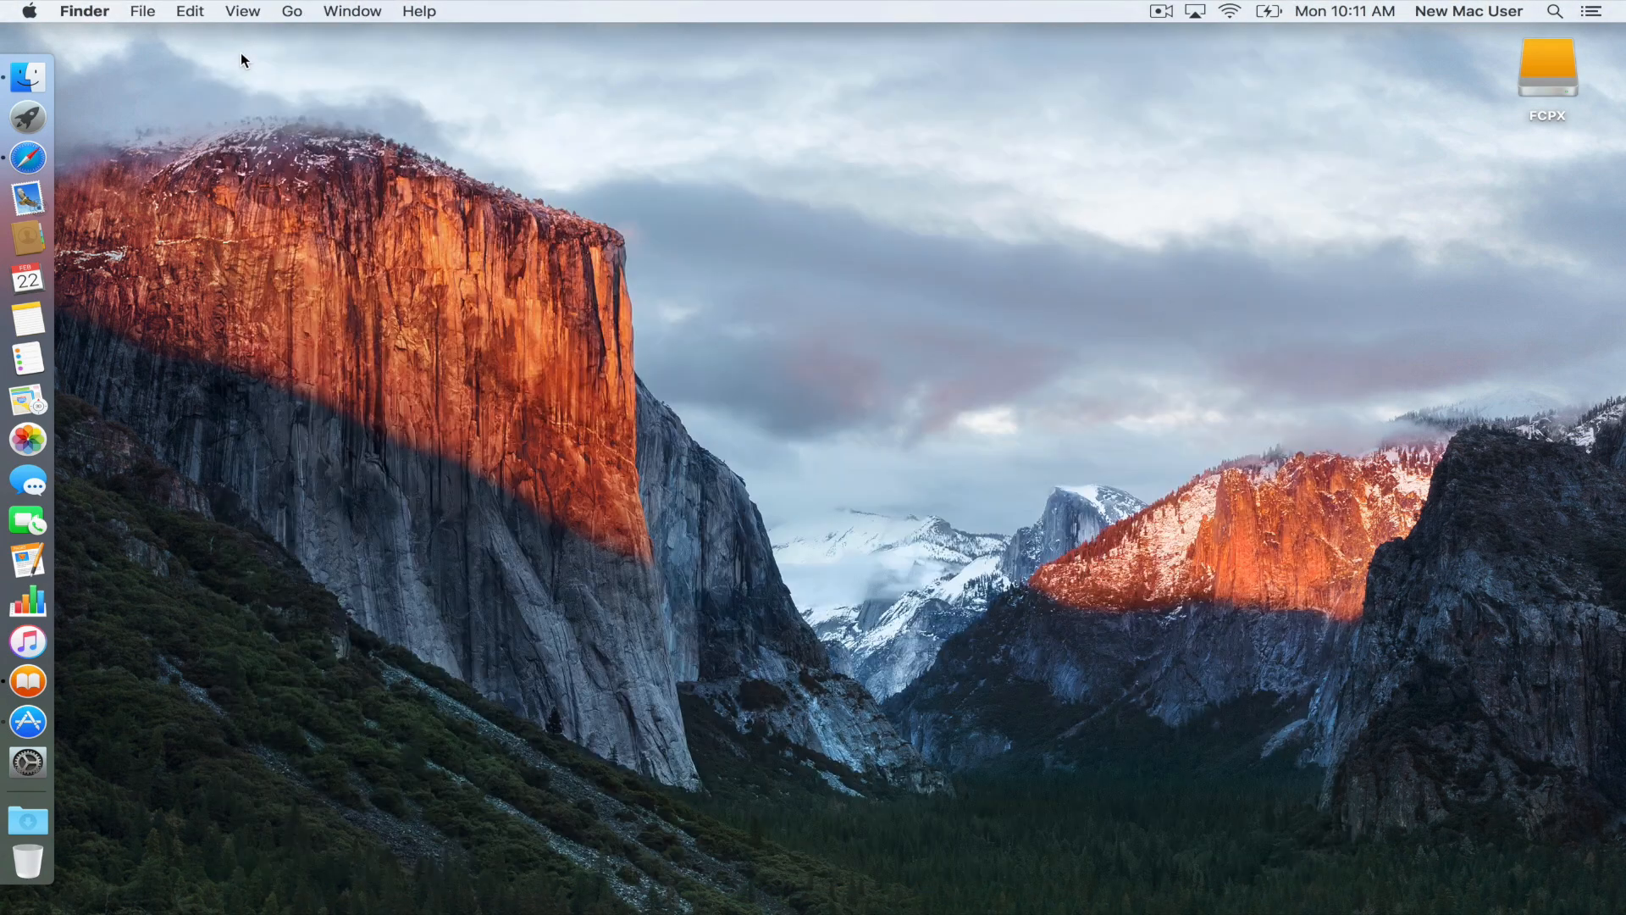
pyautogui.click(28, 157)
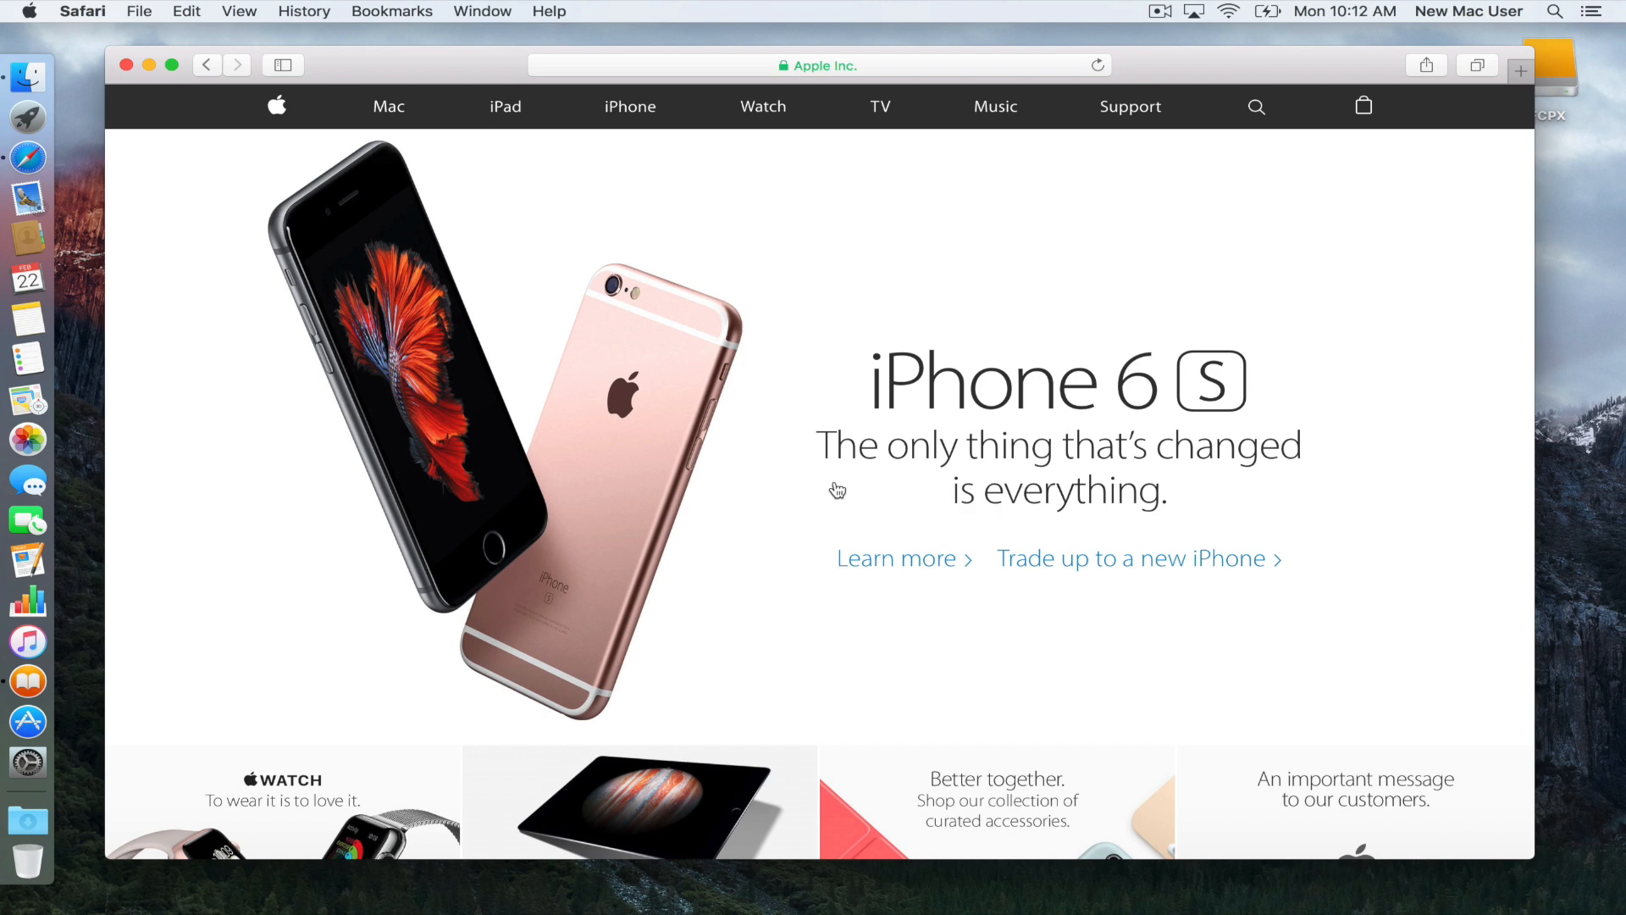
pyautogui.moveTo(719, 531)
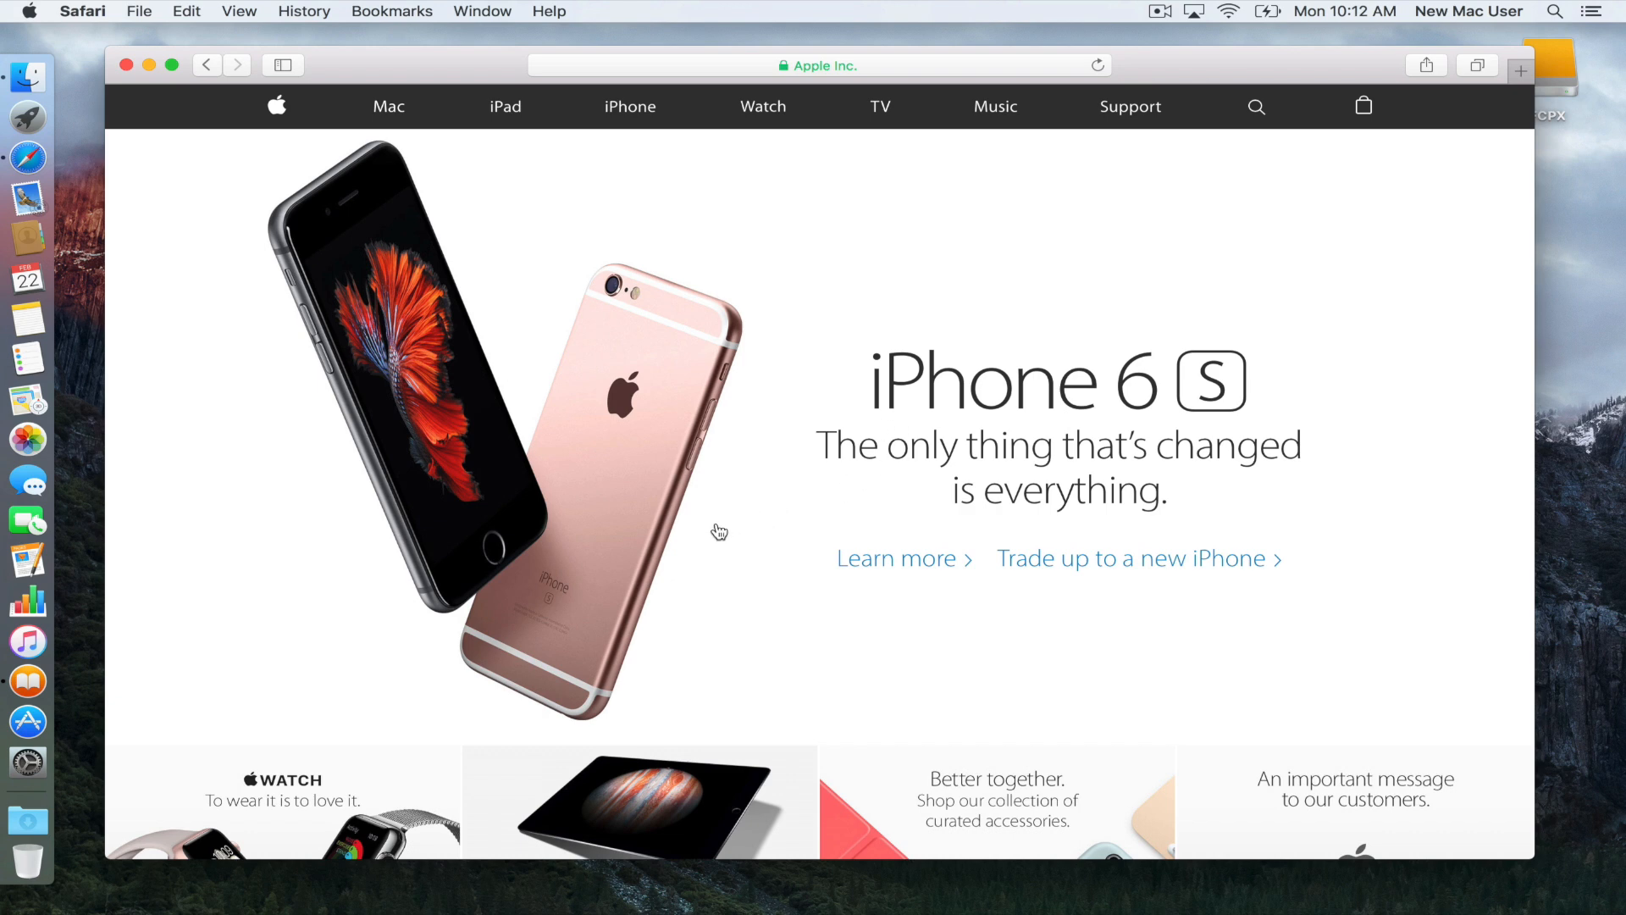
pyautogui.moveTo(277, 794)
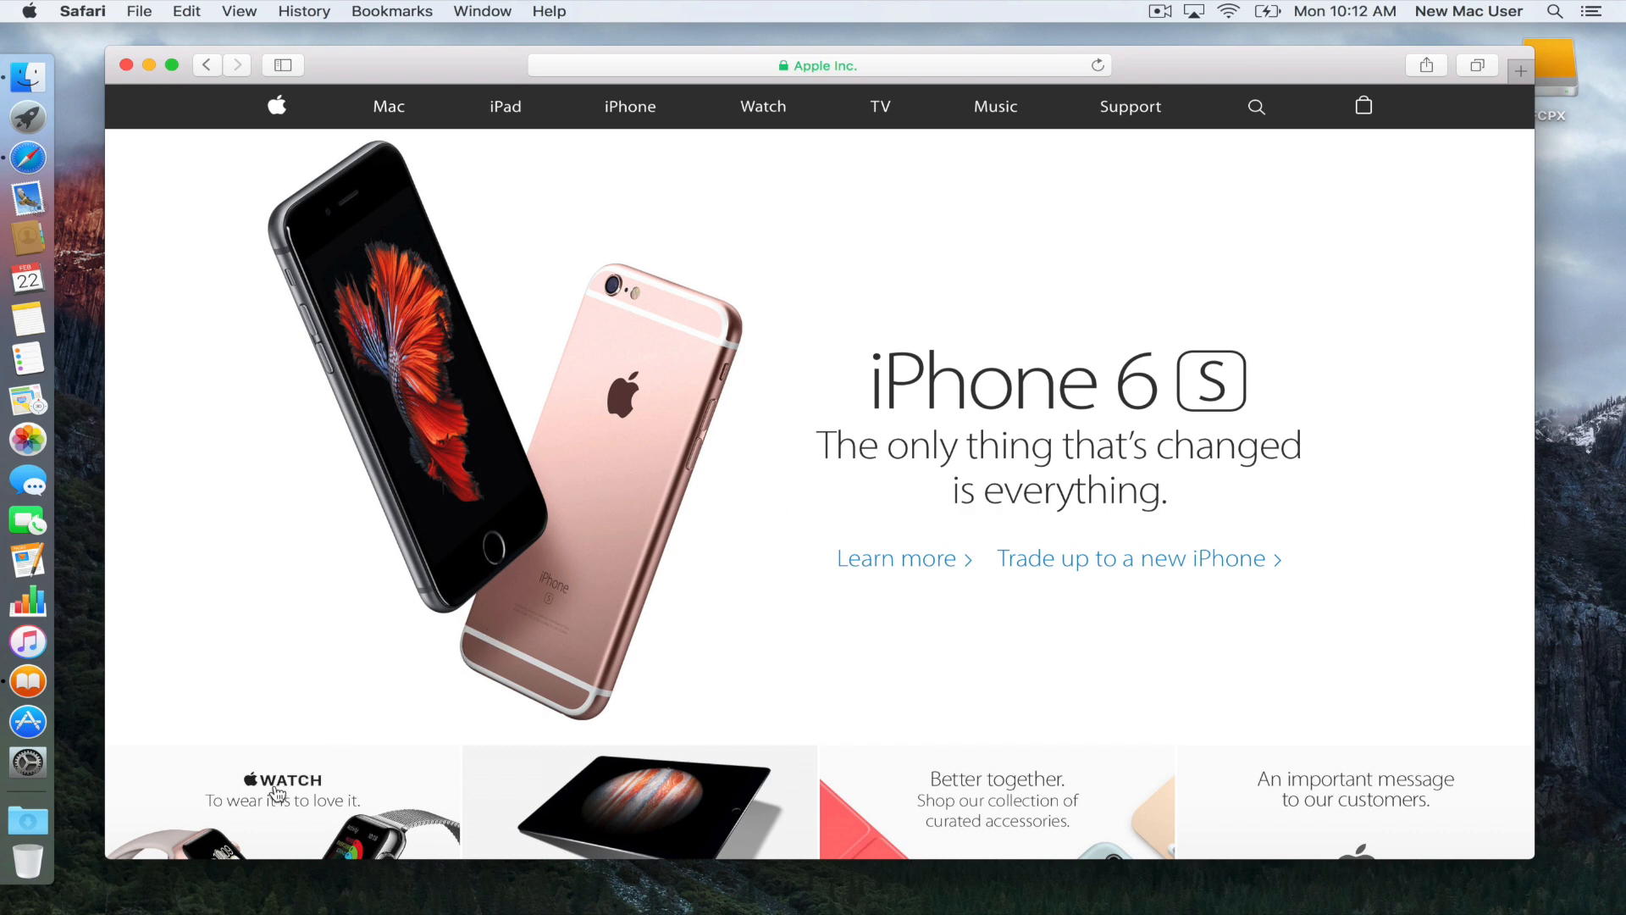
pyautogui.moveTo(28, 762)
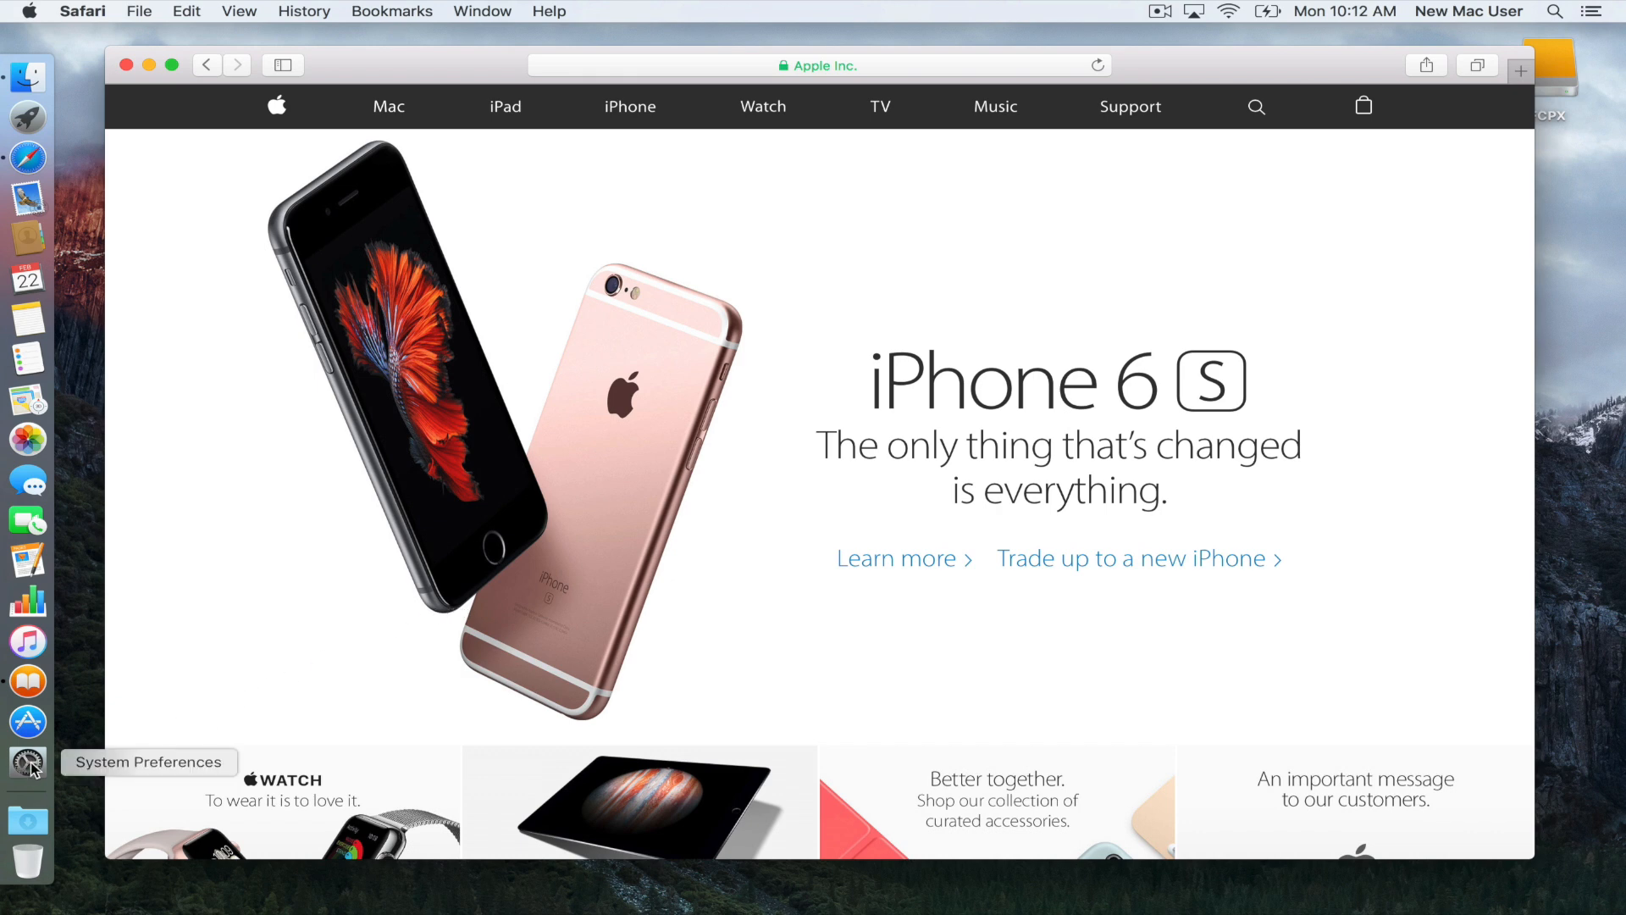
# Step: Set the bottom-left Mission Control hot corner to Desktop, confirm, and close preferences
pyautogui.click(28, 763)
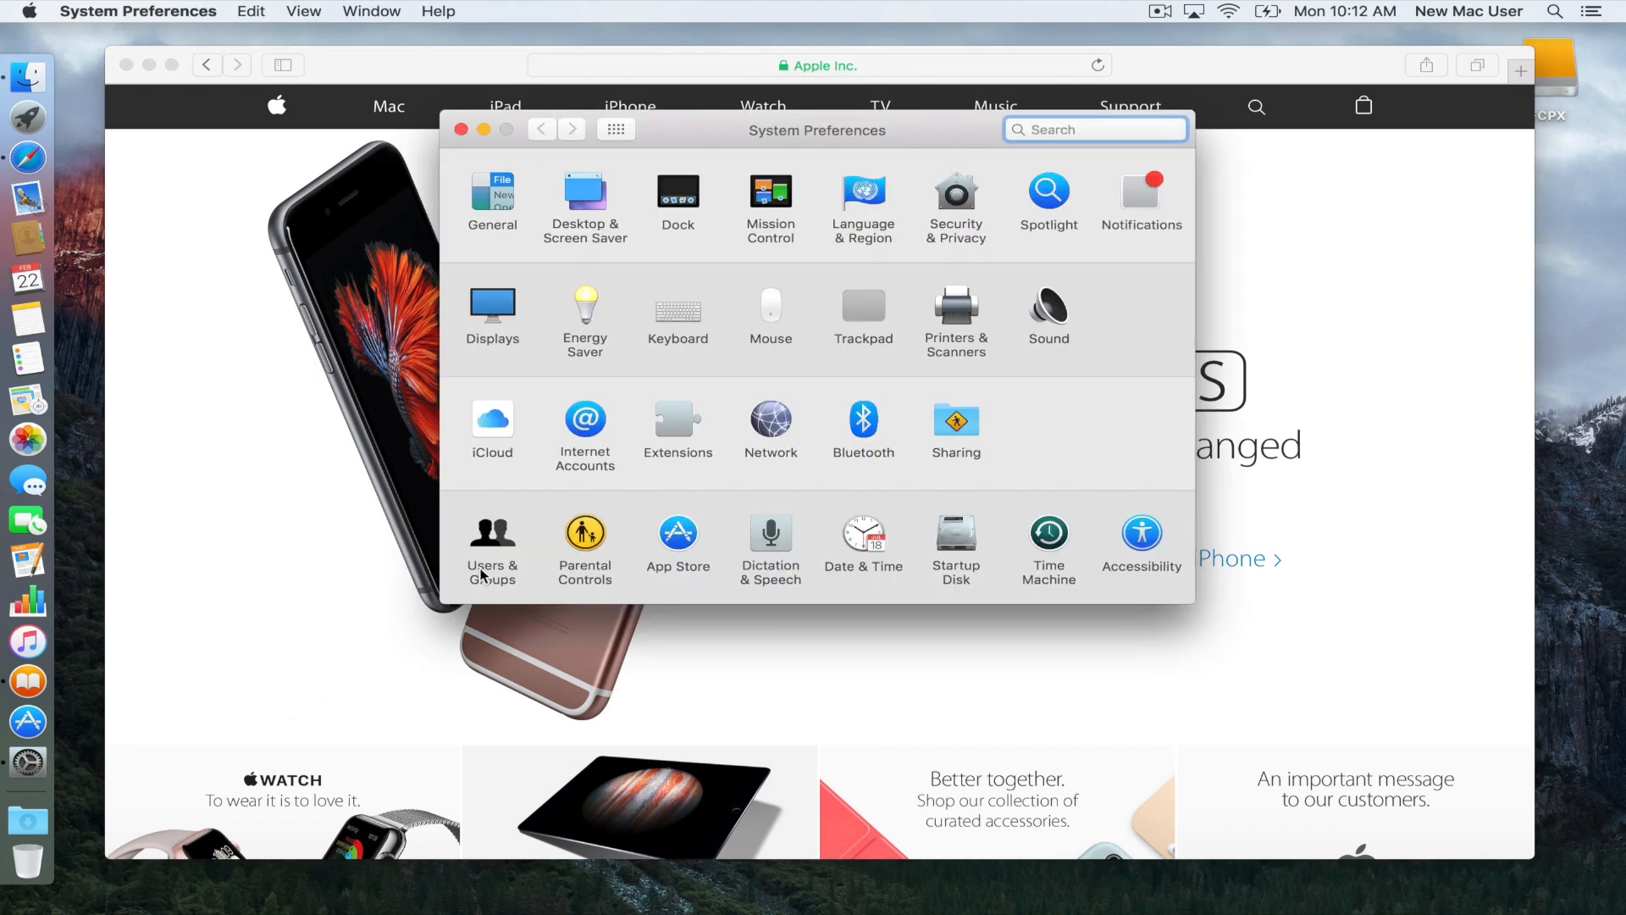
pyautogui.moveTo(770, 197)
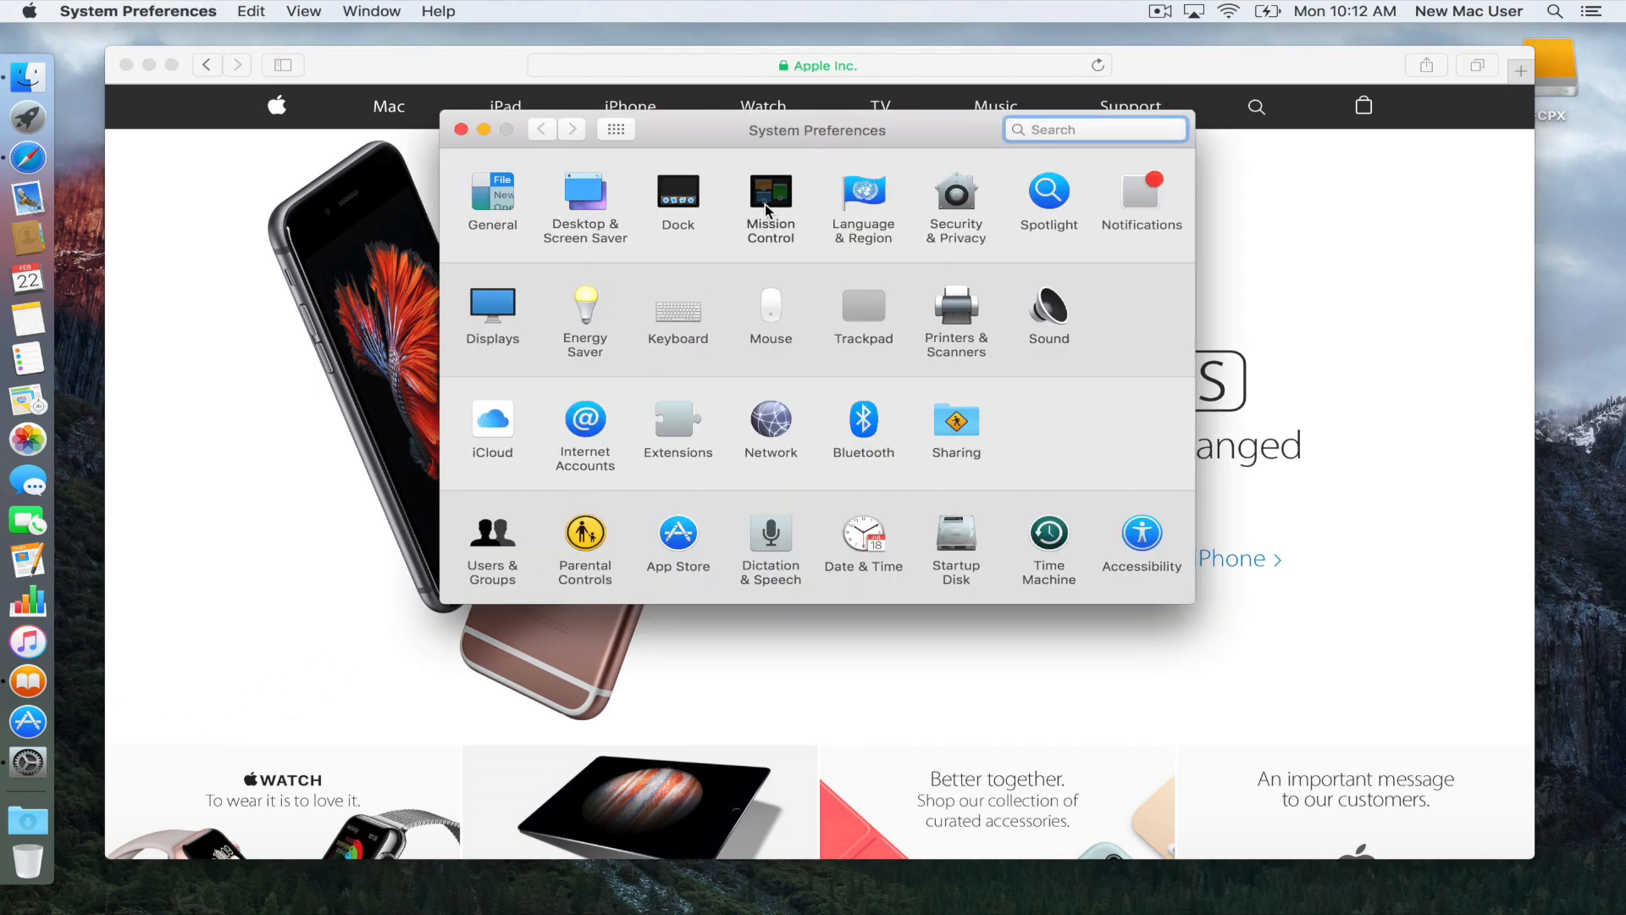
pyautogui.click(771, 198)
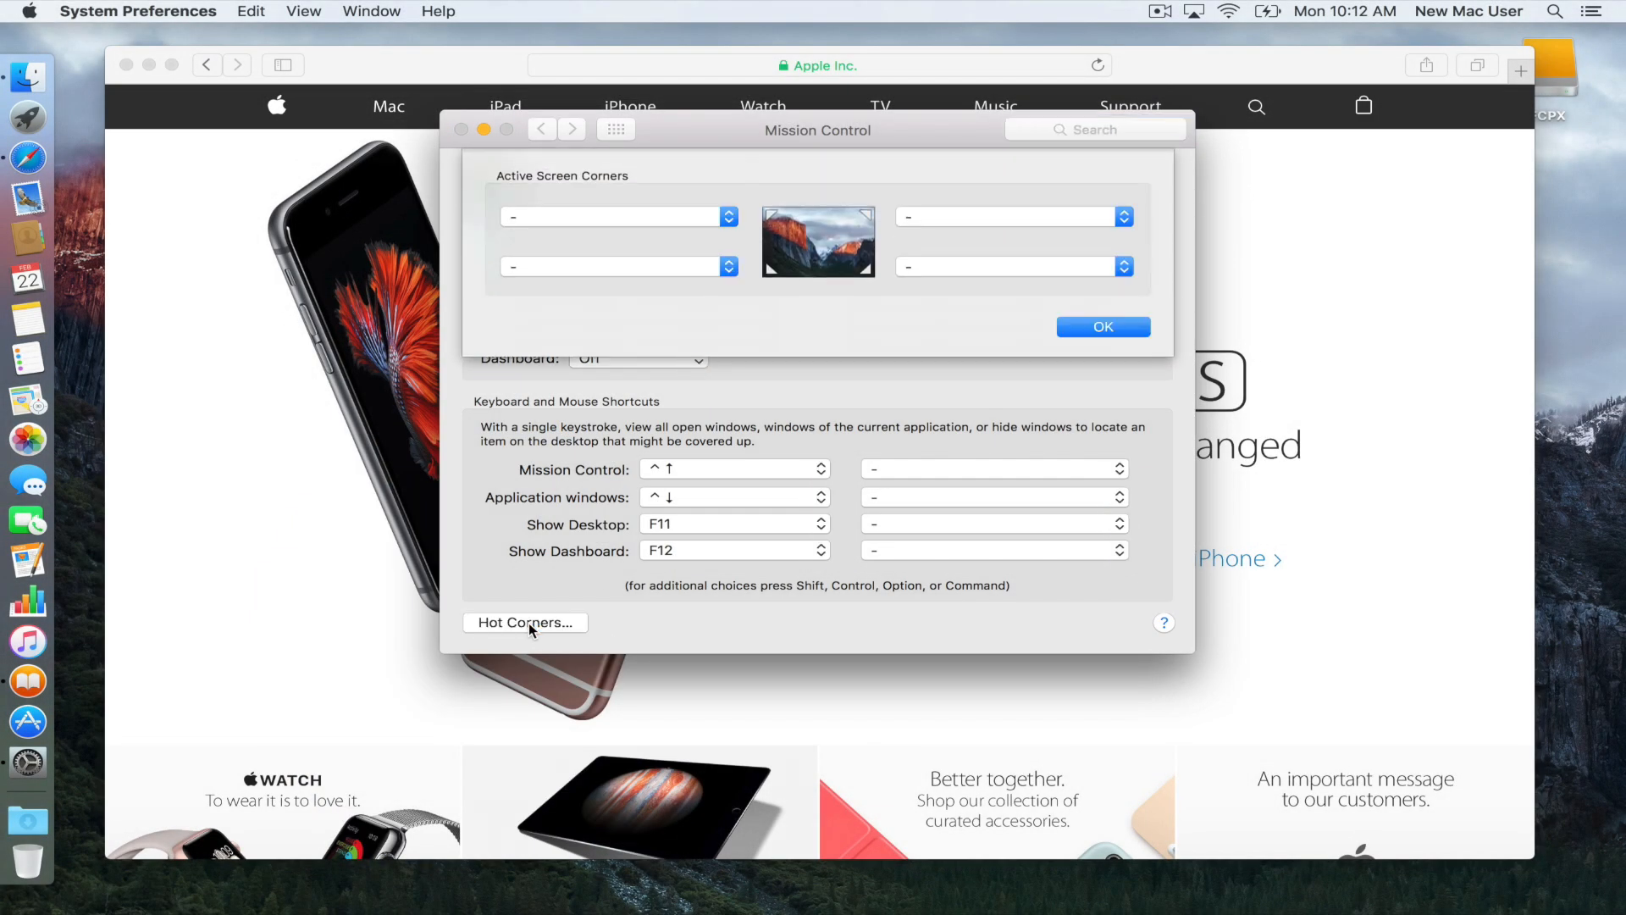
pyautogui.moveTo(647, 274)
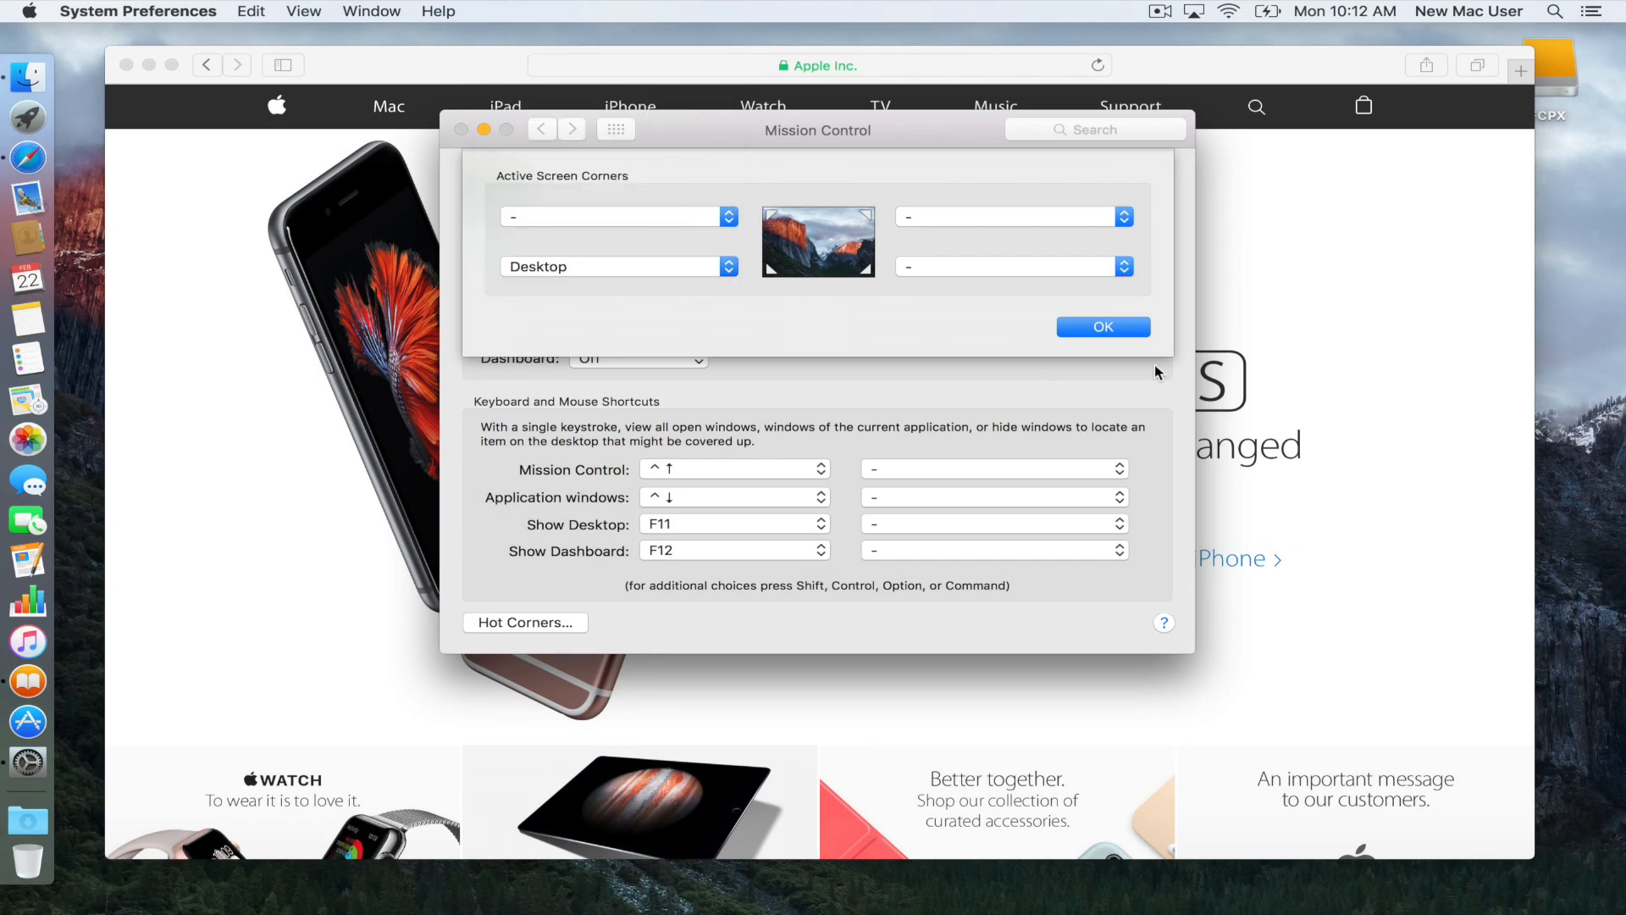
pyautogui.click(1103, 325)
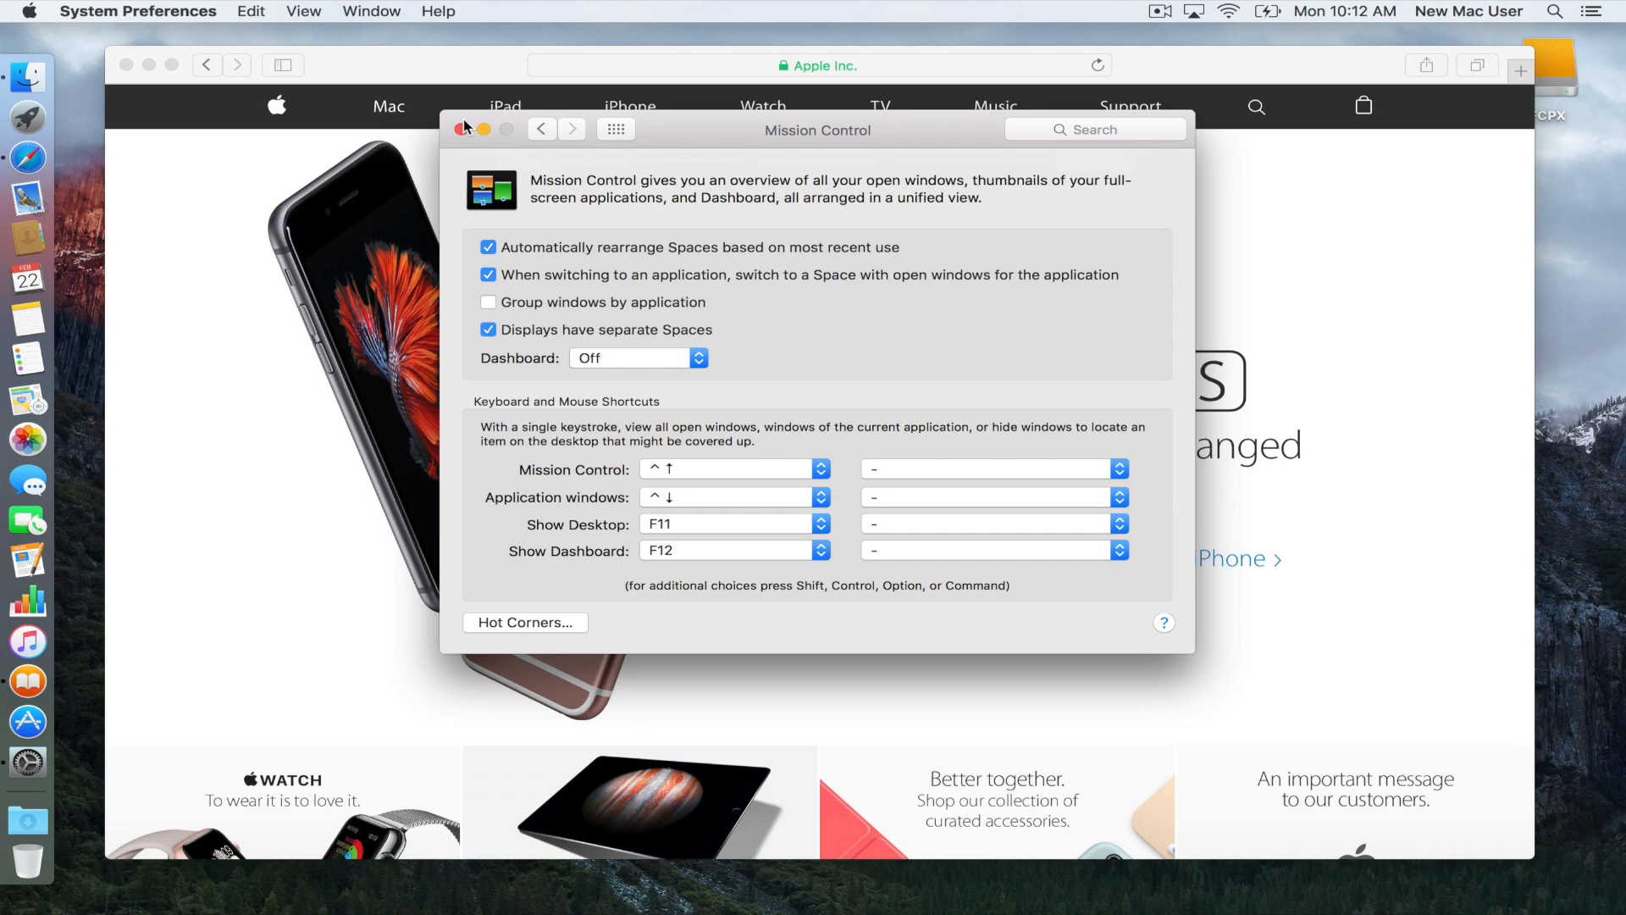
pyautogui.click(462, 129)
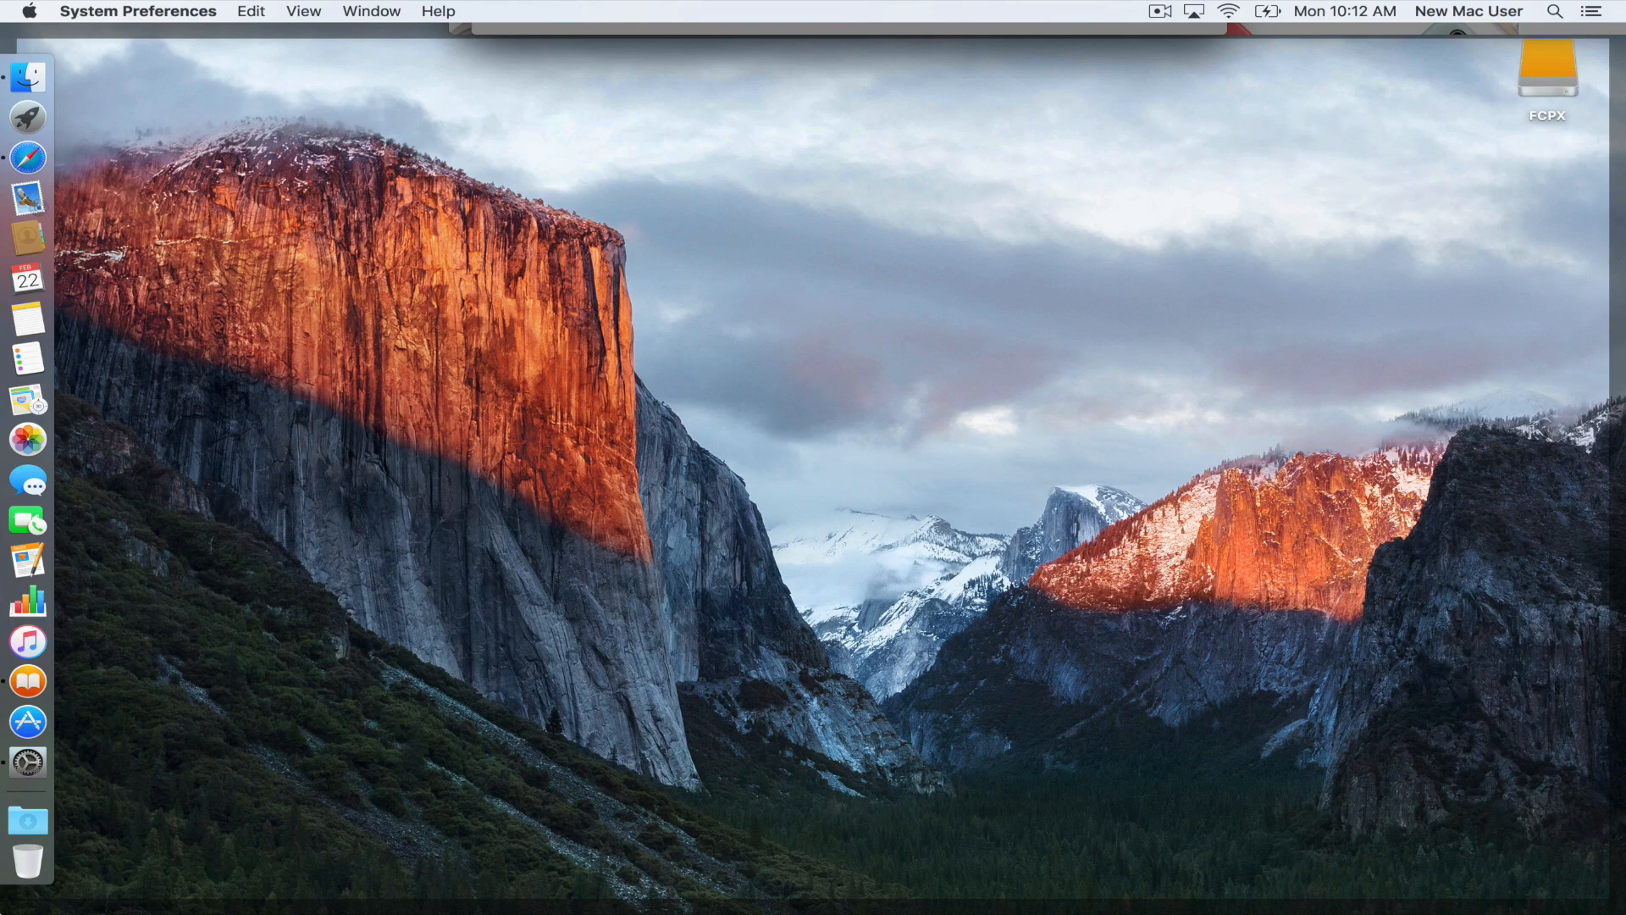
pyautogui.moveTo(469, 661)
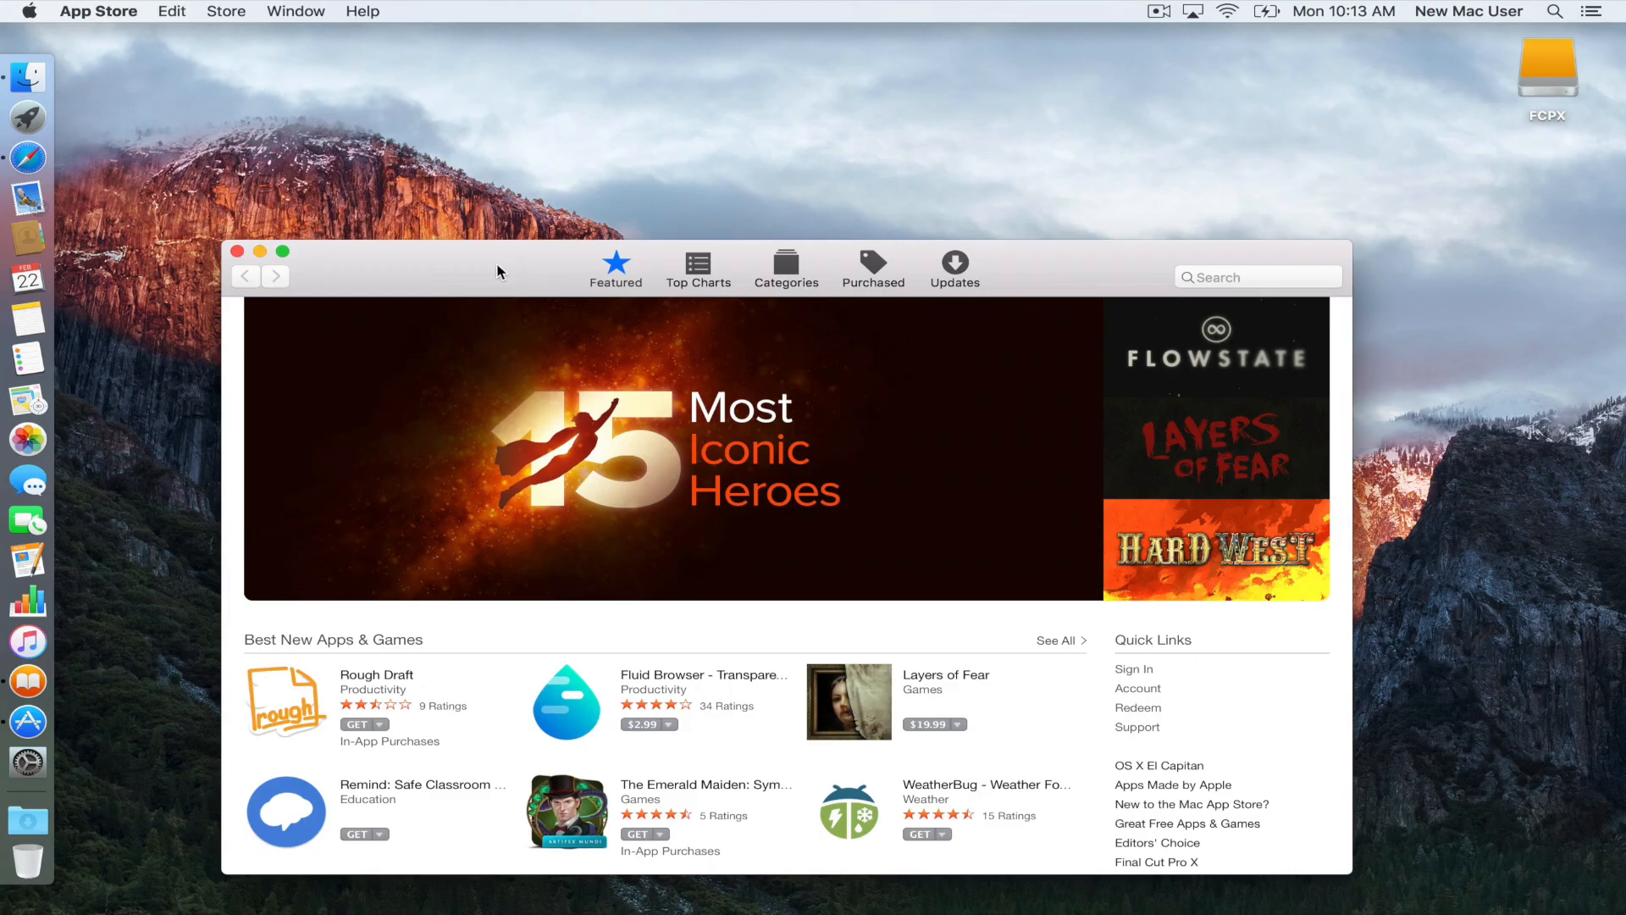
pyautogui.moveTo(497, 264)
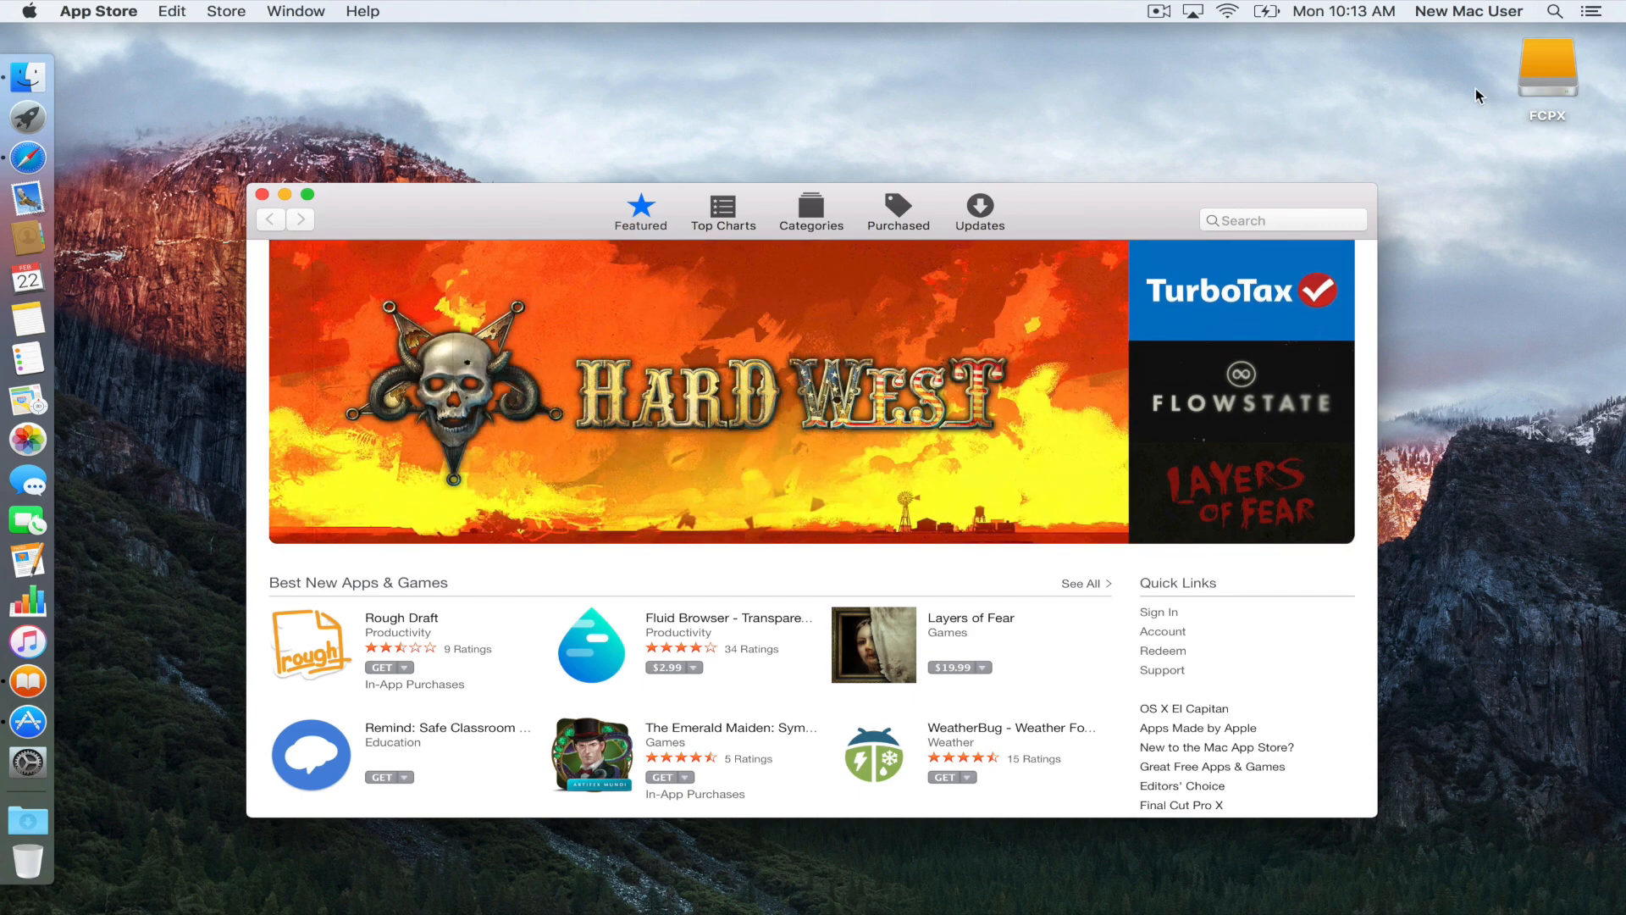
pyautogui.moveTo(1074, 232)
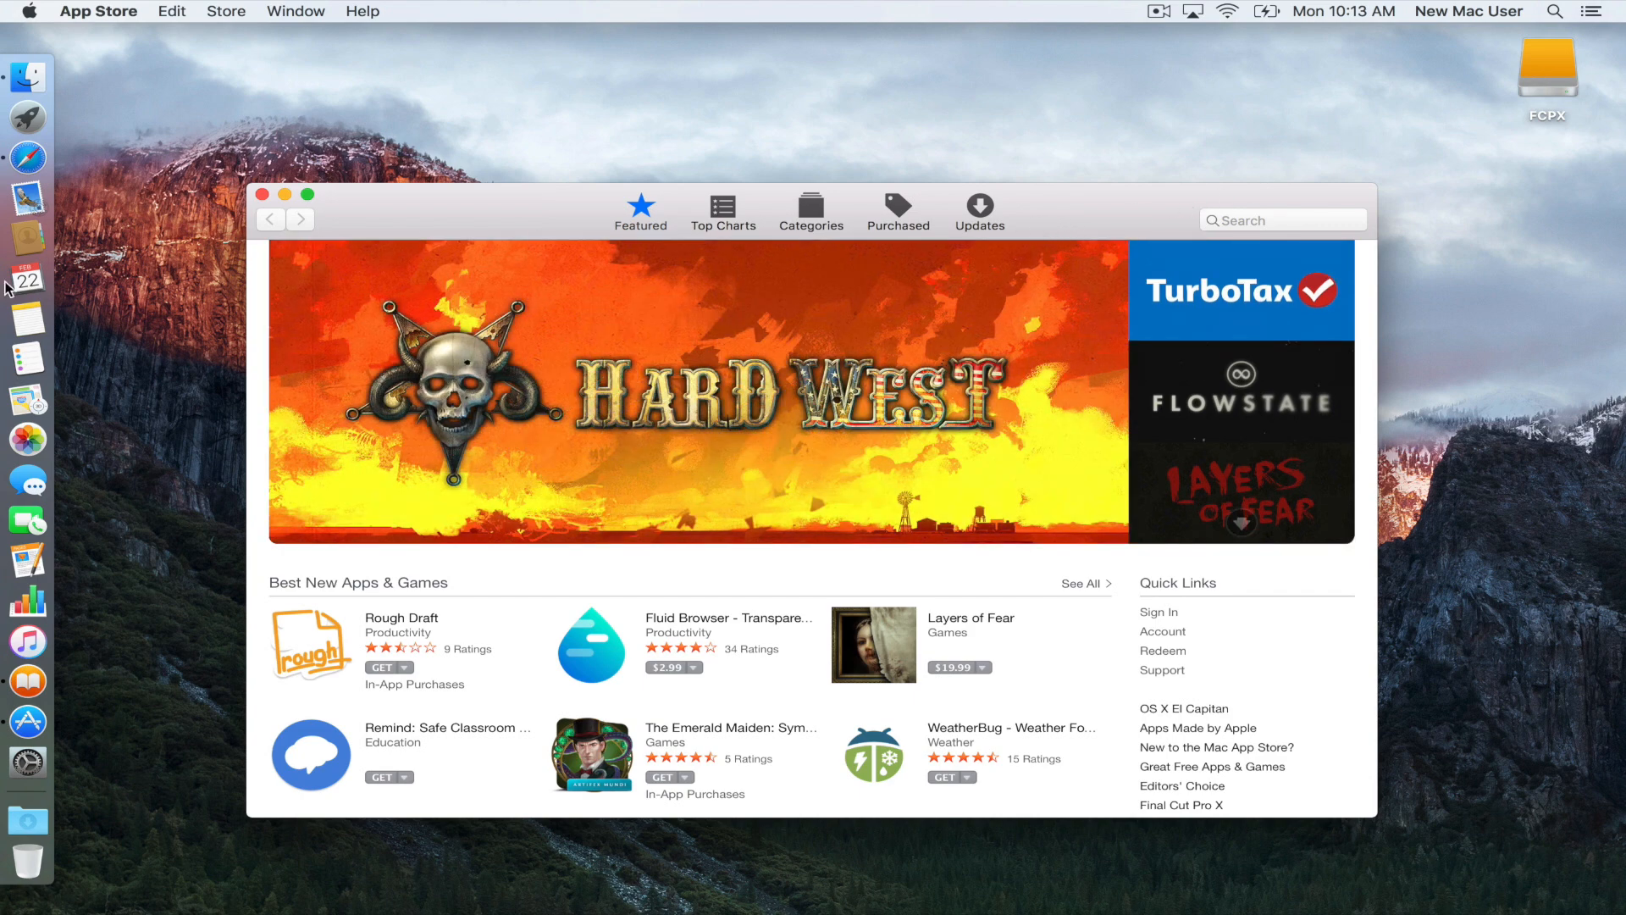
pyautogui.moveTo(28, 763)
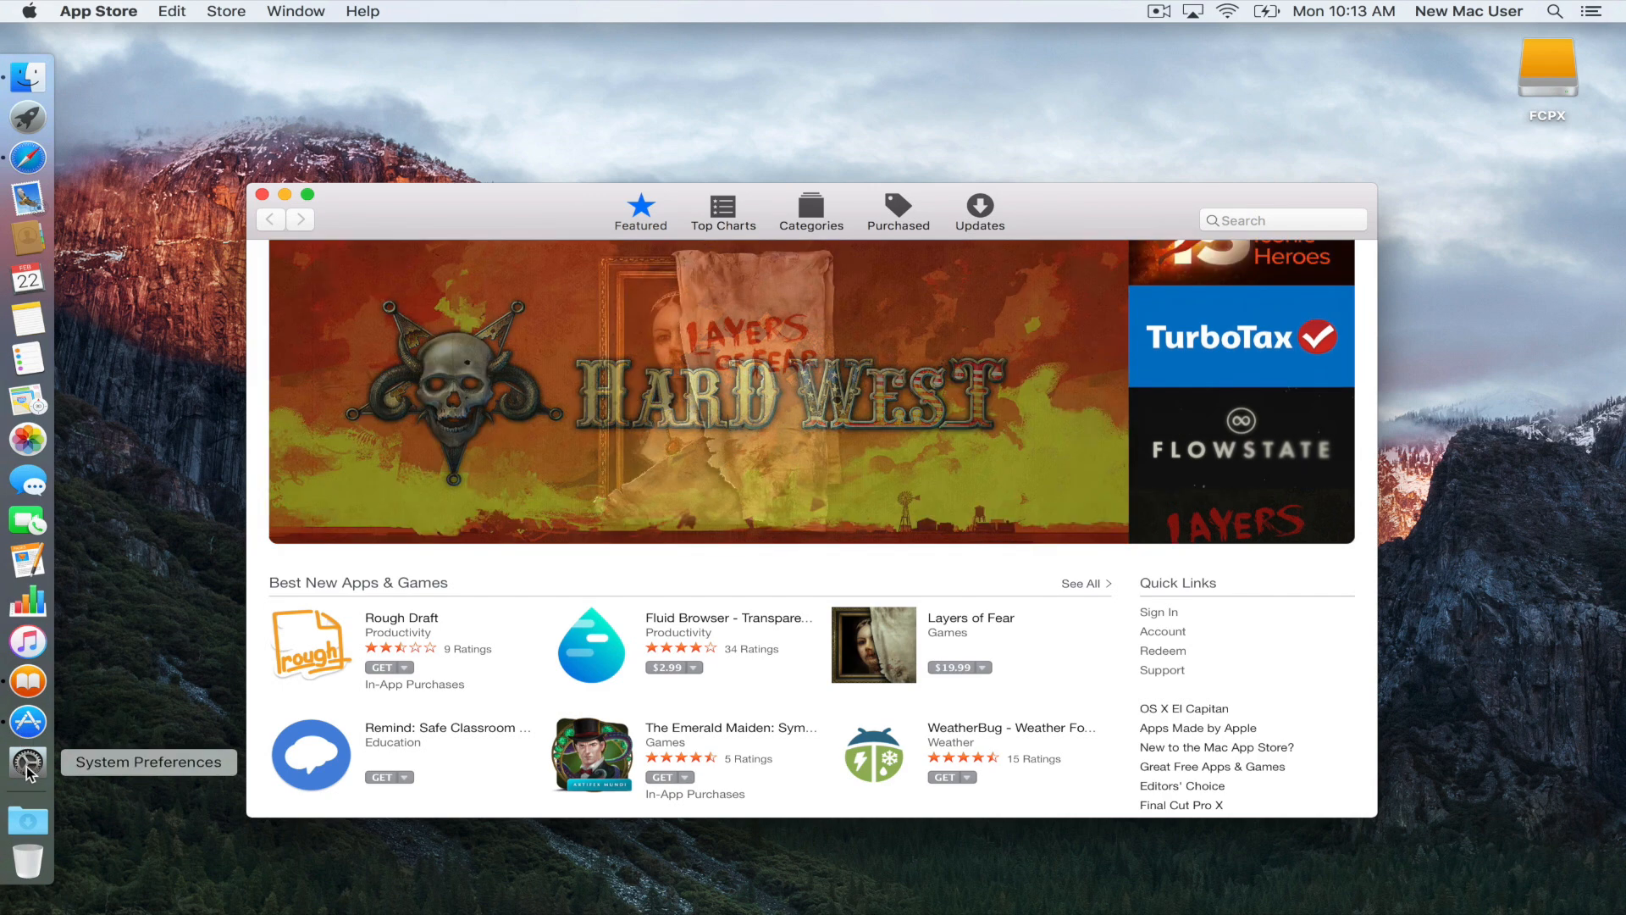
# Step: Reopen System Preferences from the Dock on top of the App Store
pyautogui.click(28, 762)
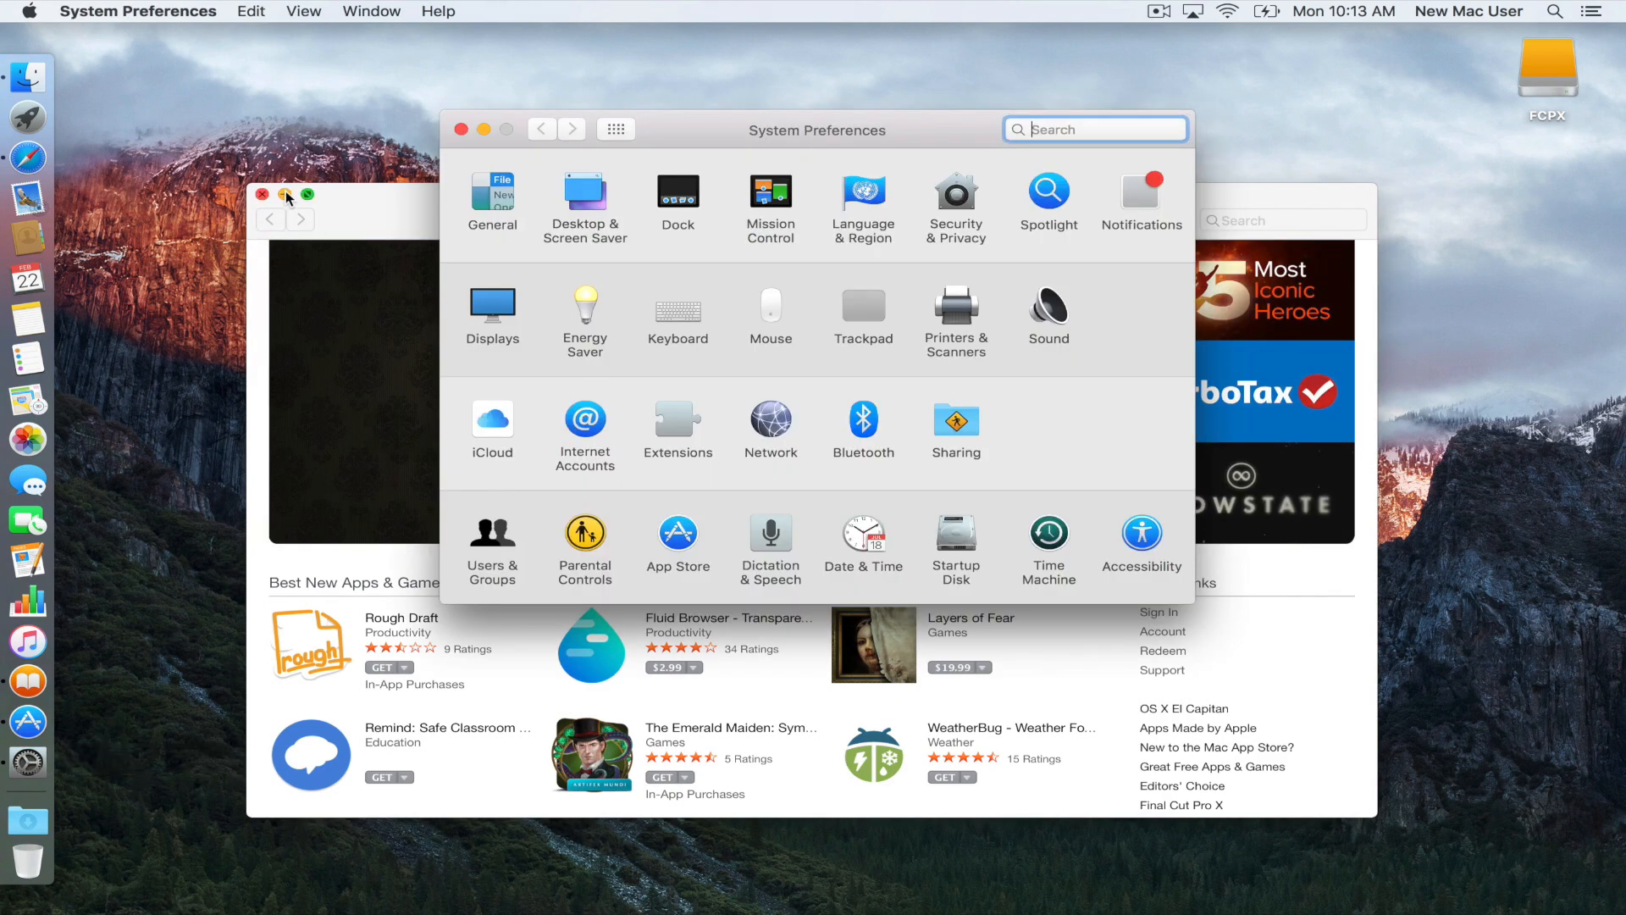
# Step: Look into the Trackpad pane, then return to the all-preferences overview
pyautogui.click(263, 195)
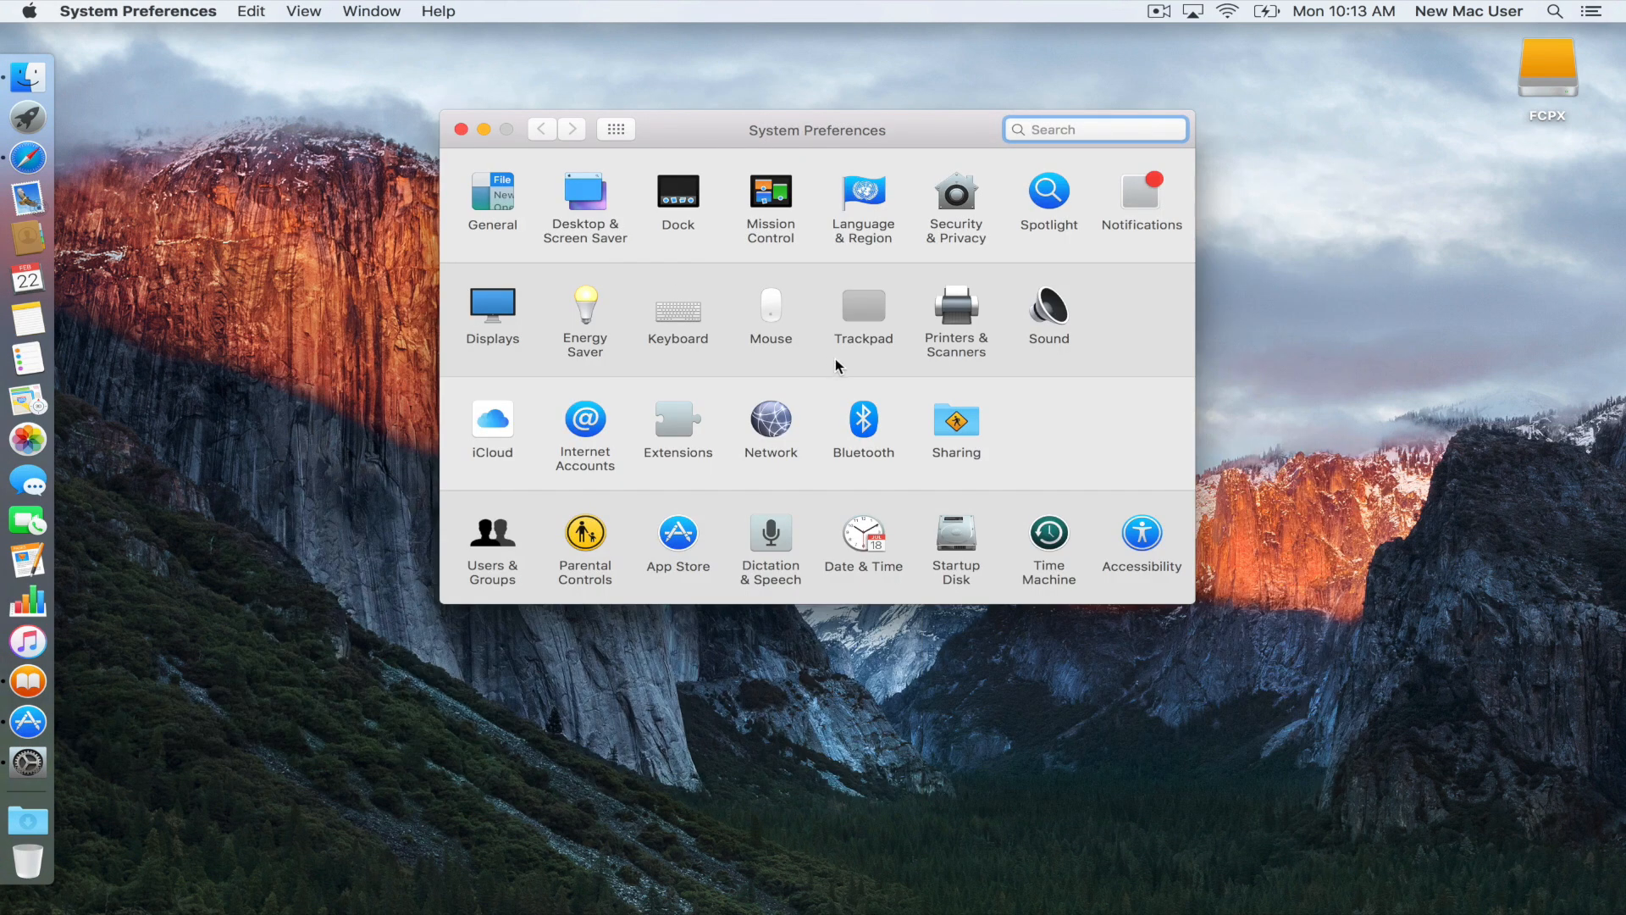
pyautogui.click(864, 313)
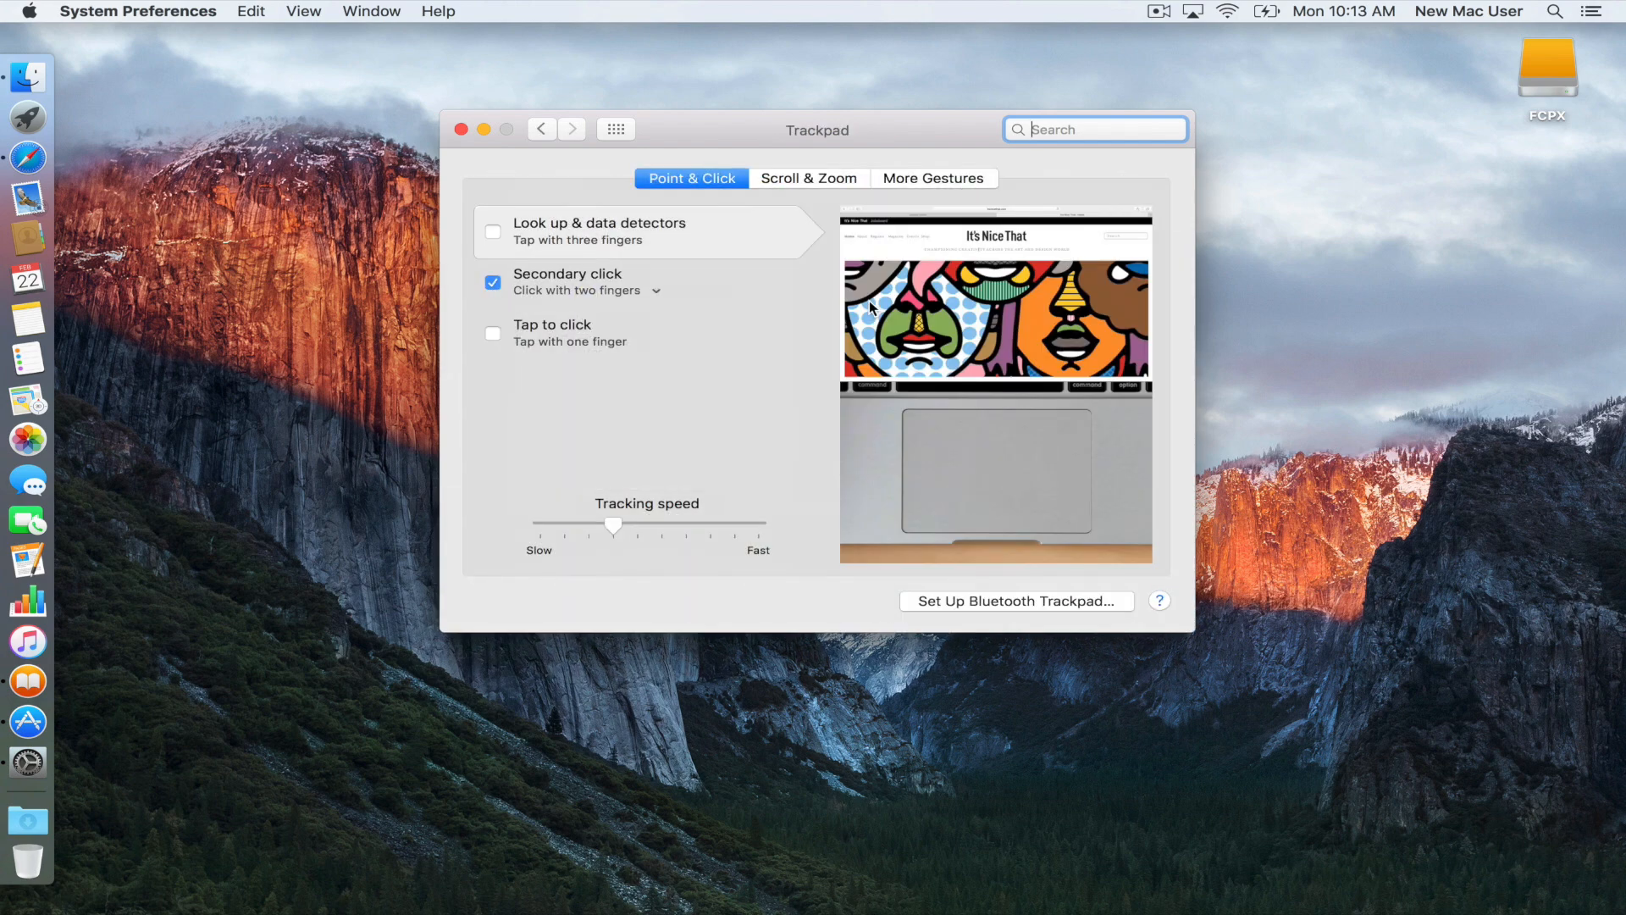
pyautogui.click(615, 129)
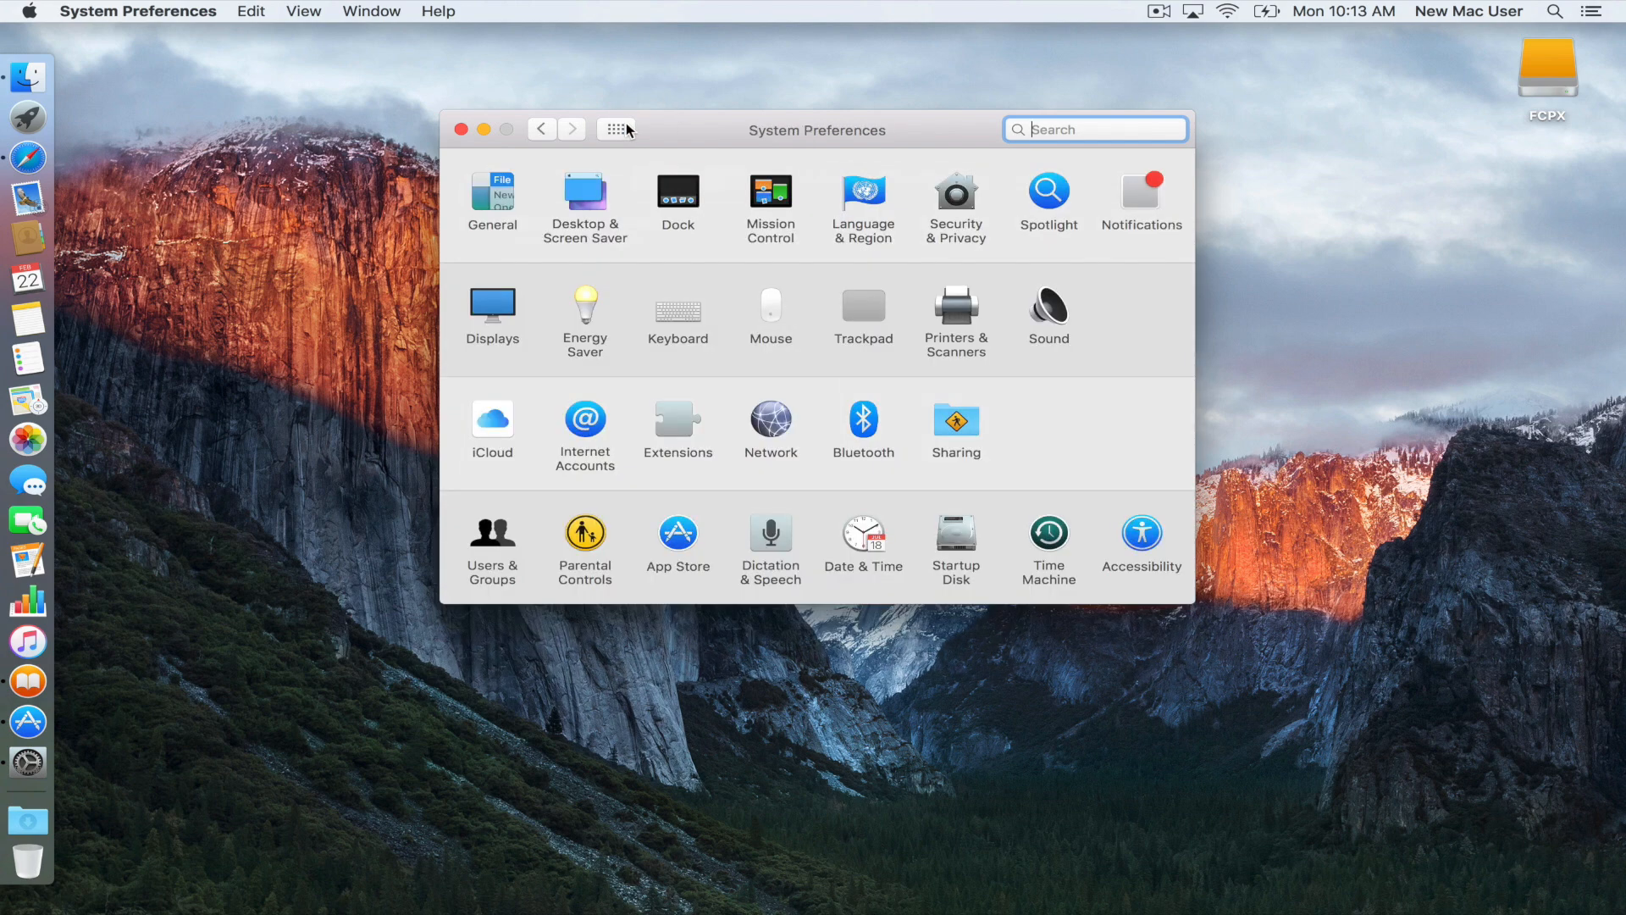
pyautogui.moveTo(881, 333)
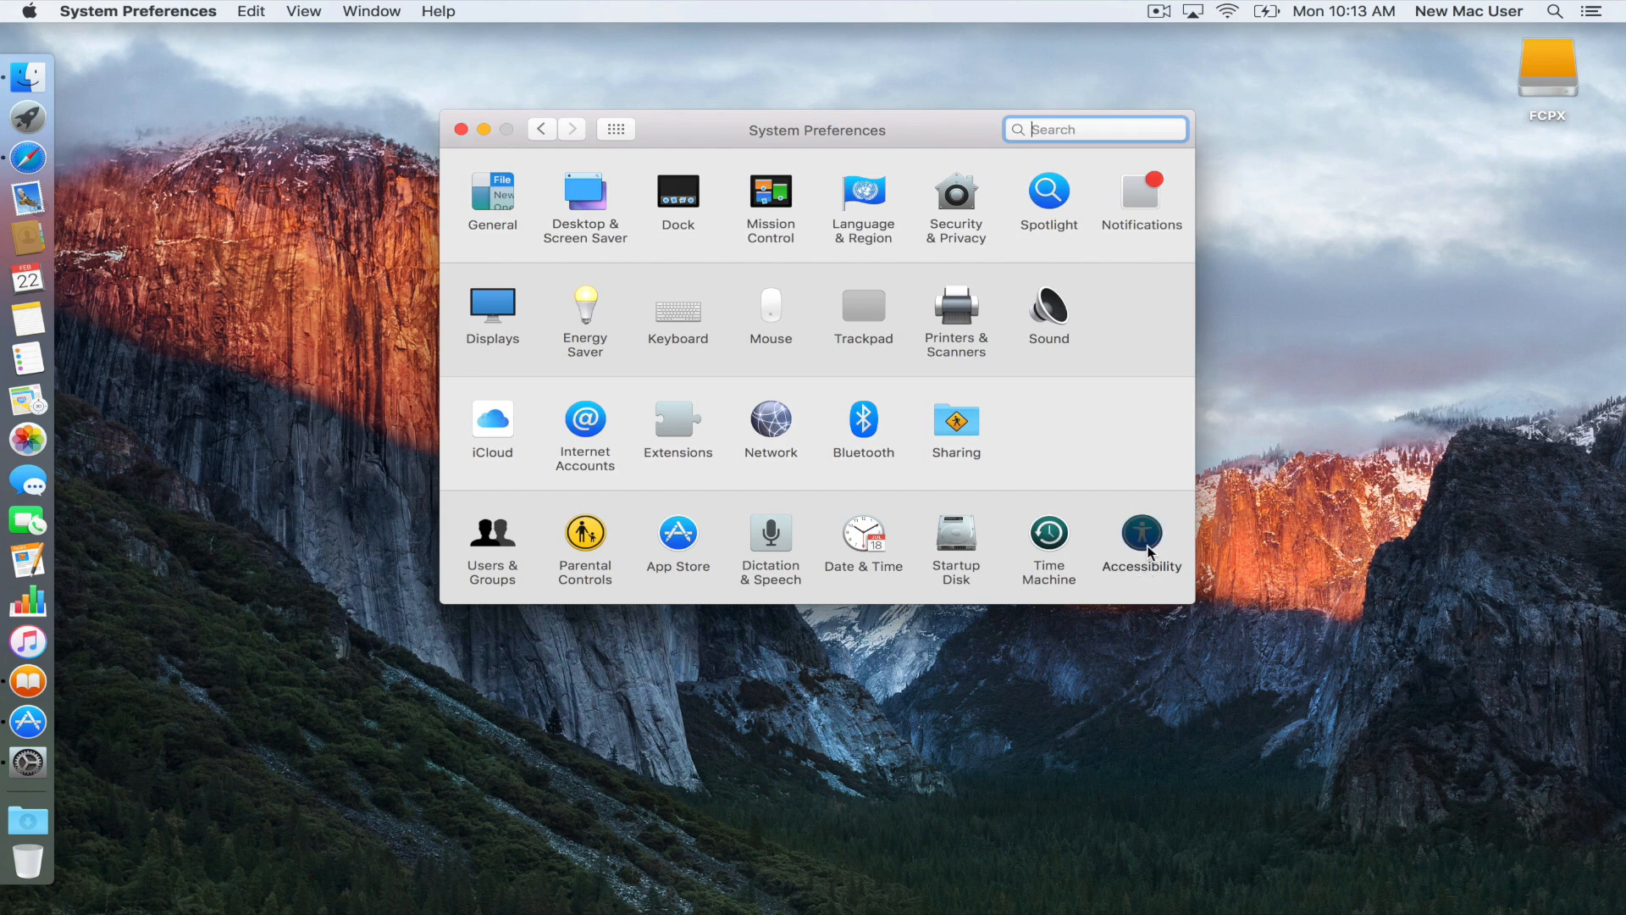
# Step: In Accessibility Trackpad Options, enable dragging with three finger drag and close preferences
pyautogui.click(1141, 533)
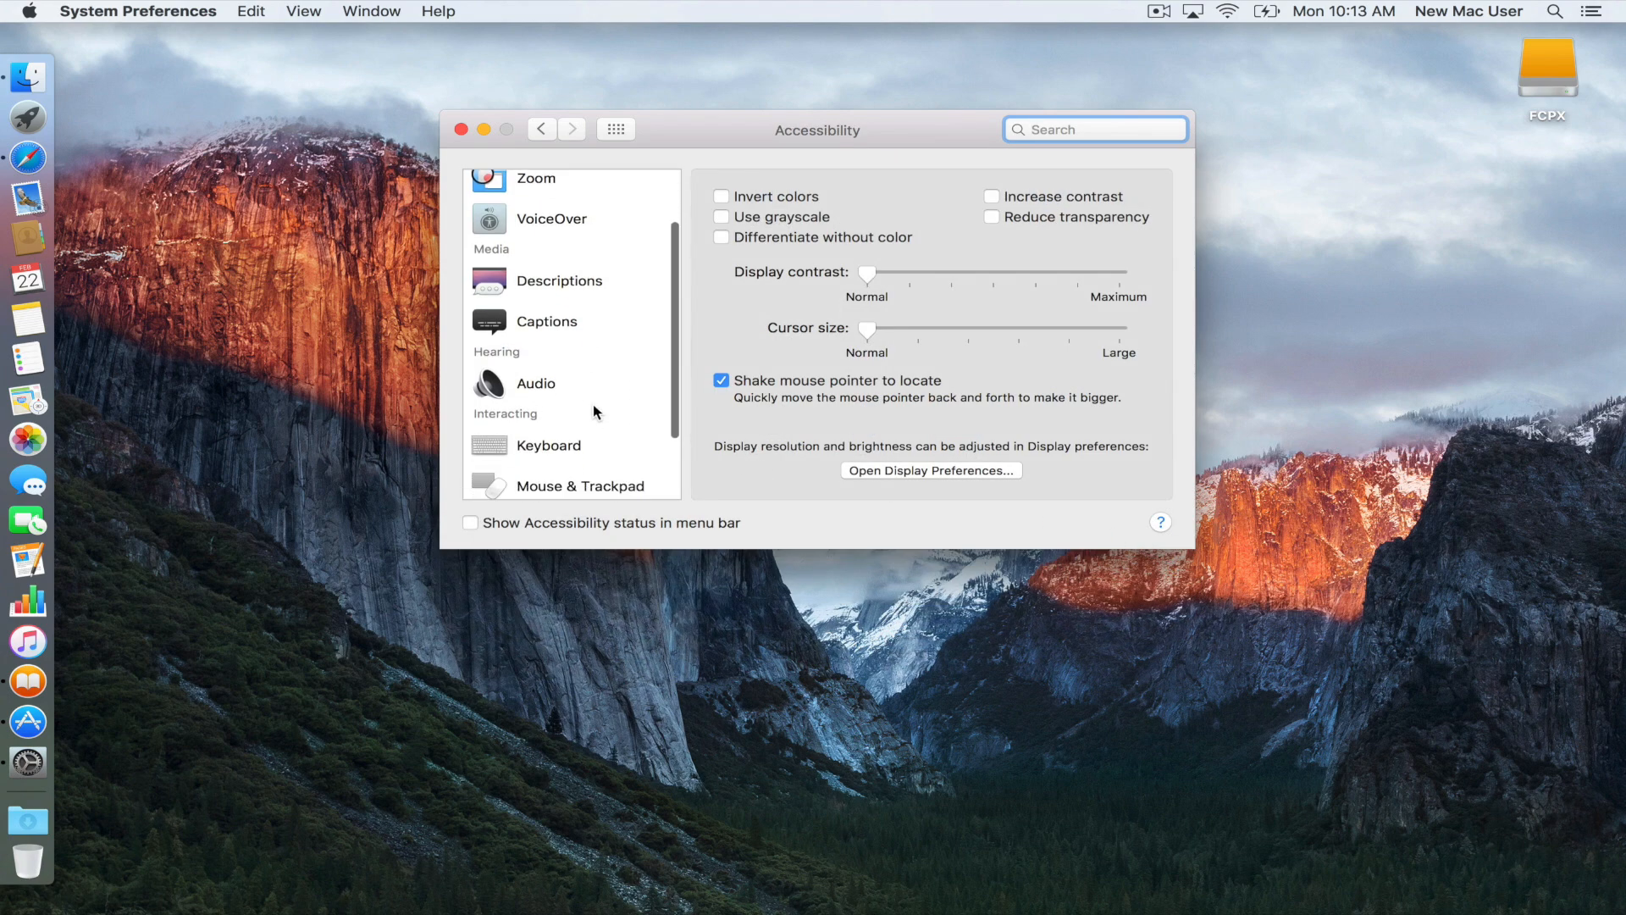
pyautogui.click(572, 485)
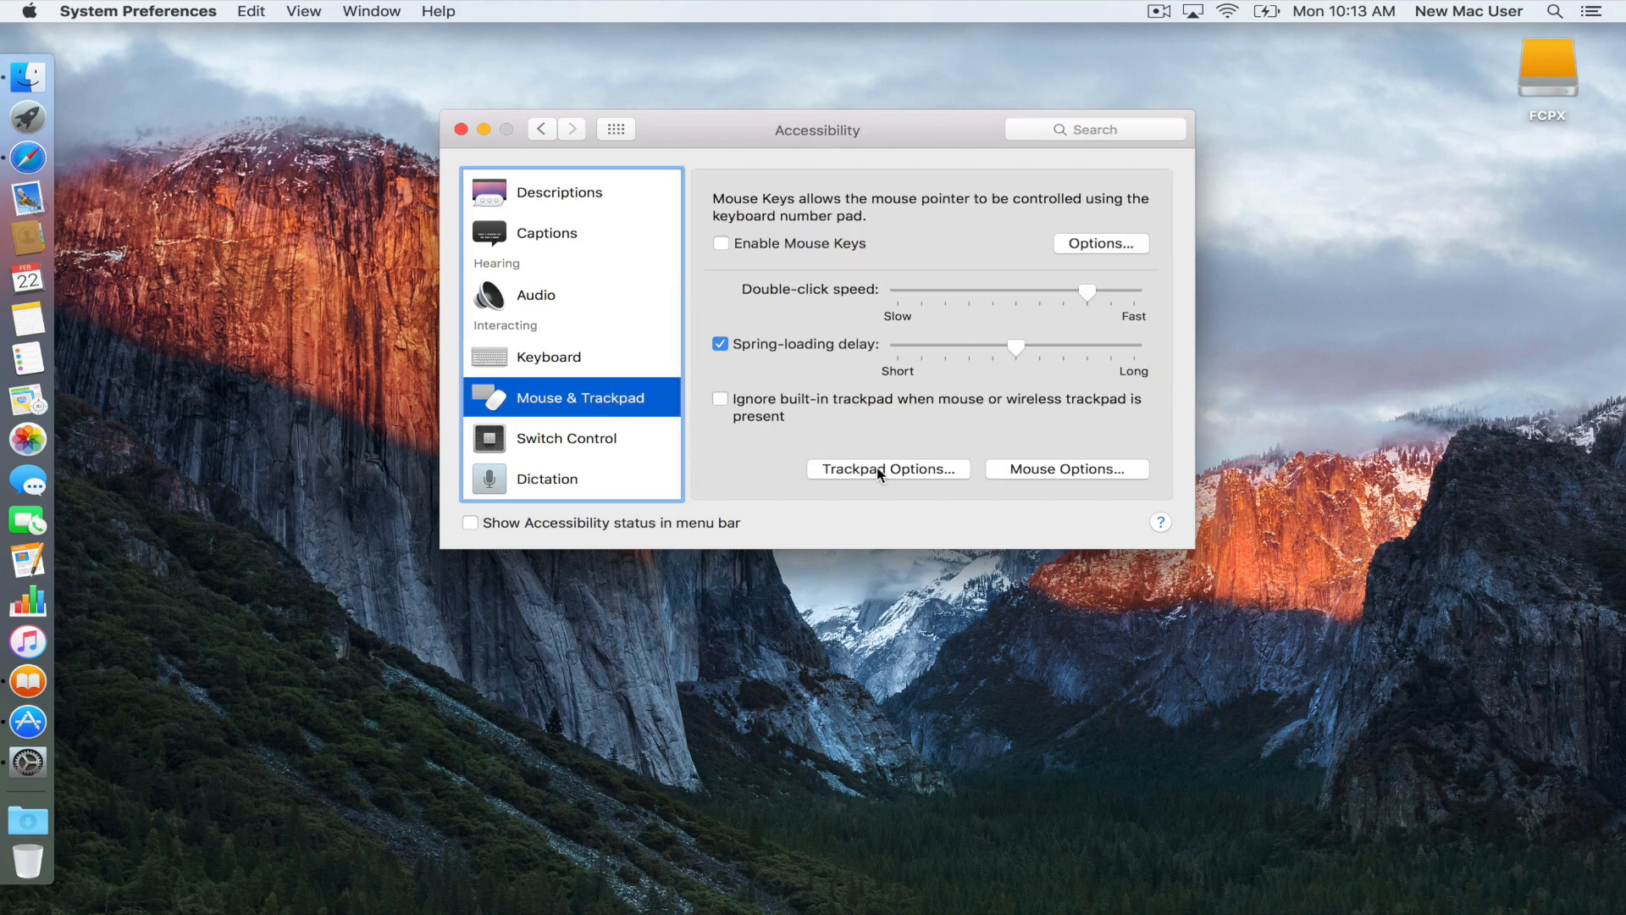
pyautogui.click(887, 468)
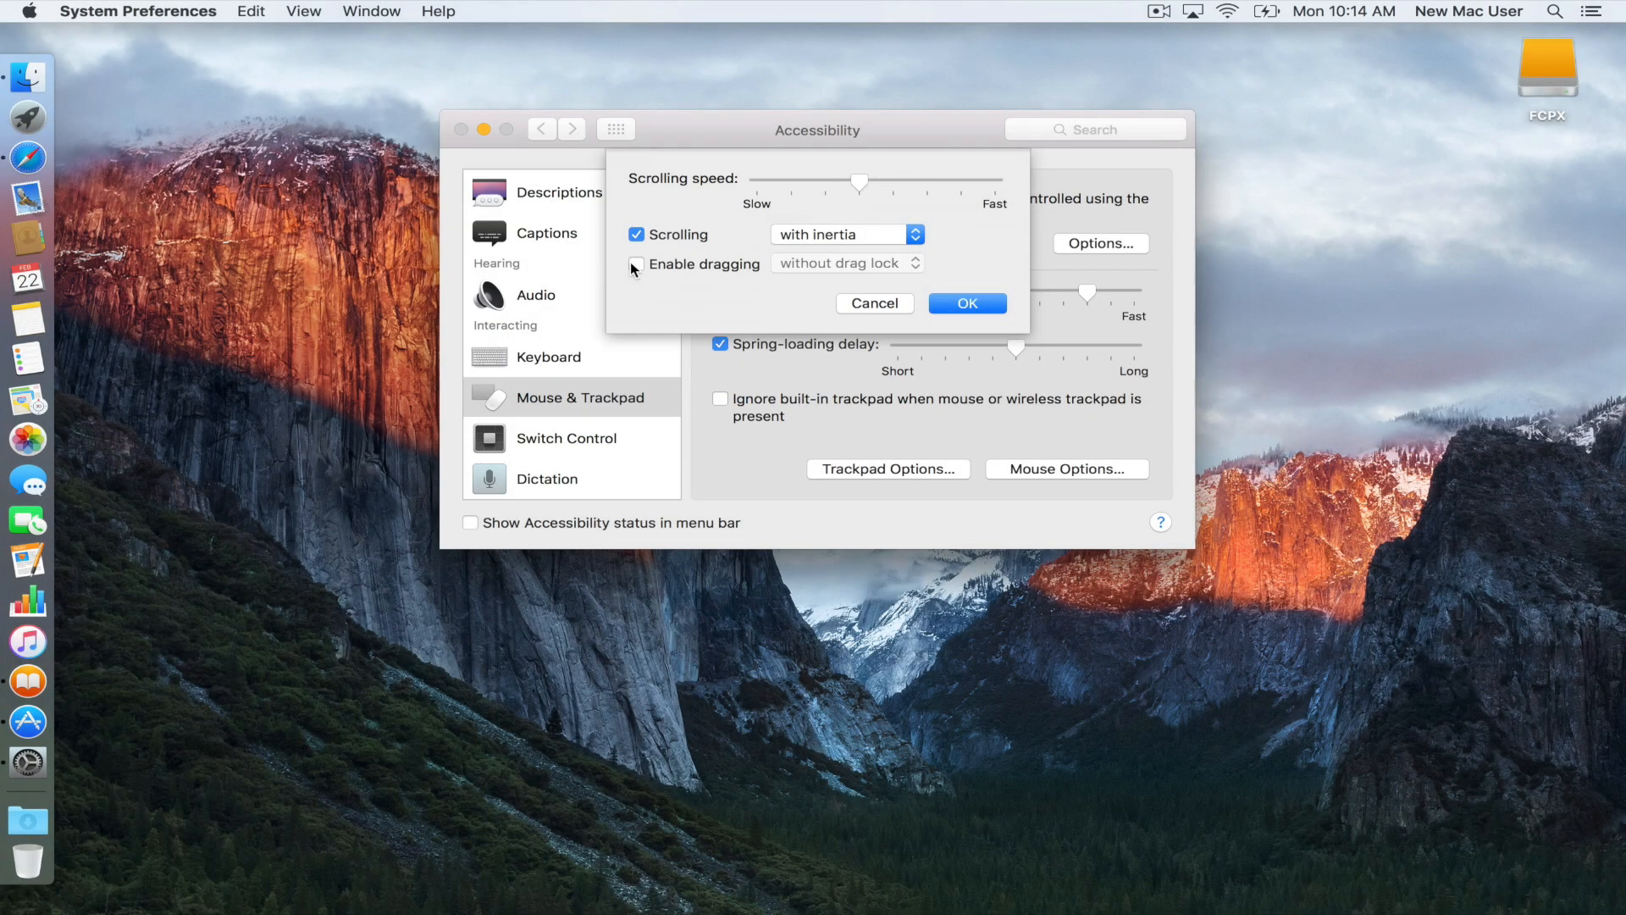
pyautogui.click(636, 264)
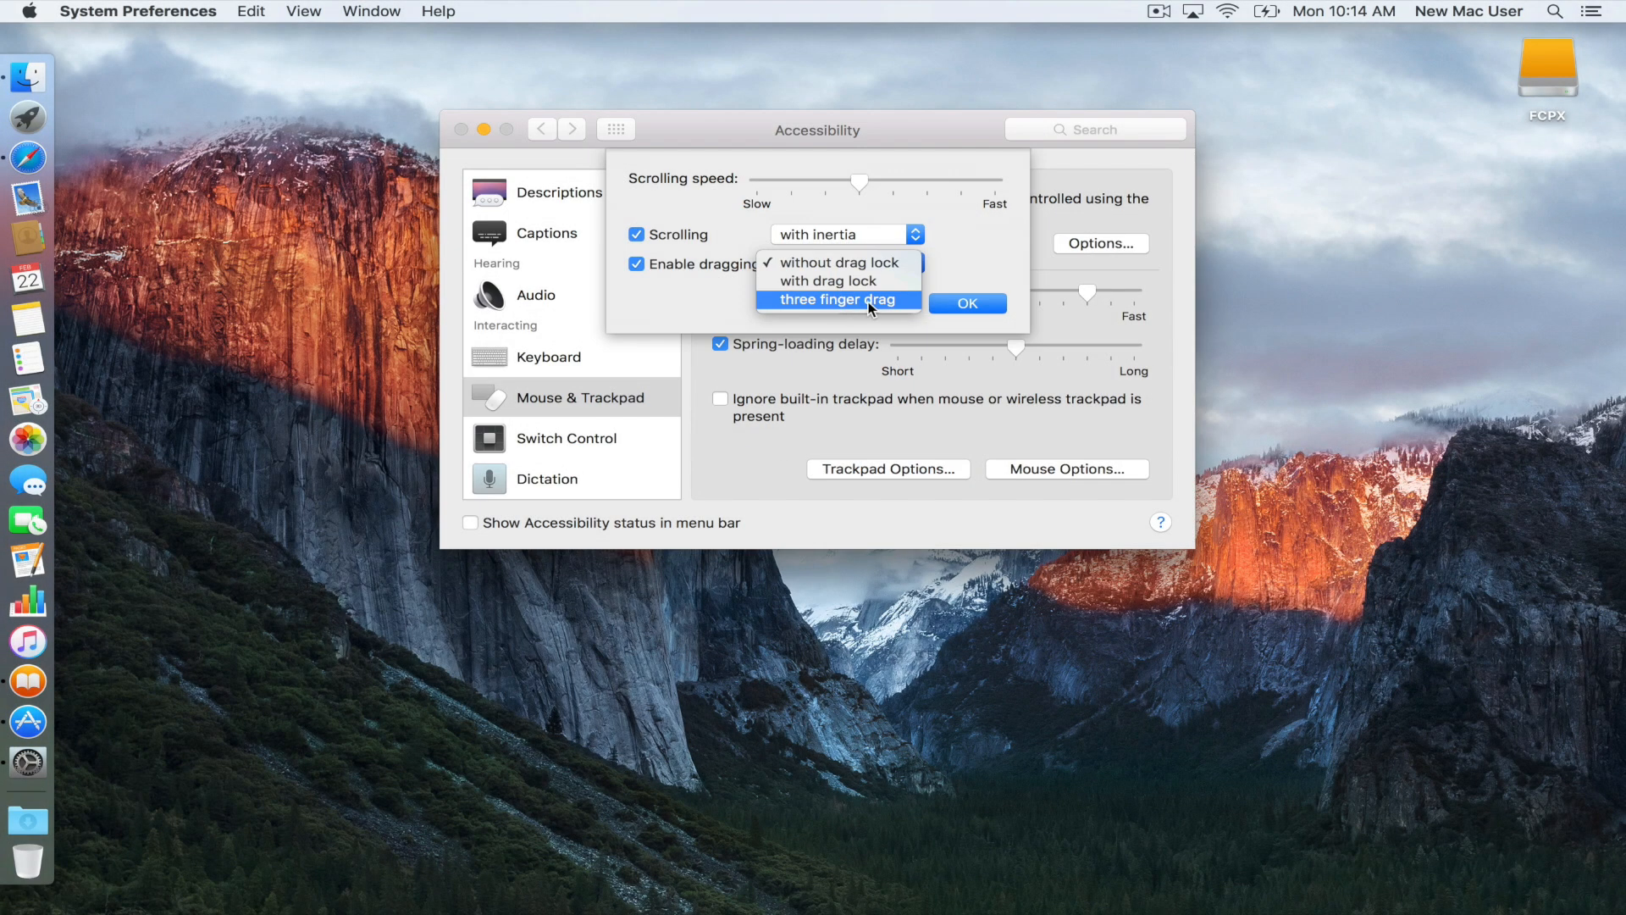
pyautogui.click(966, 303)
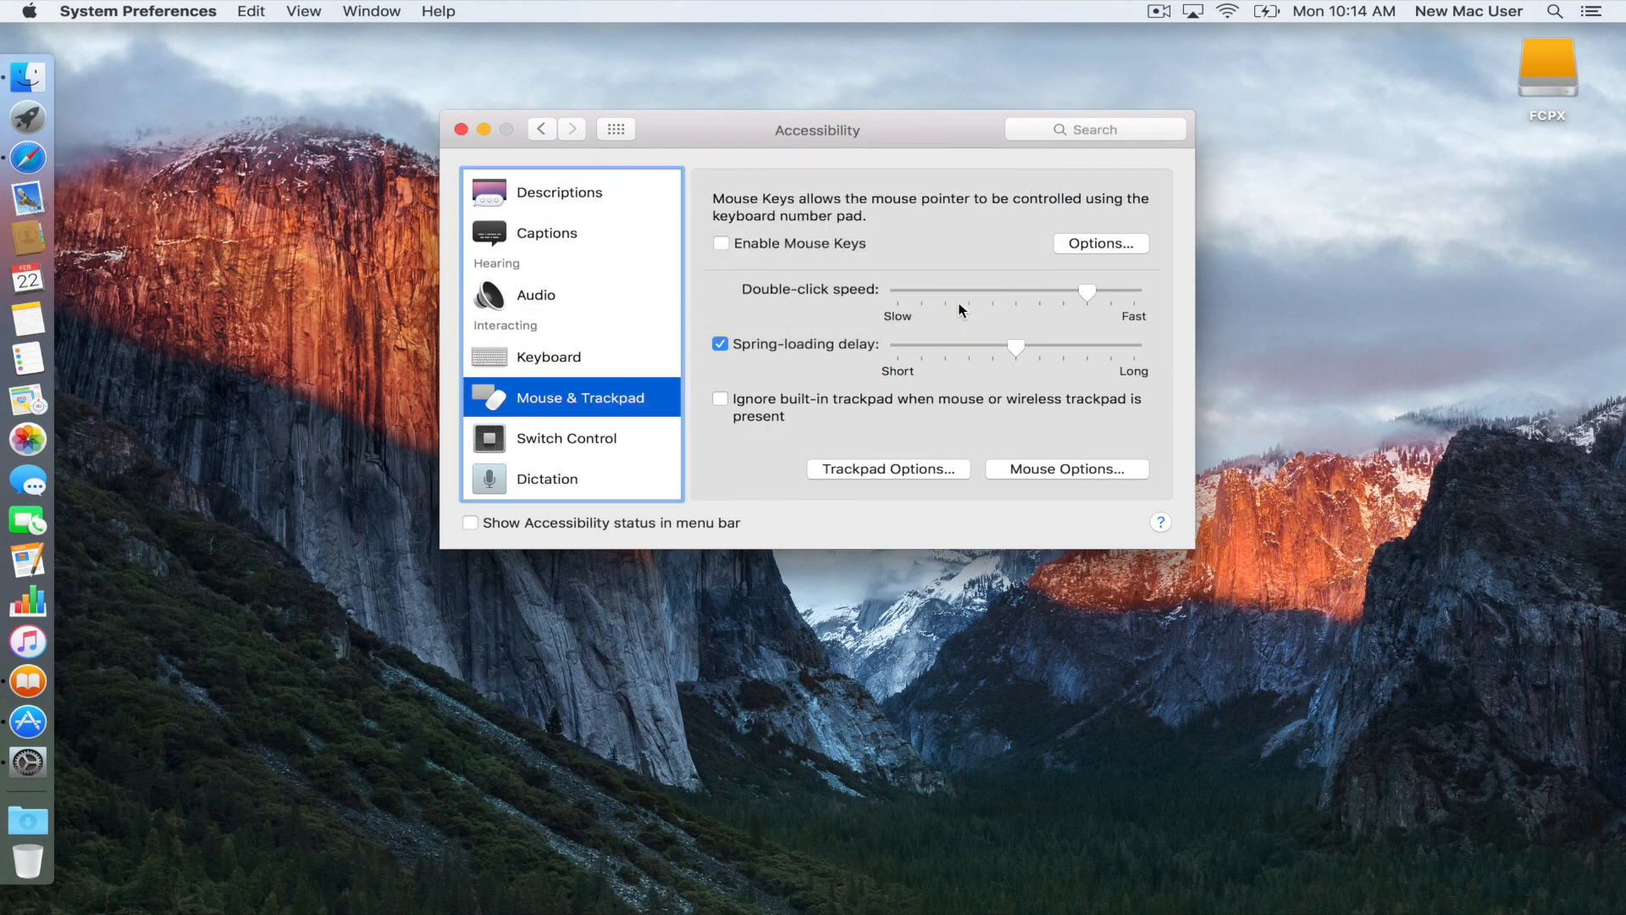
pyautogui.click(462, 129)
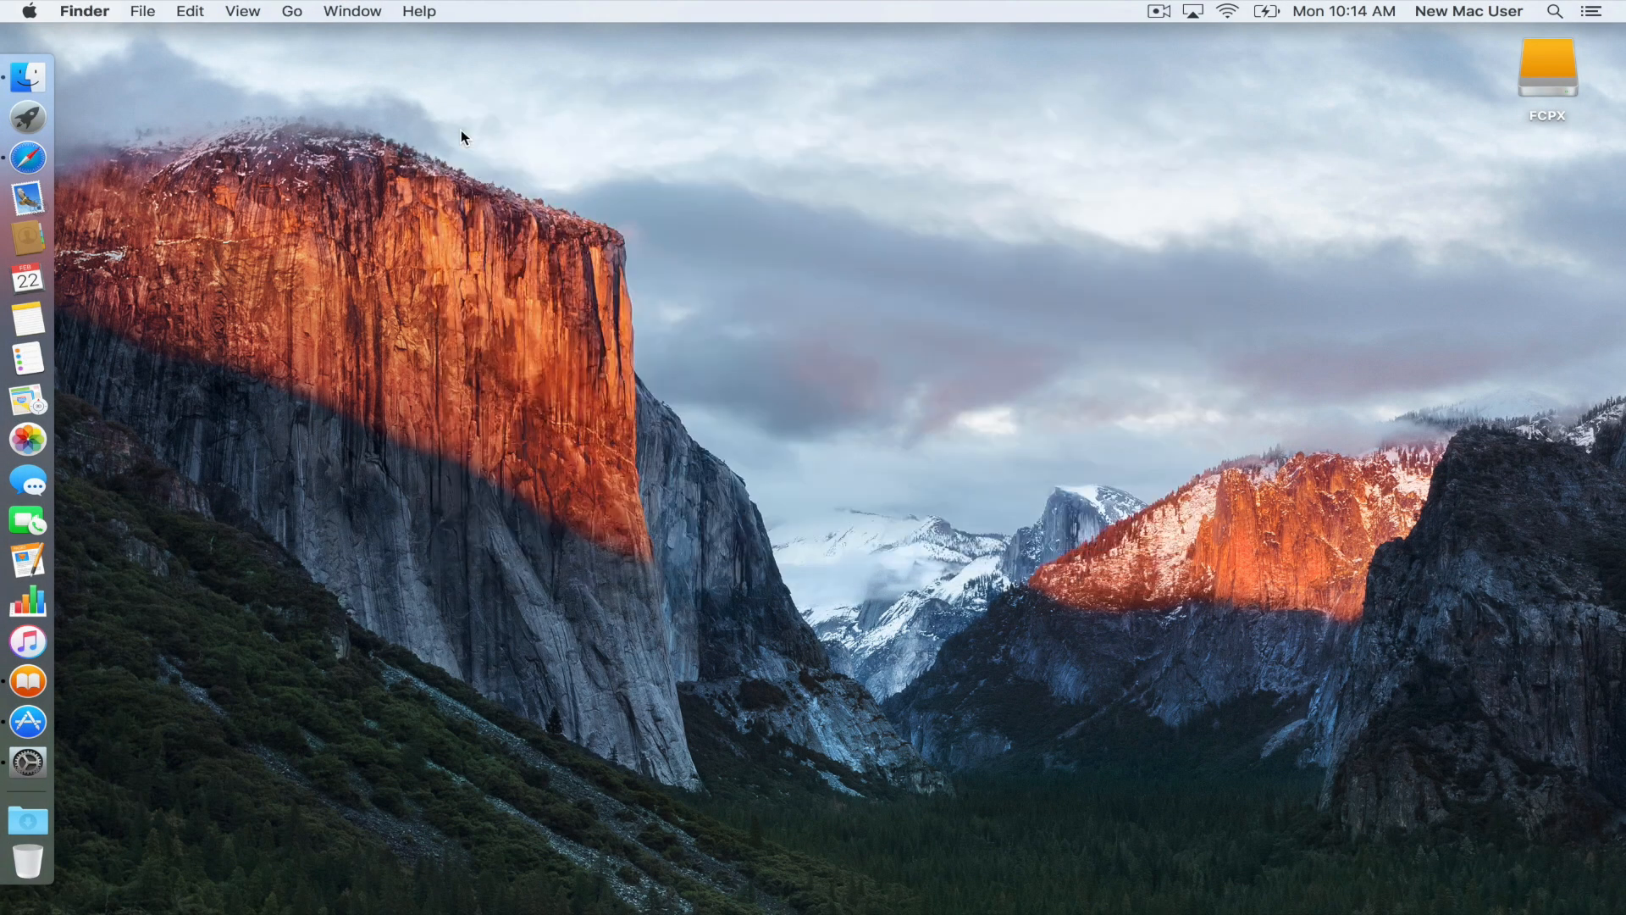
pyautogui.moveTo(28, 721)
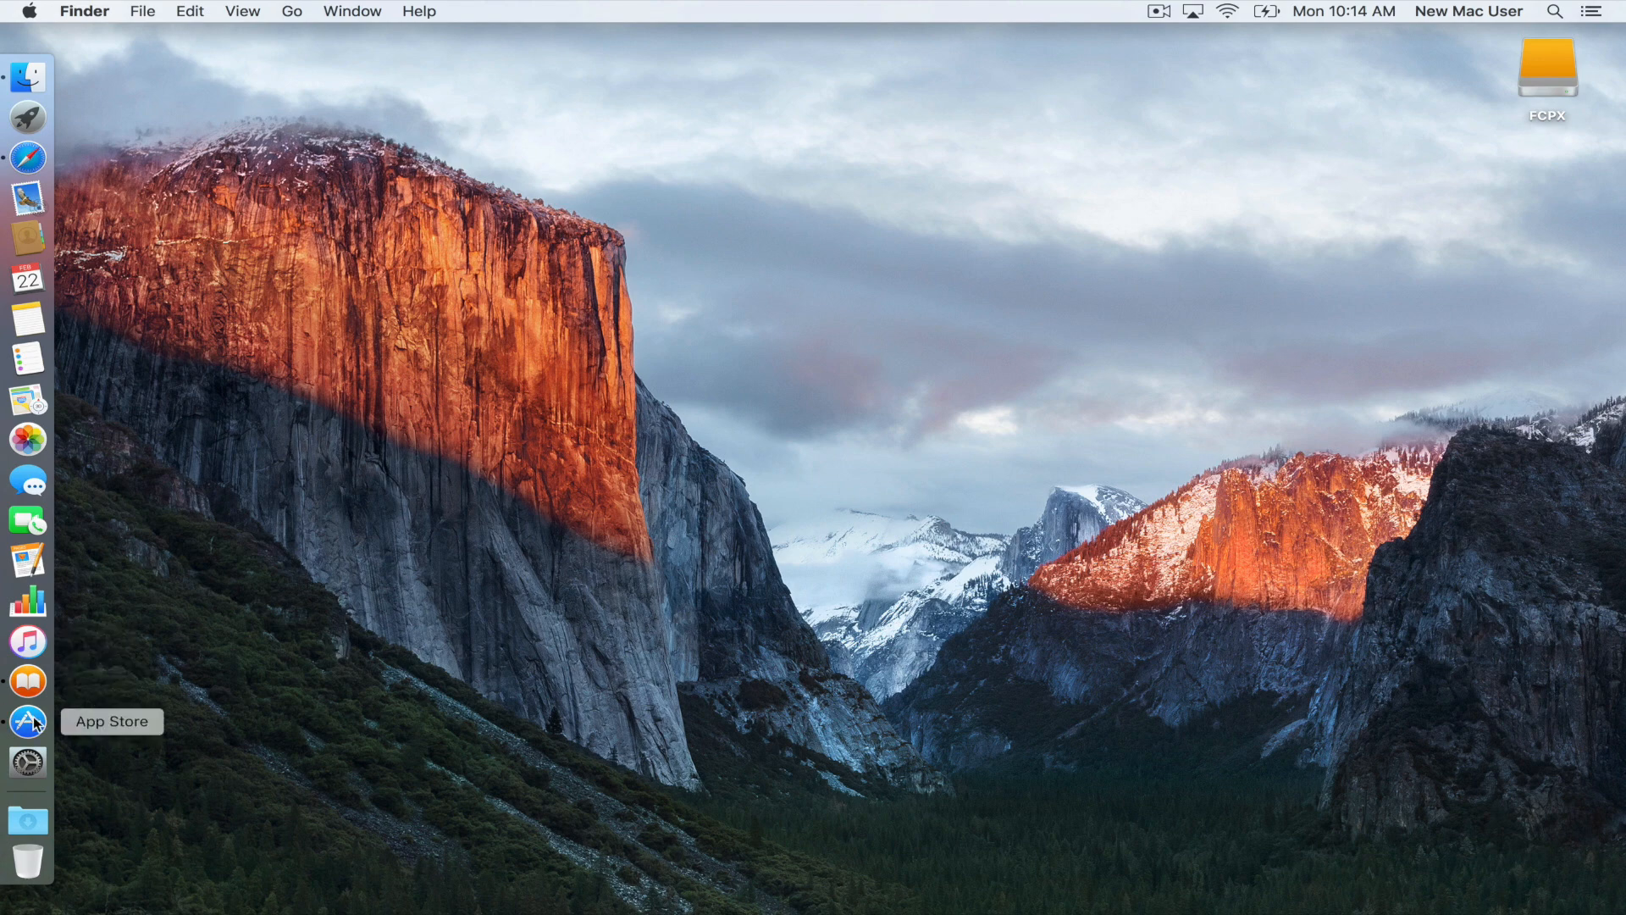
# Step: Open the App Store from the Dock and scroll down its Featured page
pyautogui.click(28, 721)
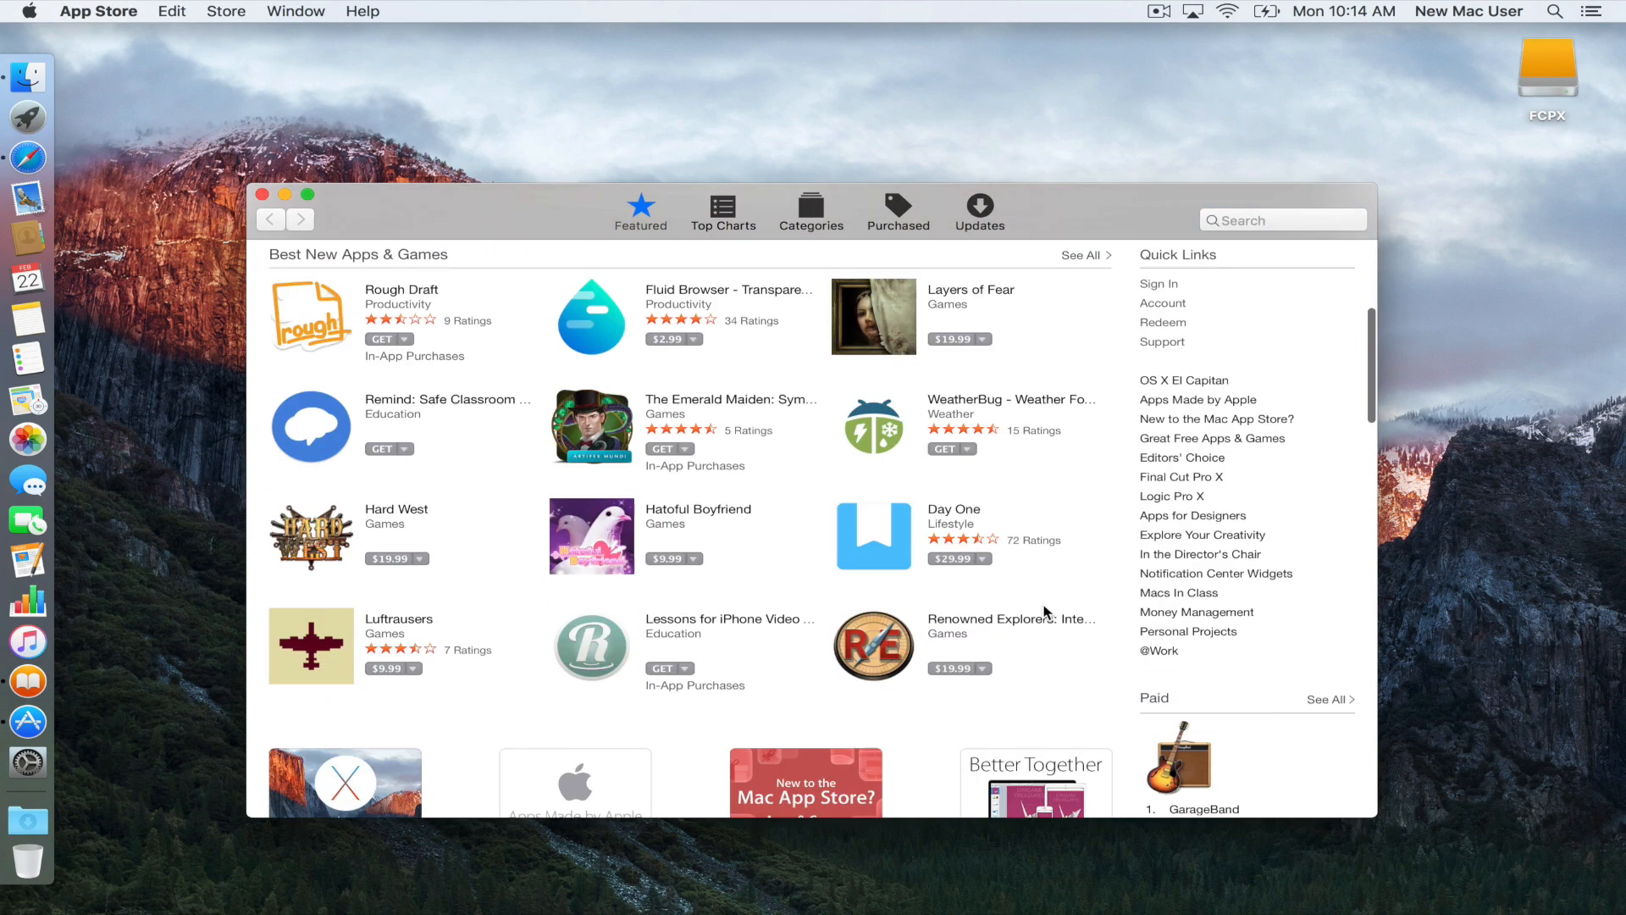
pyautogui.scroll(-3)
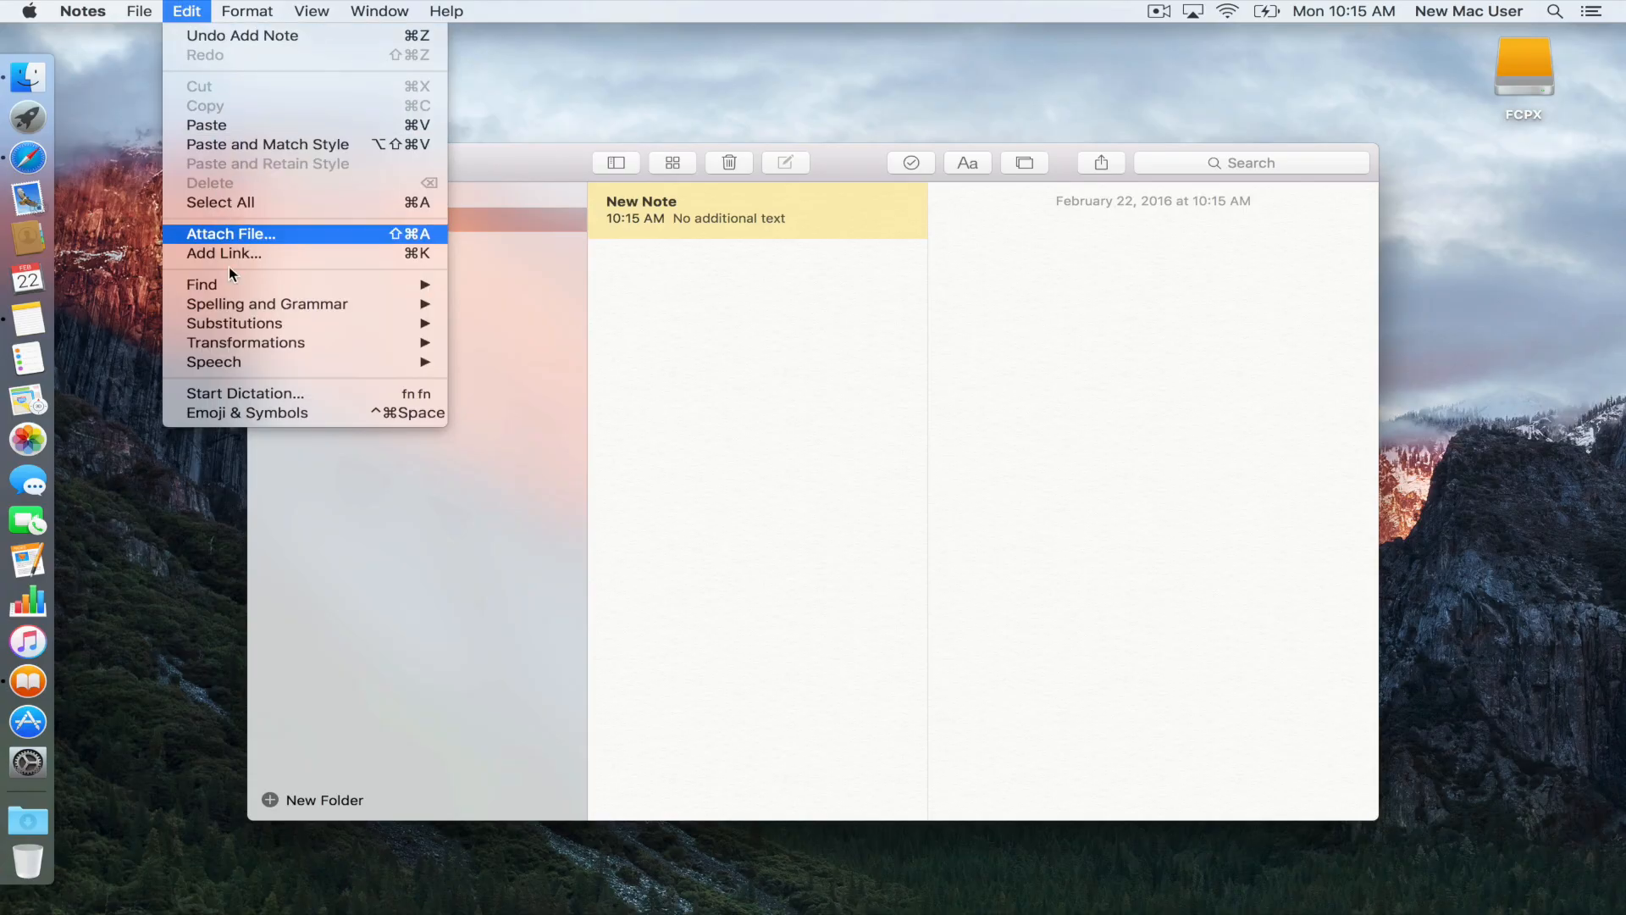
# Step: Open the Emoji & Symbols picker in Notes and show Smileys & People
pyautogui.click(230, 234)
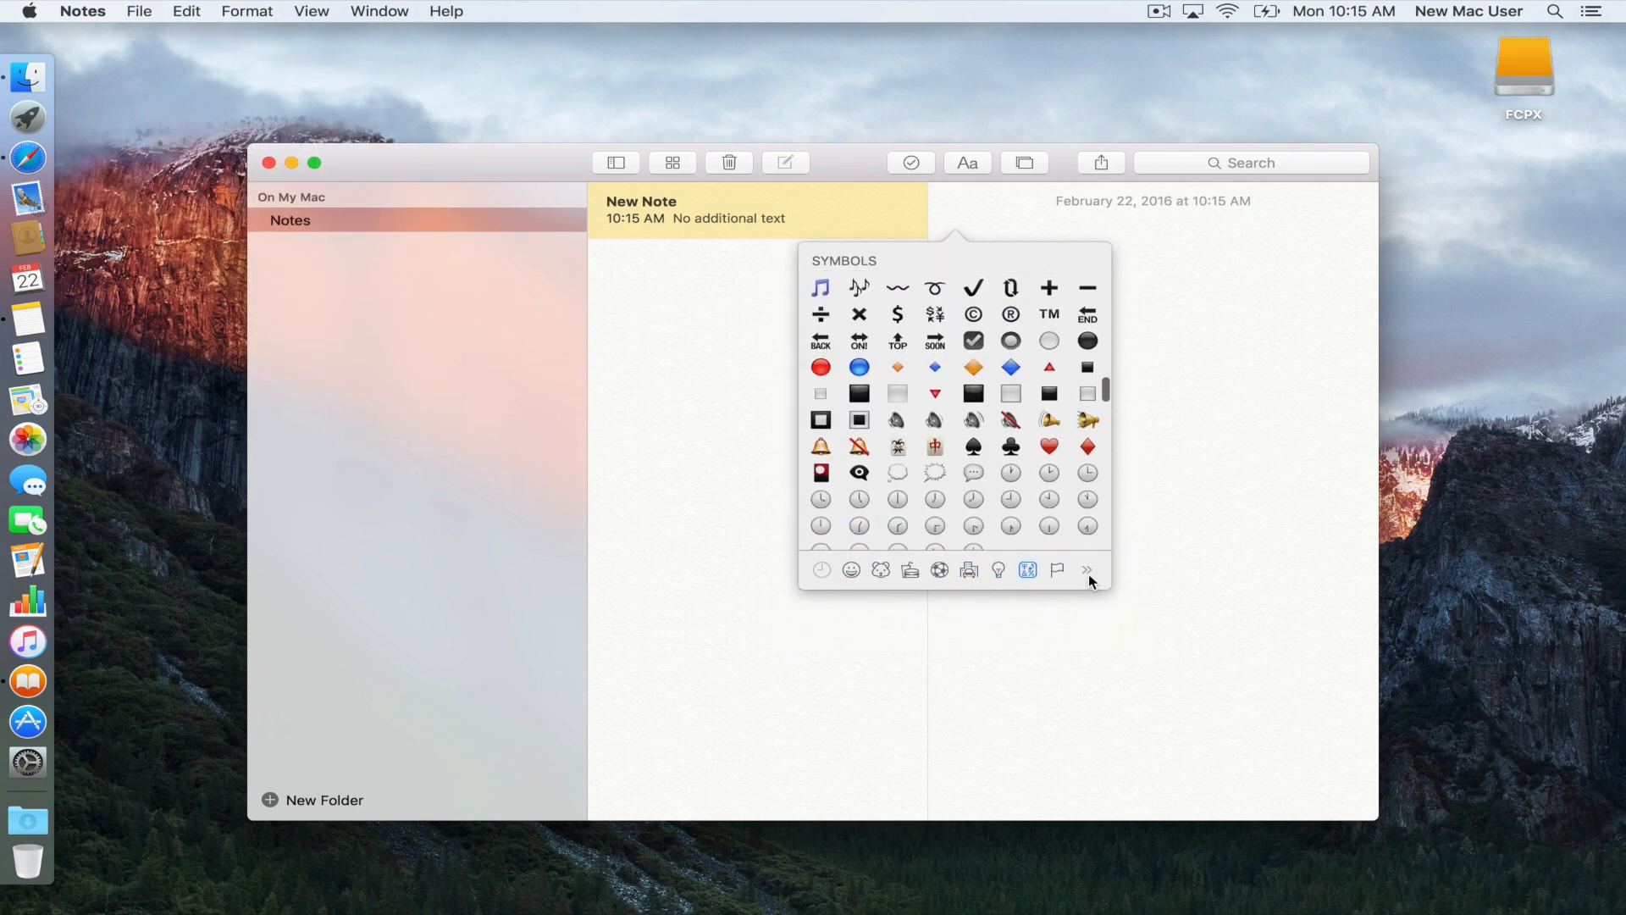
pyautogui.click(849, 571)
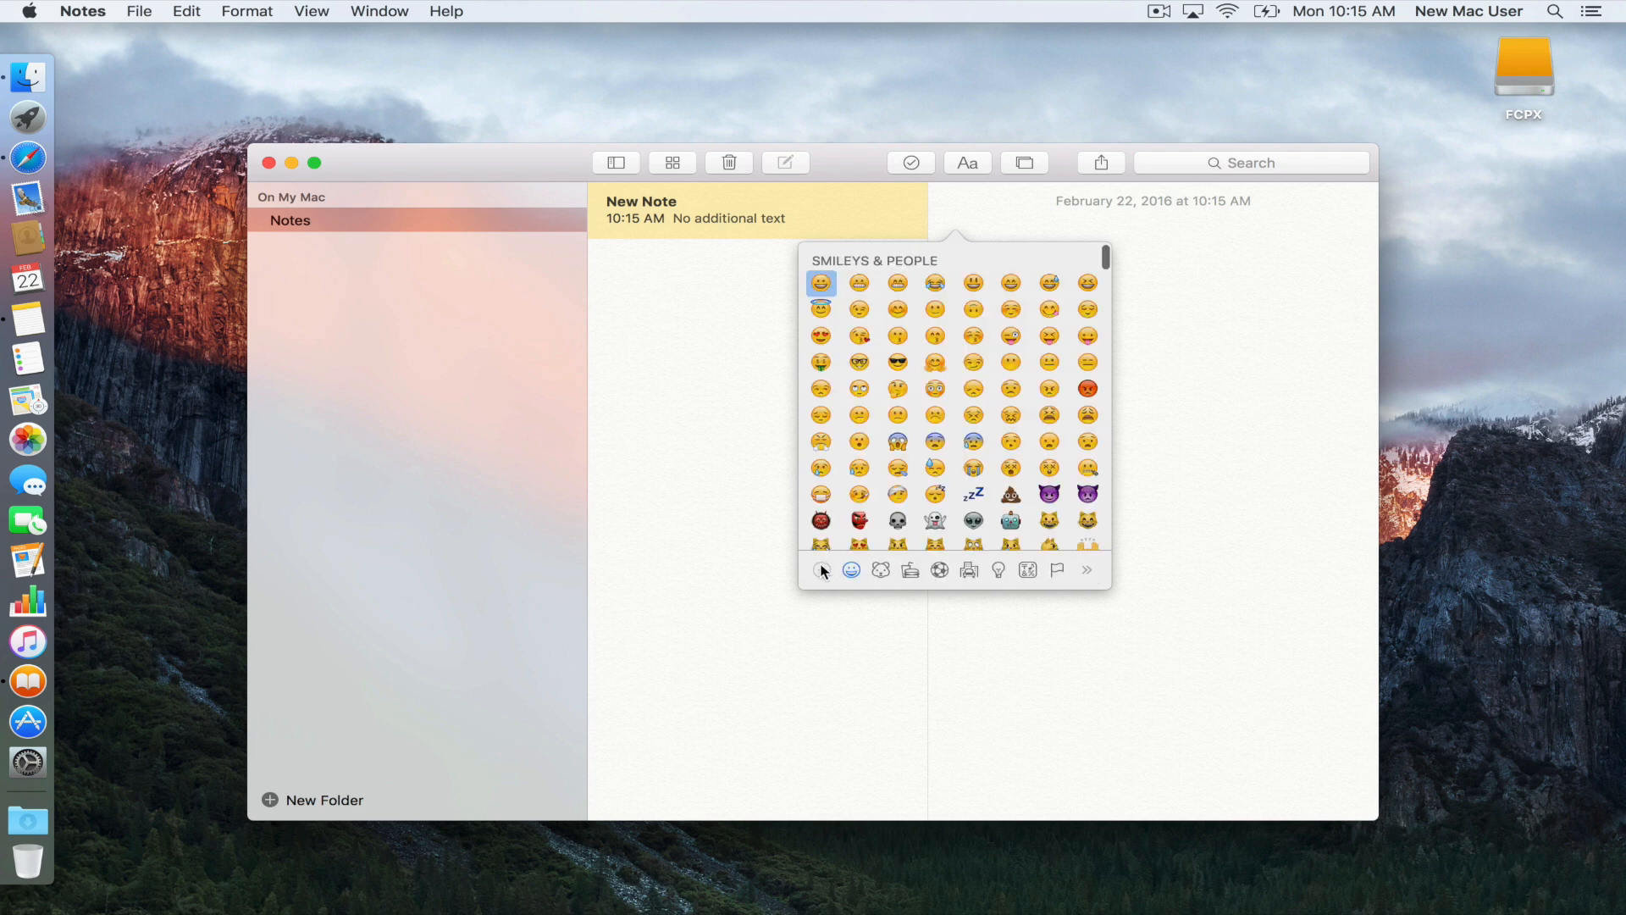
# Step: Dismiss the emoji popover by clicking in the empty note body
pyautogui.click(1048, 232)
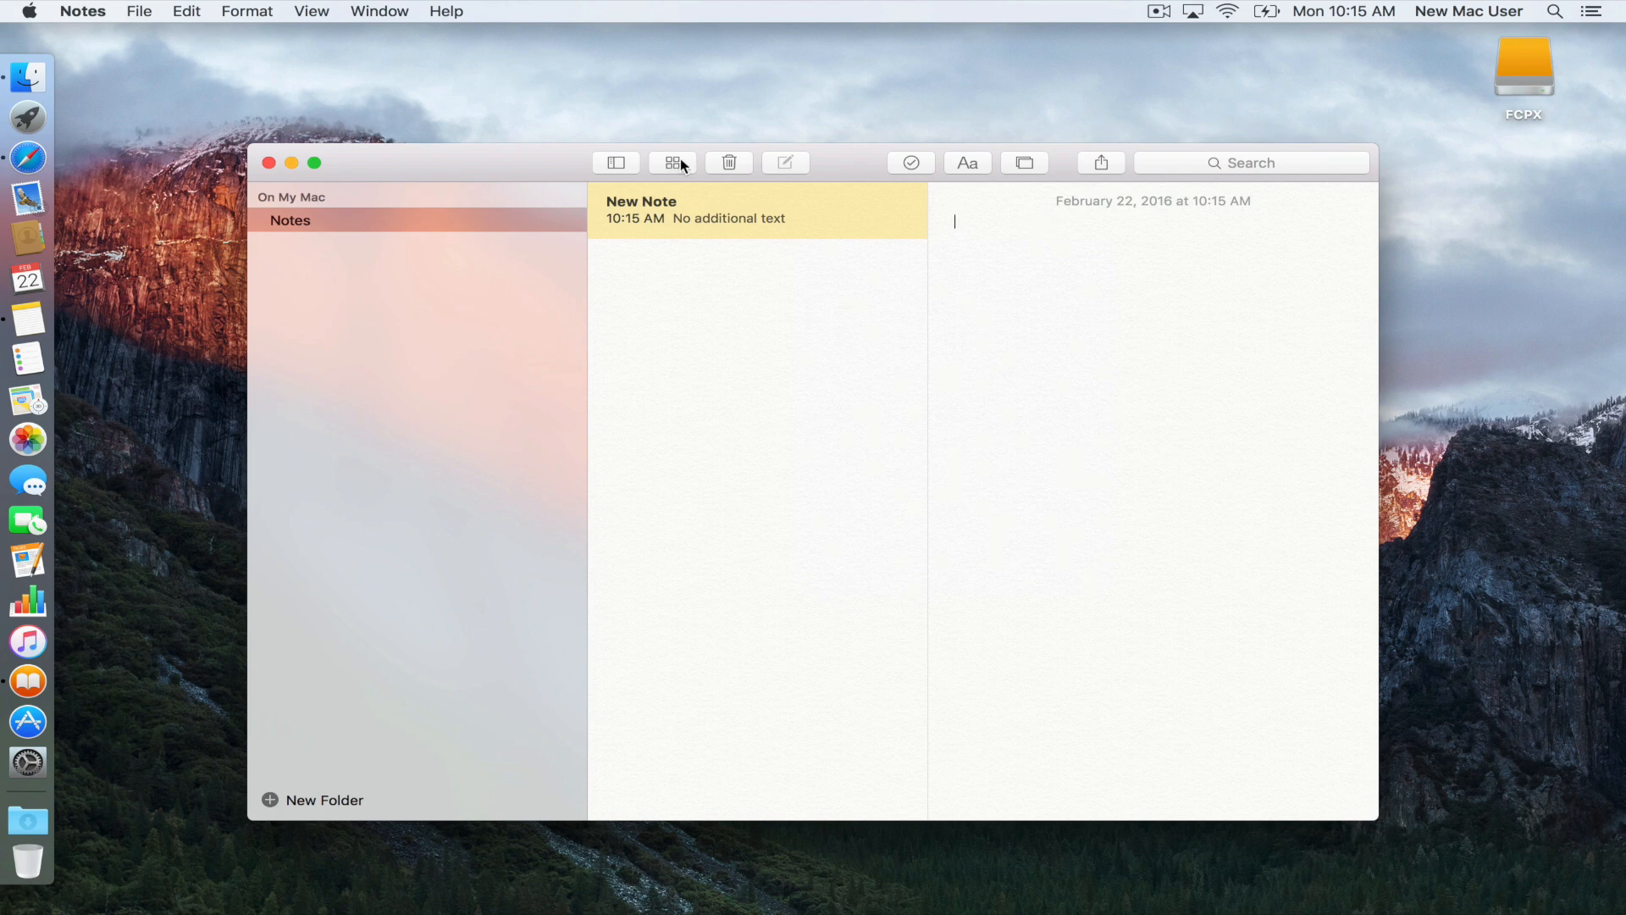
pyautogui.moveTo(28, 721)
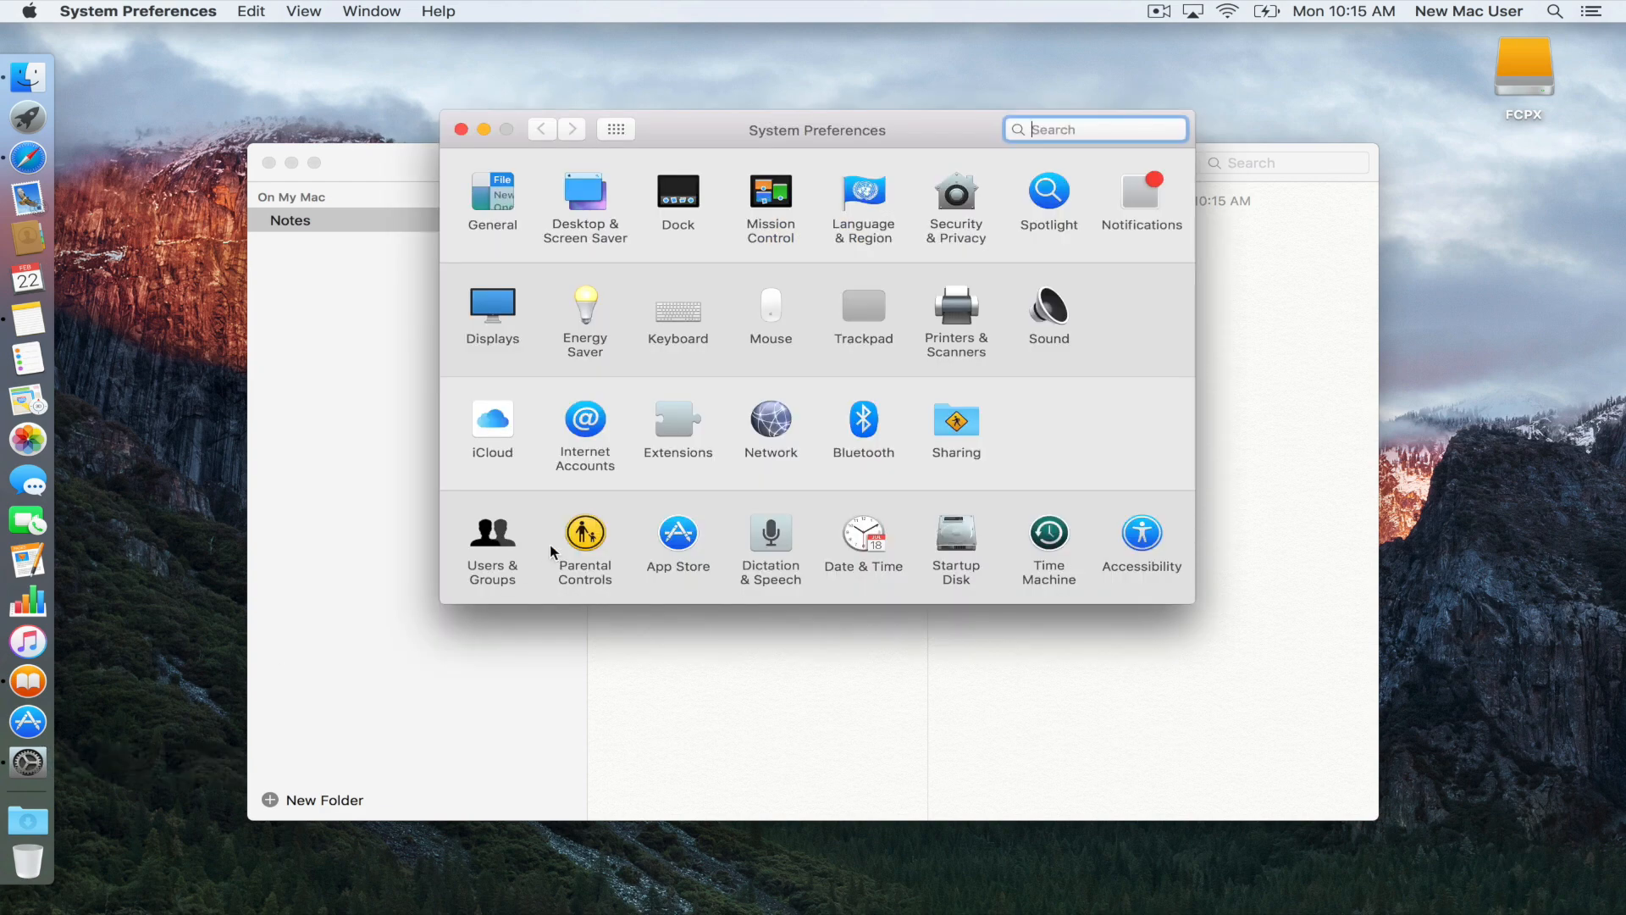
# Step: Enable Show Keyboard, Emoji & Symbol Viewers in the menu bar, then close Keyboard preferences
pyautogui.click(677, 310)
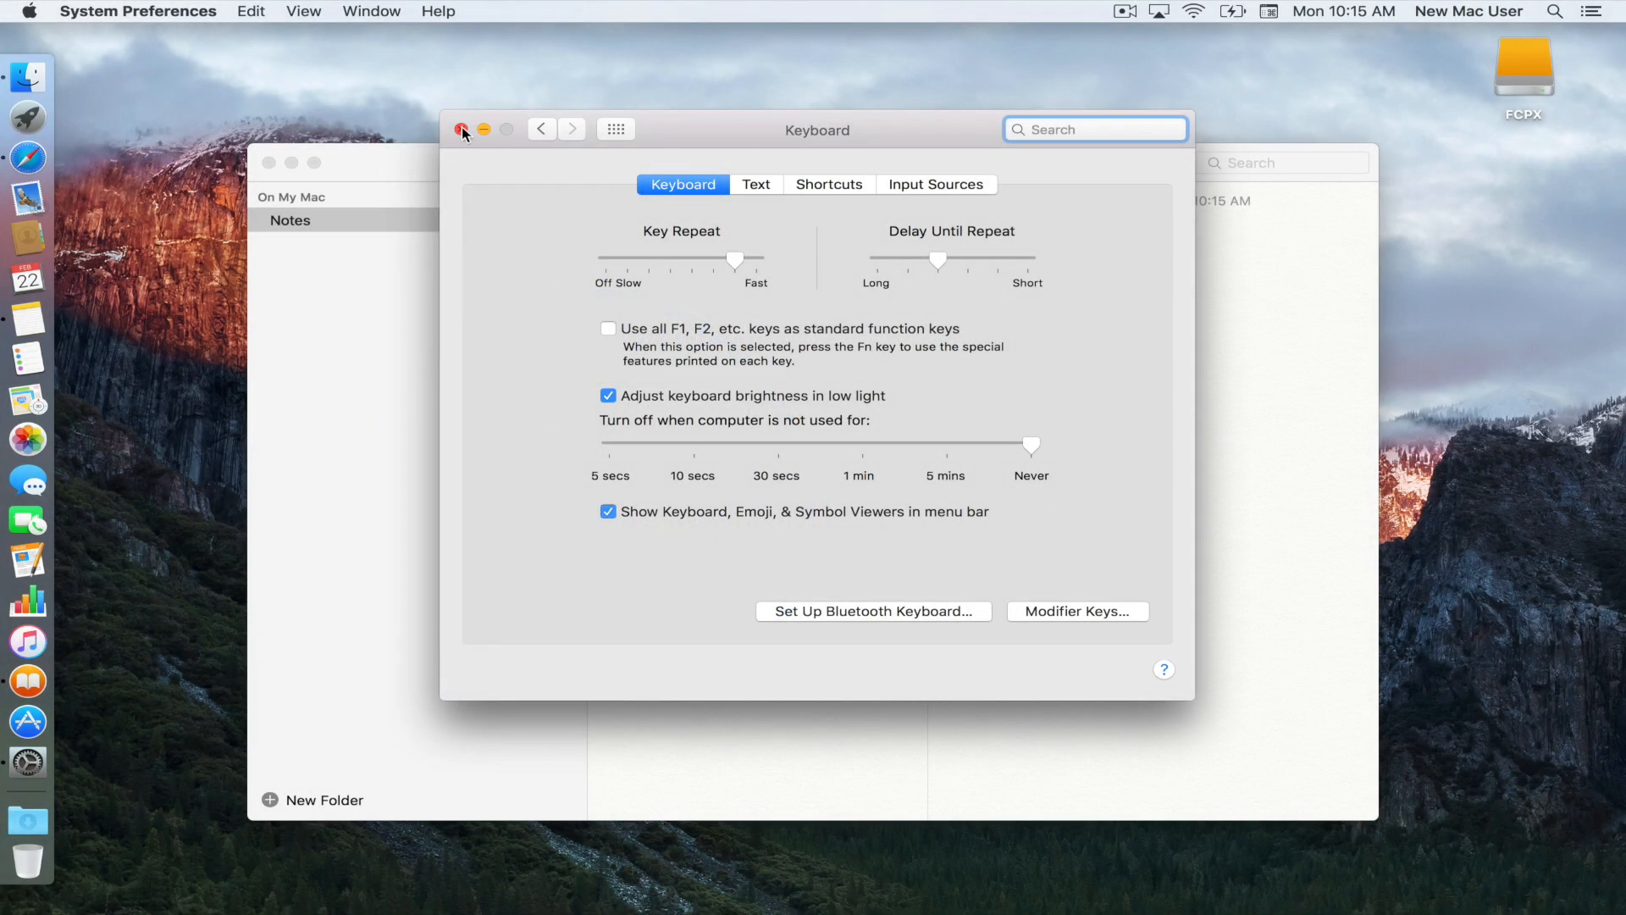
pyautogui.click(463, 129)
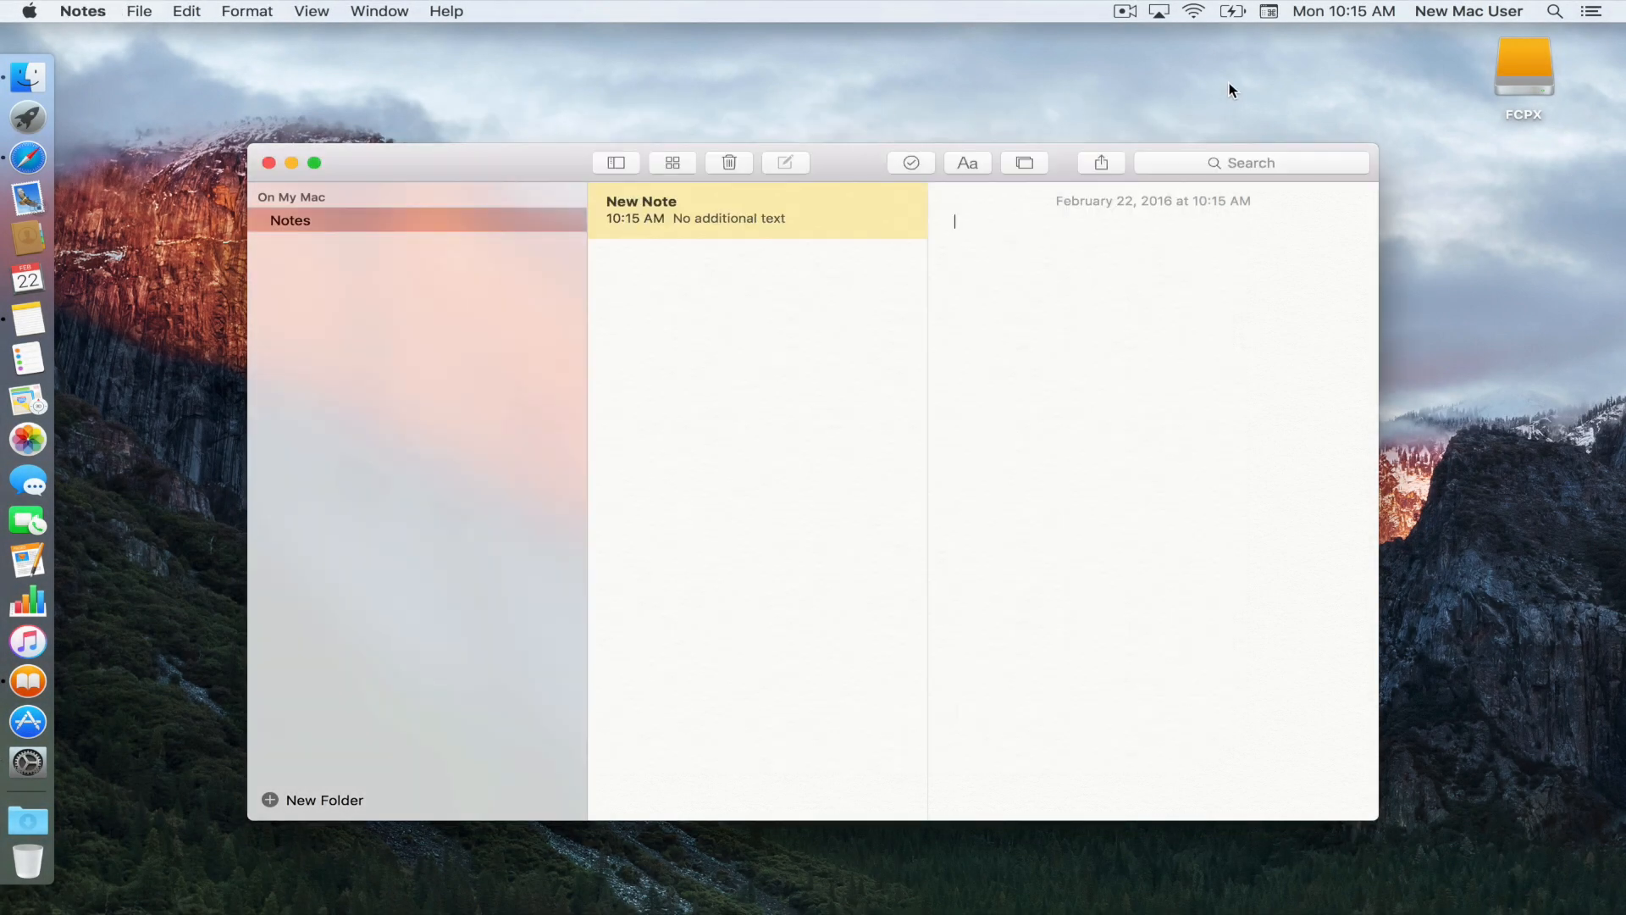
# Step: Choose Show Emoji & Symbols from the menu bar input menu to open Characters
pyautogui.click(1267, 11)
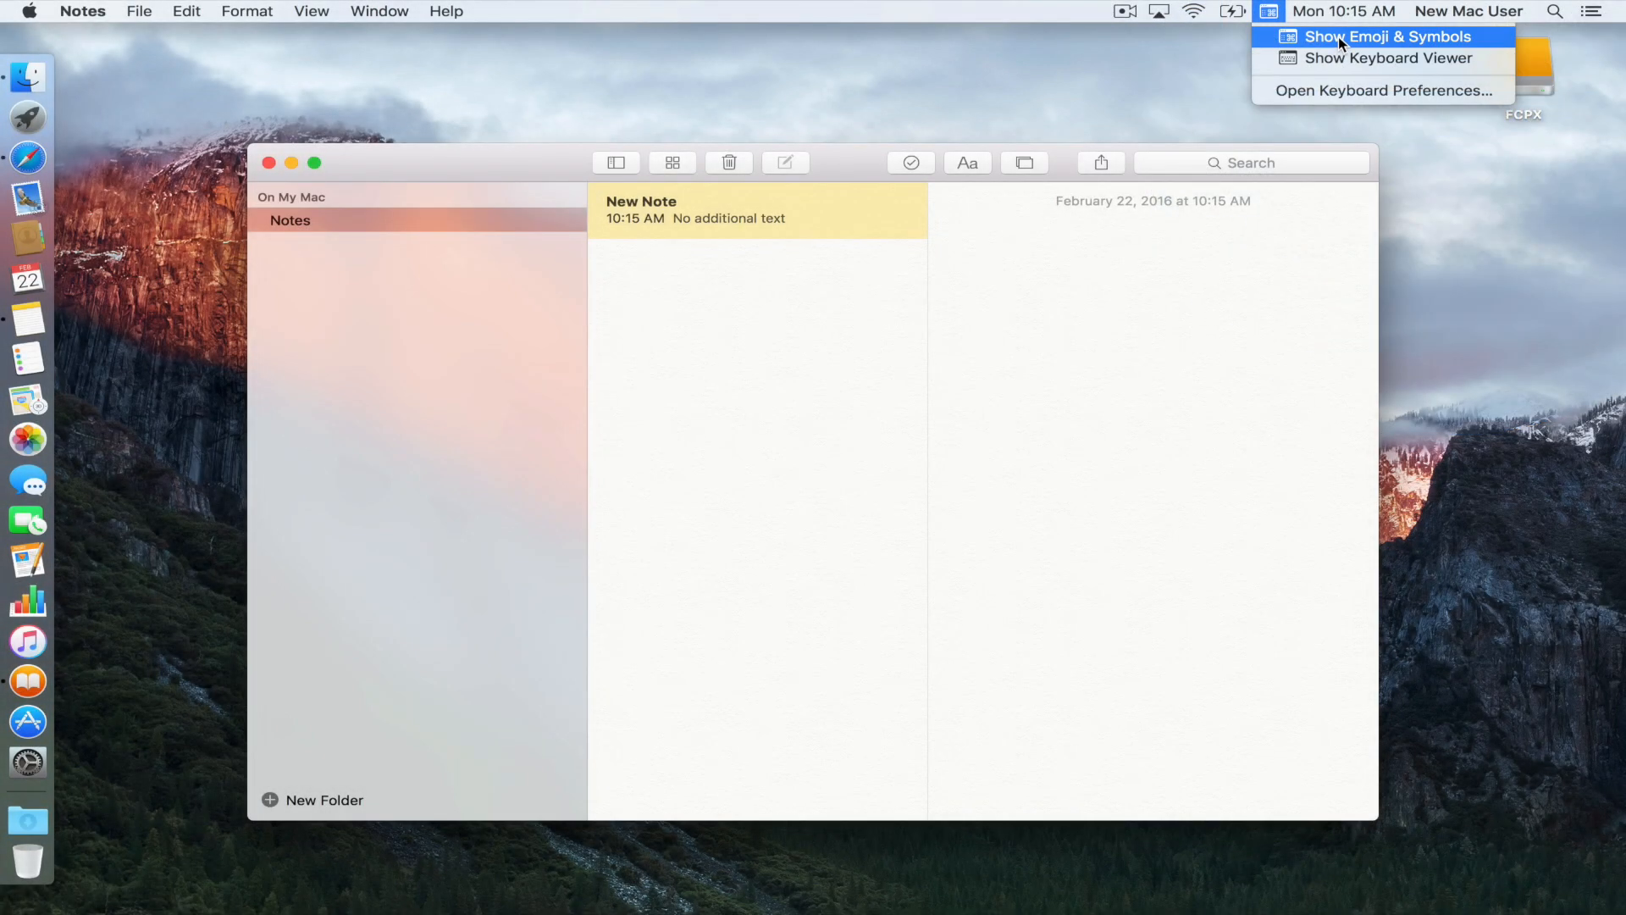
pyautogui.moveTo(1359, 58)
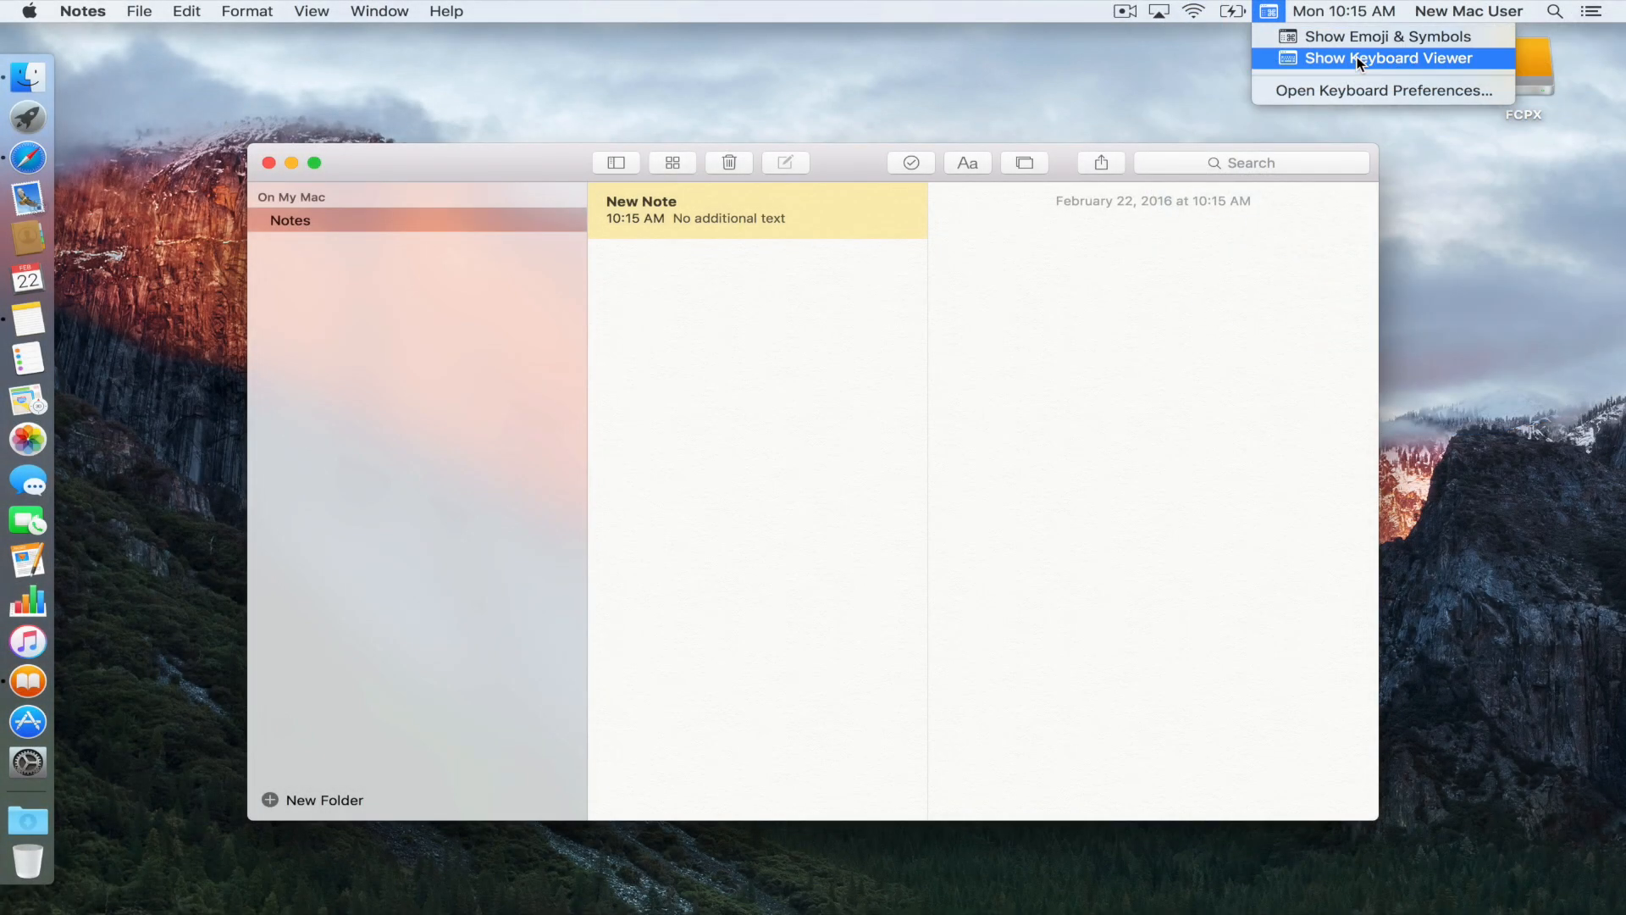
pyautogui.moveTo(1341, 55)
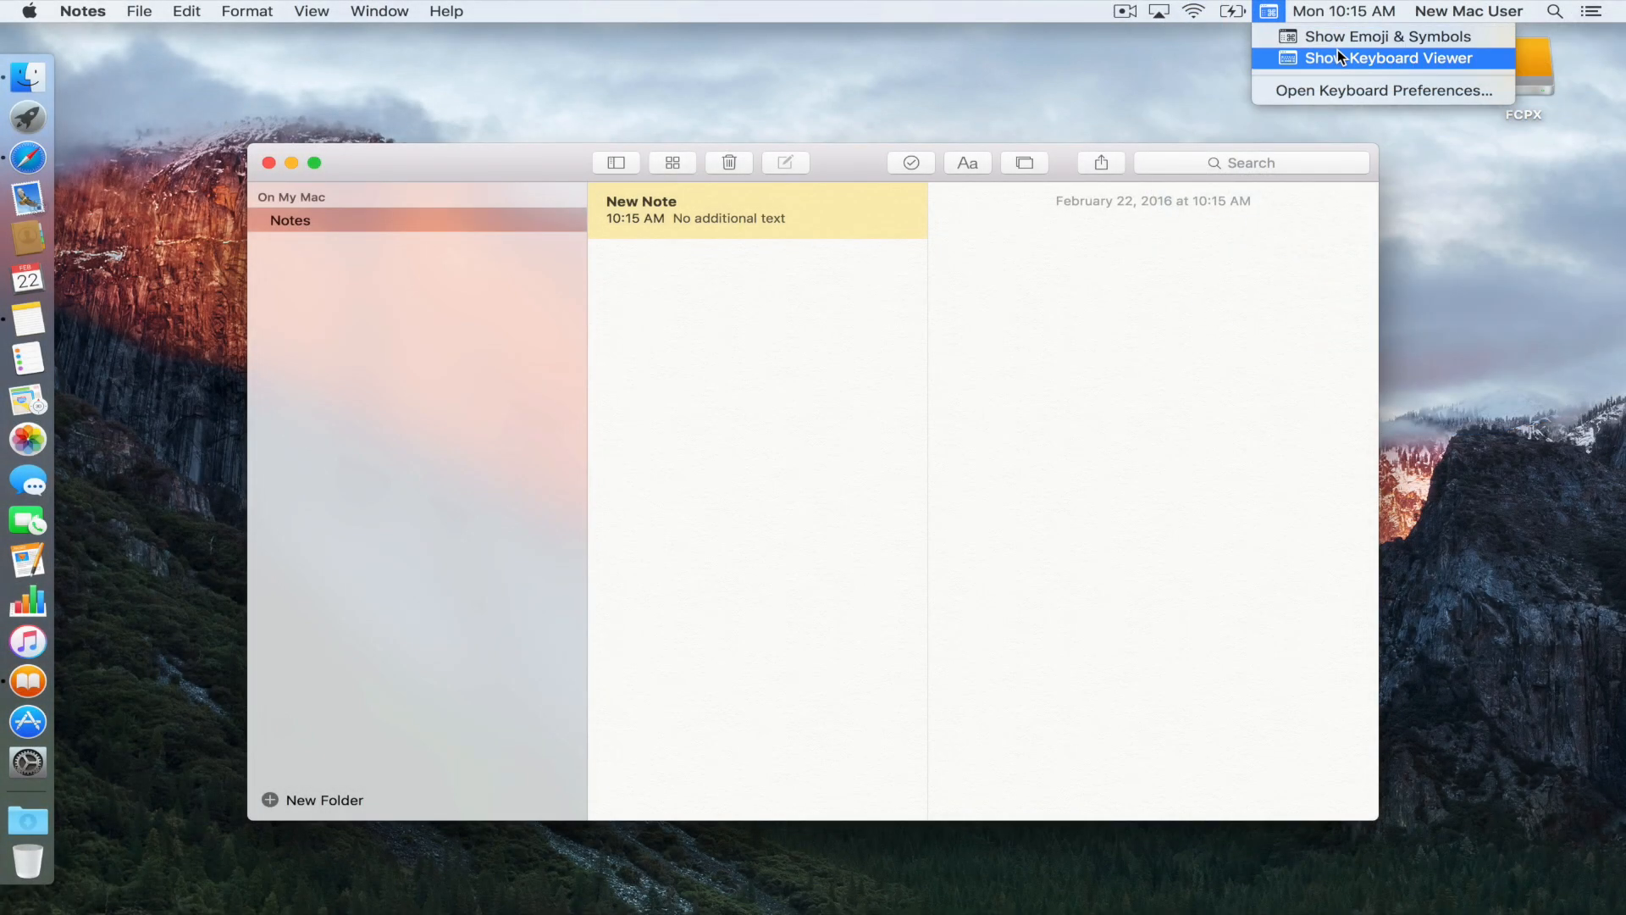
pyautogui.click(1389, 36)
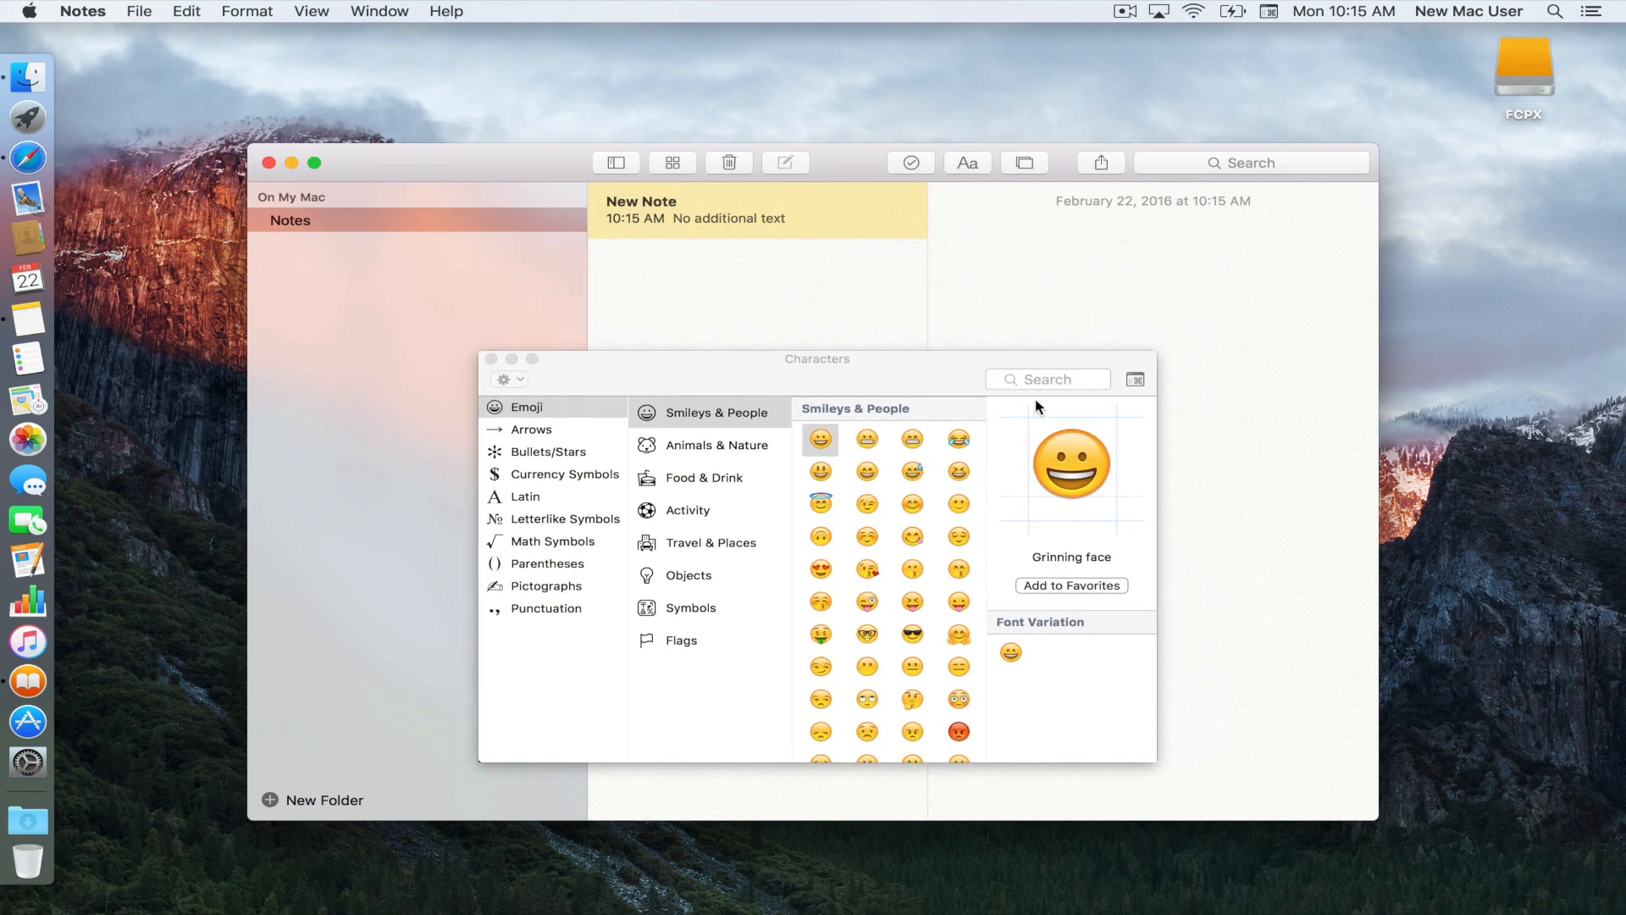
# Step: Search Characters for 'taco', insert the taco emoji into the note, and close the viewer
pyautogui.click(1047, 379)
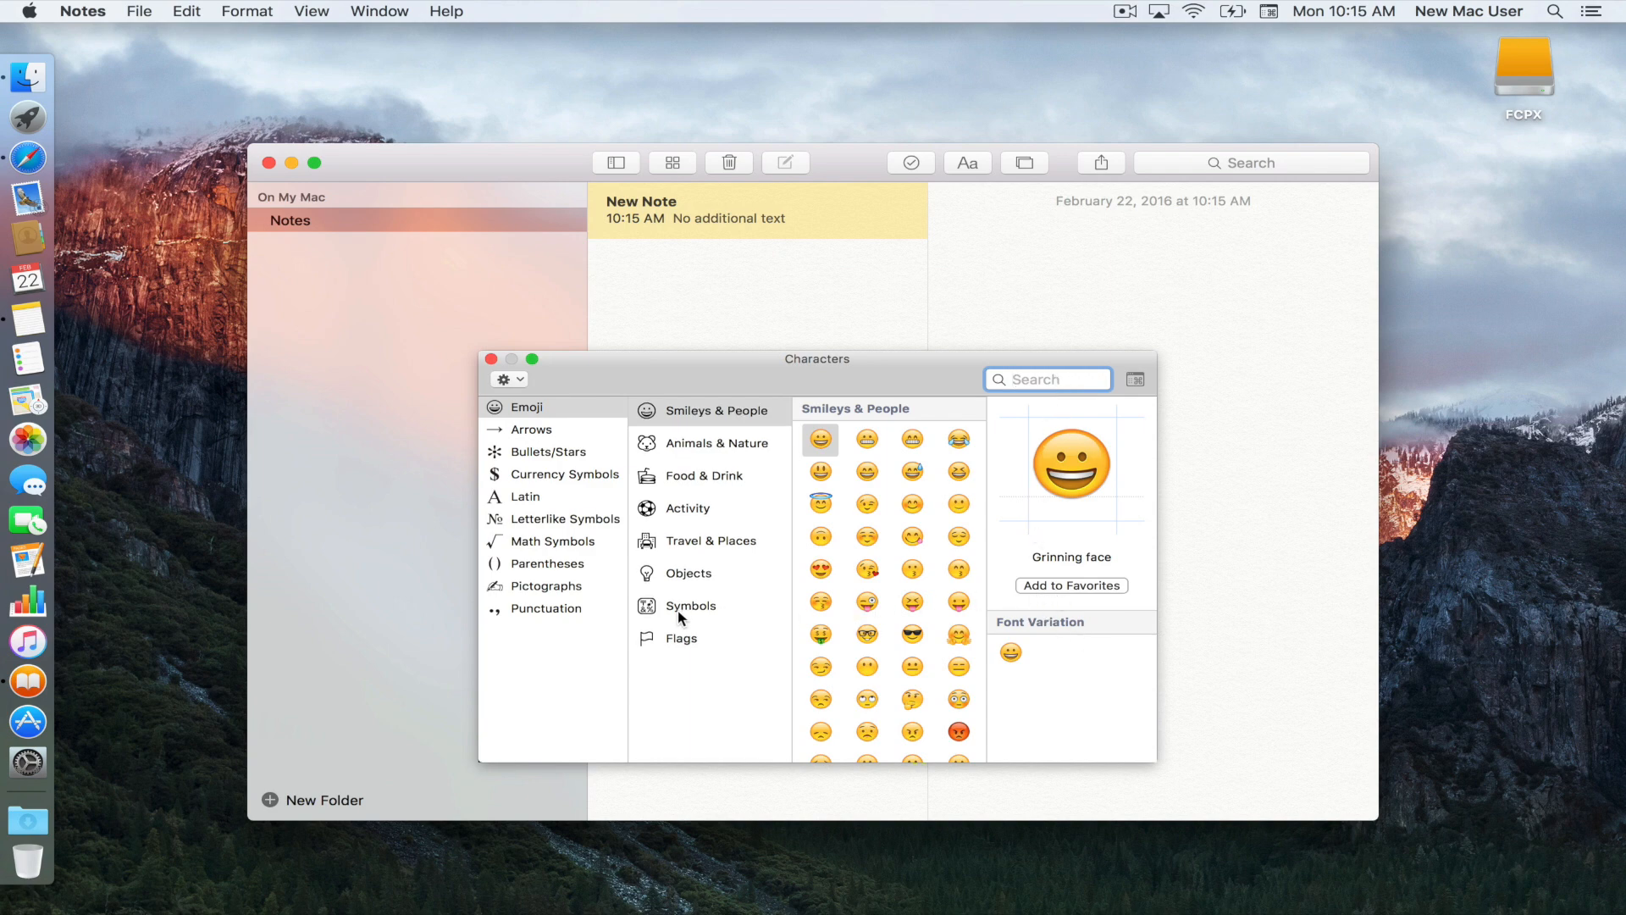
pyautogui.scroll(-3)
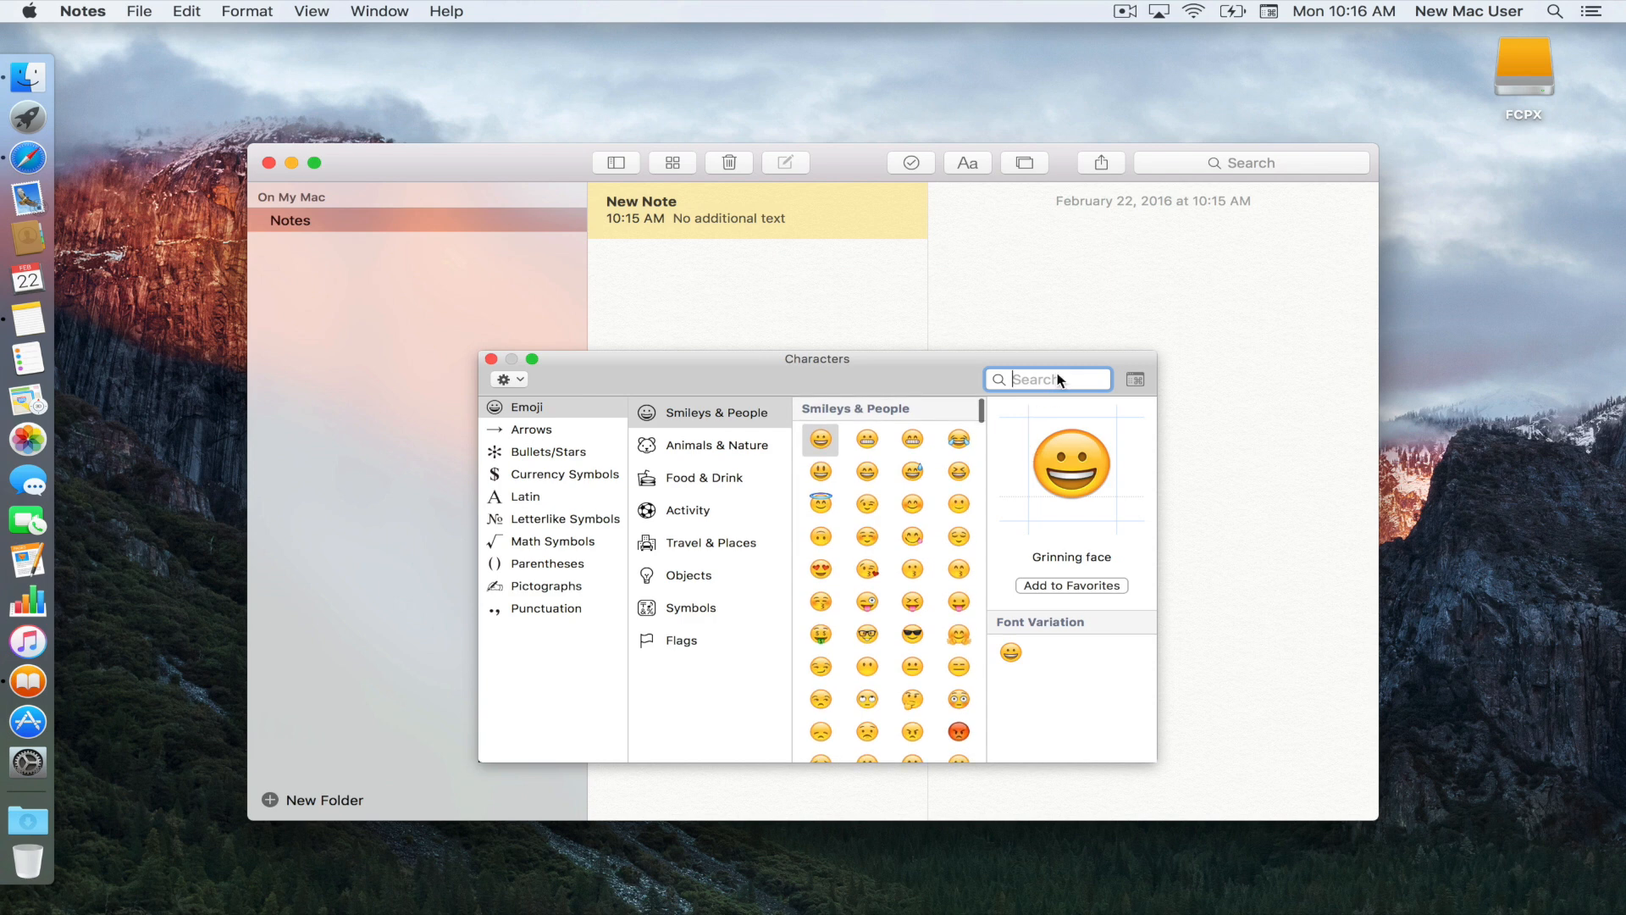
pyautogui.write('taco')
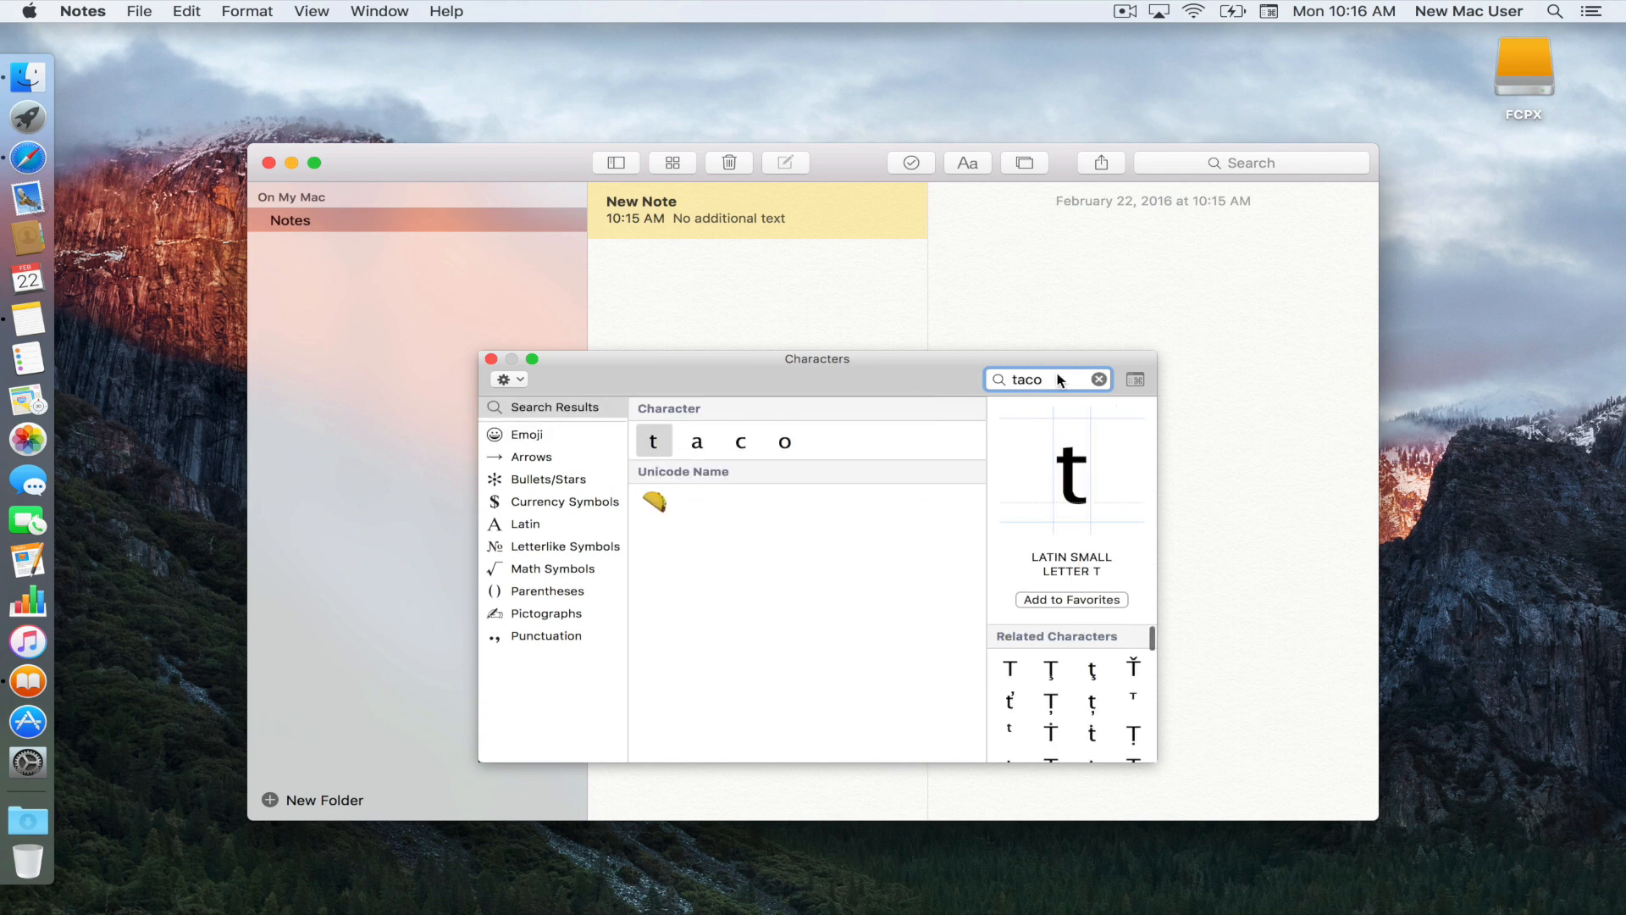
pyautogui.click(653, 502)
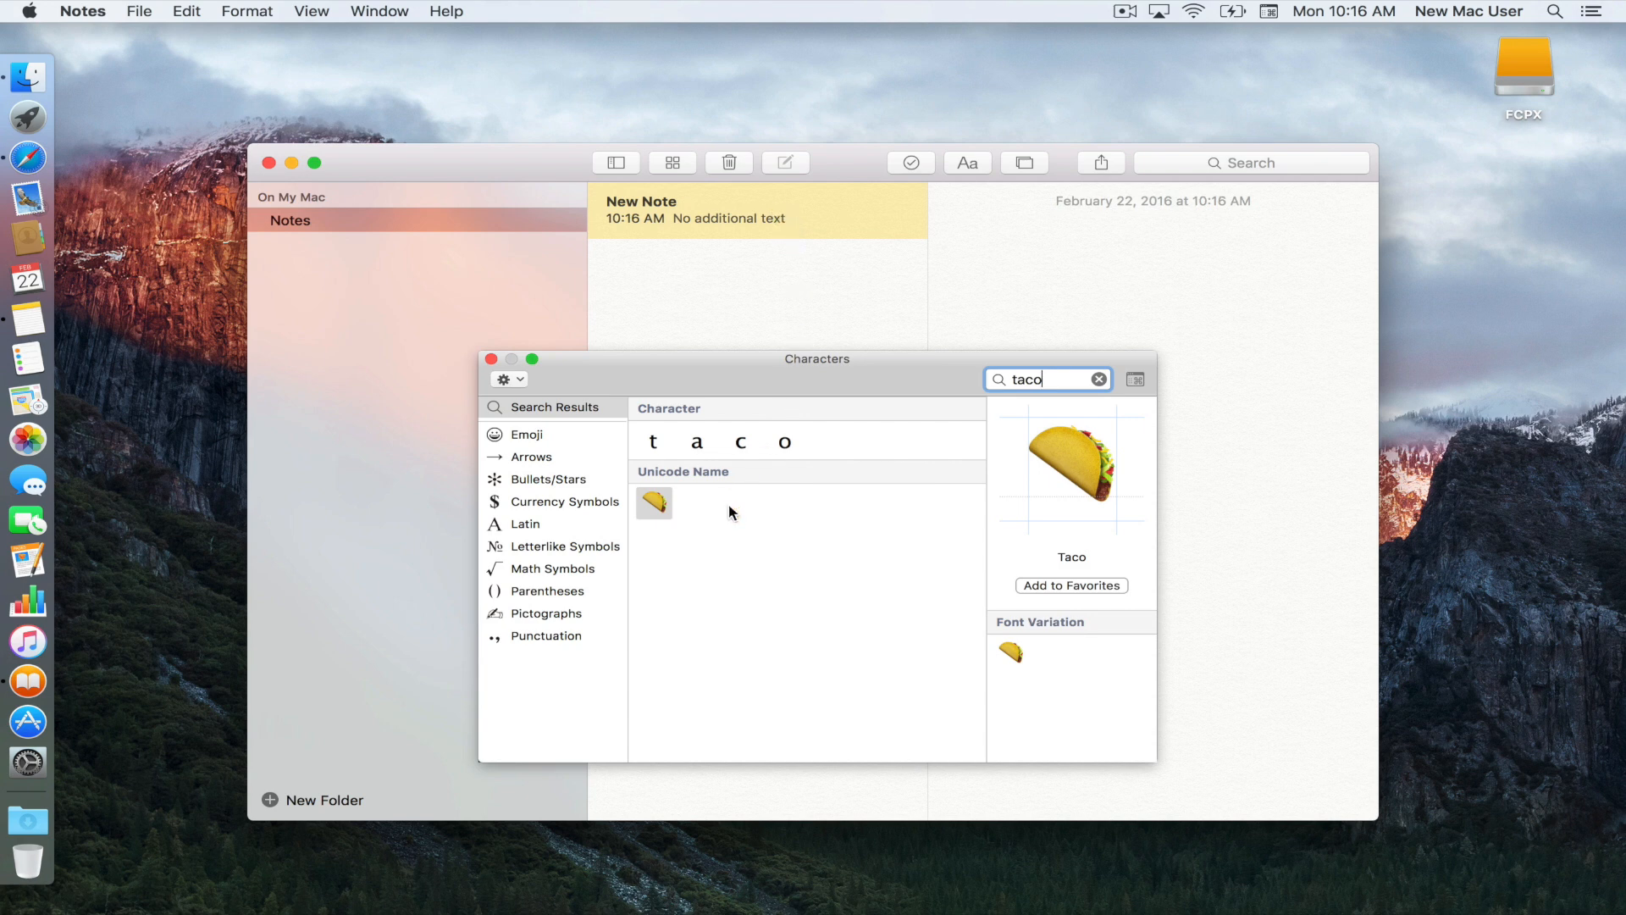
pyautogui.doubleClick(654, 503)
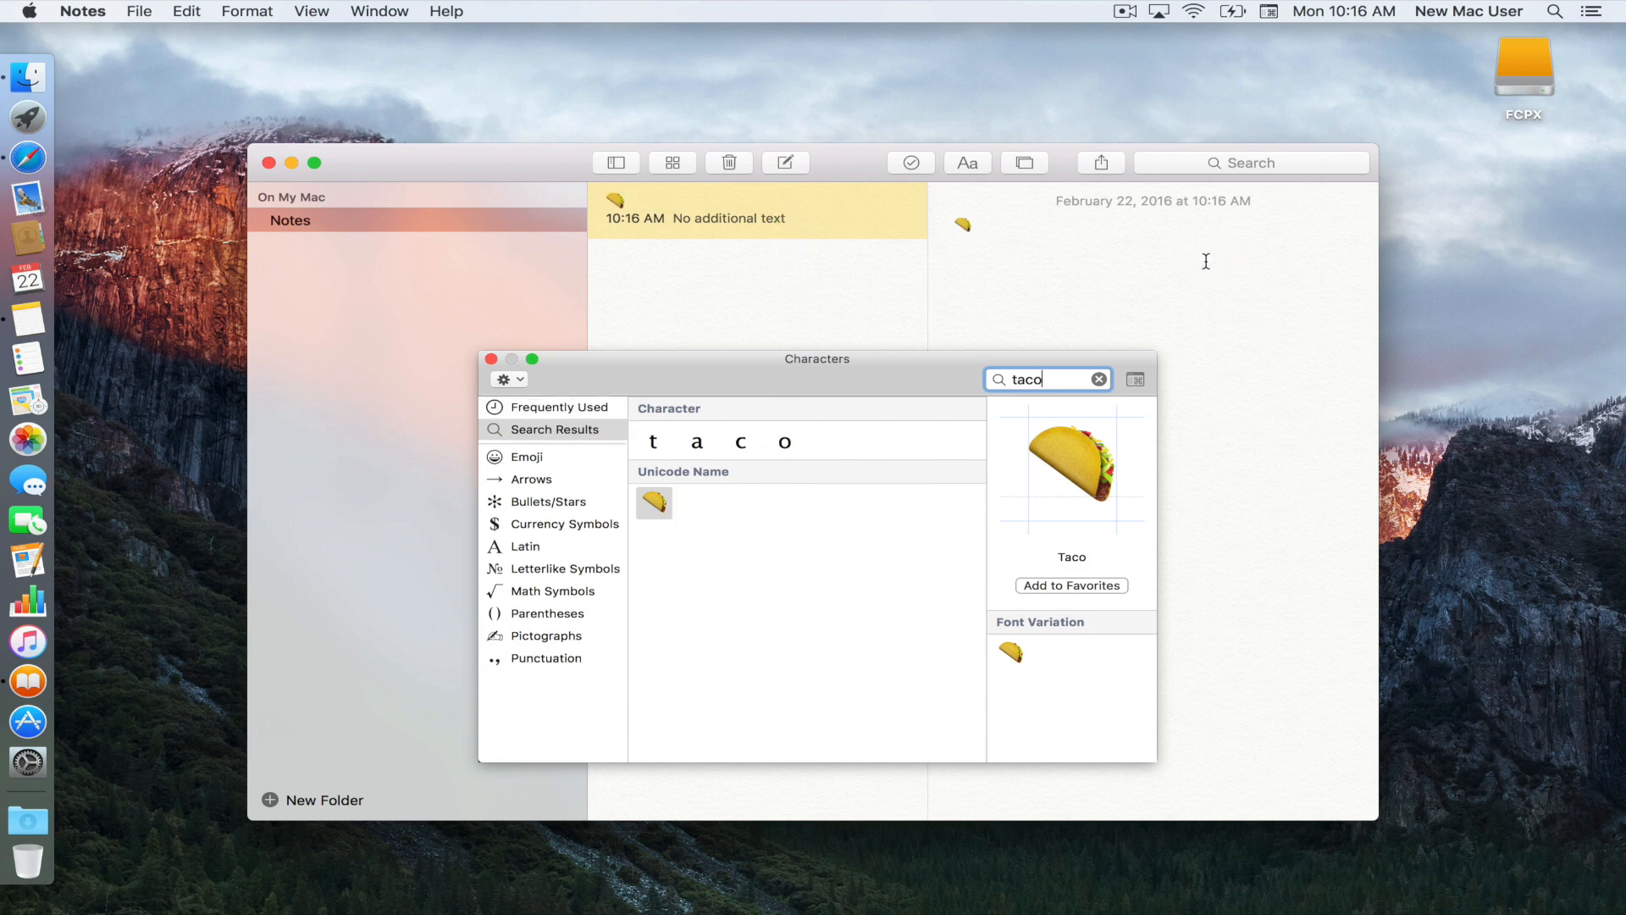
pyautogui.moveTo(1020, 272)
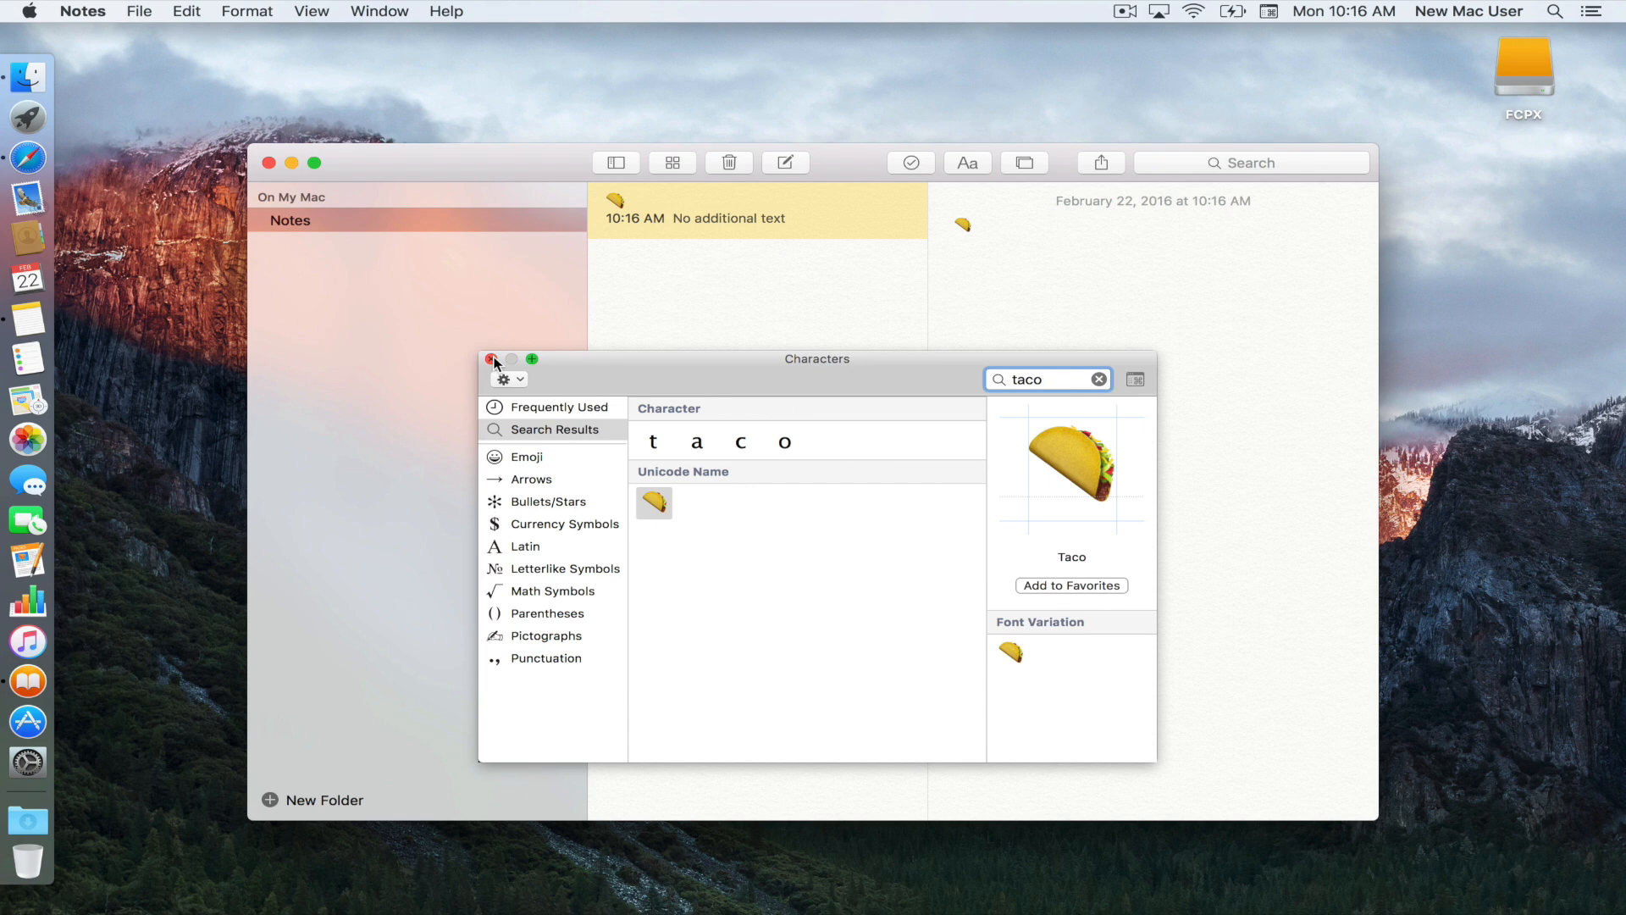
pyautogui.click(490, 360)
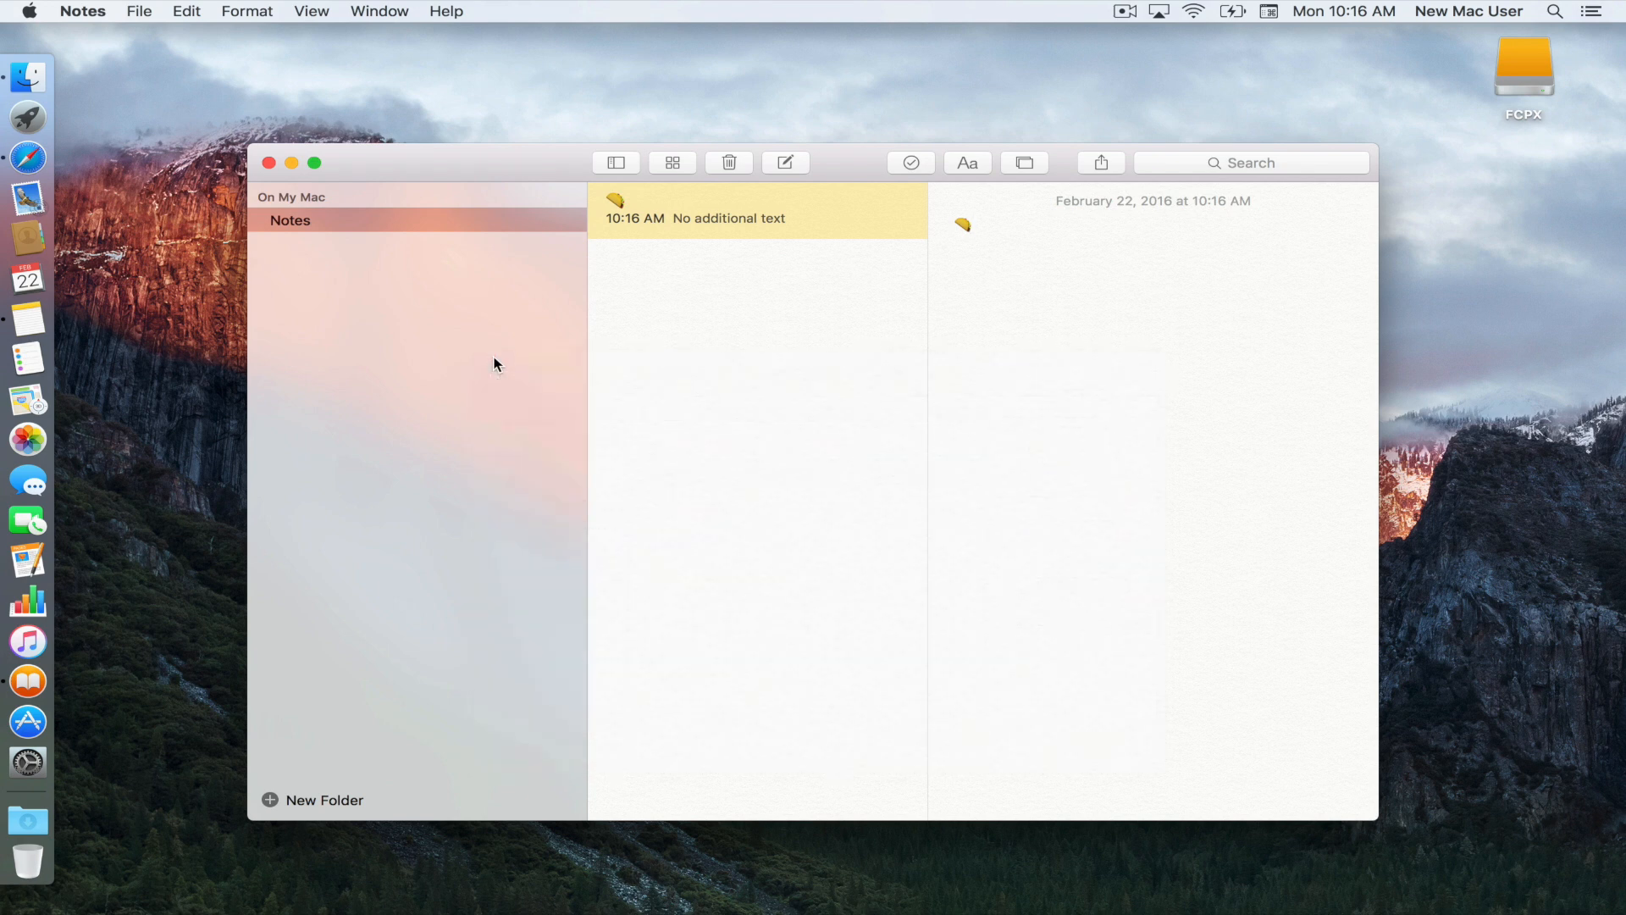
# Step: Set Full Keyboard Access under Keyboard Shortcuts to All controls and close System Preferences
pyautogui.click(973, 225)
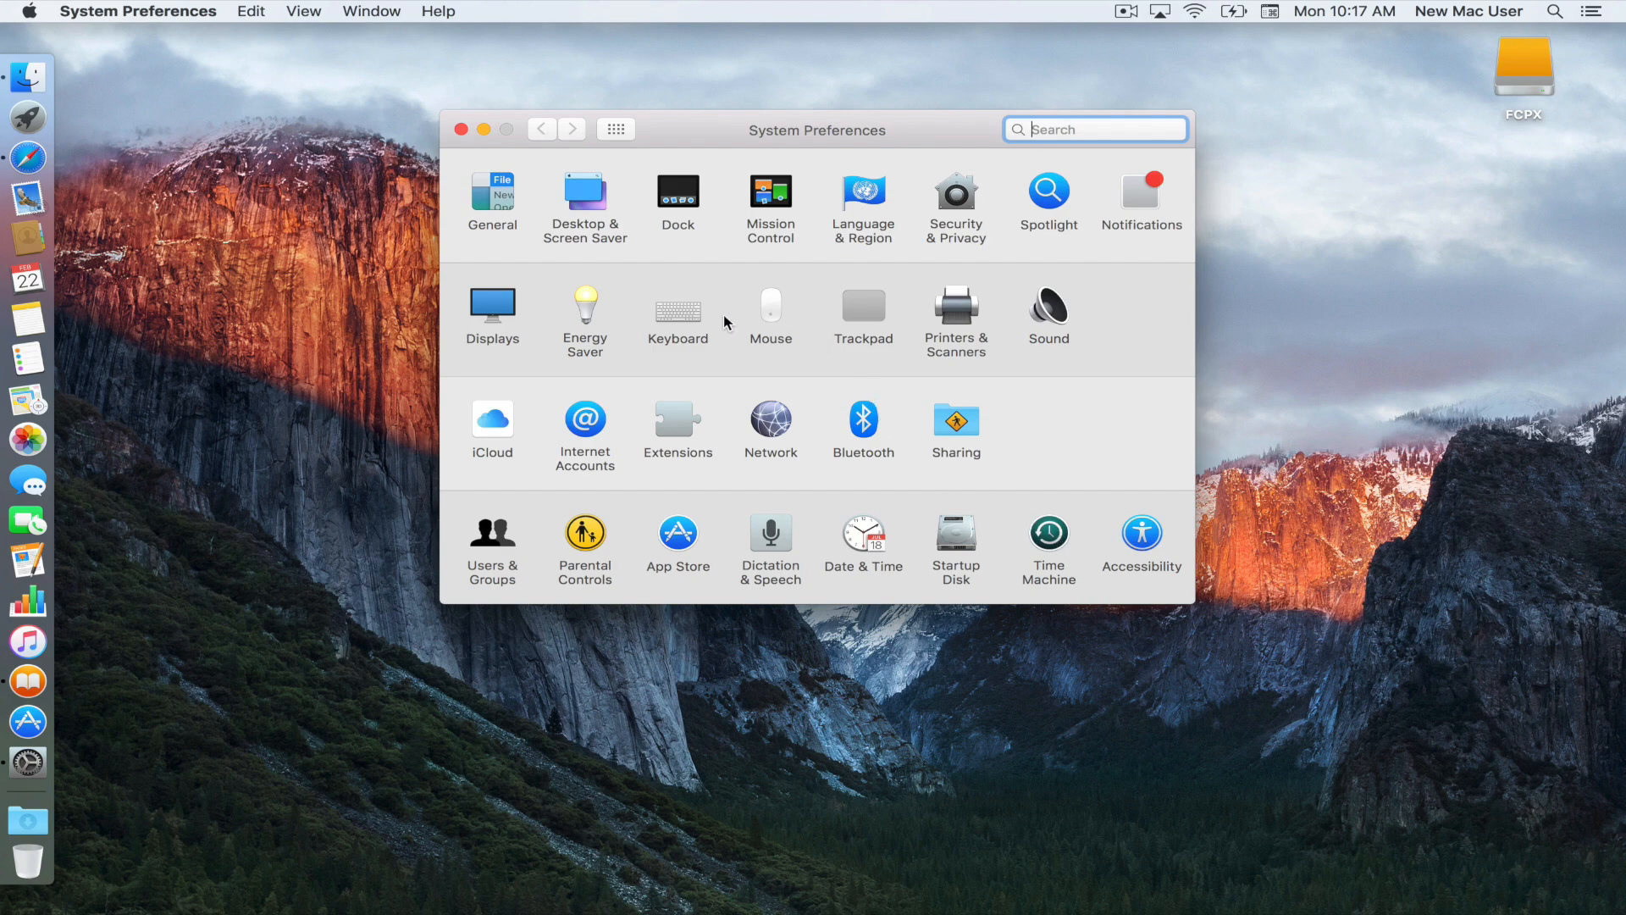
pyautogui.click(678, 304)
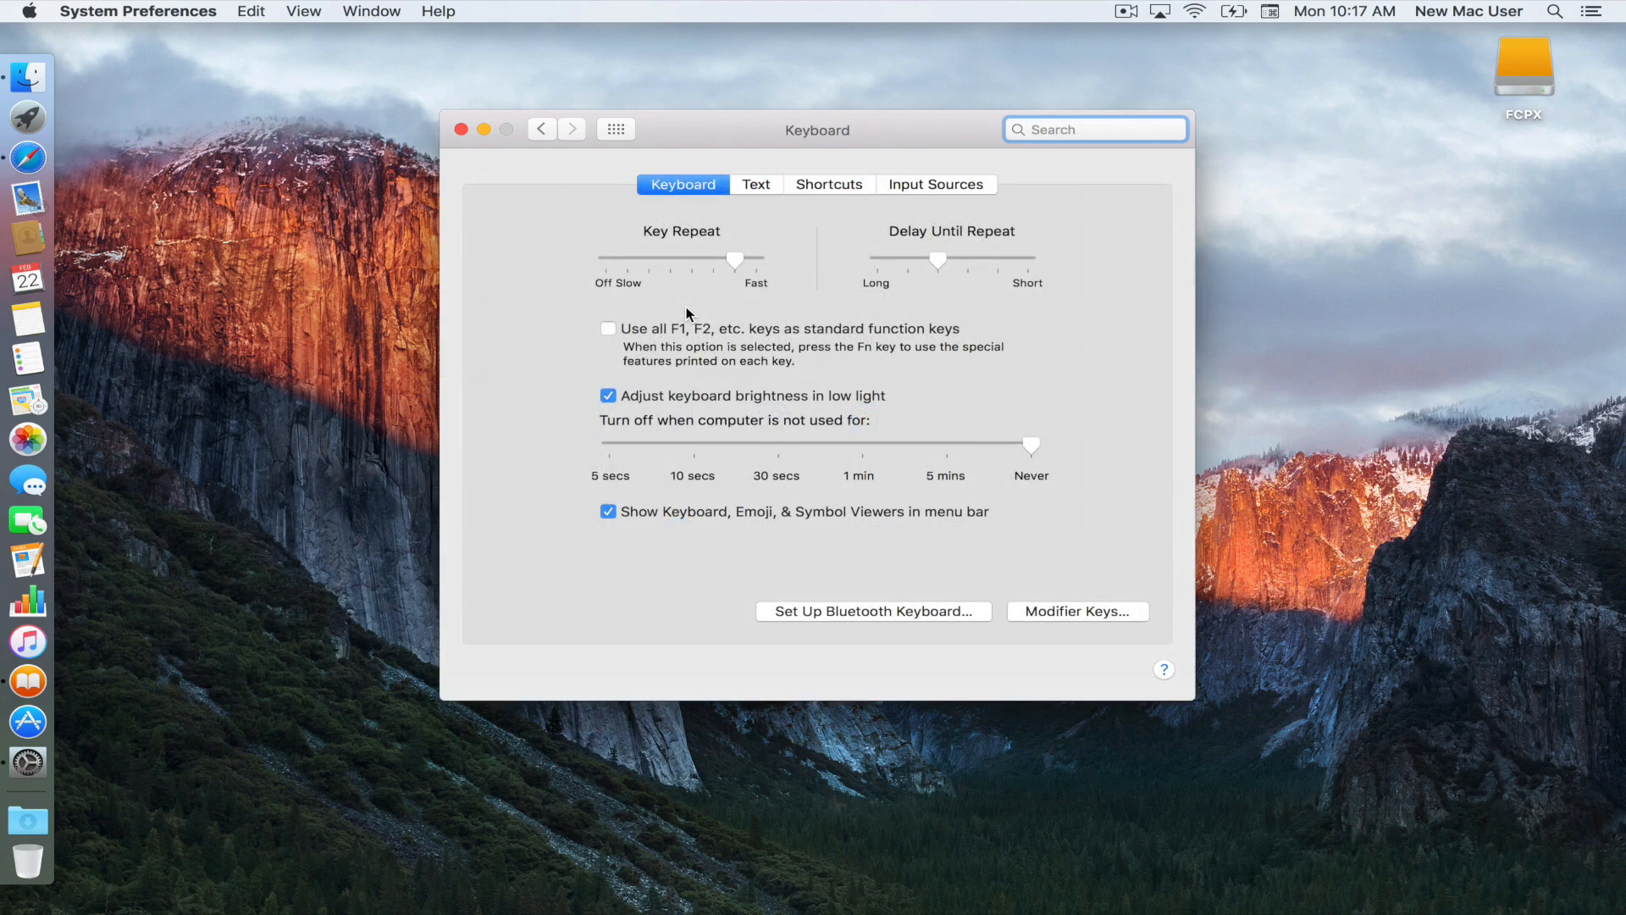
pyautogui.click(827, 184)
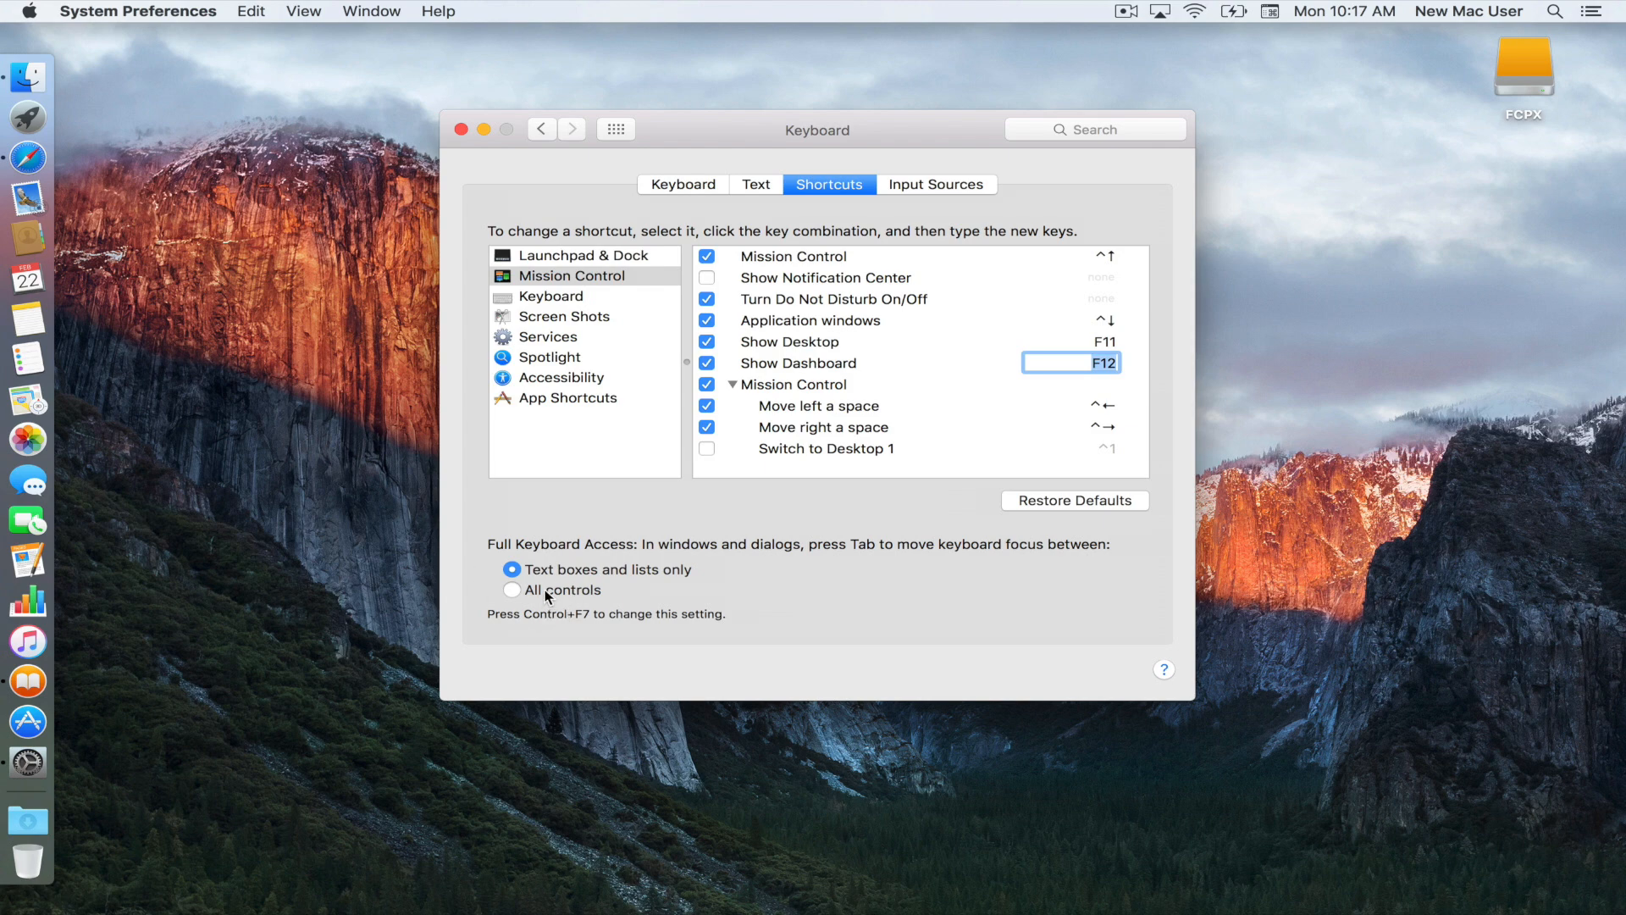
pyautogui.click(512, 589)
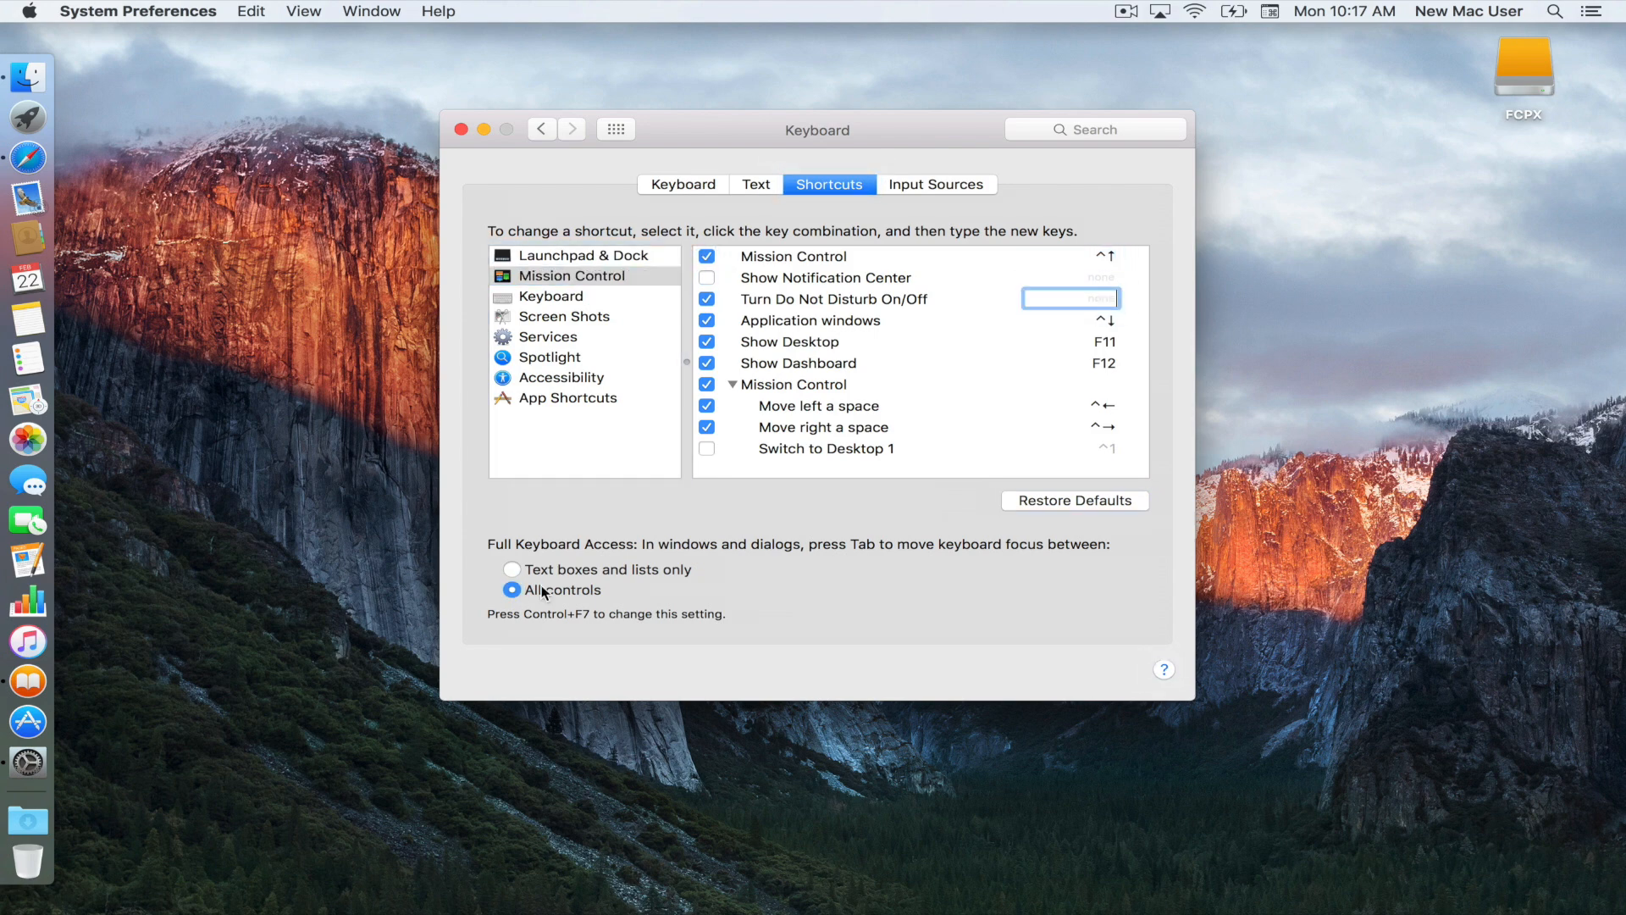
pyautogui.click(512, 569)
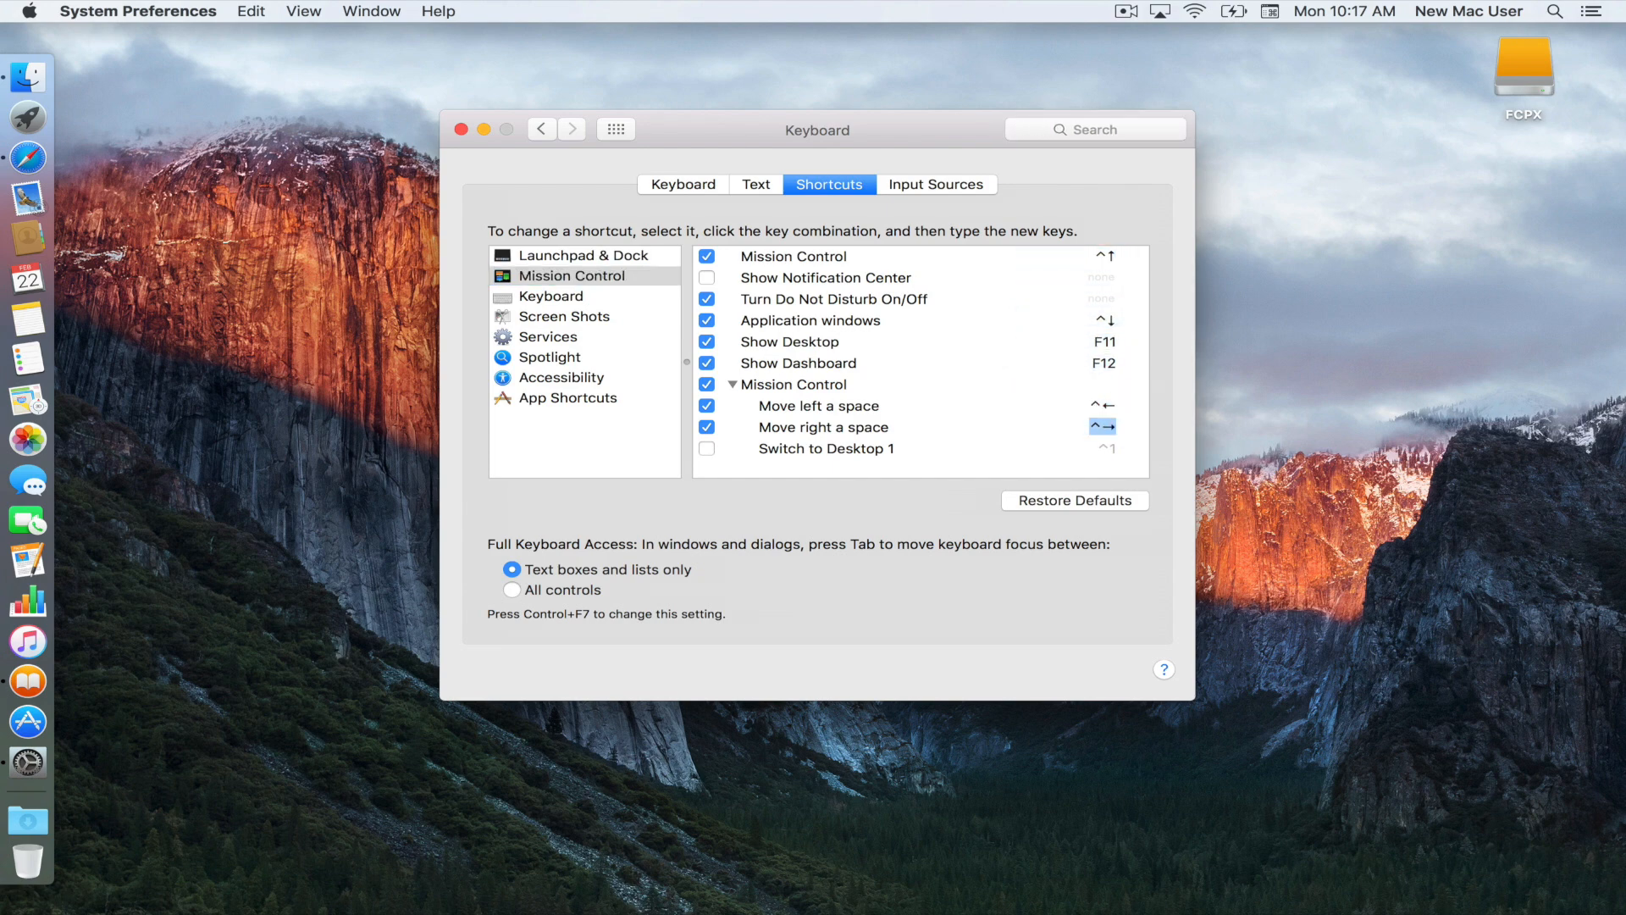
pyautogui.click(511, 589)
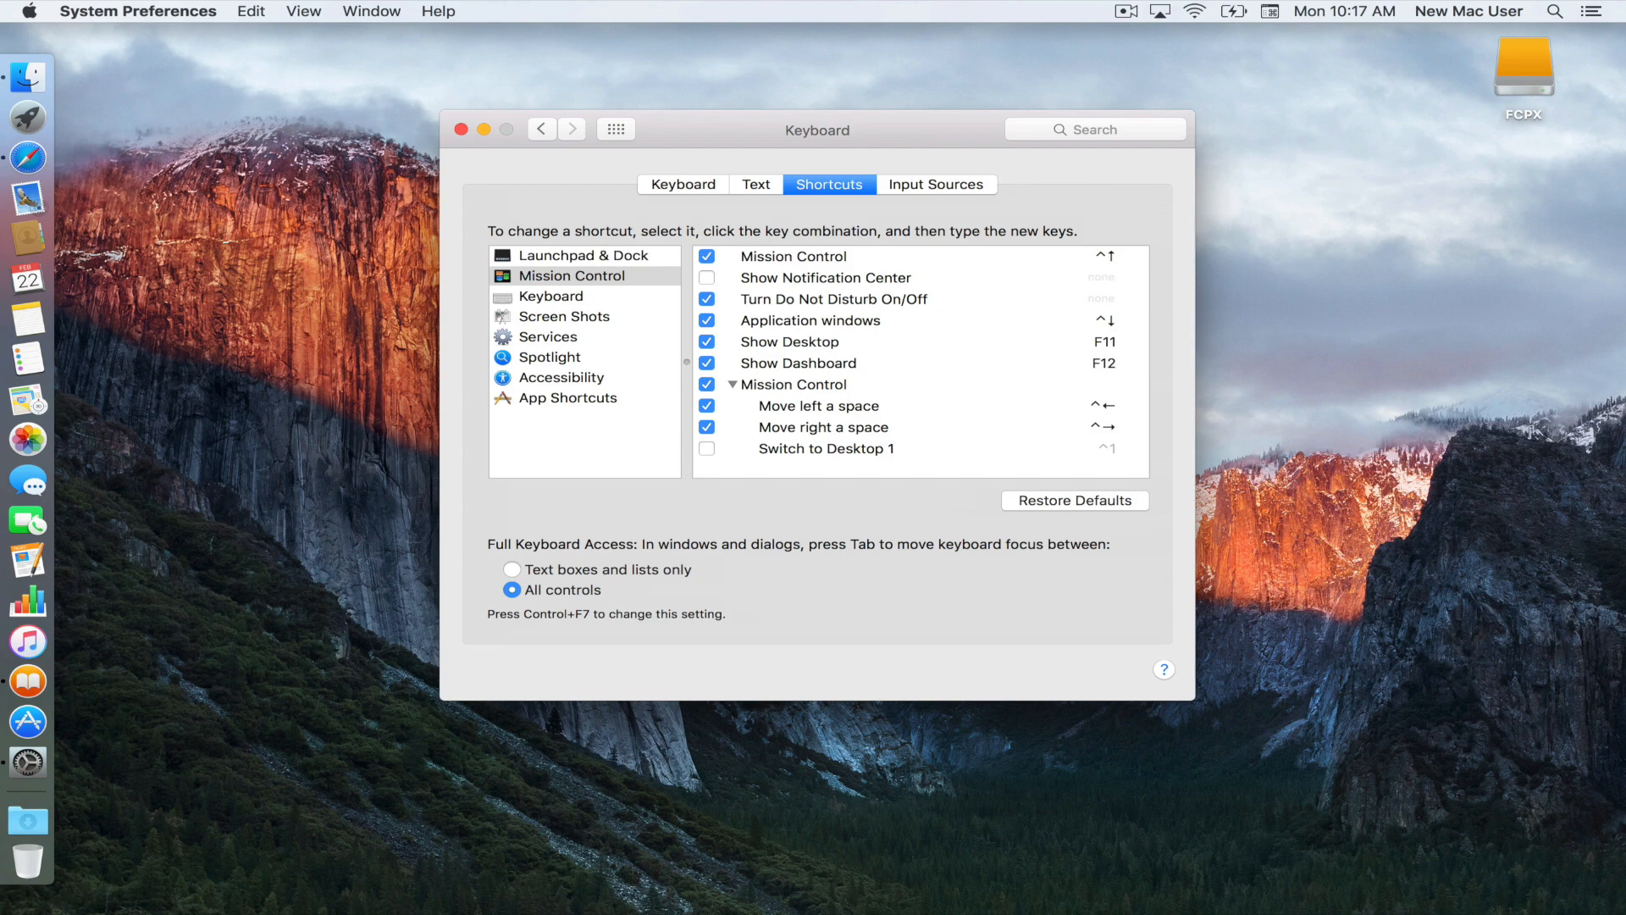
pyautogui.click(615, 129)
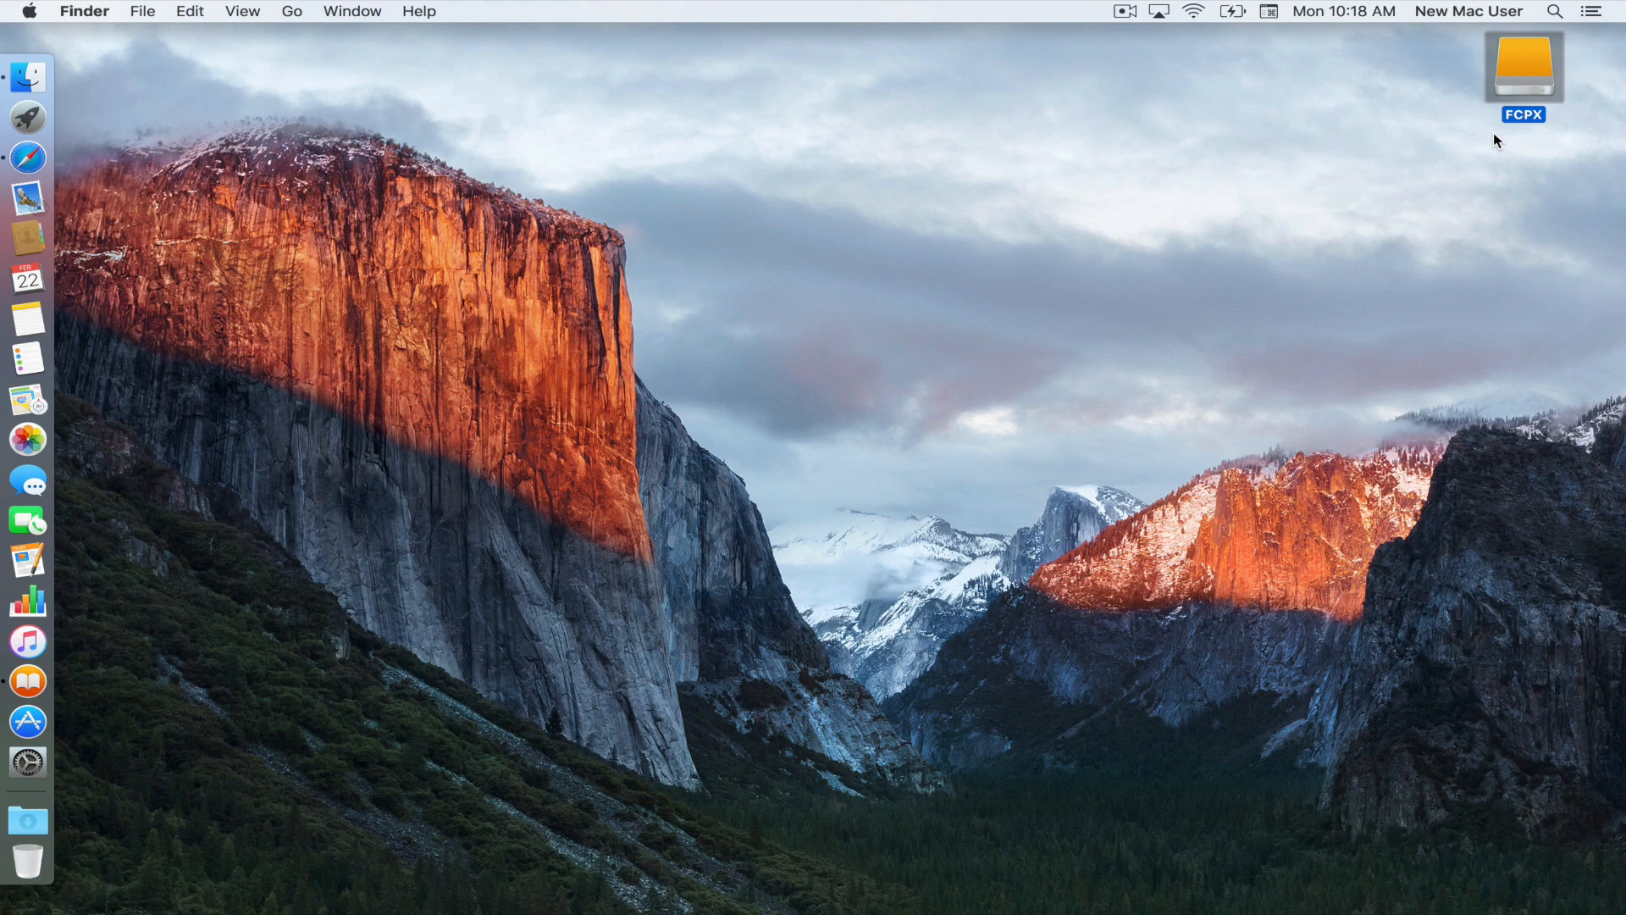
pyautogui.moveTo(365, 9)
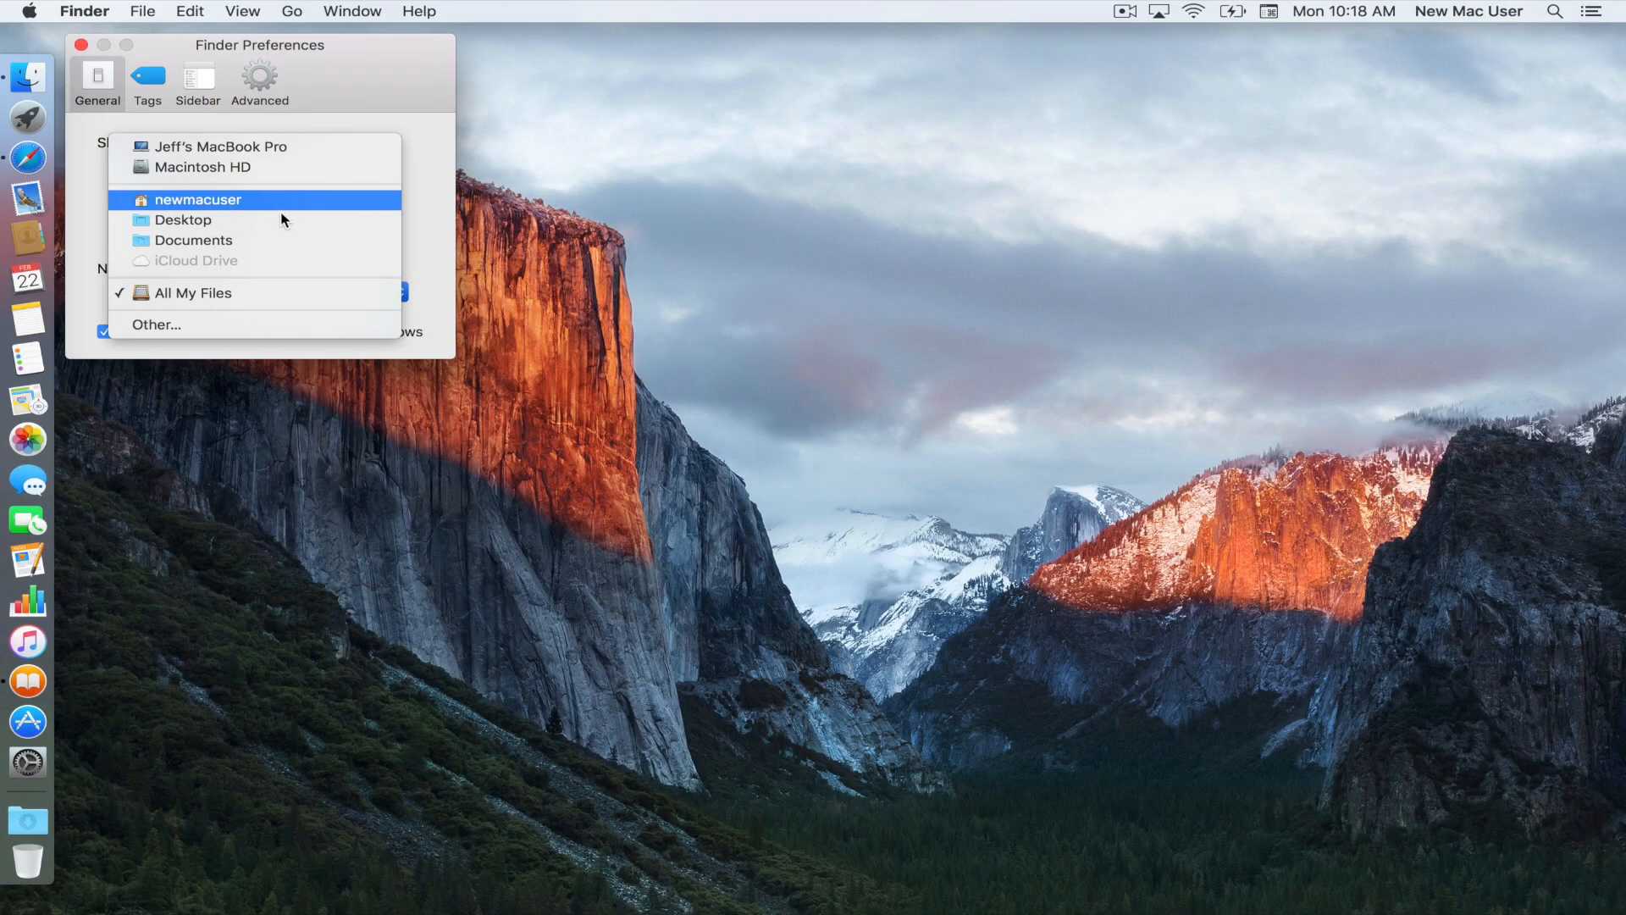
# Step: Make new Finder windows open Desktop and add the home folder to sidebar Favorites
pyautogui.click(183, 219)
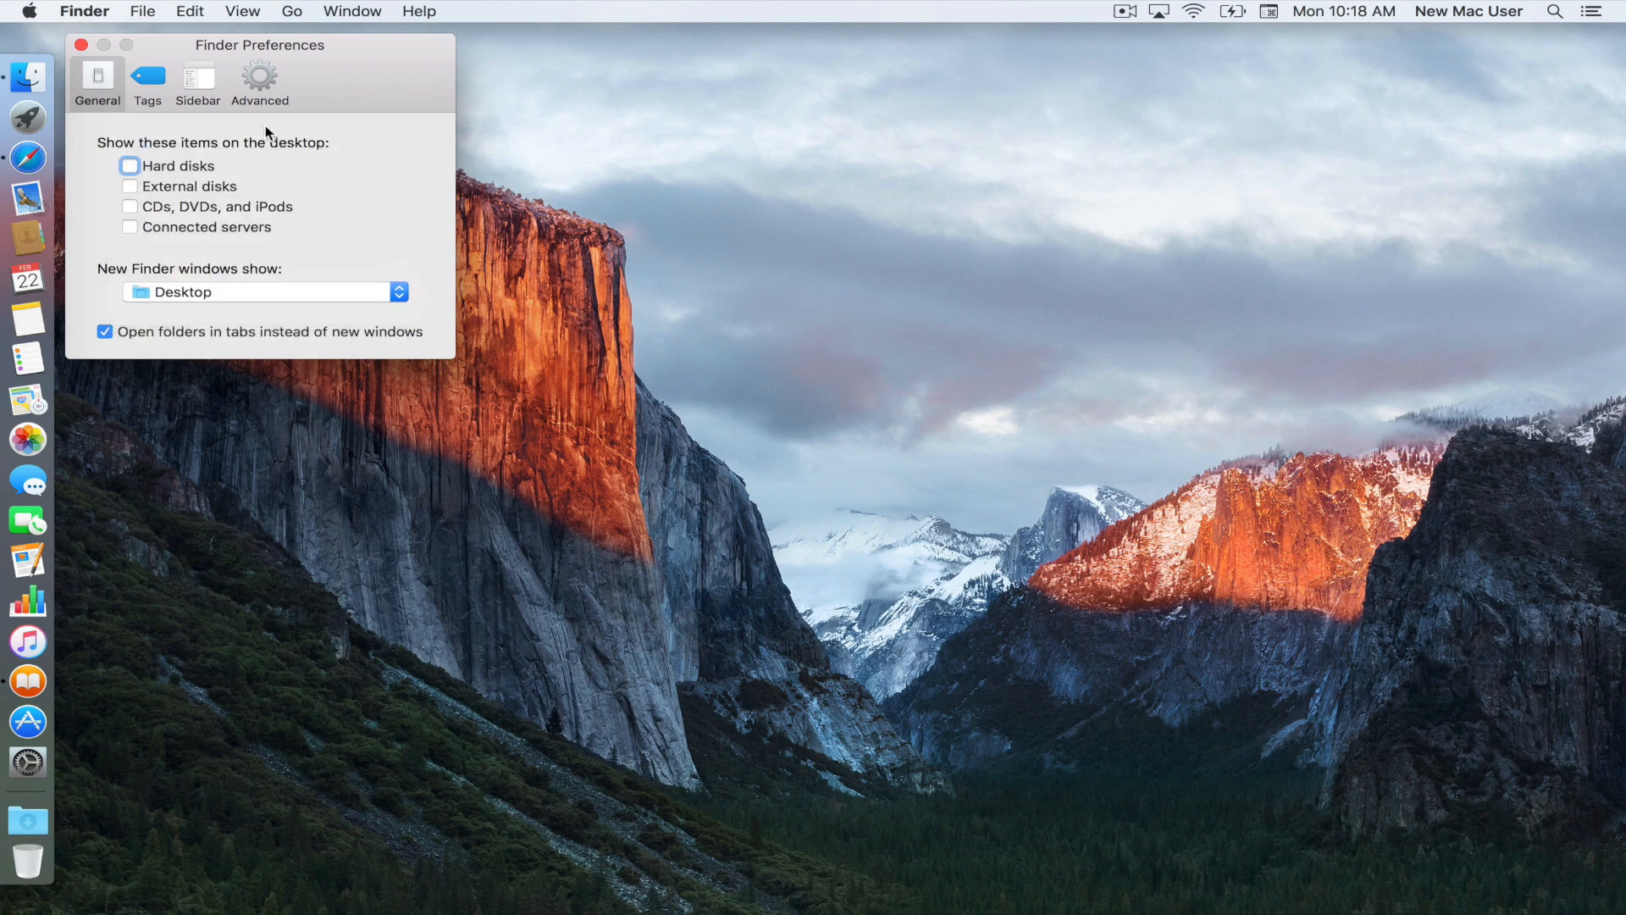
pyautogui.click(198, 80)
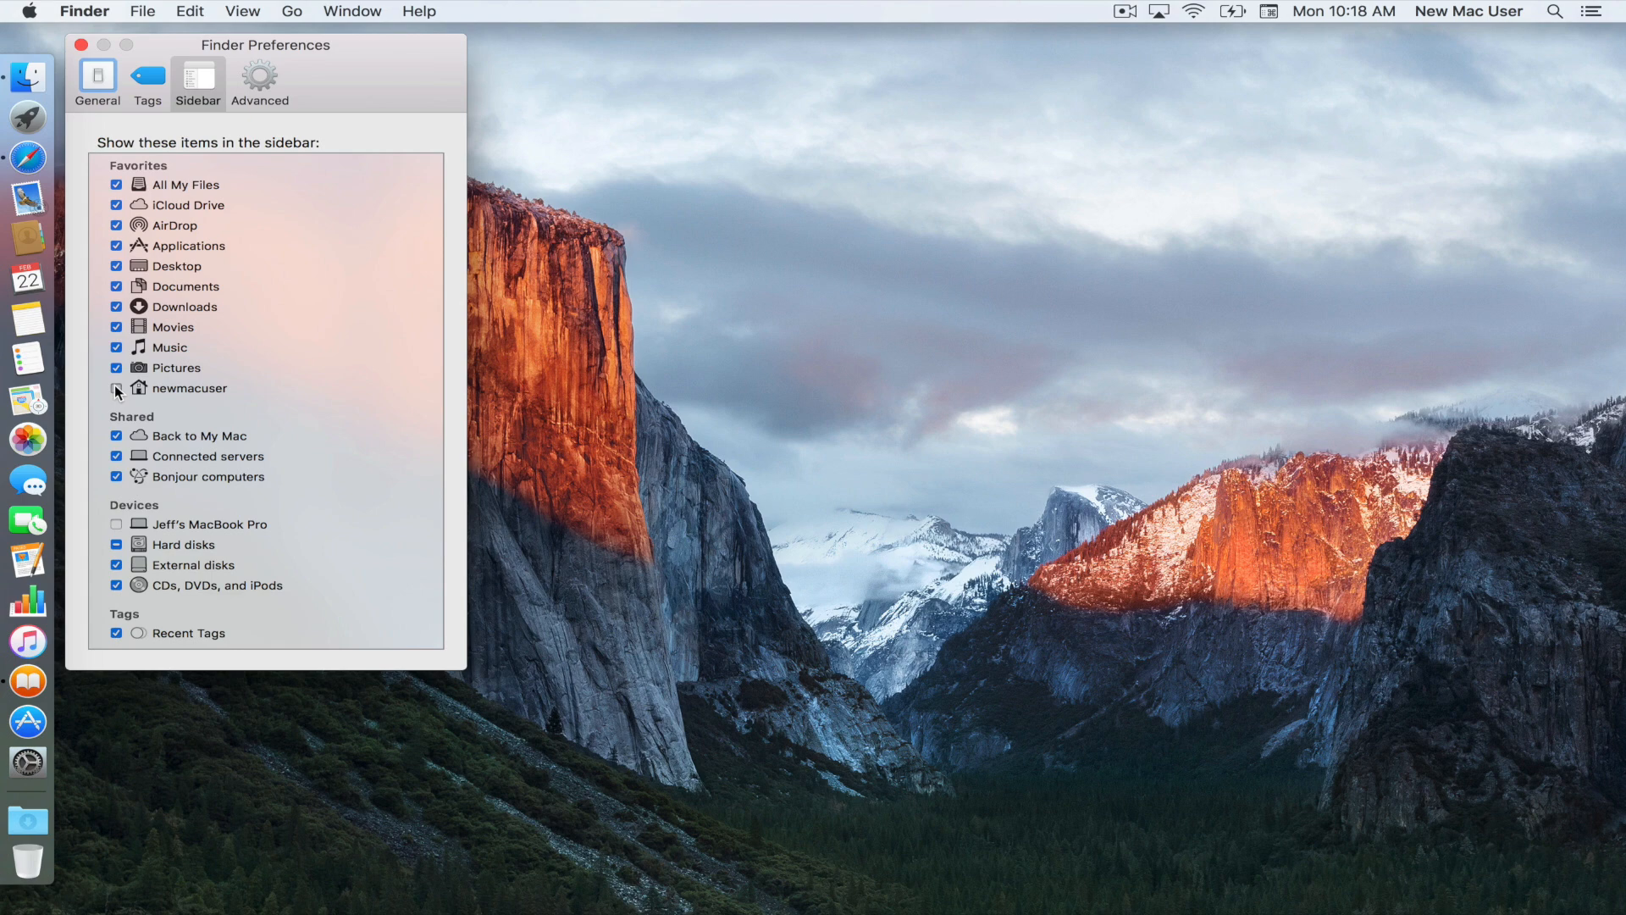
pyautogui.click(116, 388)
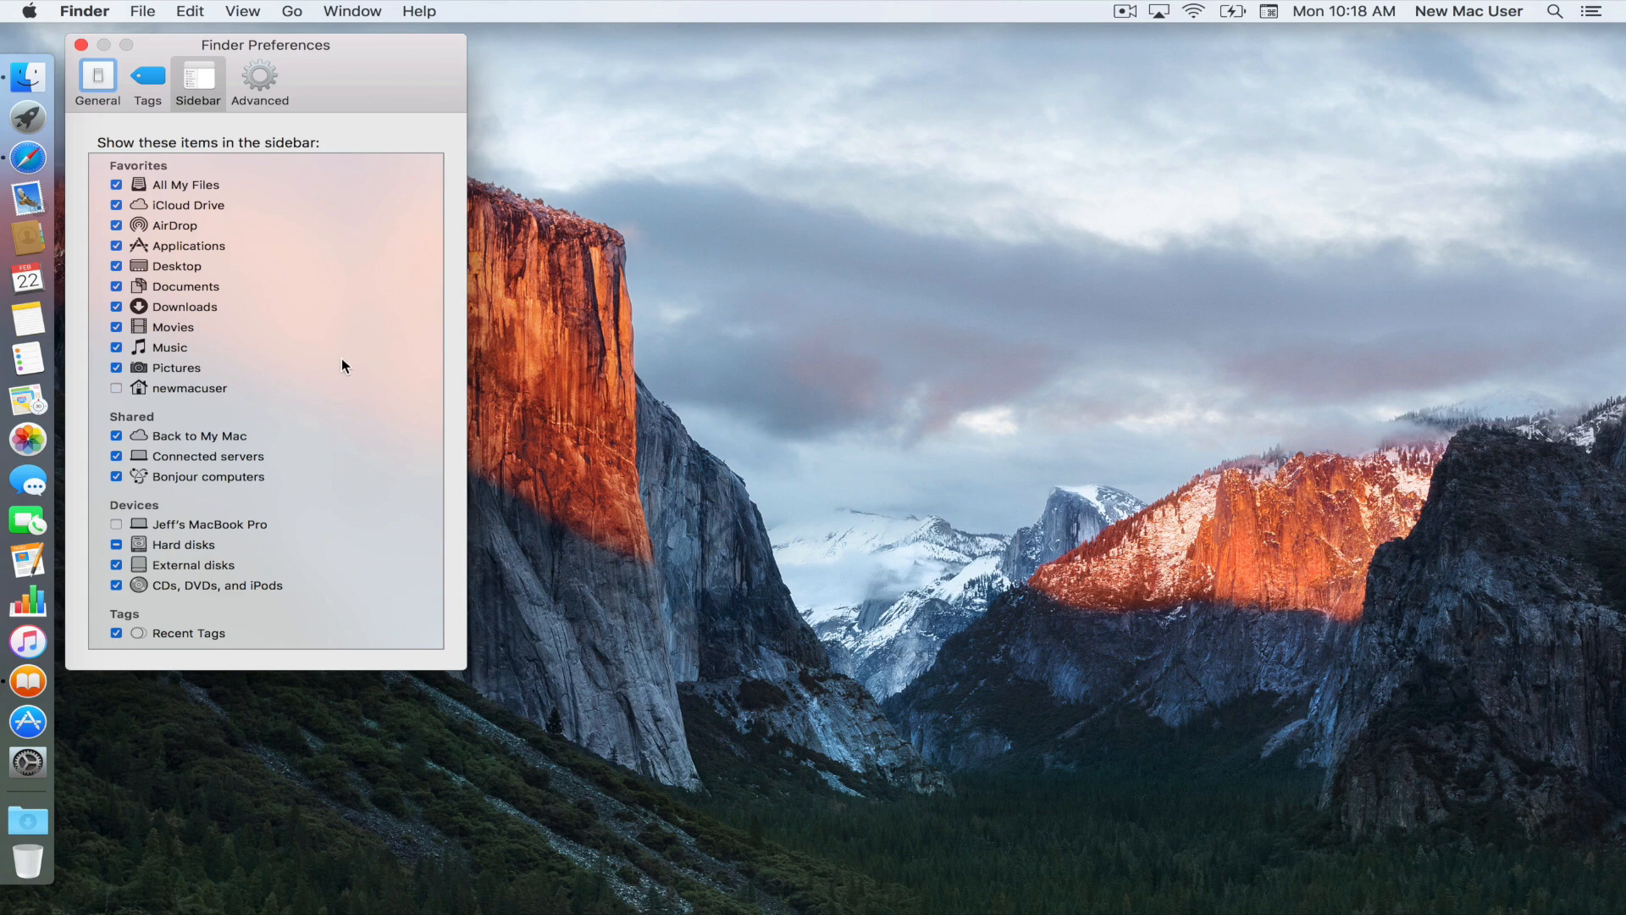
pyautogui.click(117, 388)
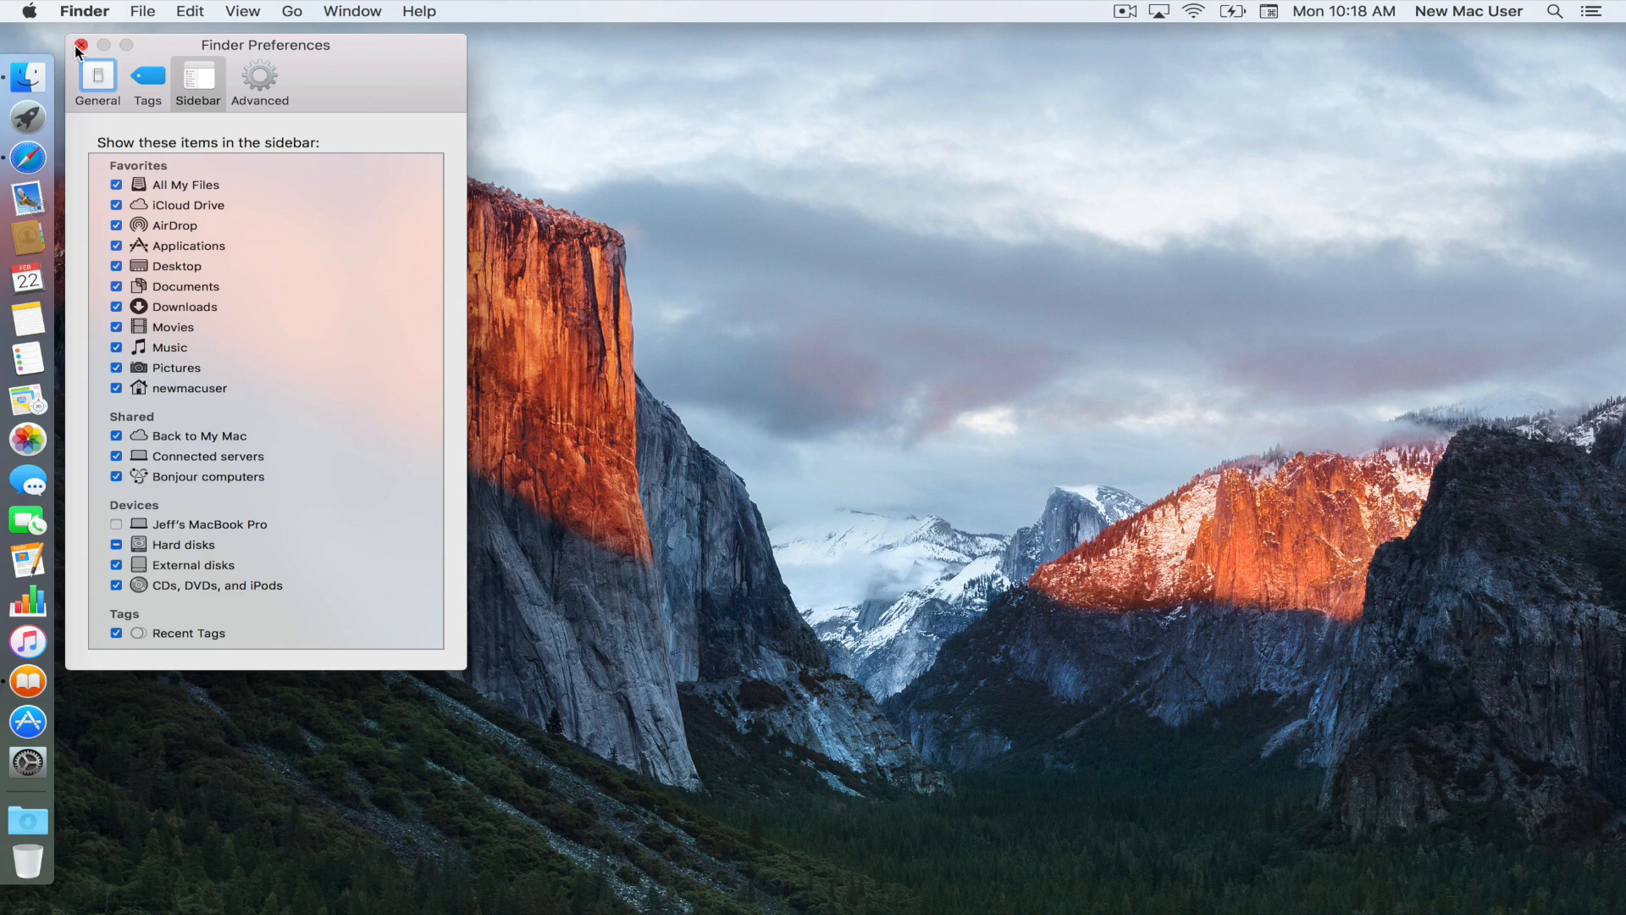
pyautogui.click(78, 46)
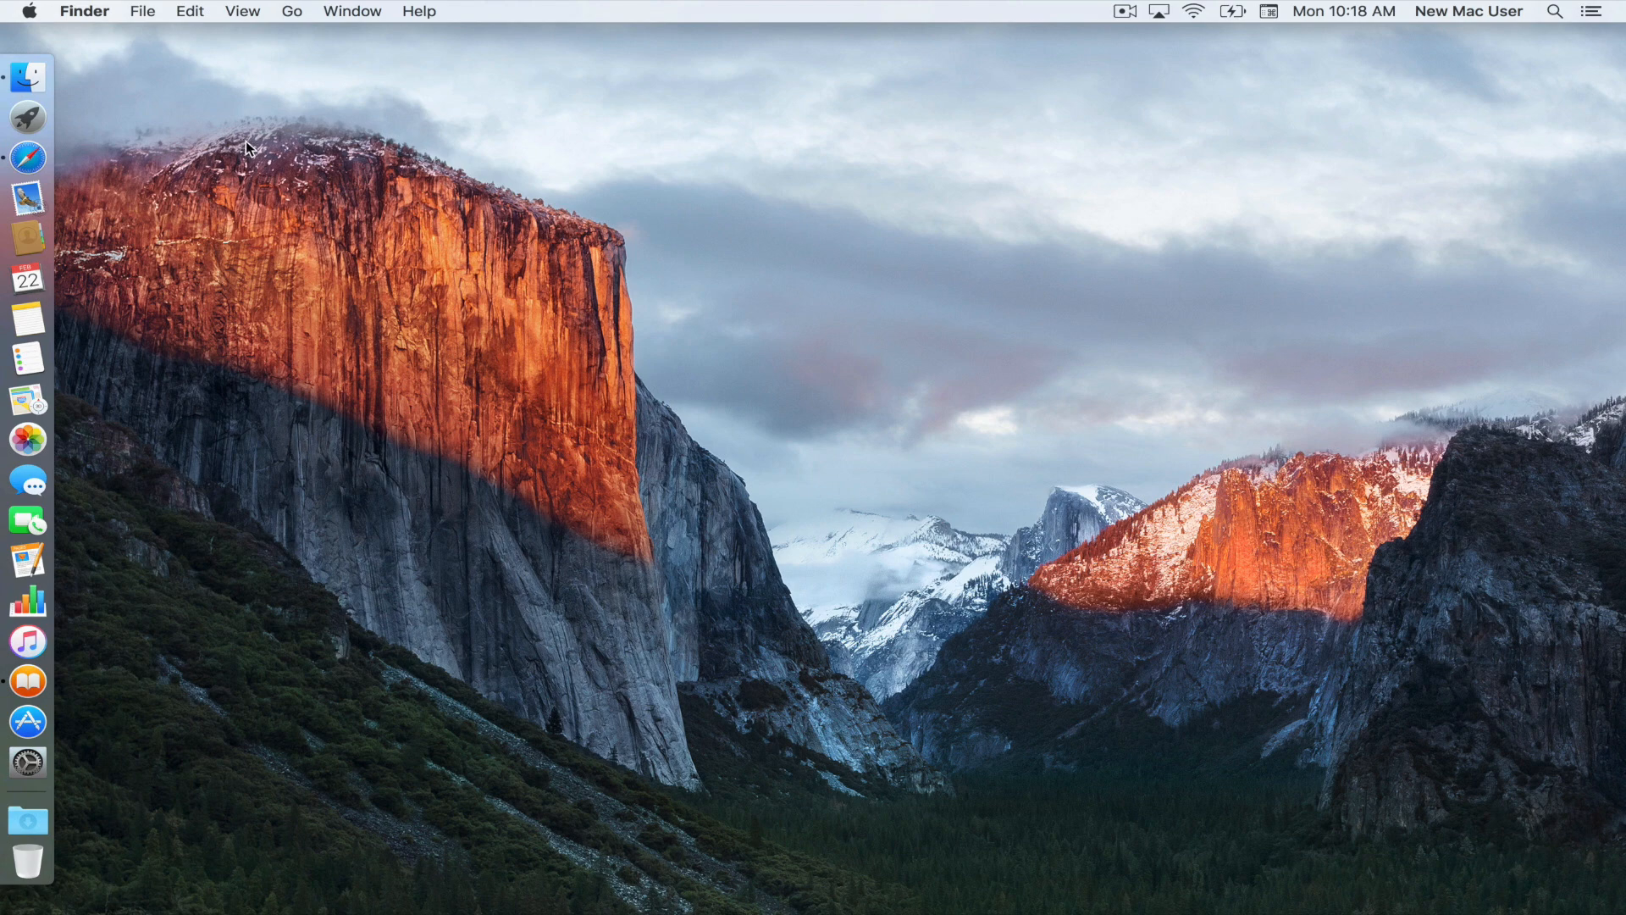
# Step: Screenshot the App Store window to the desktop, close App Store, and open Launchpad
pyautogui.click(28, 721)
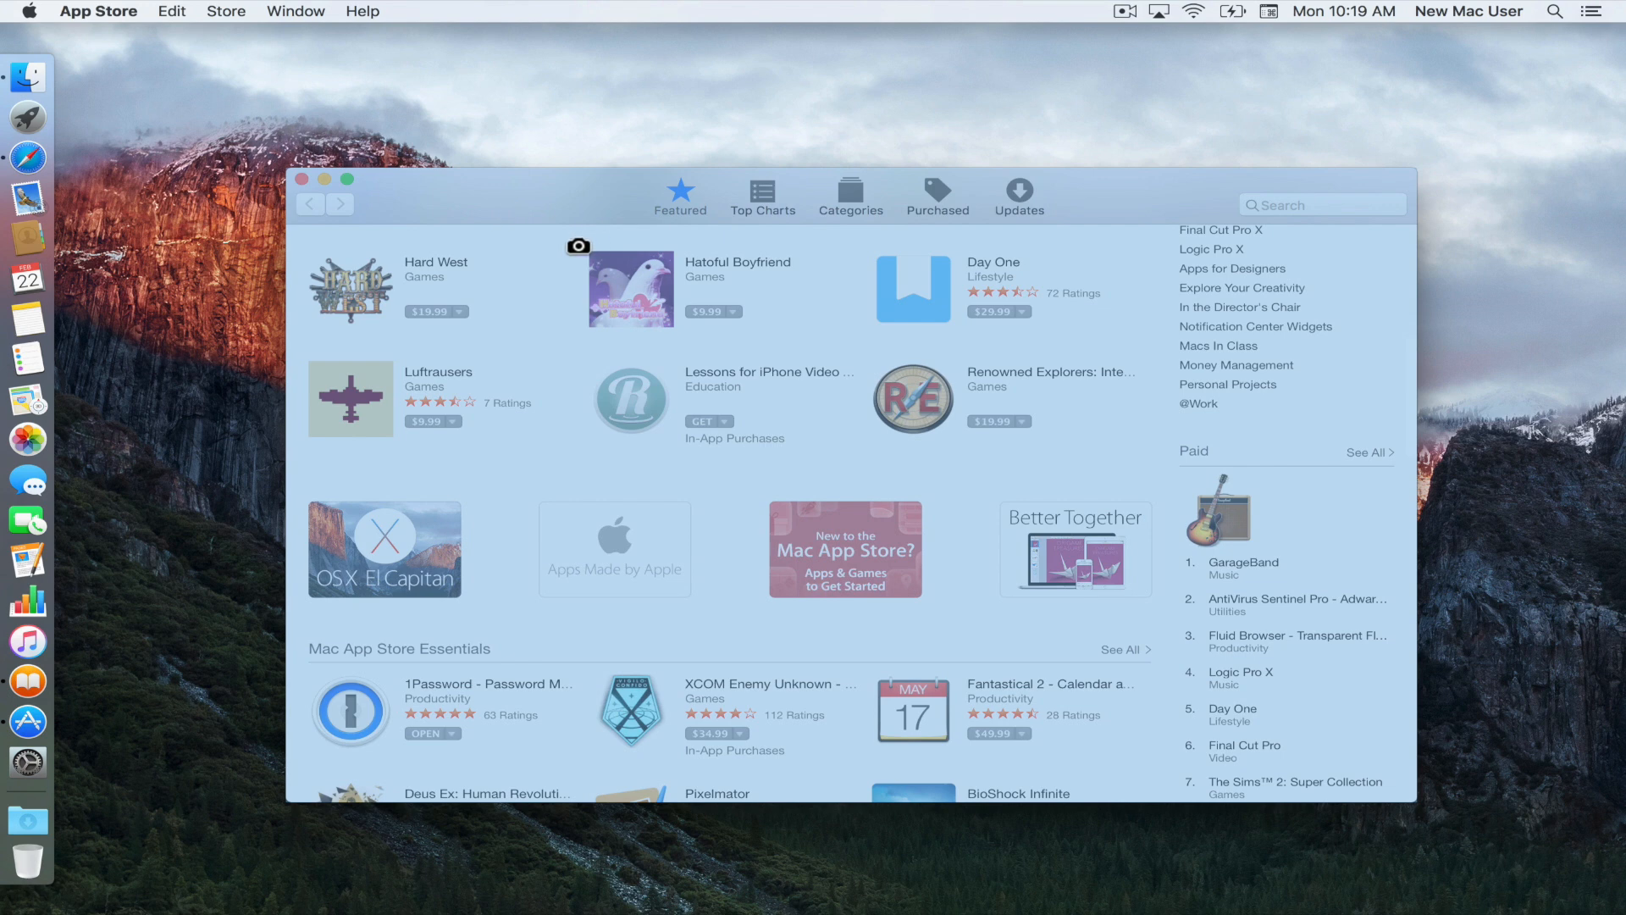
pyautogui.moveTo(572, 210)
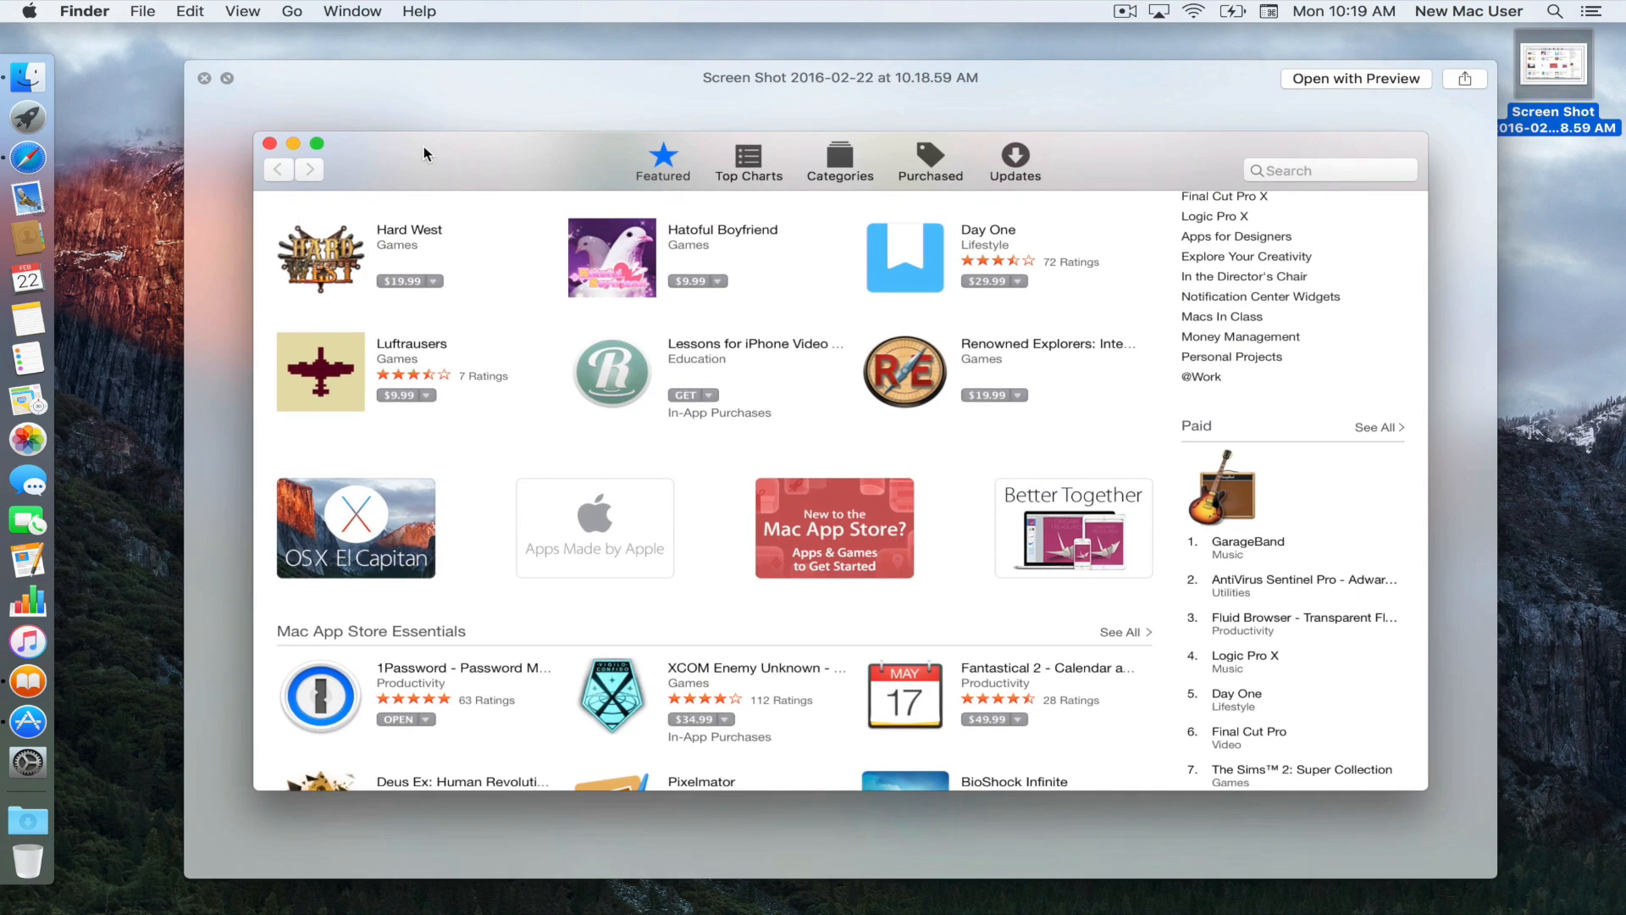
pyautogui.moveTo(570, 856)
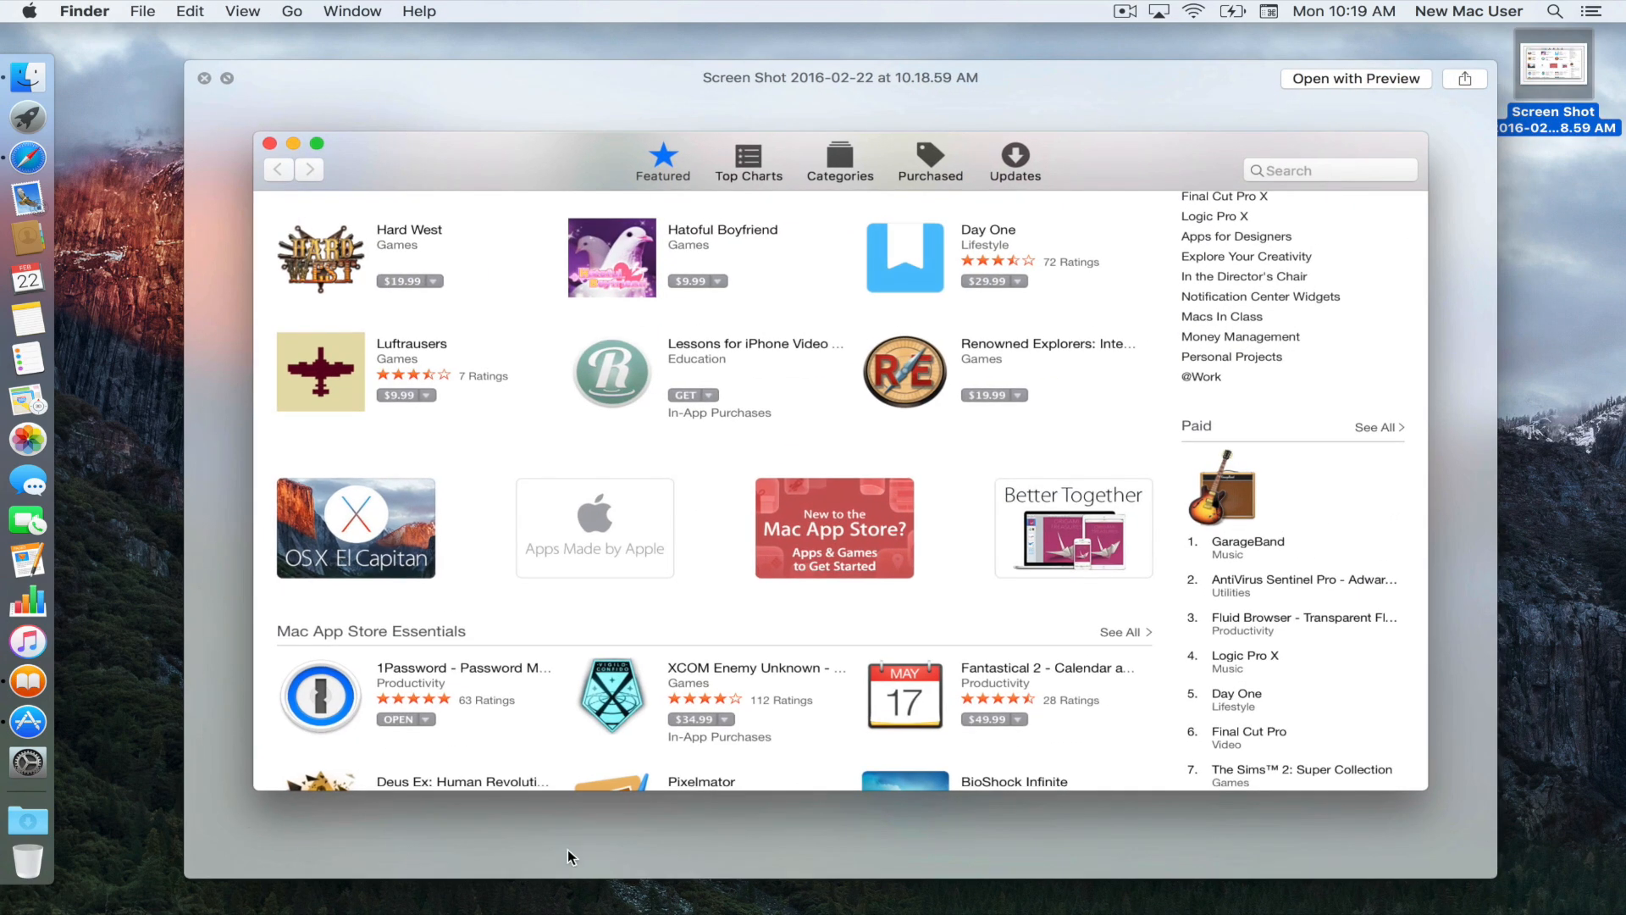
pyautogui.moveTo(1464, 122)
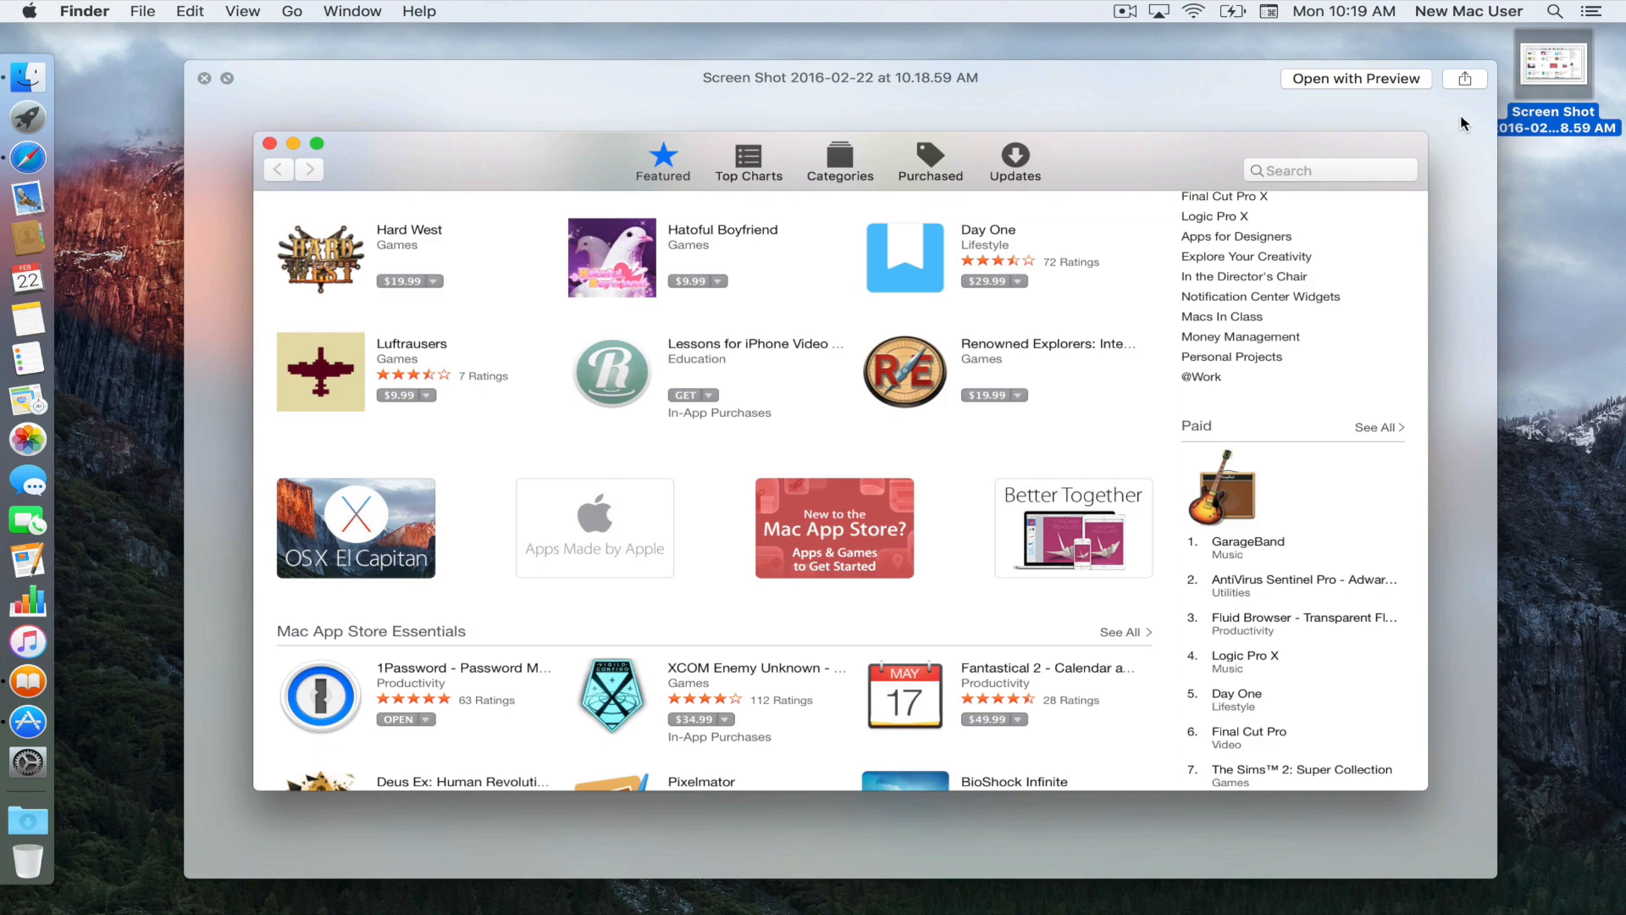
pyautogui.moveTo(207, 82)
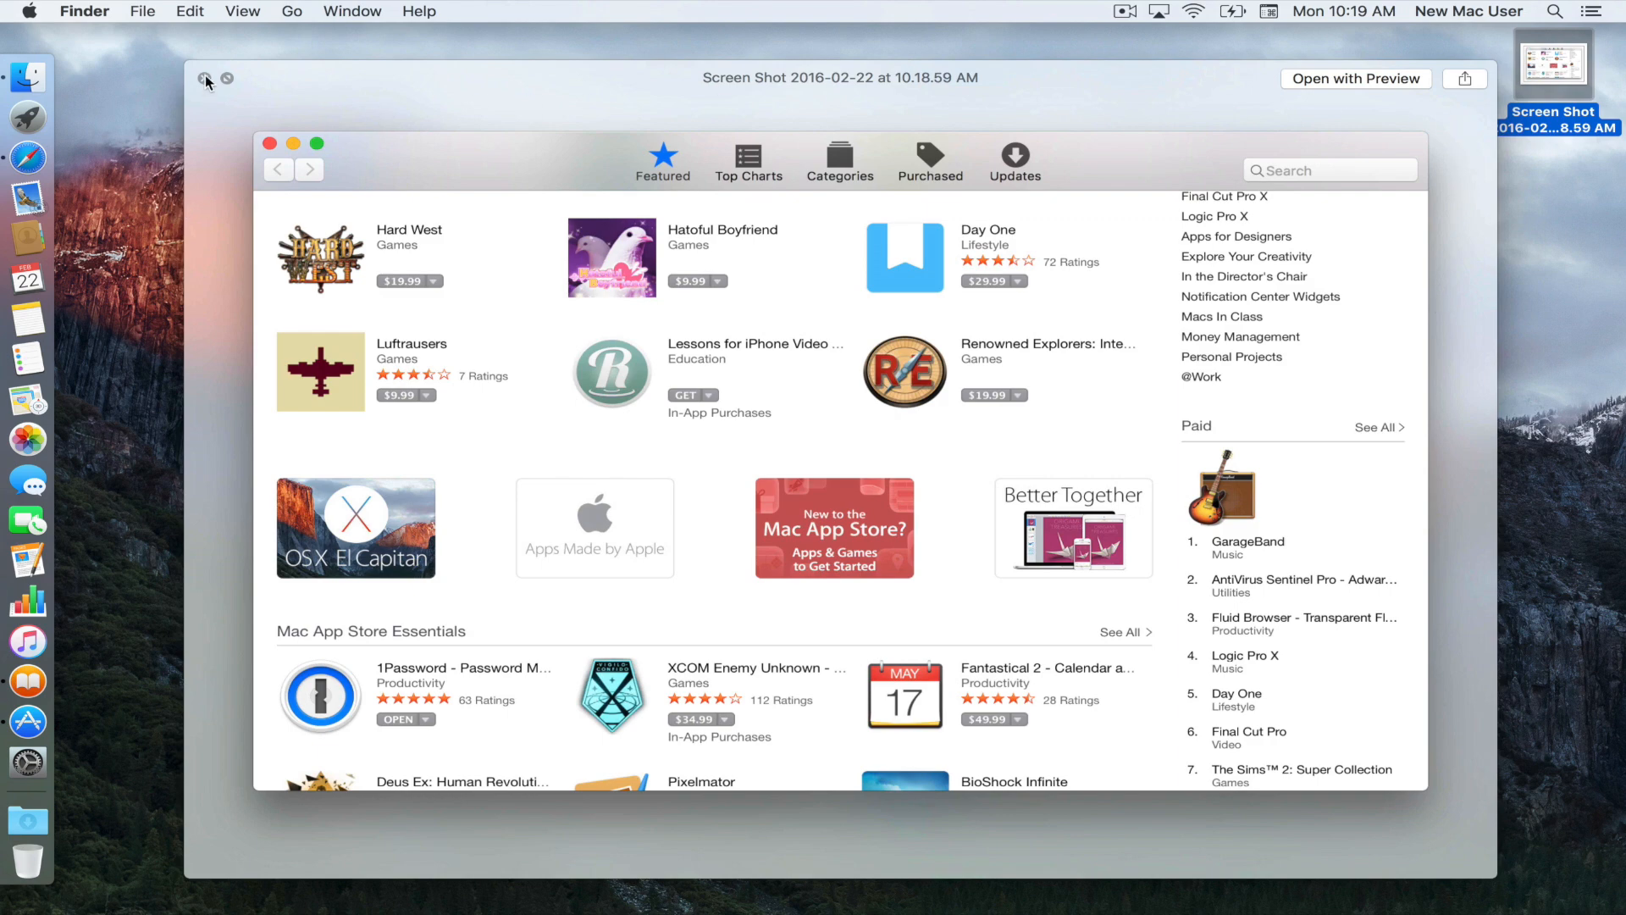
pyautogui.click(207, 80)
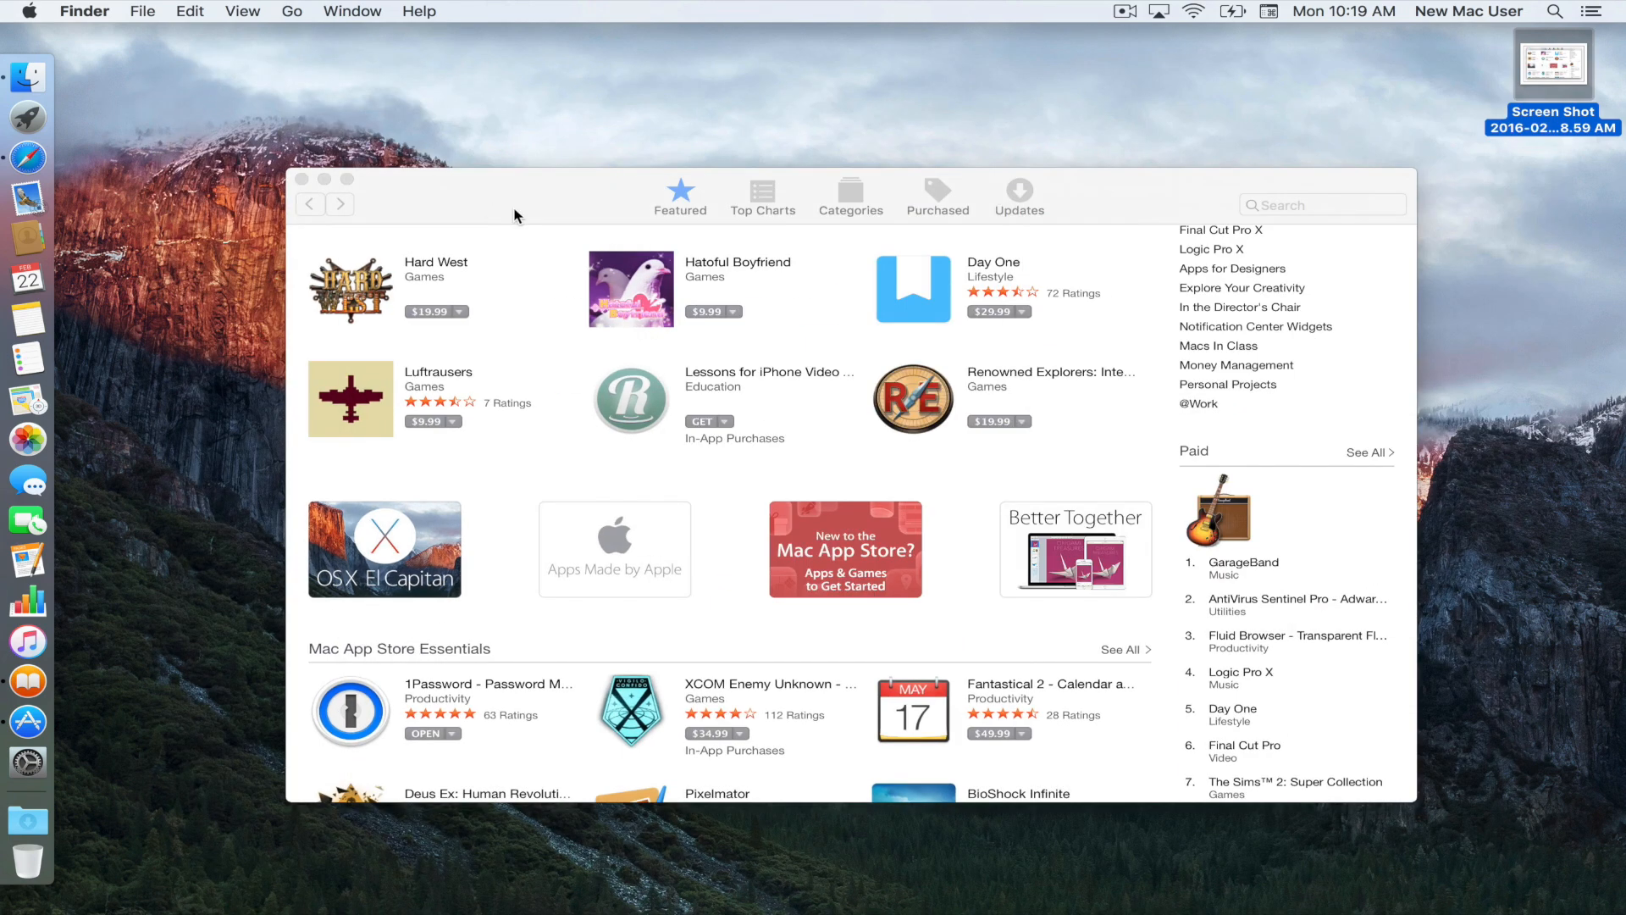
pyautogui.click(325, 179)
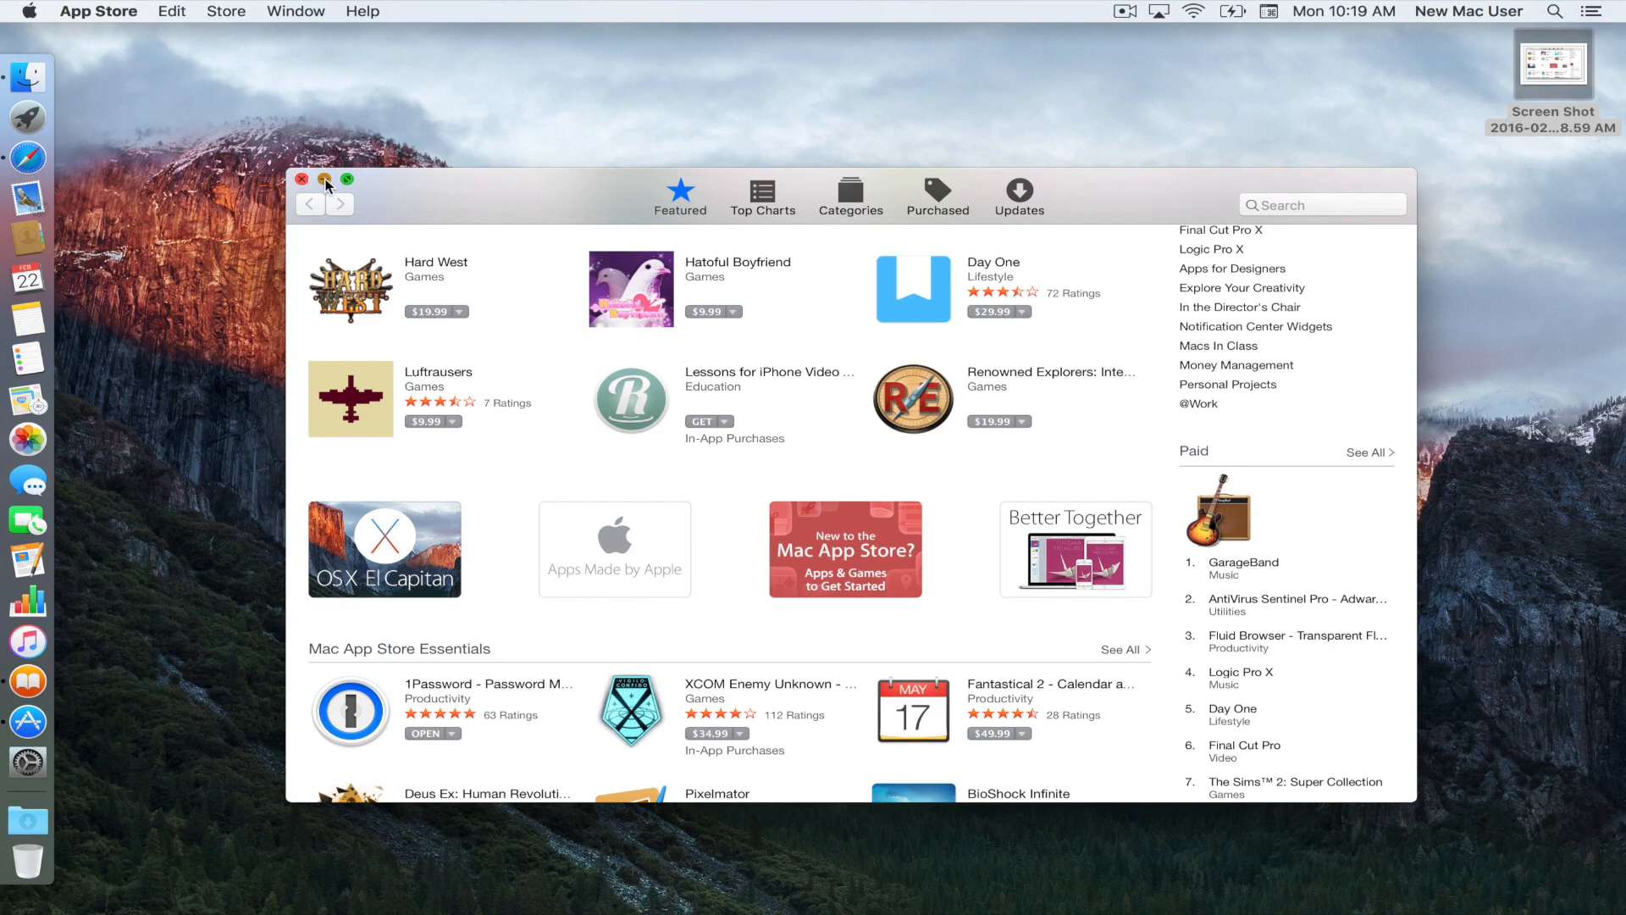
pyautogui.click(301, 179)
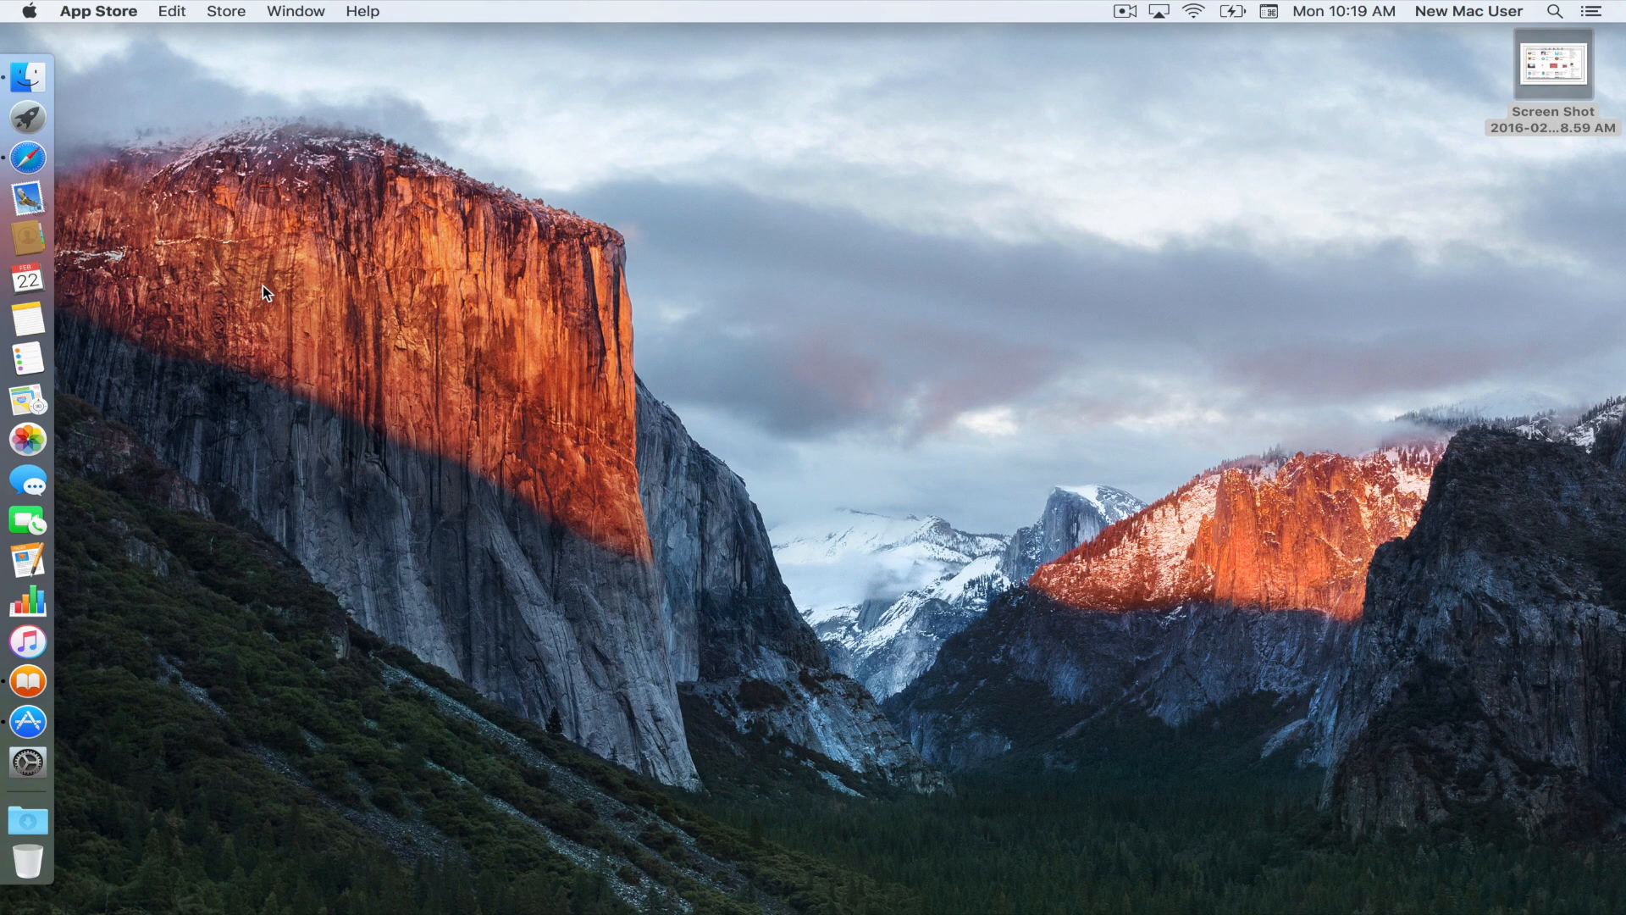
pyautogui.click(28, 116)
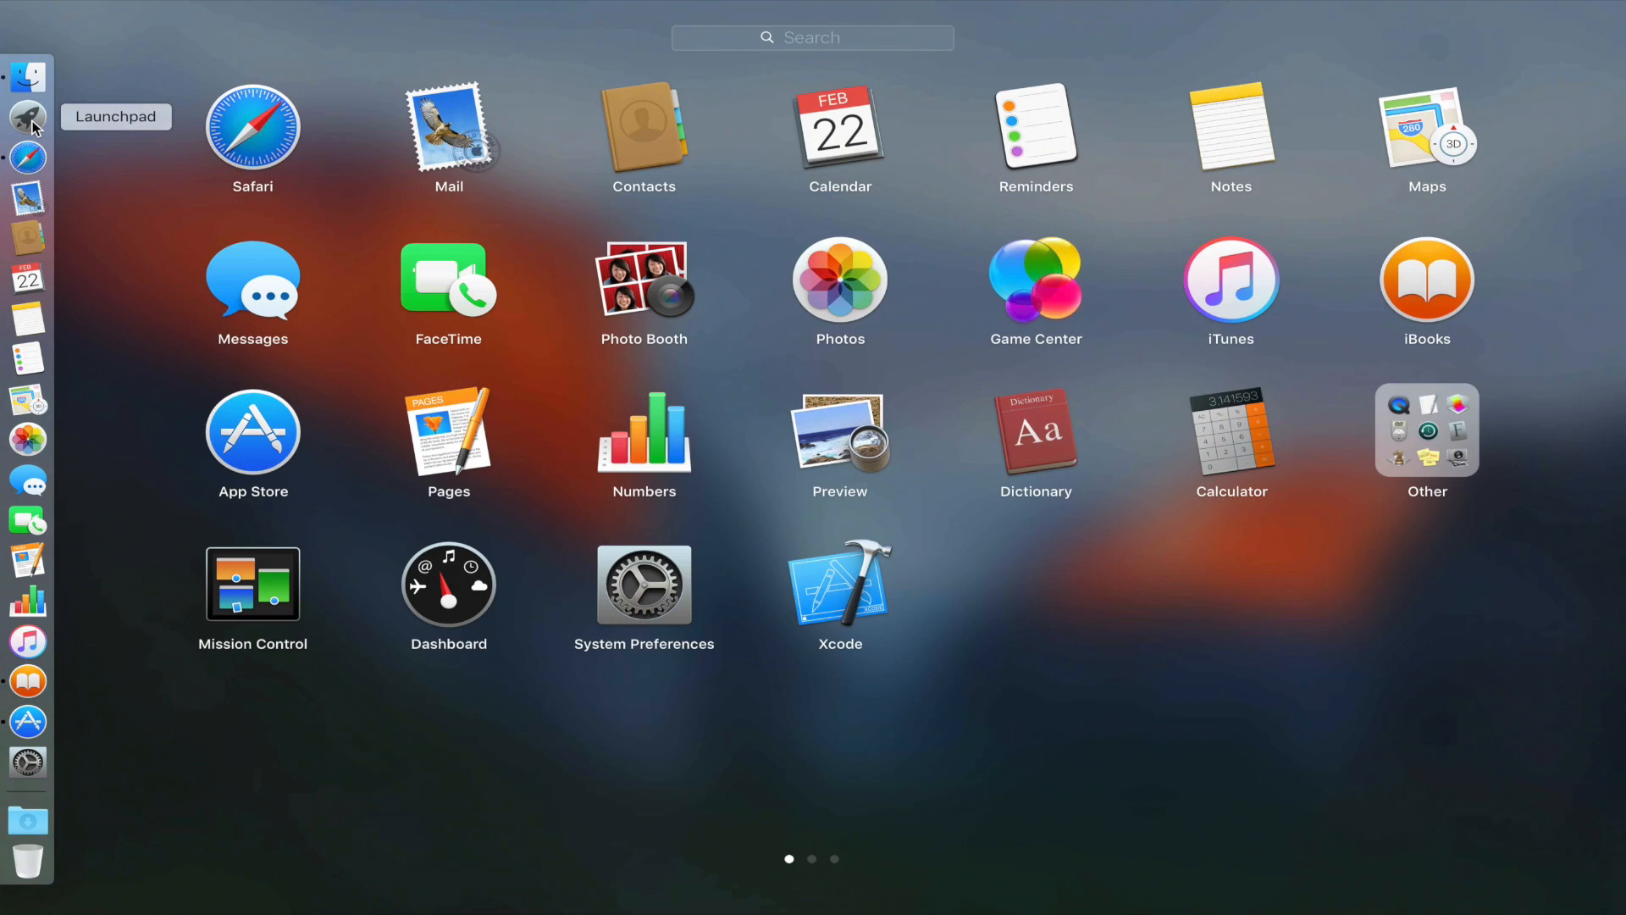
# Step: Launch Terminal from Launchpad's Other folder and run defaults write com.apple.screencapture disable-shadow -bool true
pyautogui.click(1426, 428)
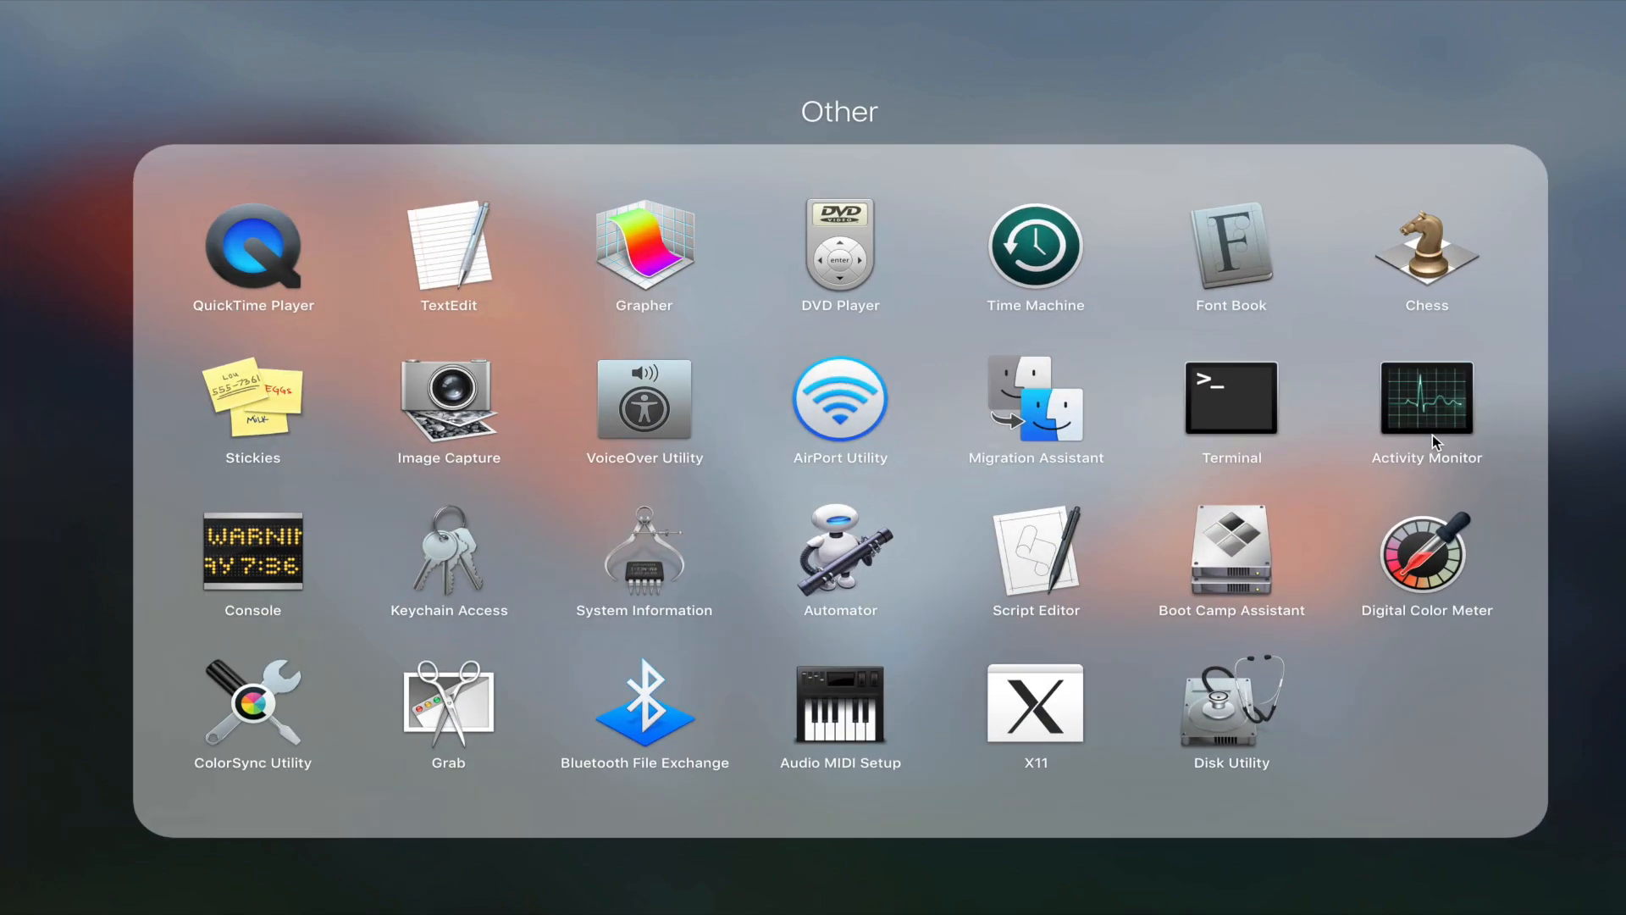
pyautogui.doubleClick(1230, 403)
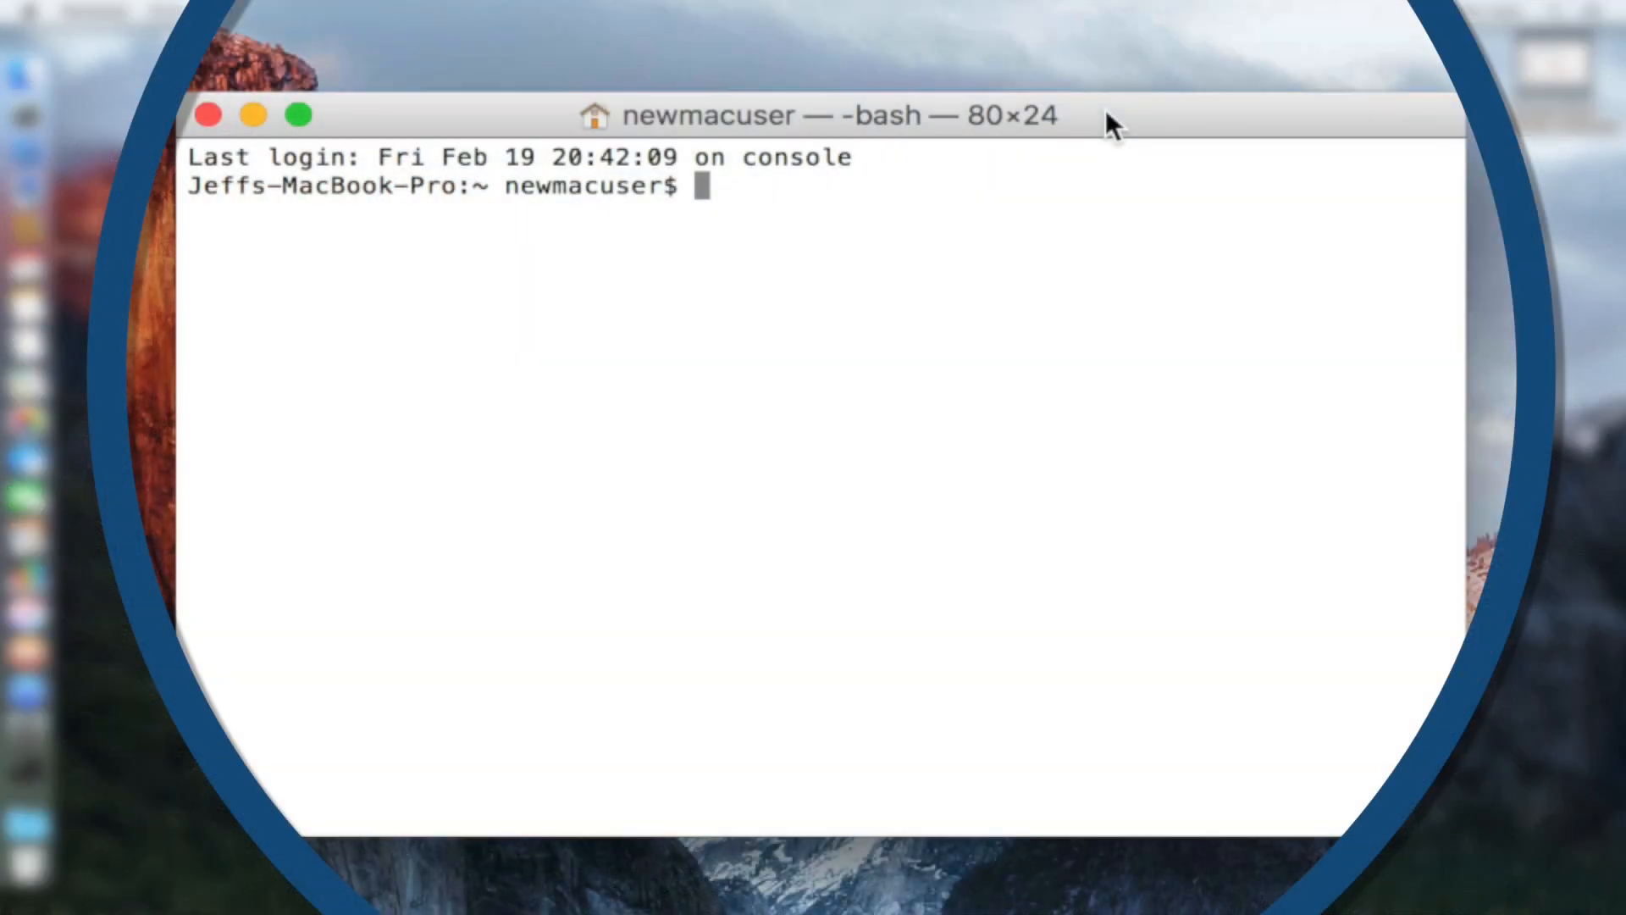
pyautogui.write('defaults write com.apple.screencapture disable-shadow -bool true')
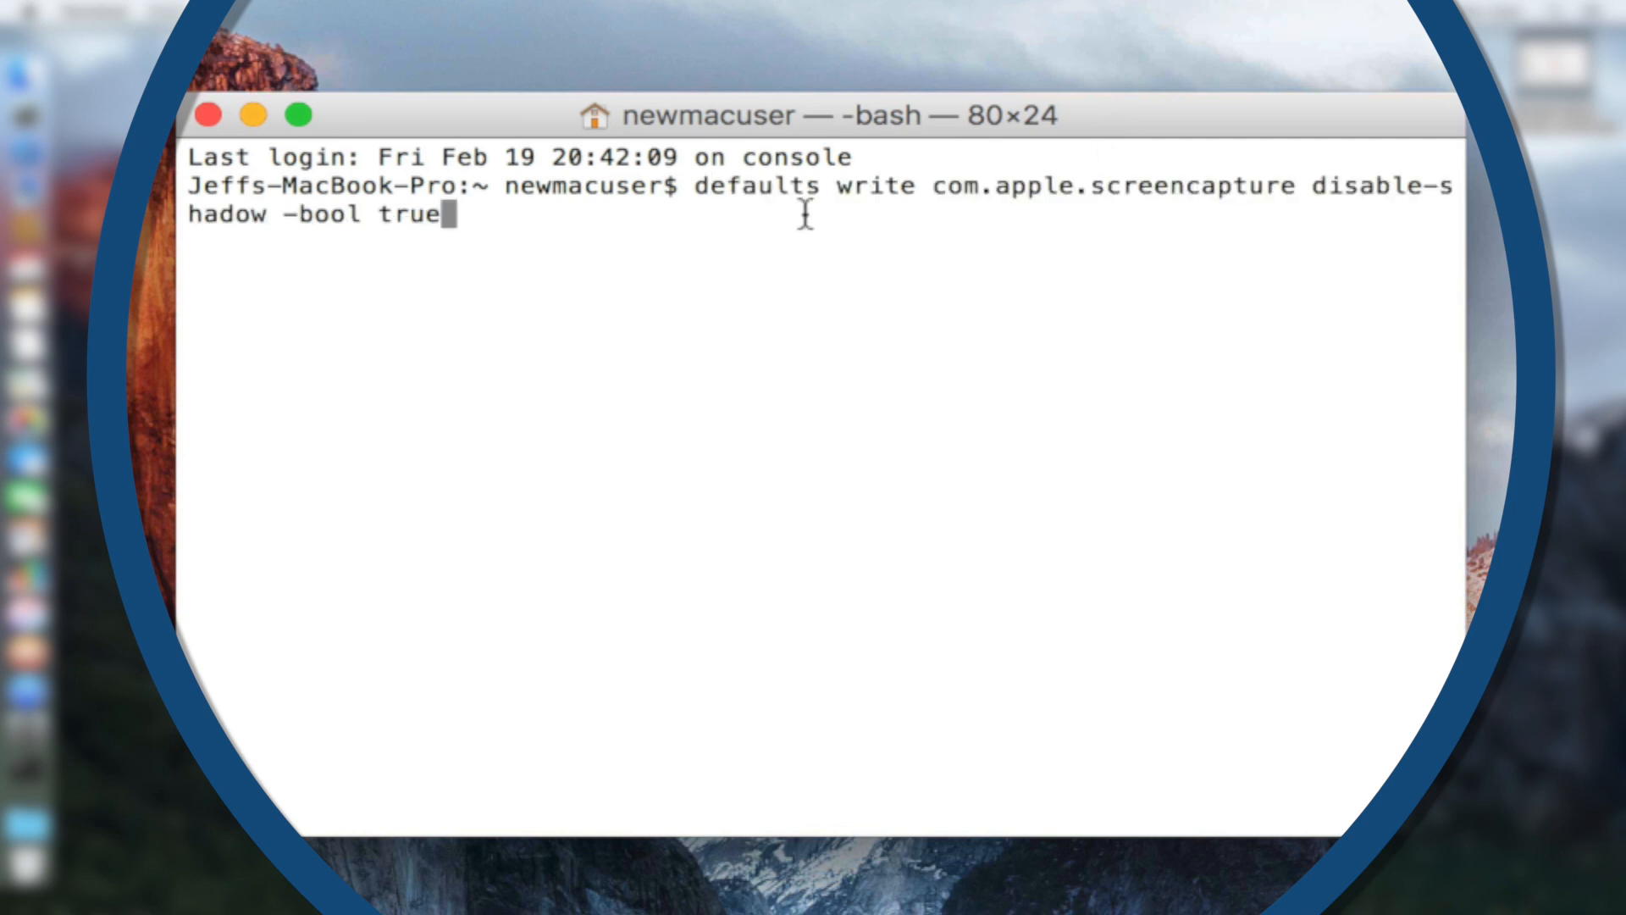
pyautogui.moveTo(1245, 203)
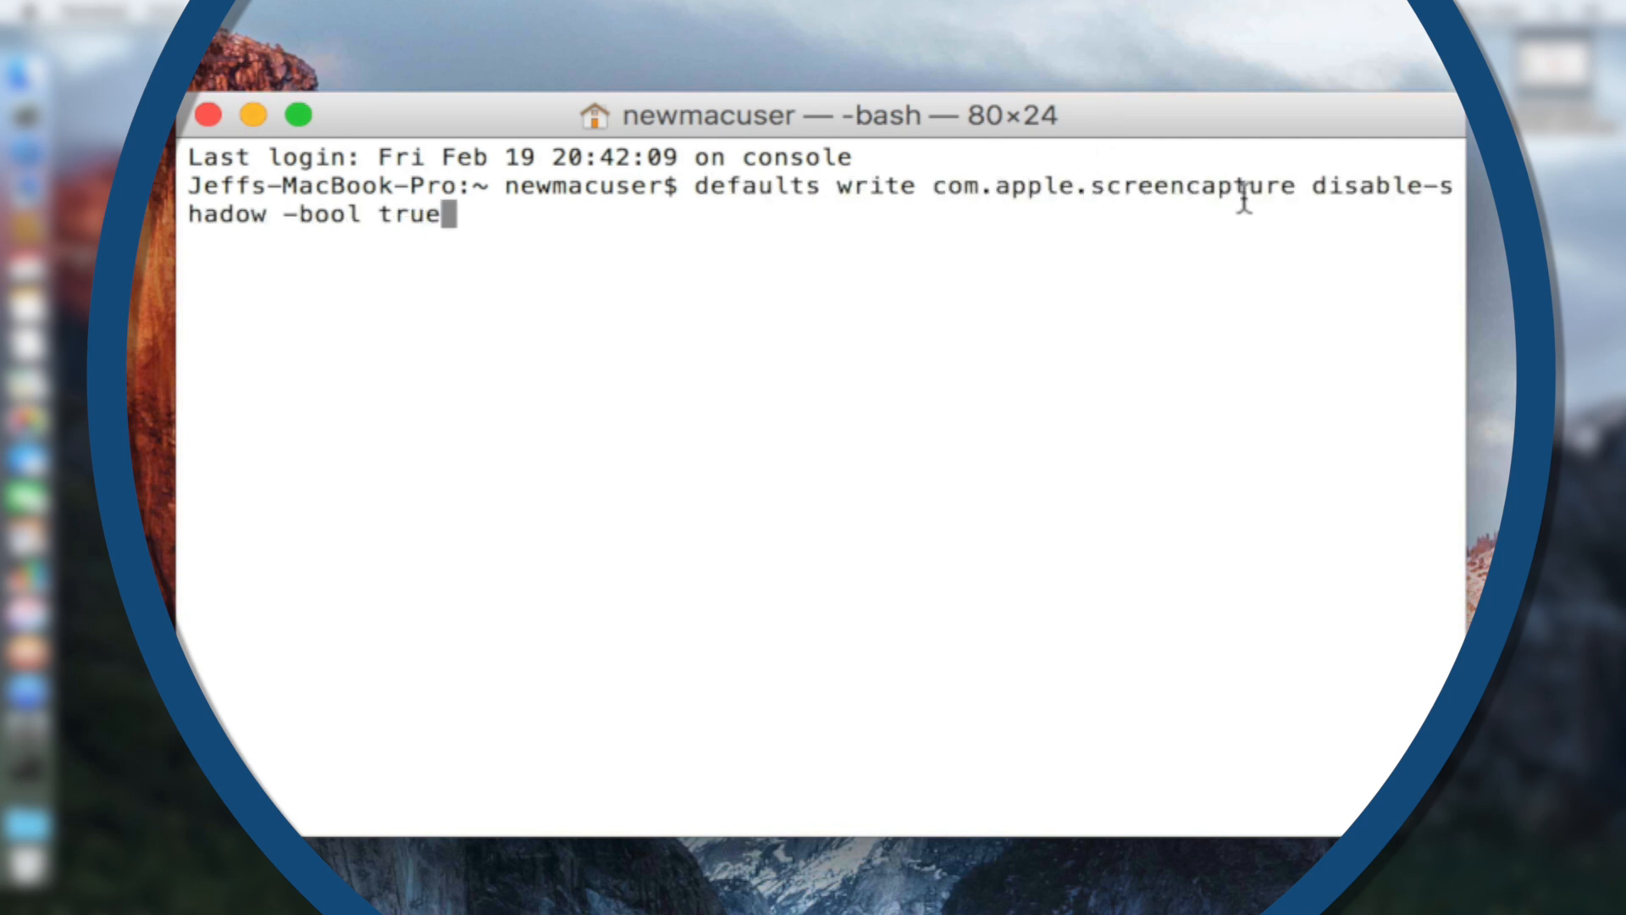
pyautogui.moveTo(285, 246)
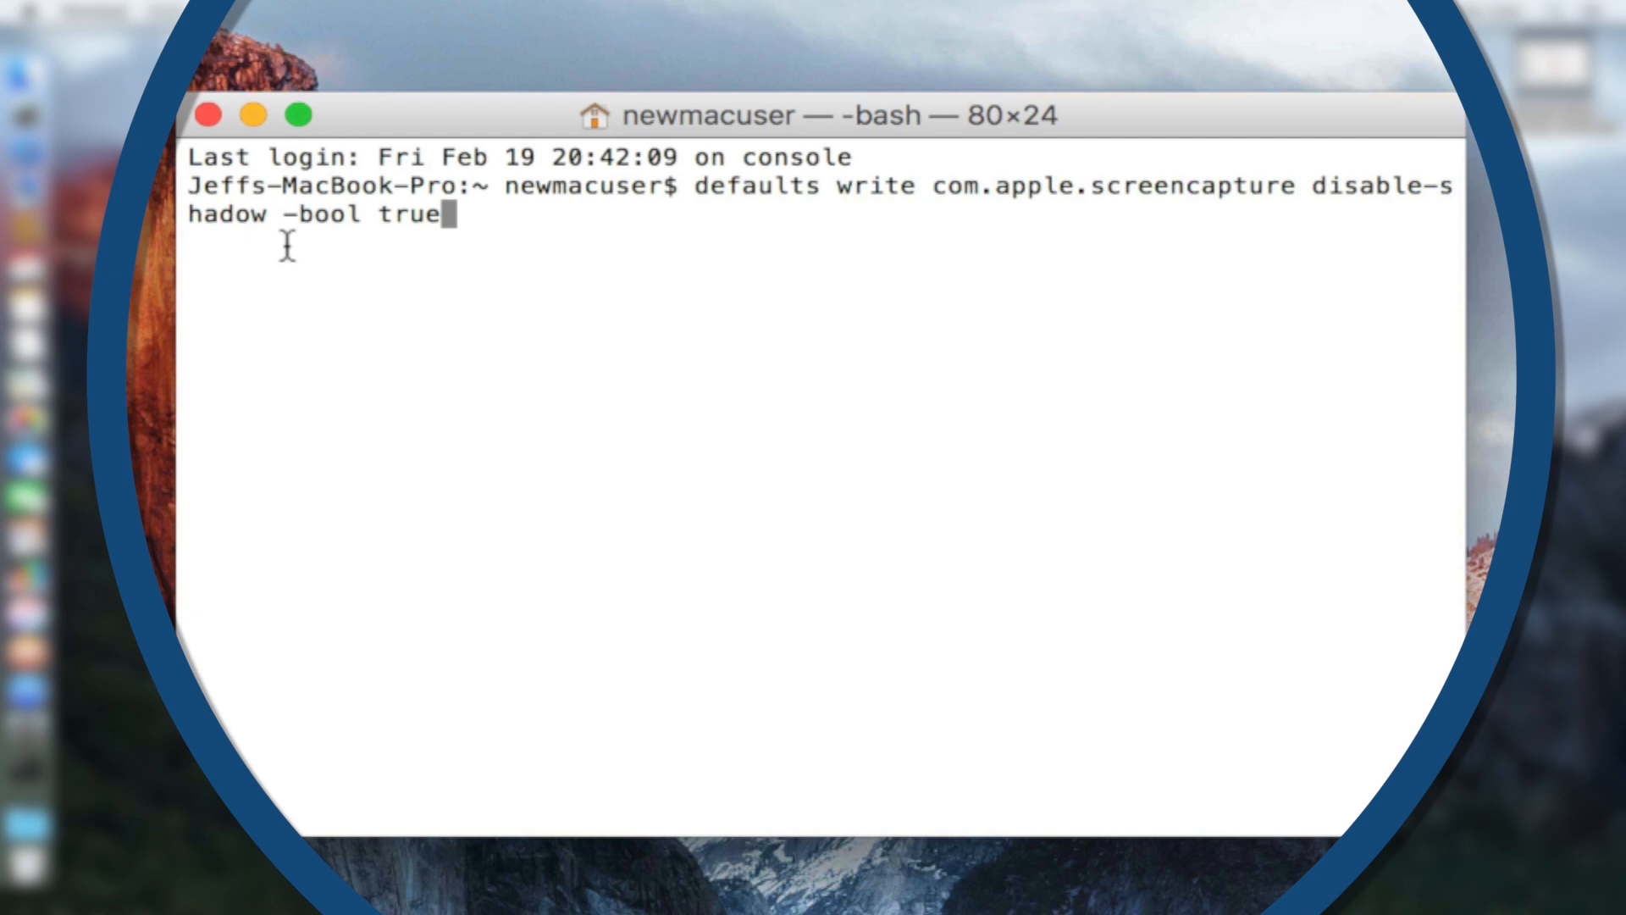
pyautogui.moveTo(461, 230)
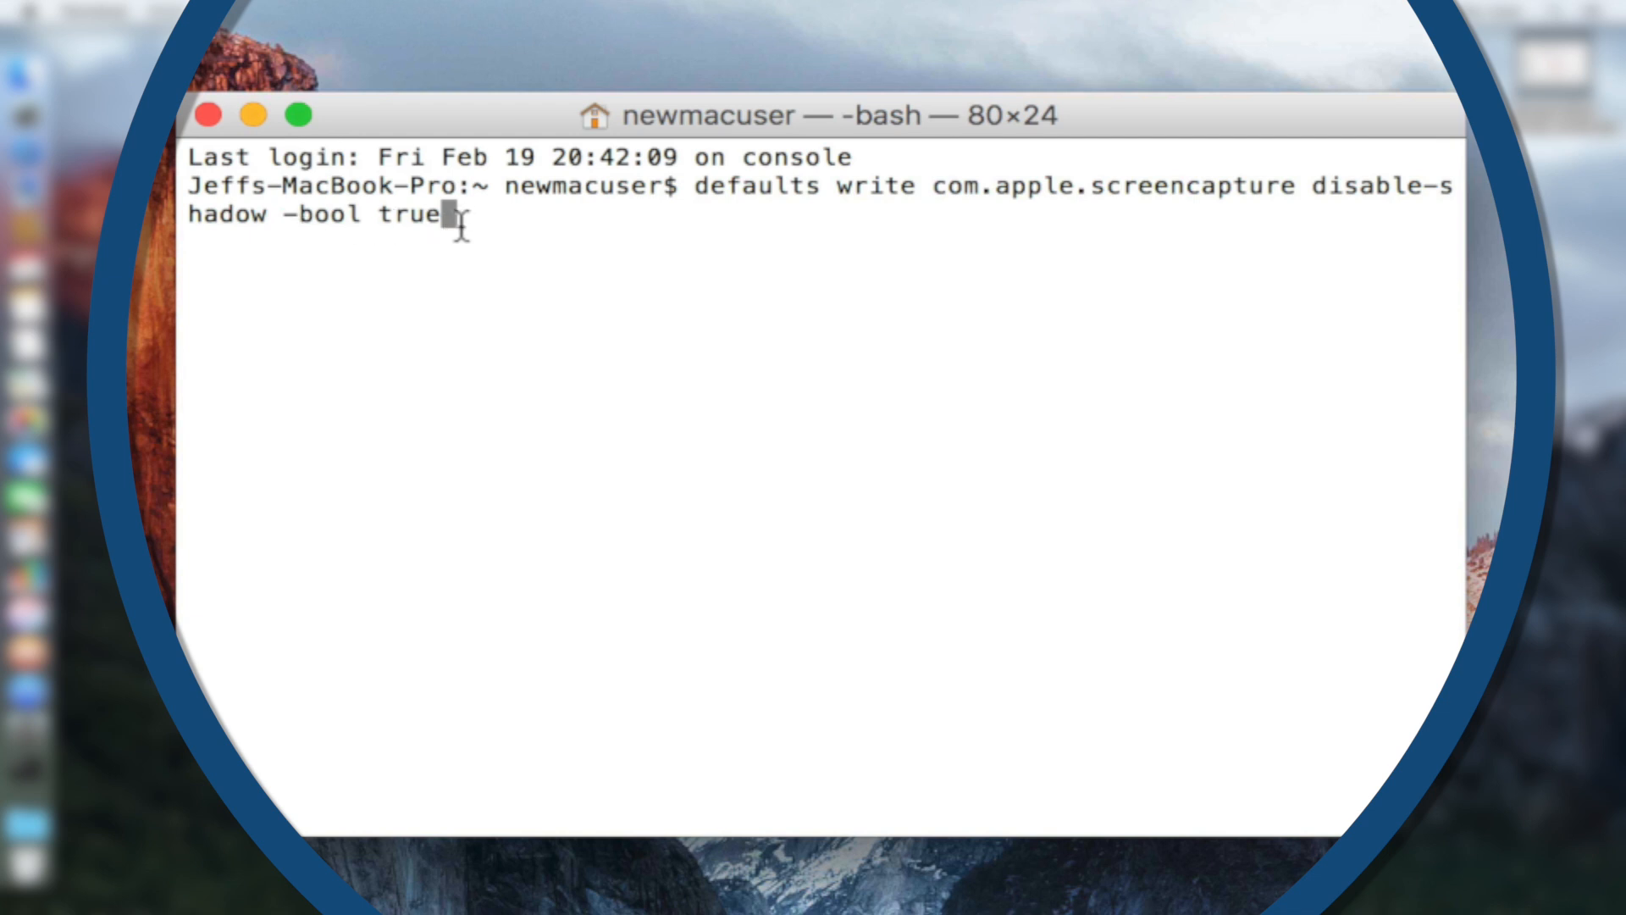
pyautogui.press('Return')
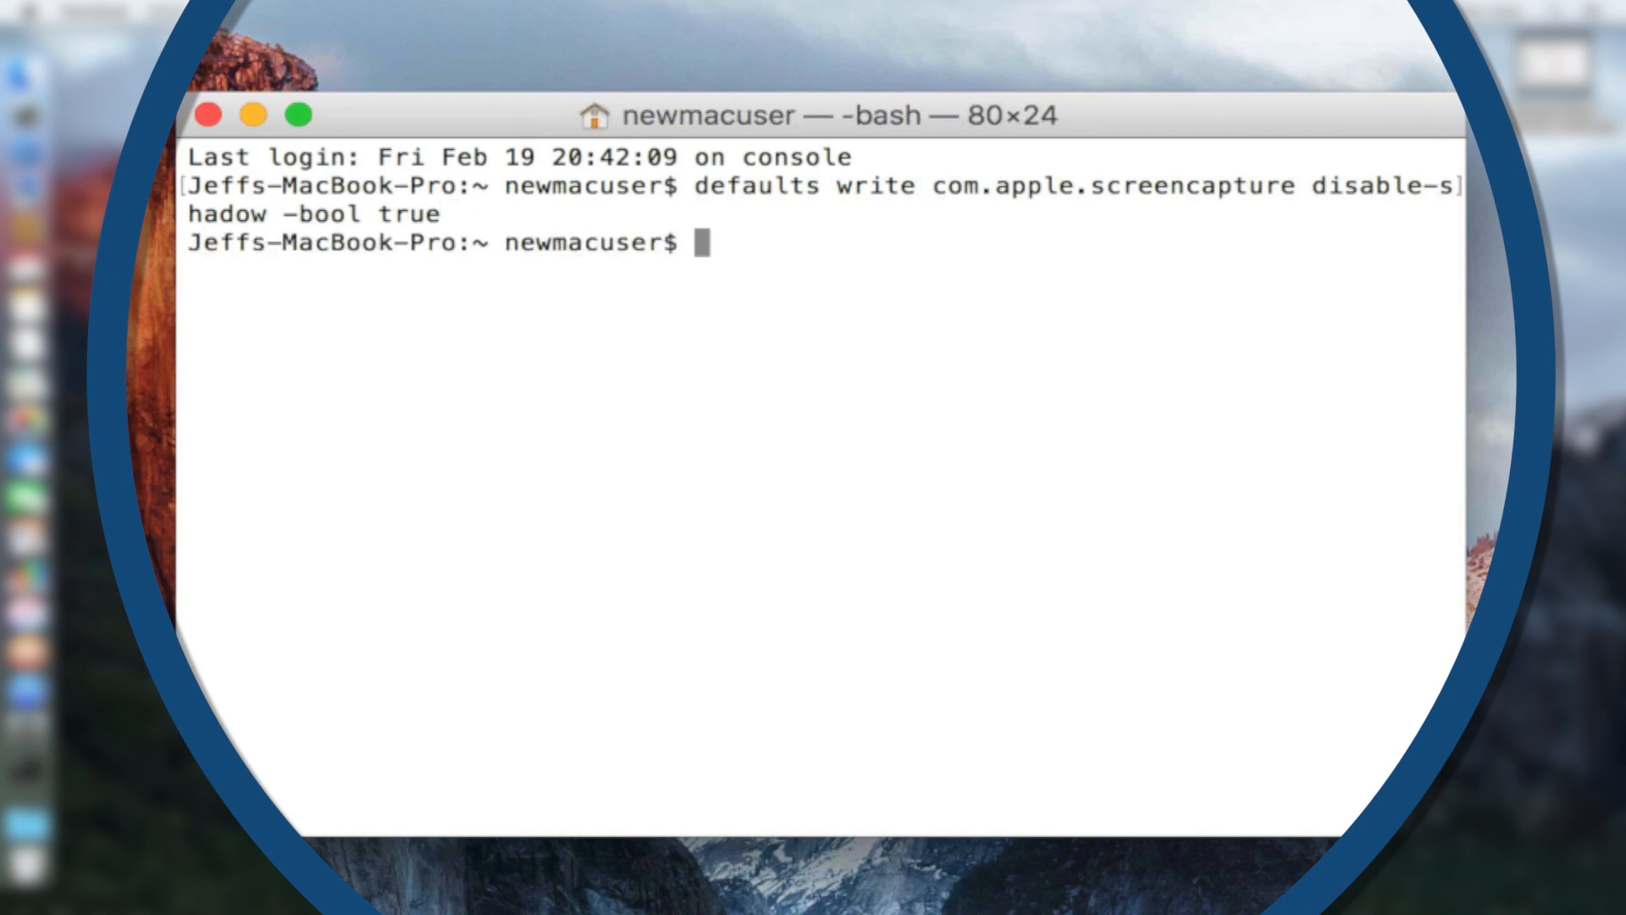
# Step: Run killall SystemUIServer so the shadowless screenshot setting takes effect
pyautogui.write('killall S')
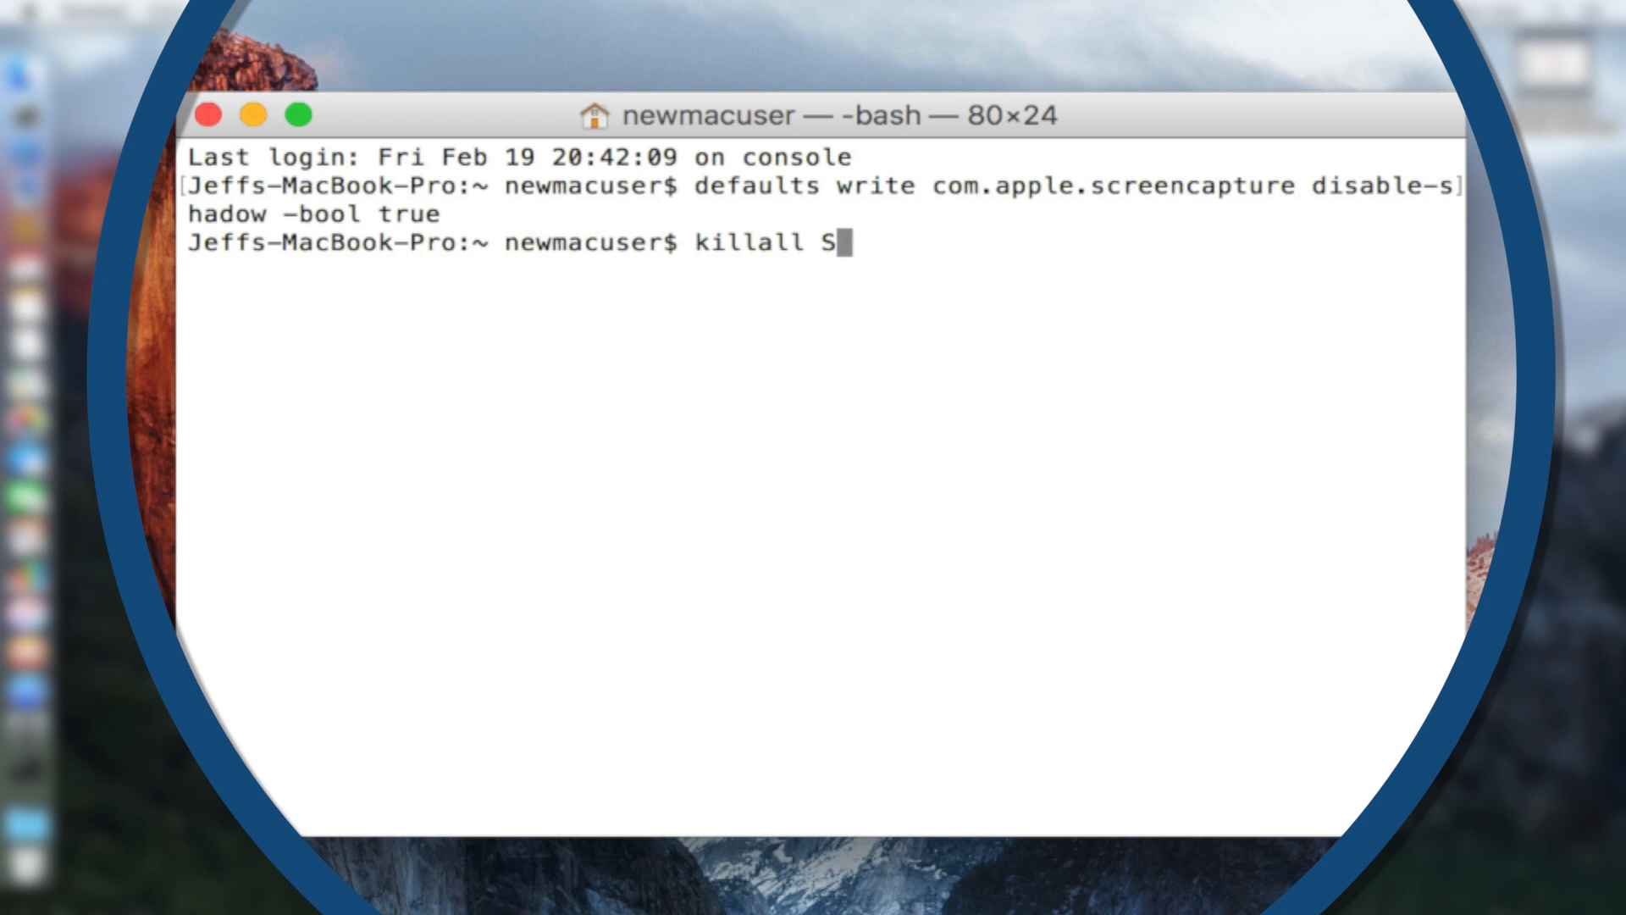
pyautogui.write('ystemUI')
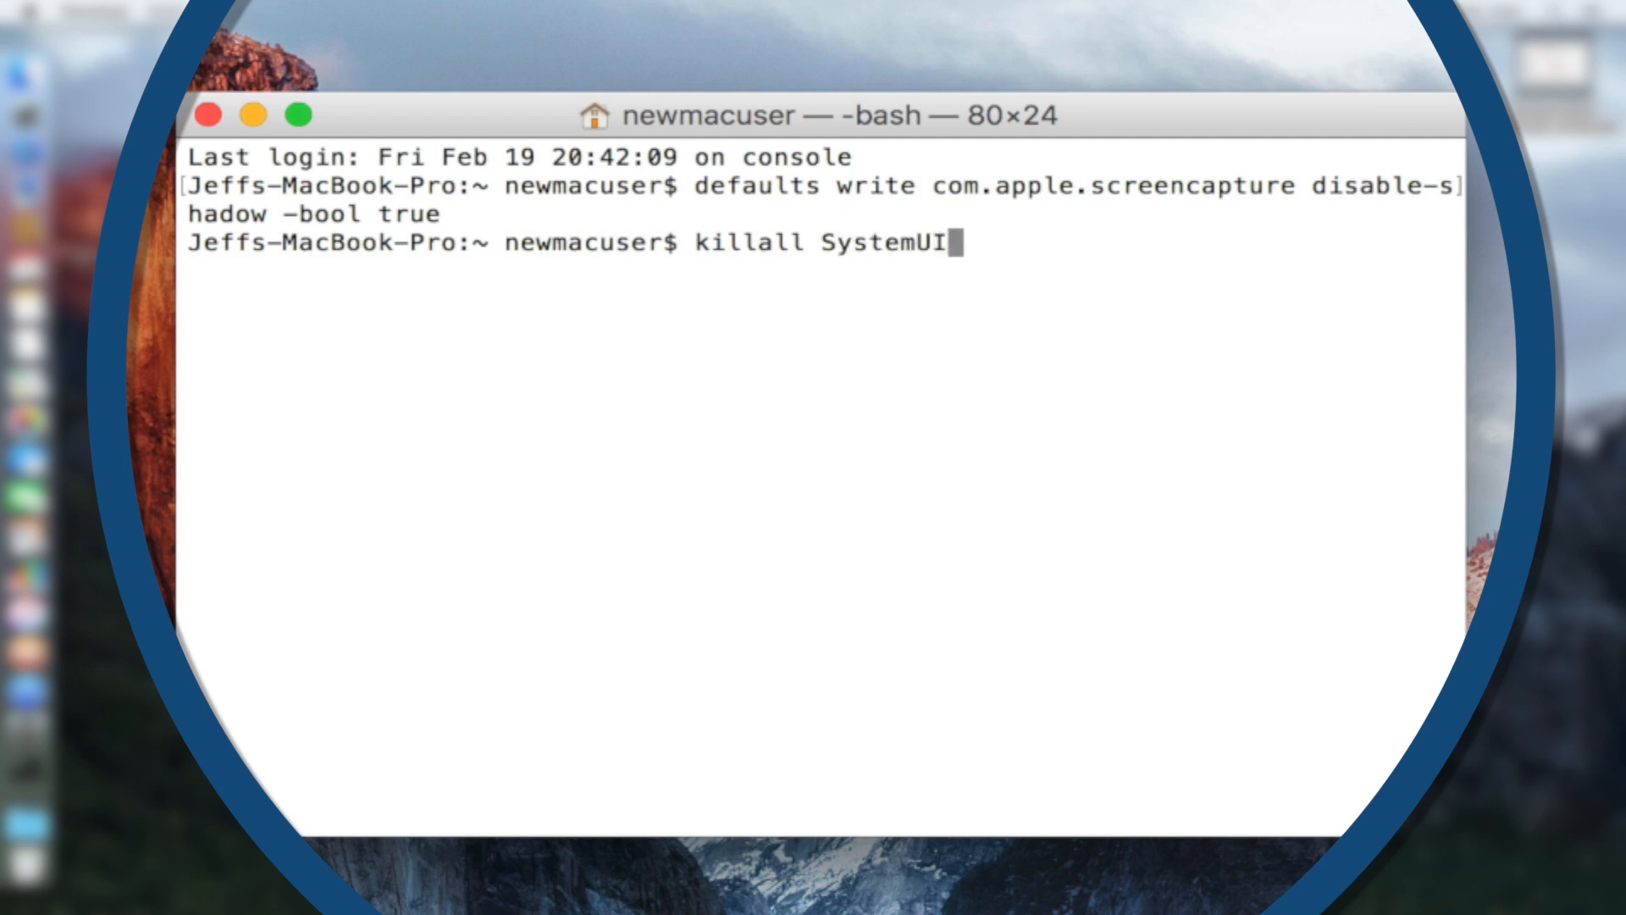
pyautogui.write('Server')
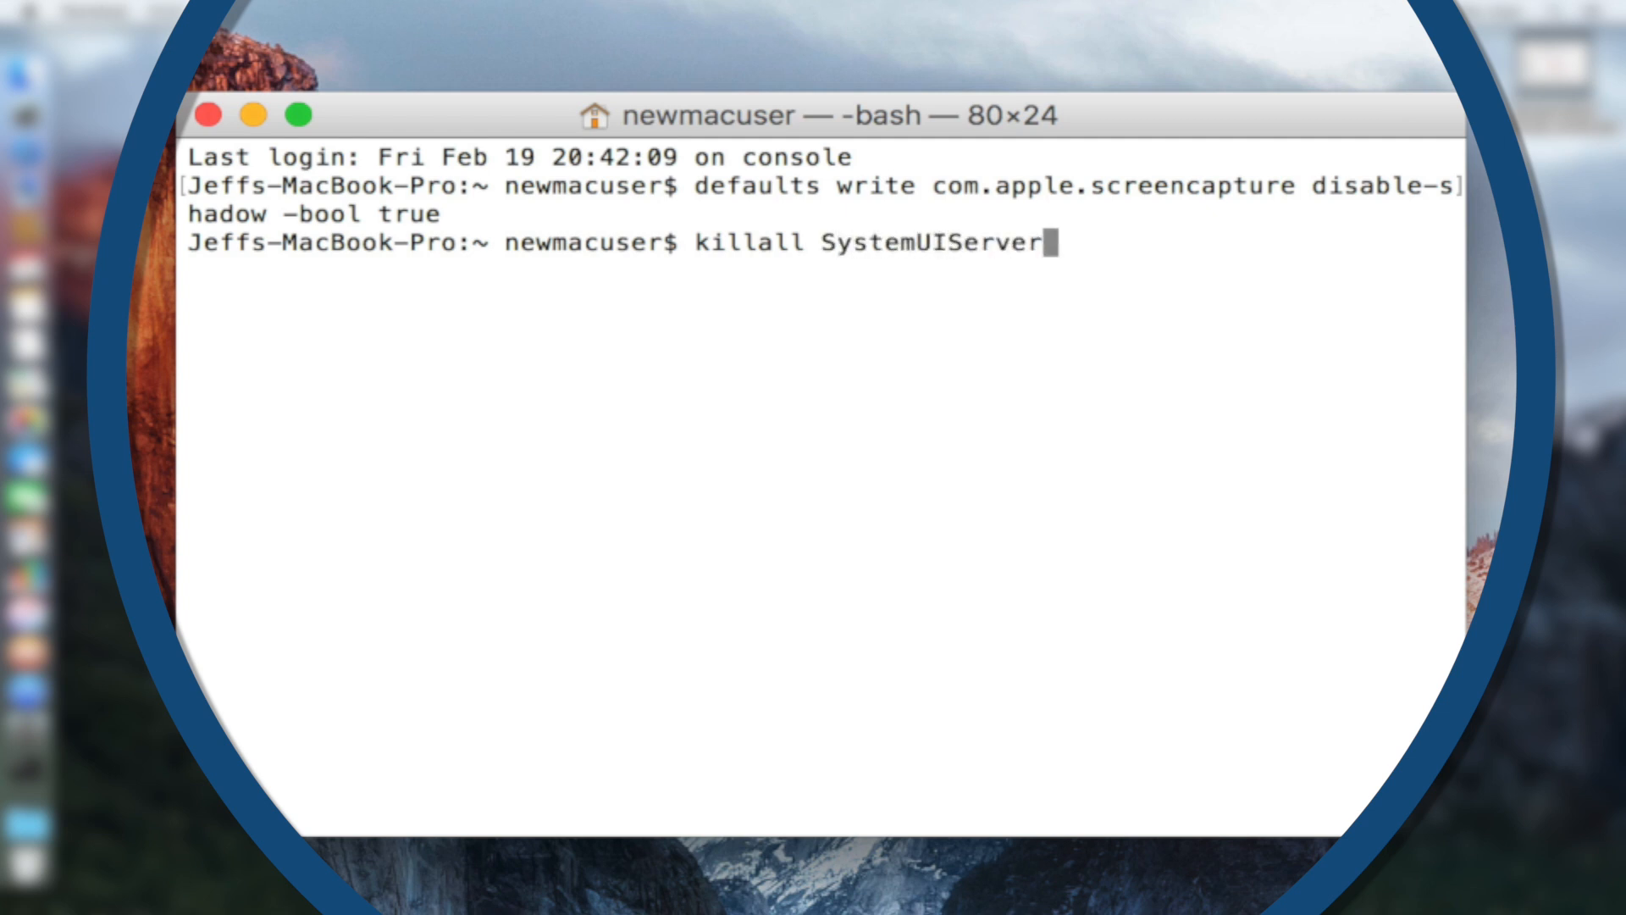
pyautogui.press('Return')
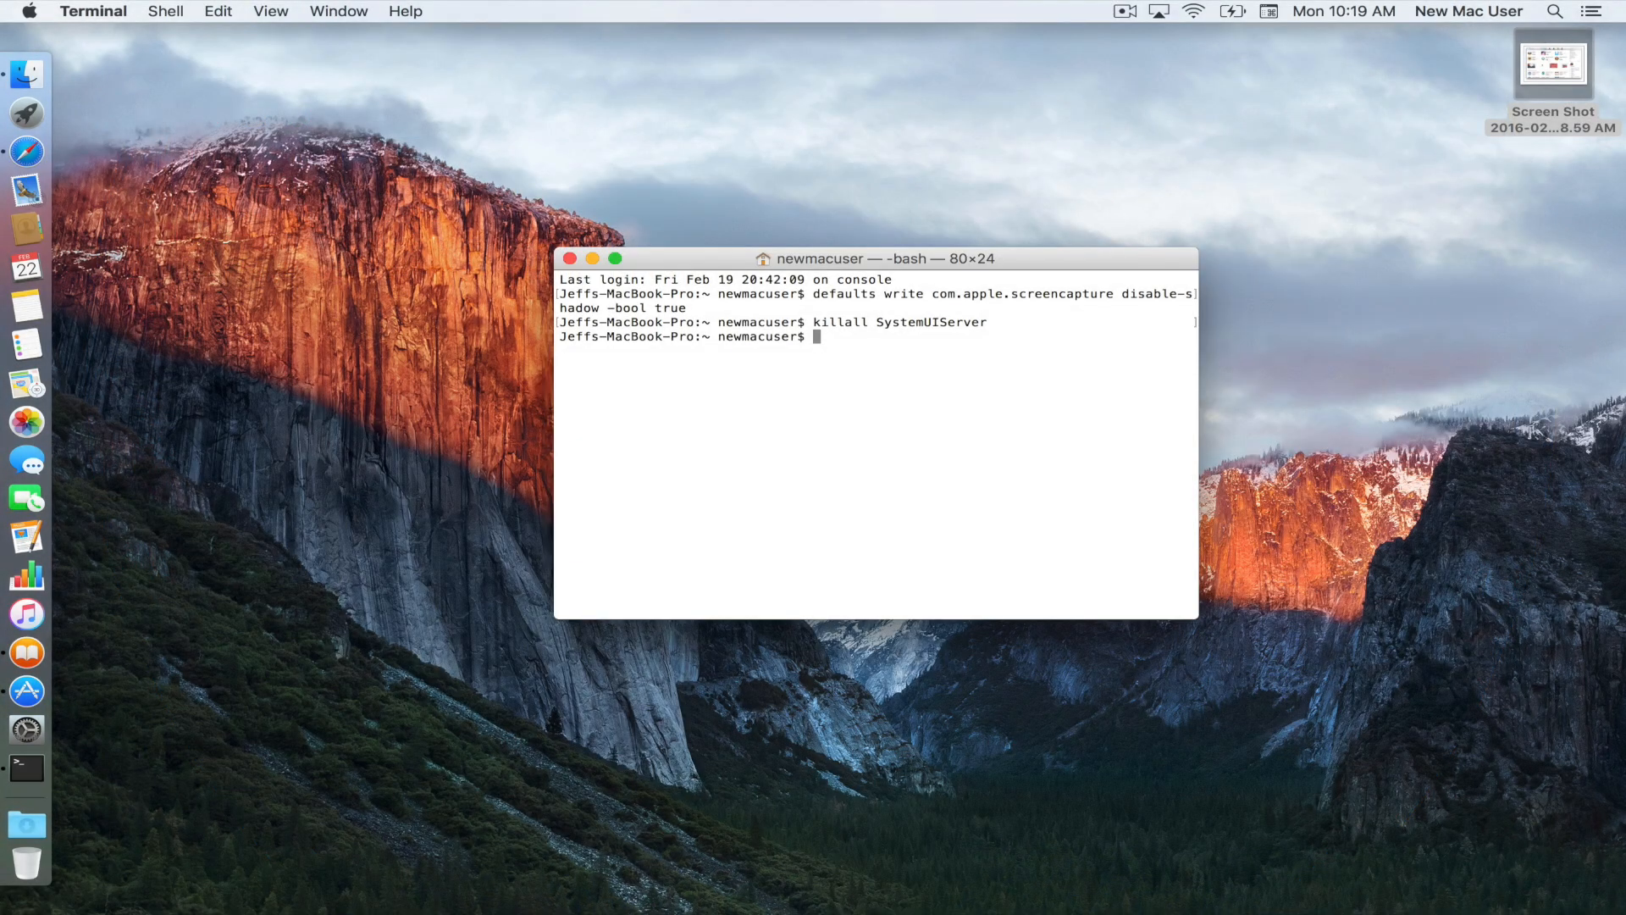
pyautogui.moveTo(462, 252)
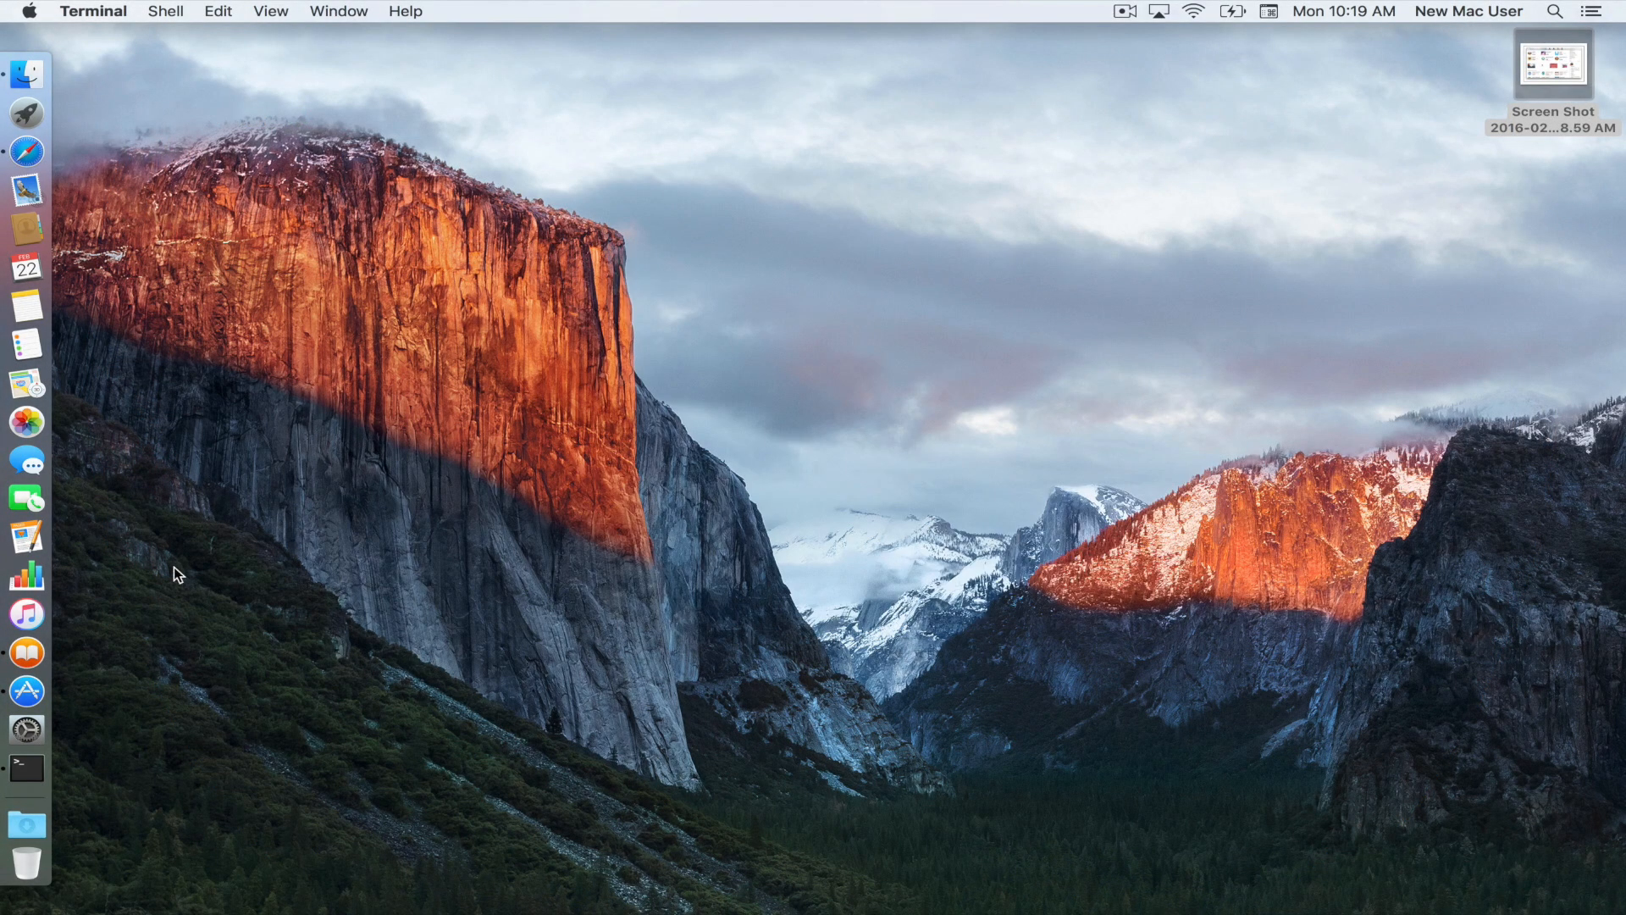
# Step: Capture a shadowless App Store screenshot and Quick Look both desktop screenshots to compare
pyautogui.click(26, 692)
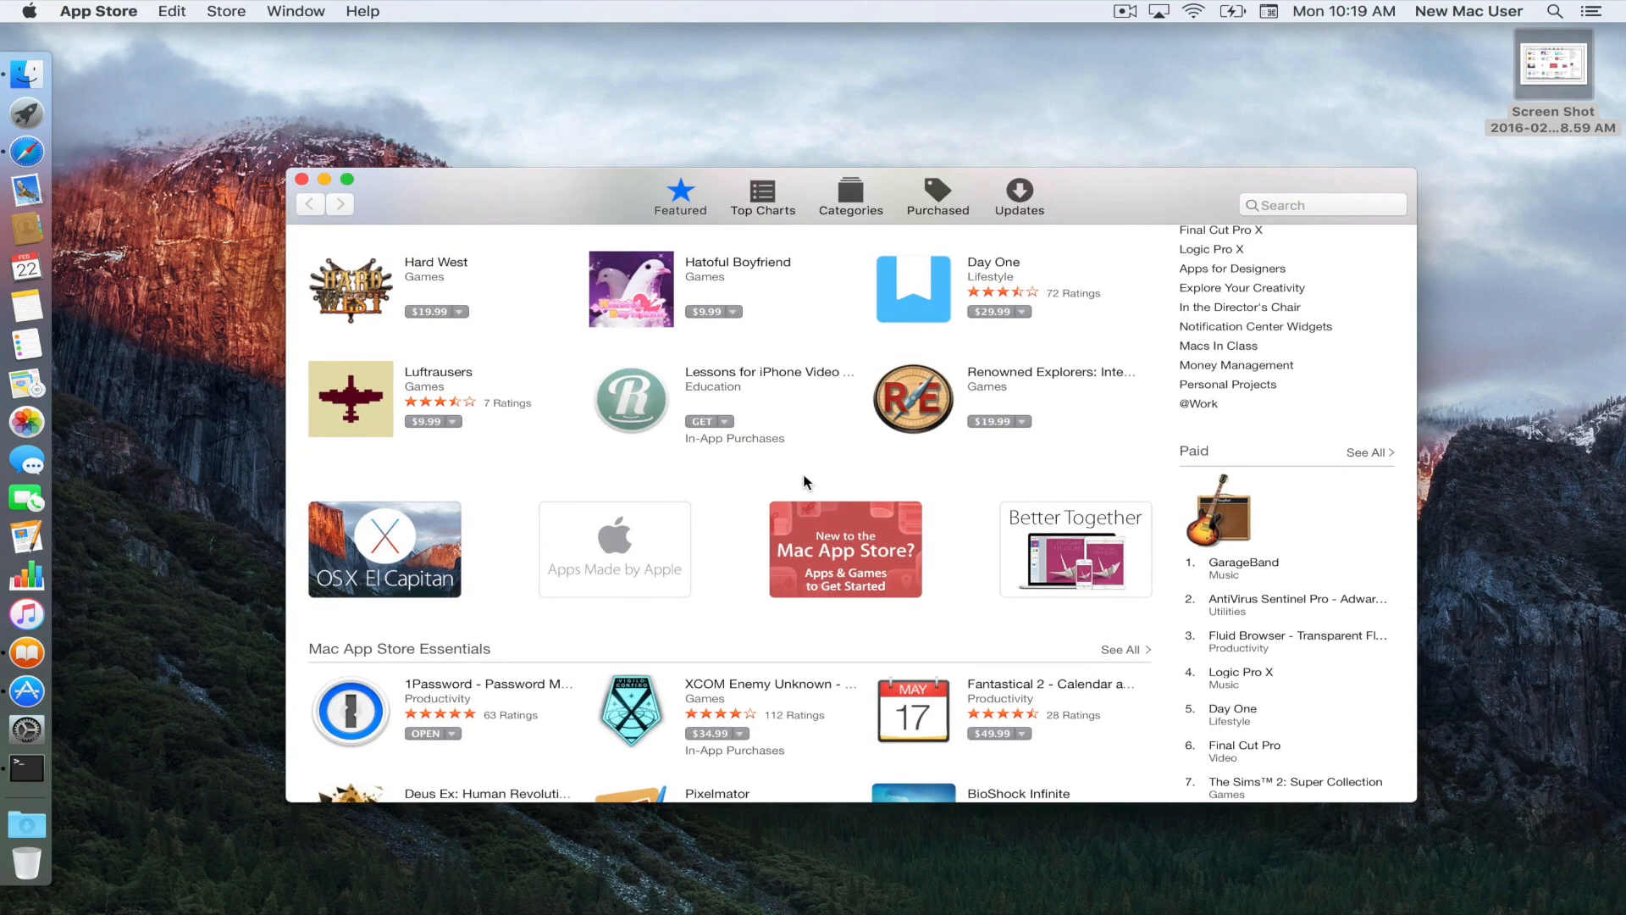
pyautogui.moveTo(582, 416)
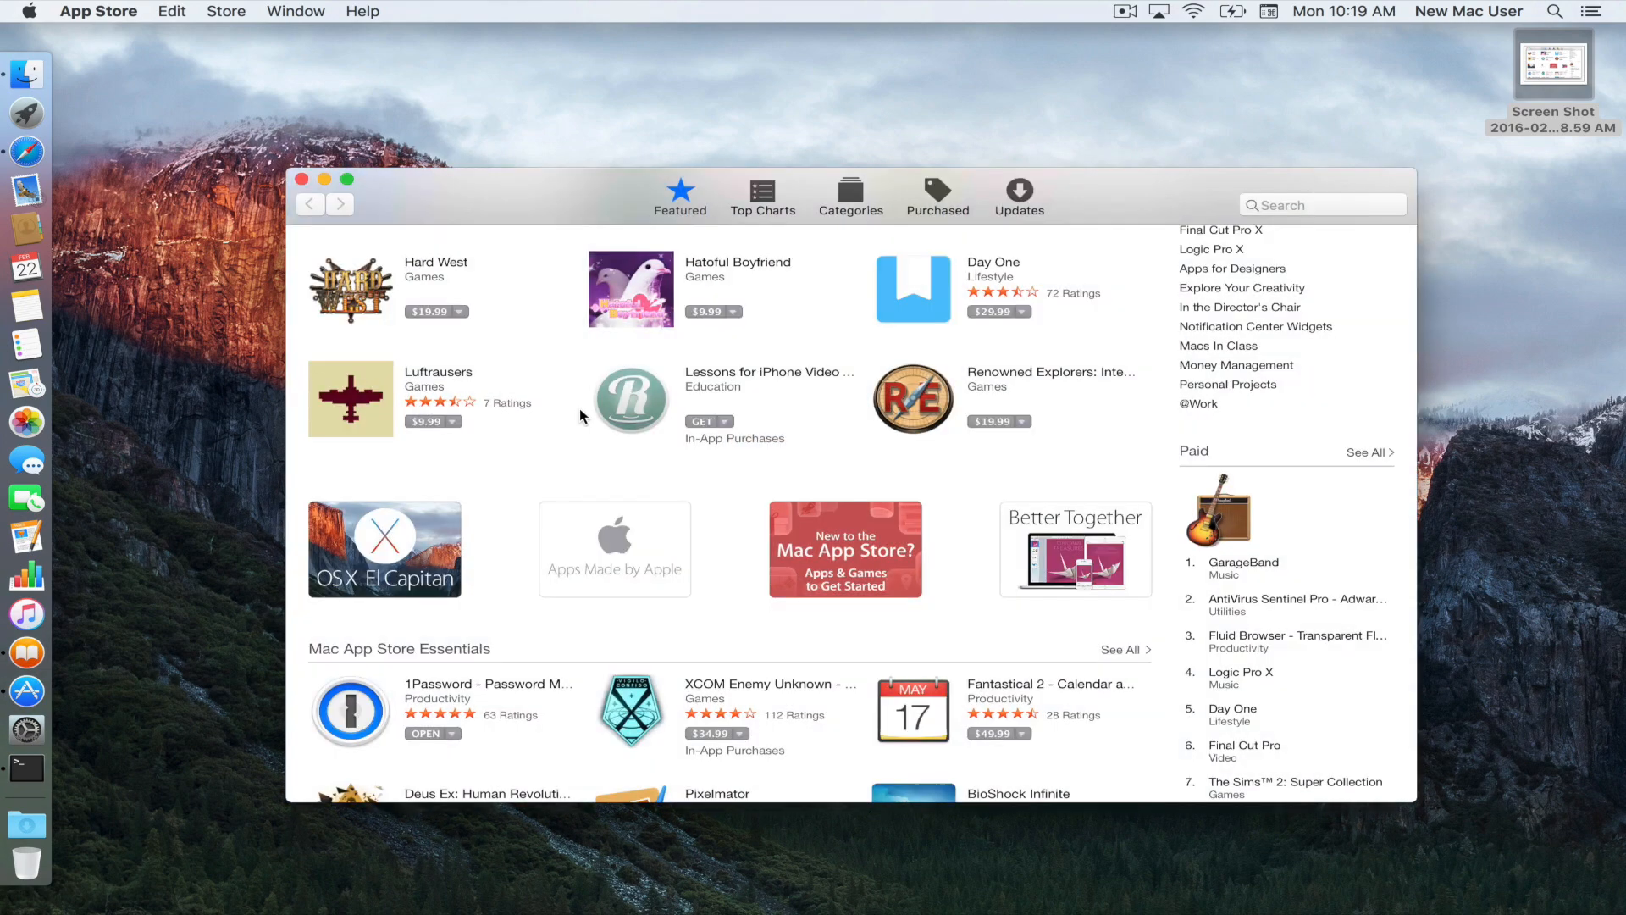
pyautogui.click(324, 180)
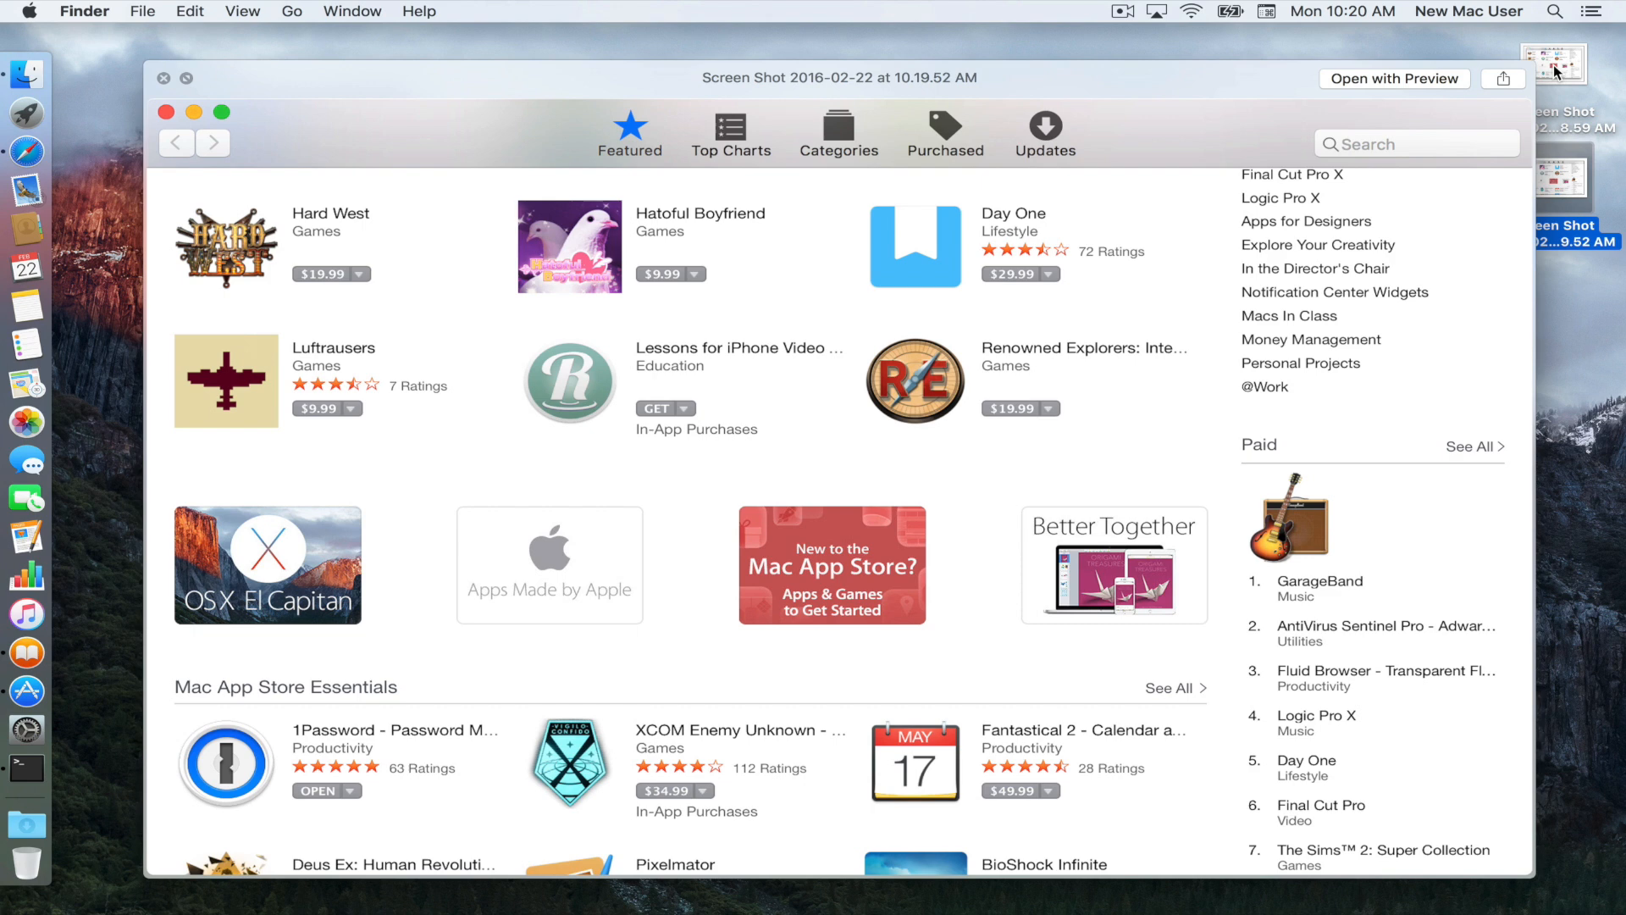
pyautogui.click(1553, 66)
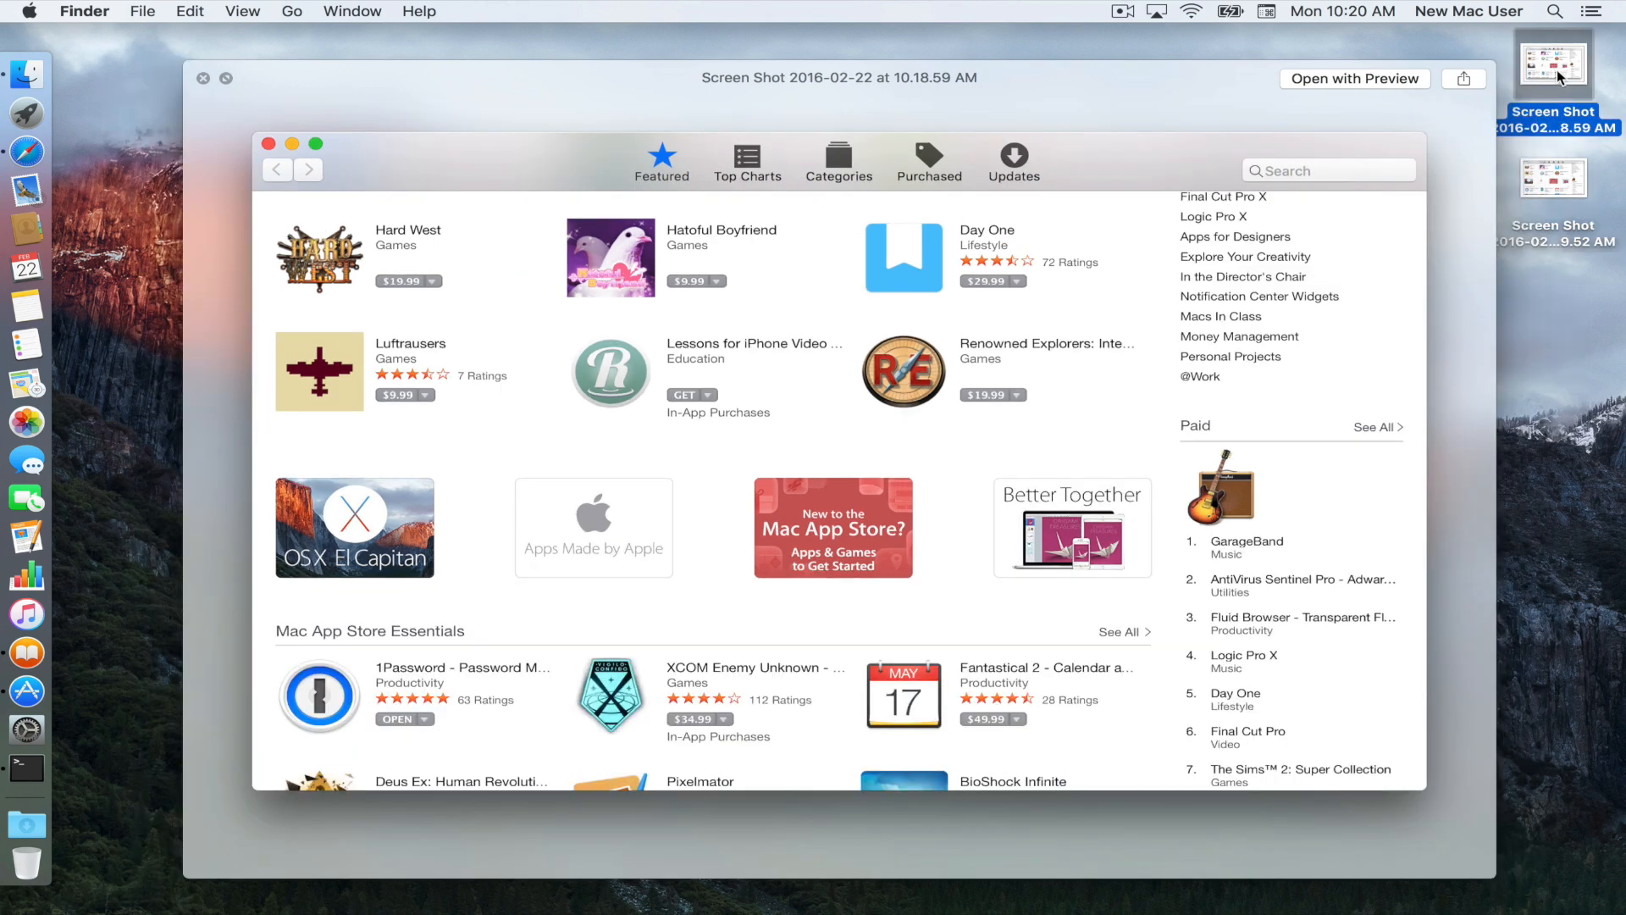
pyautogui.moveTo(1558, 166)
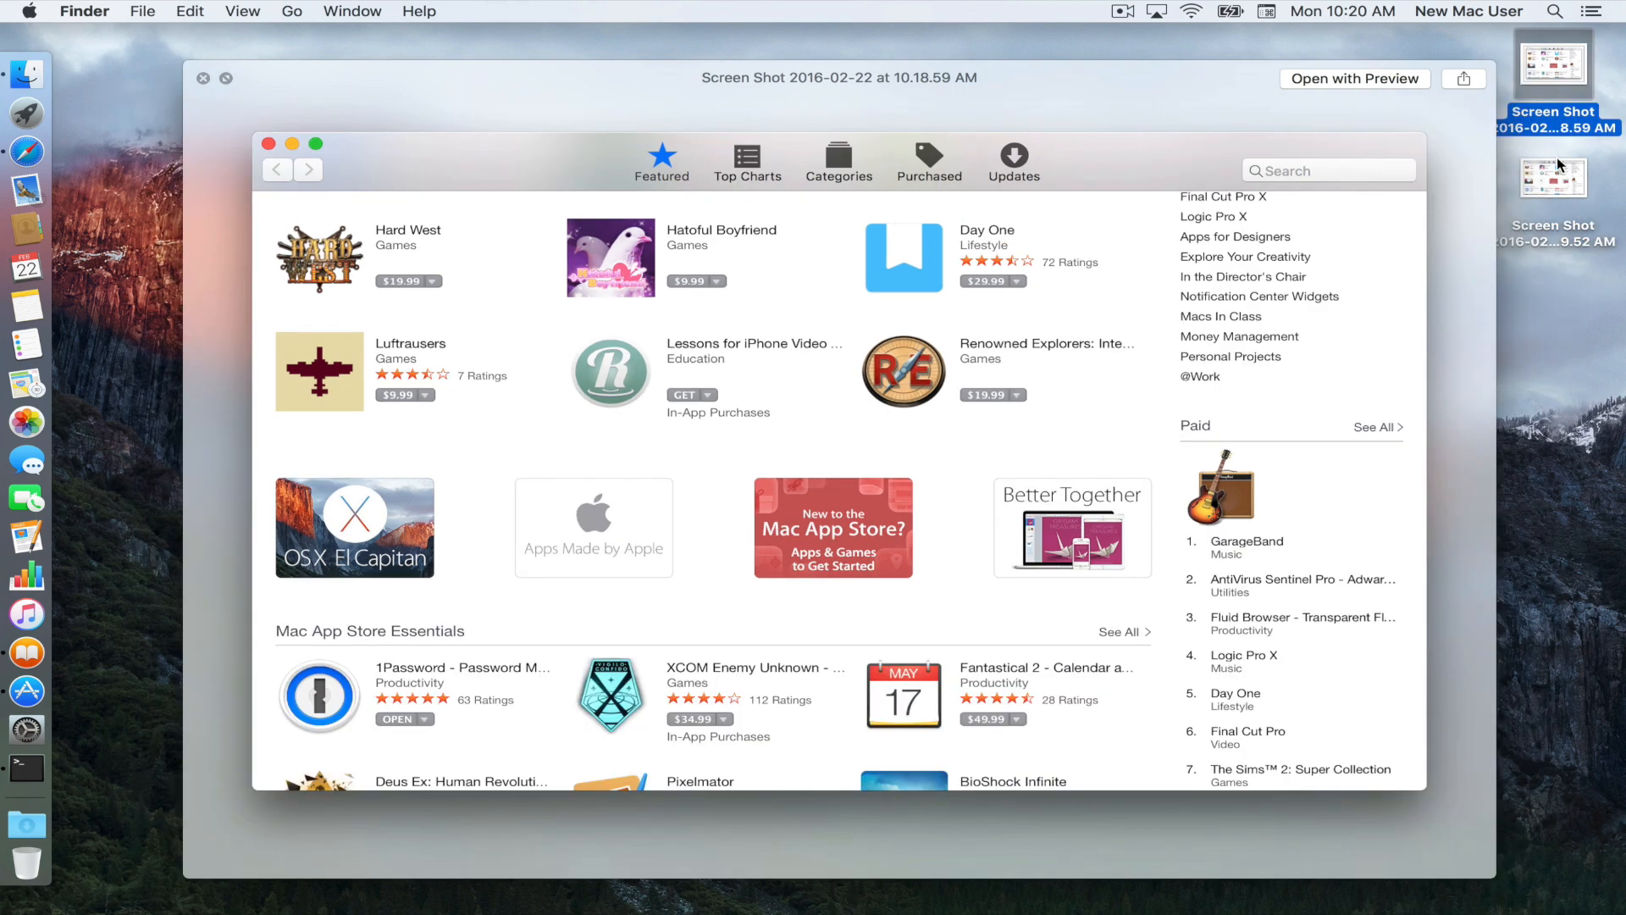
pyautogui.click(1552, 176)
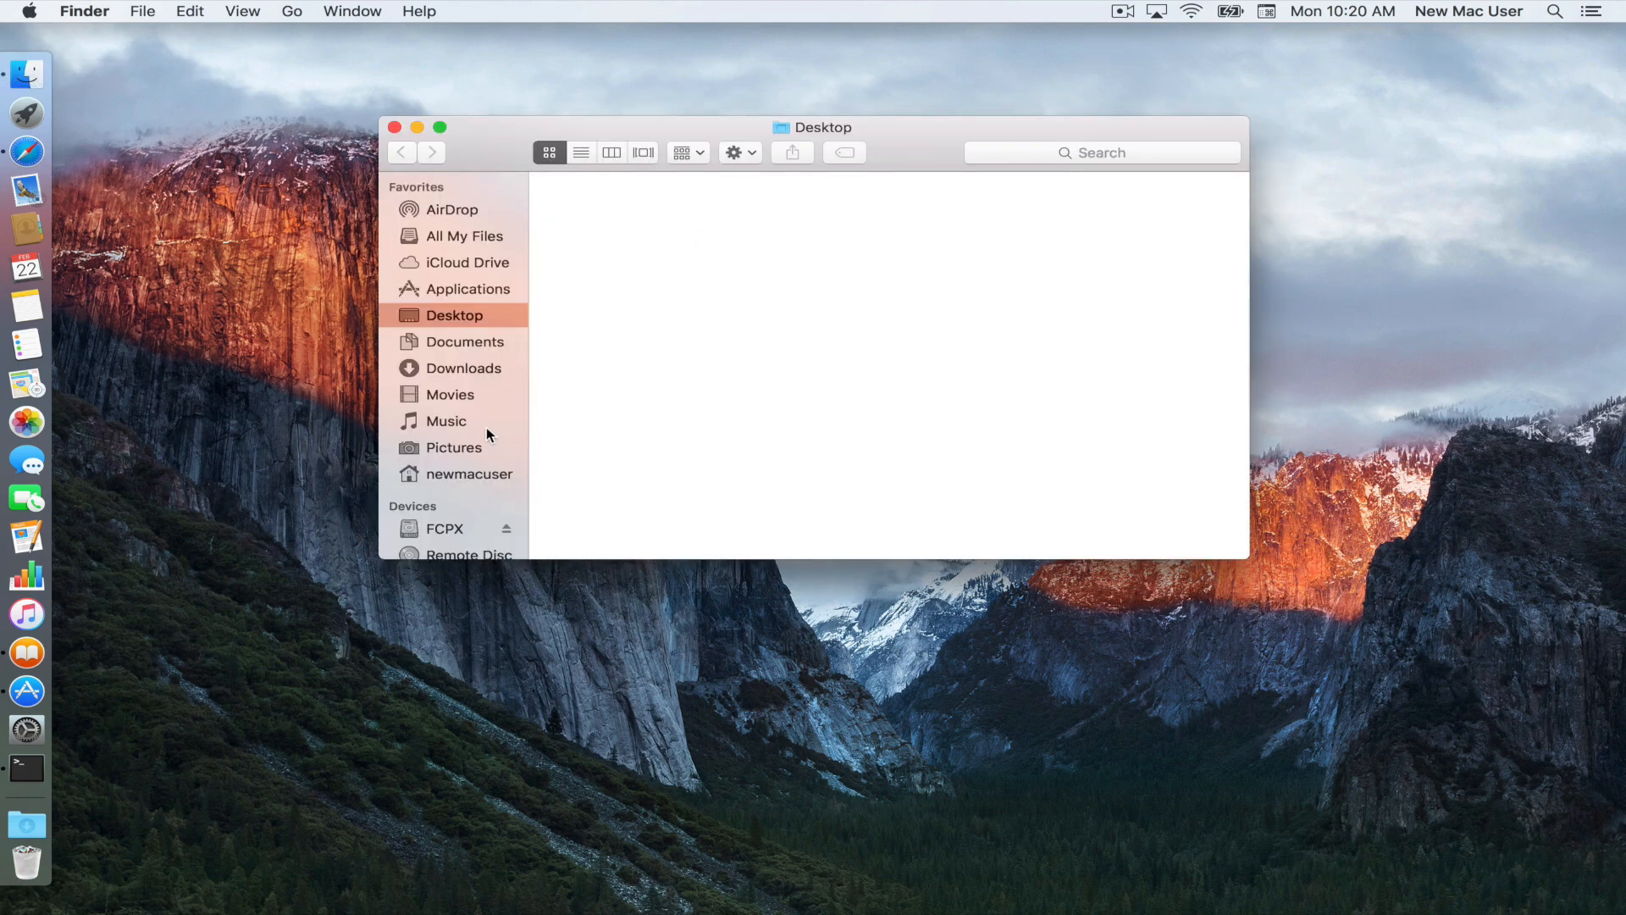
pyautogui.moveTo(464, 482)
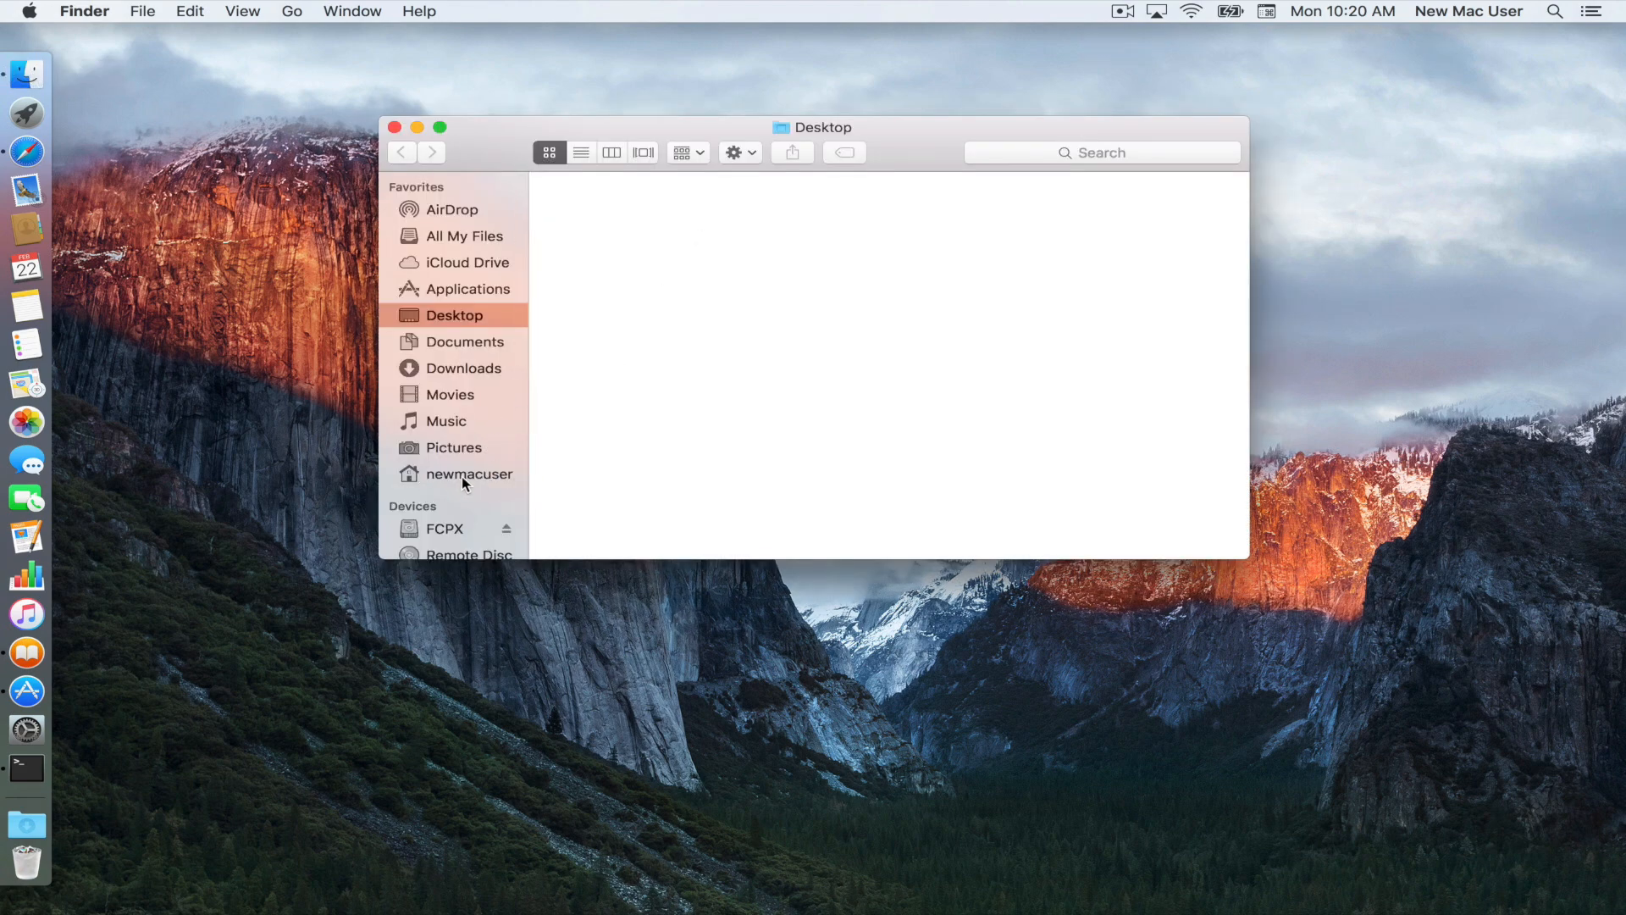
# Step: Show the newmacuser home folder in the Finder window, then open the Go menu
pyautogui.click(468, 472)
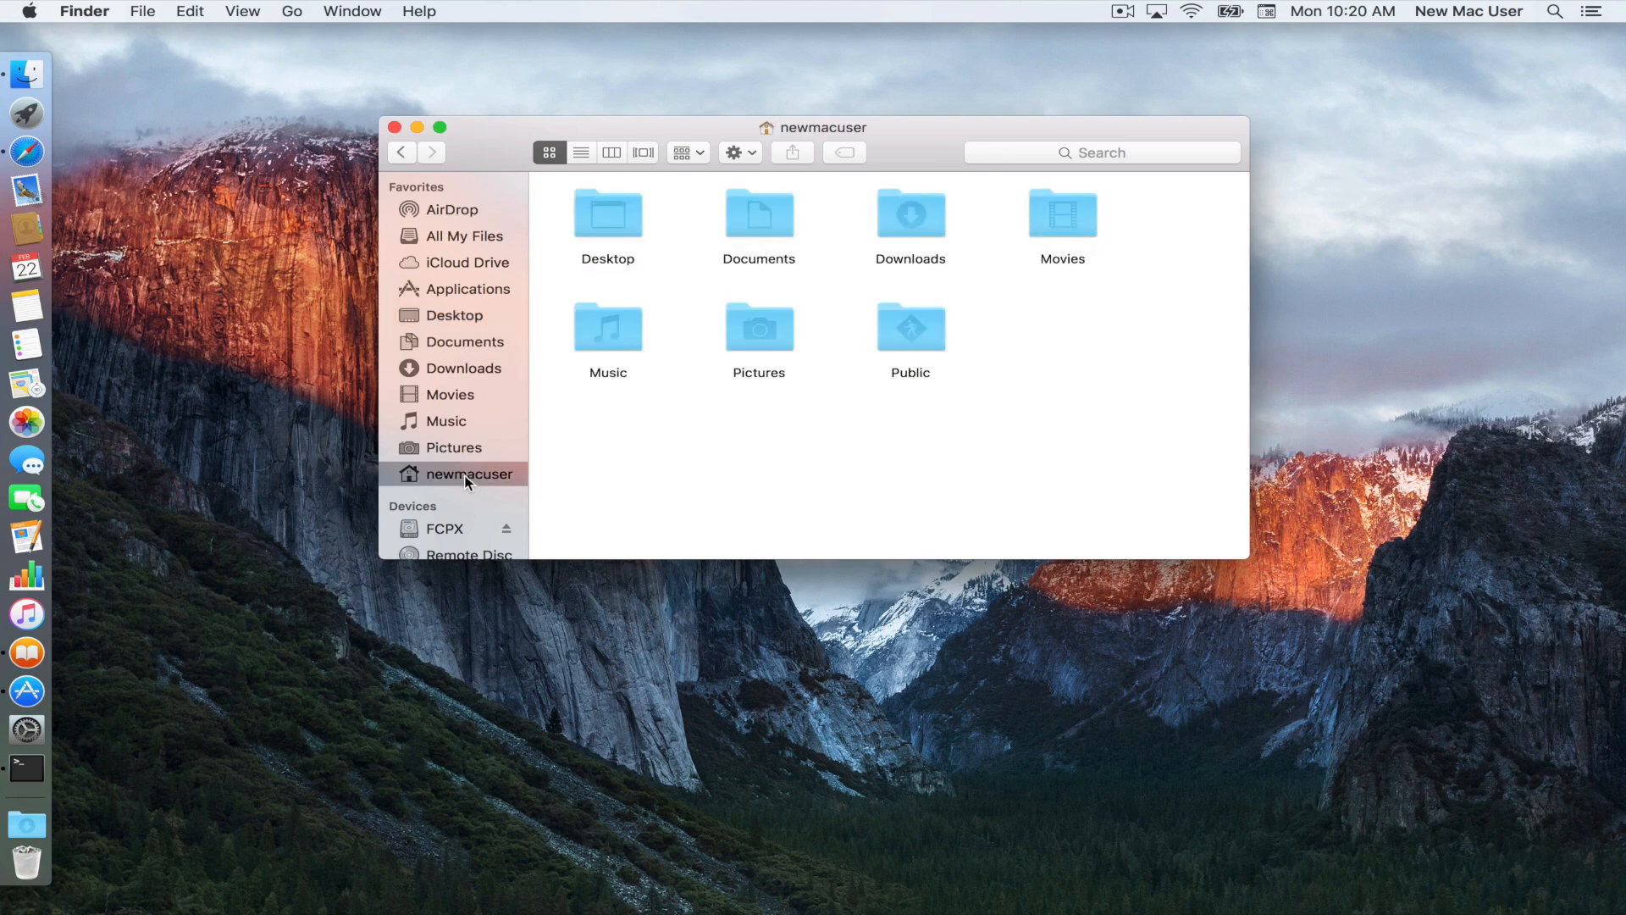
pyautogui.moveTo(1002, 365)
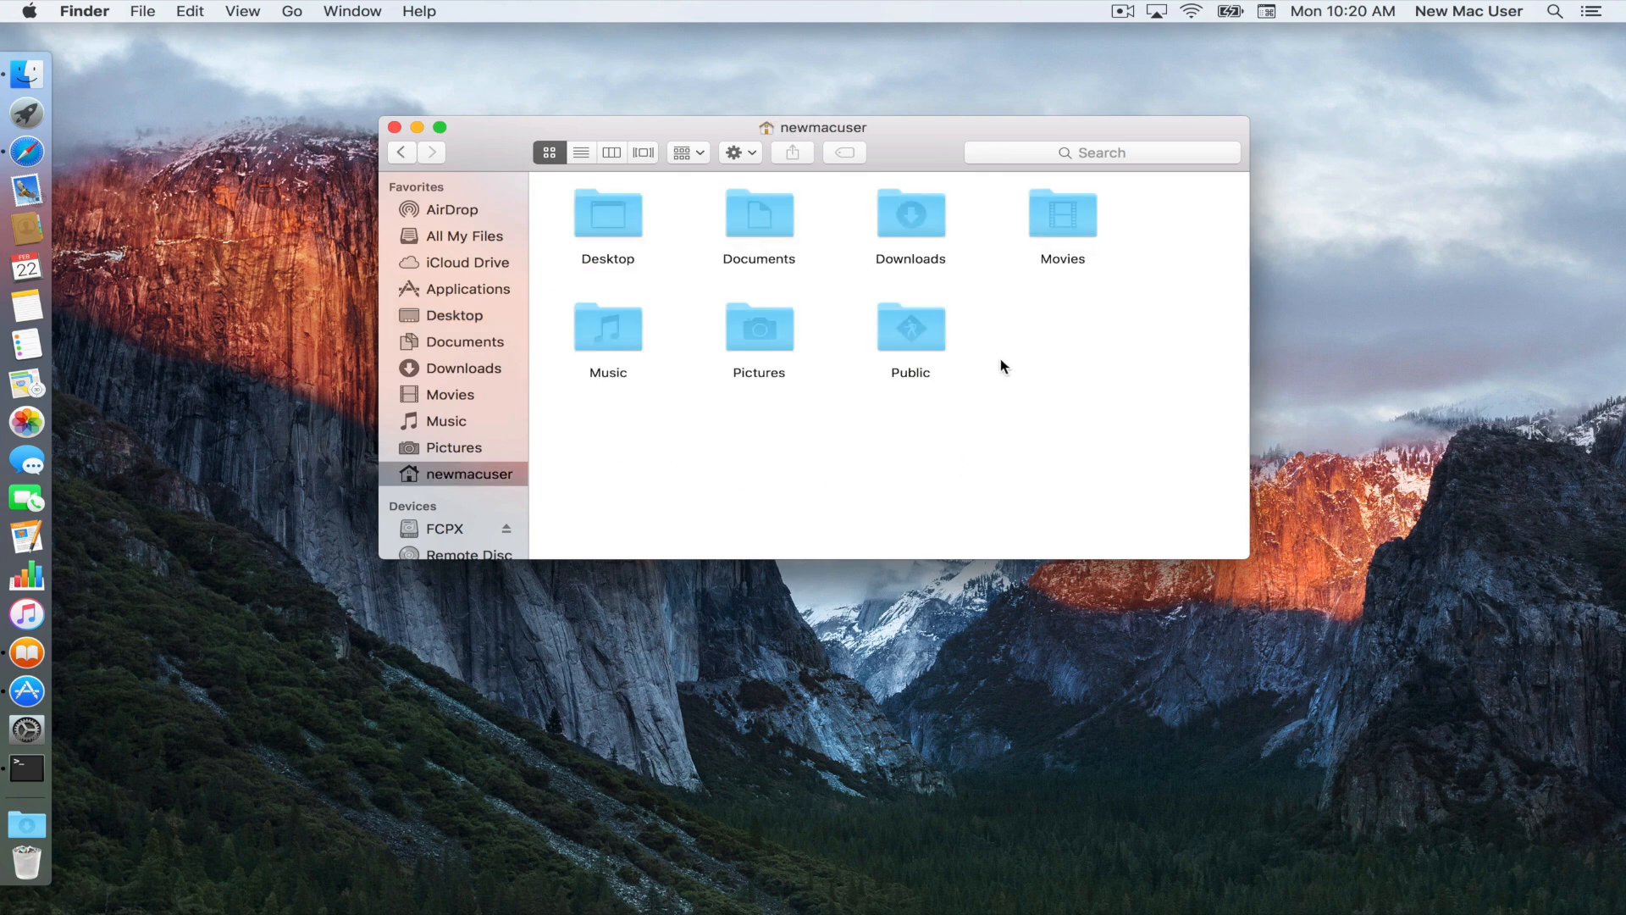
pyautogui.moveTo(1058, 345)
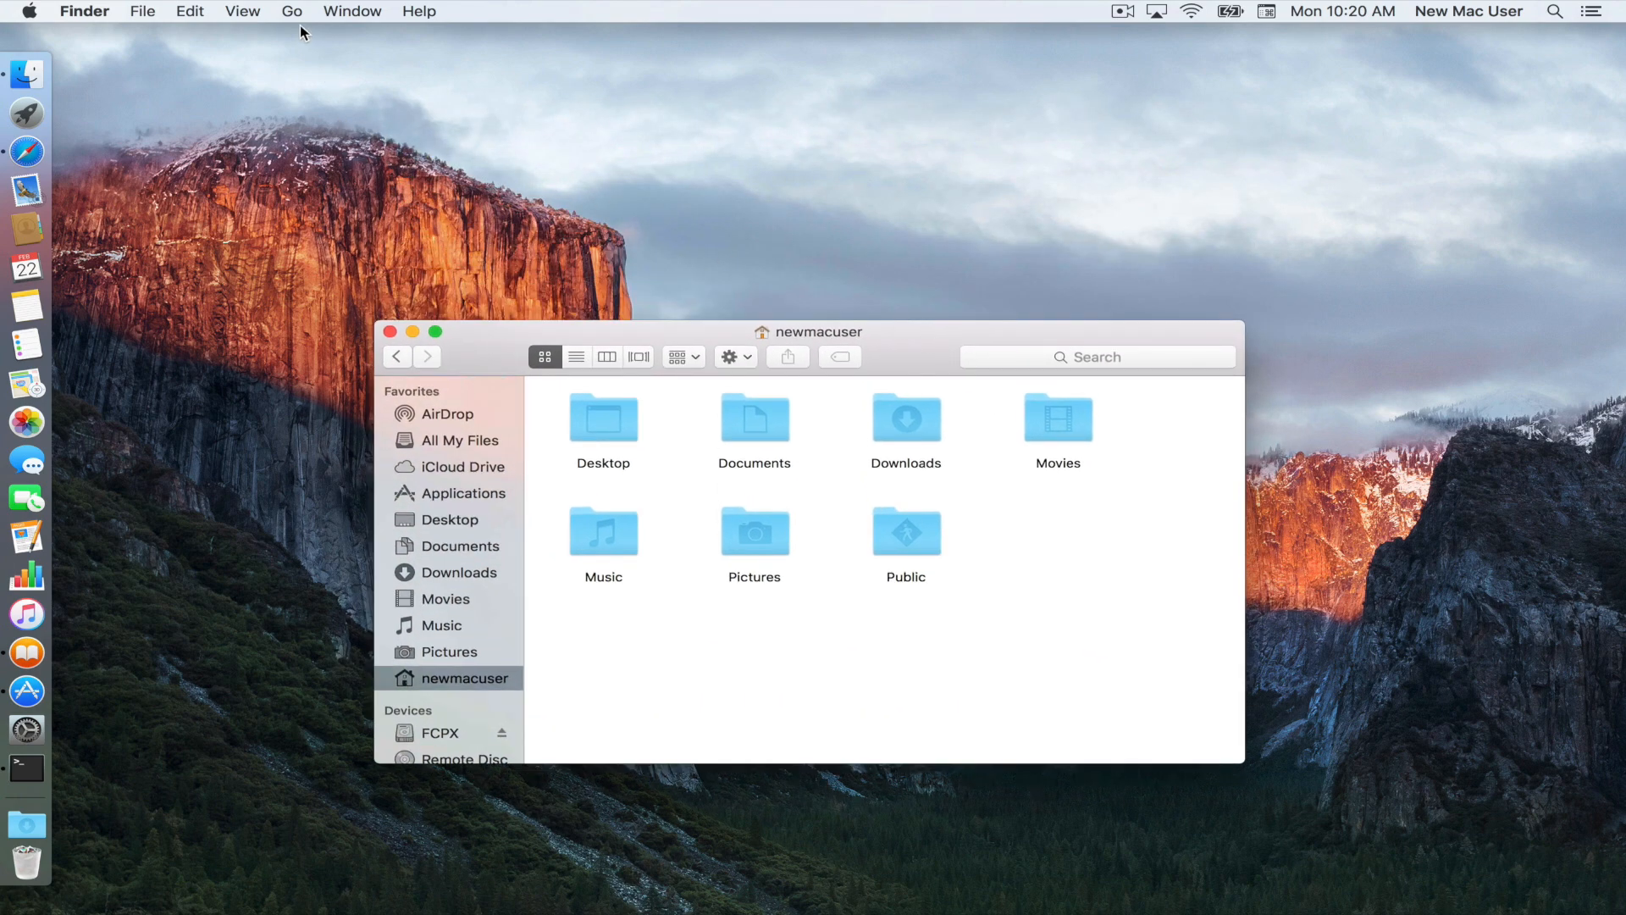
pyautogui.click(292, 11)
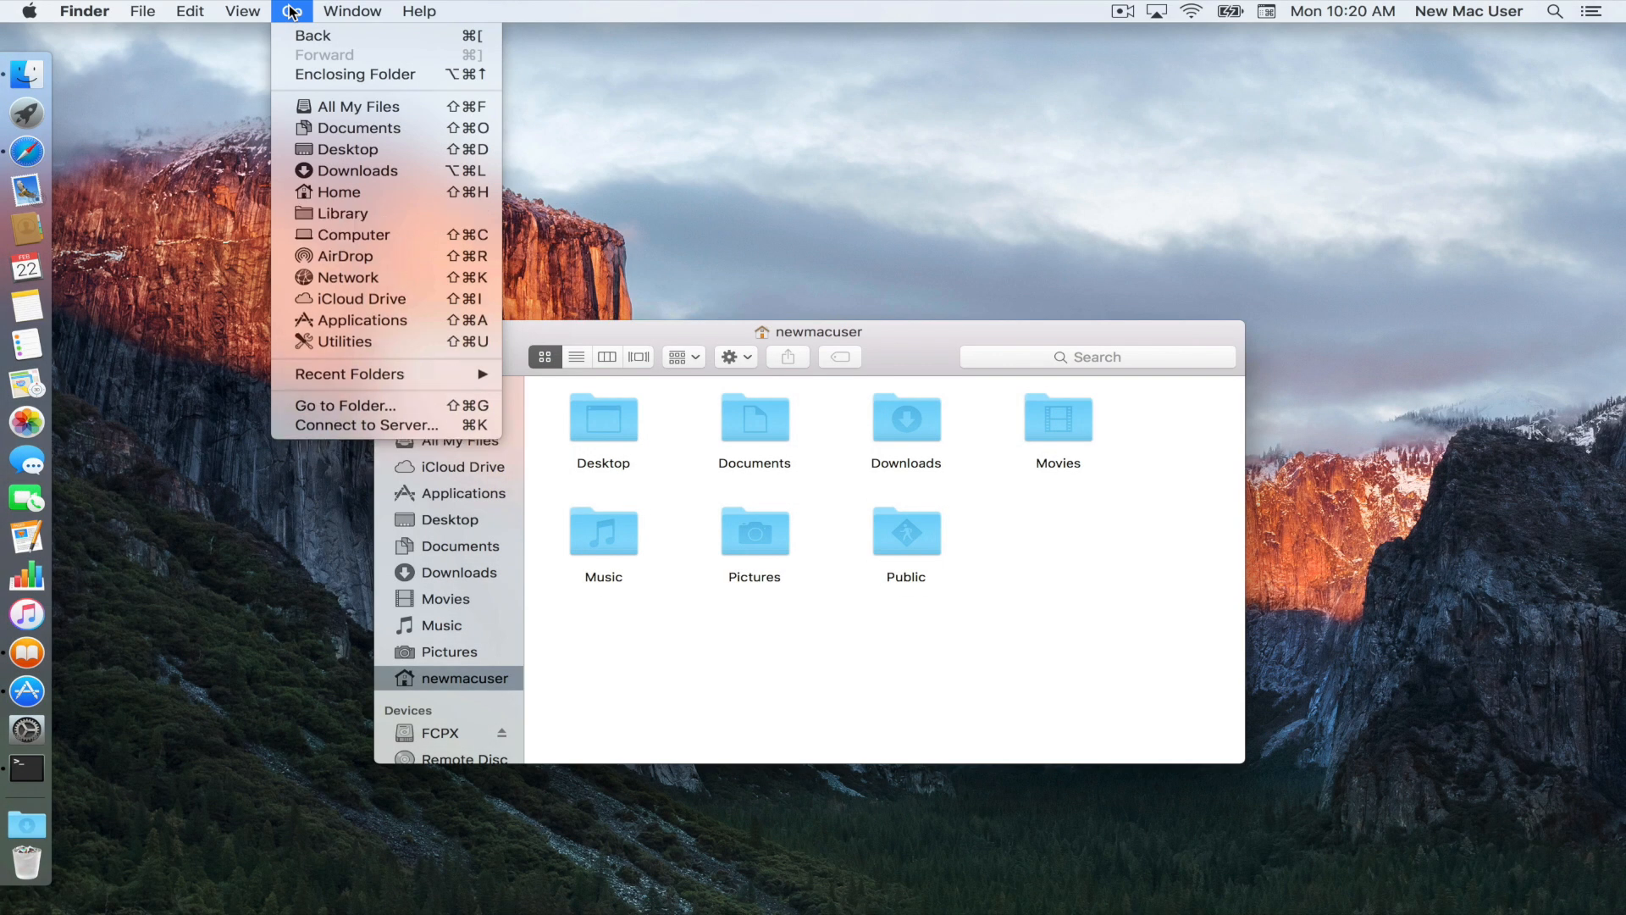
pyautogui.moveTo(343, 213)
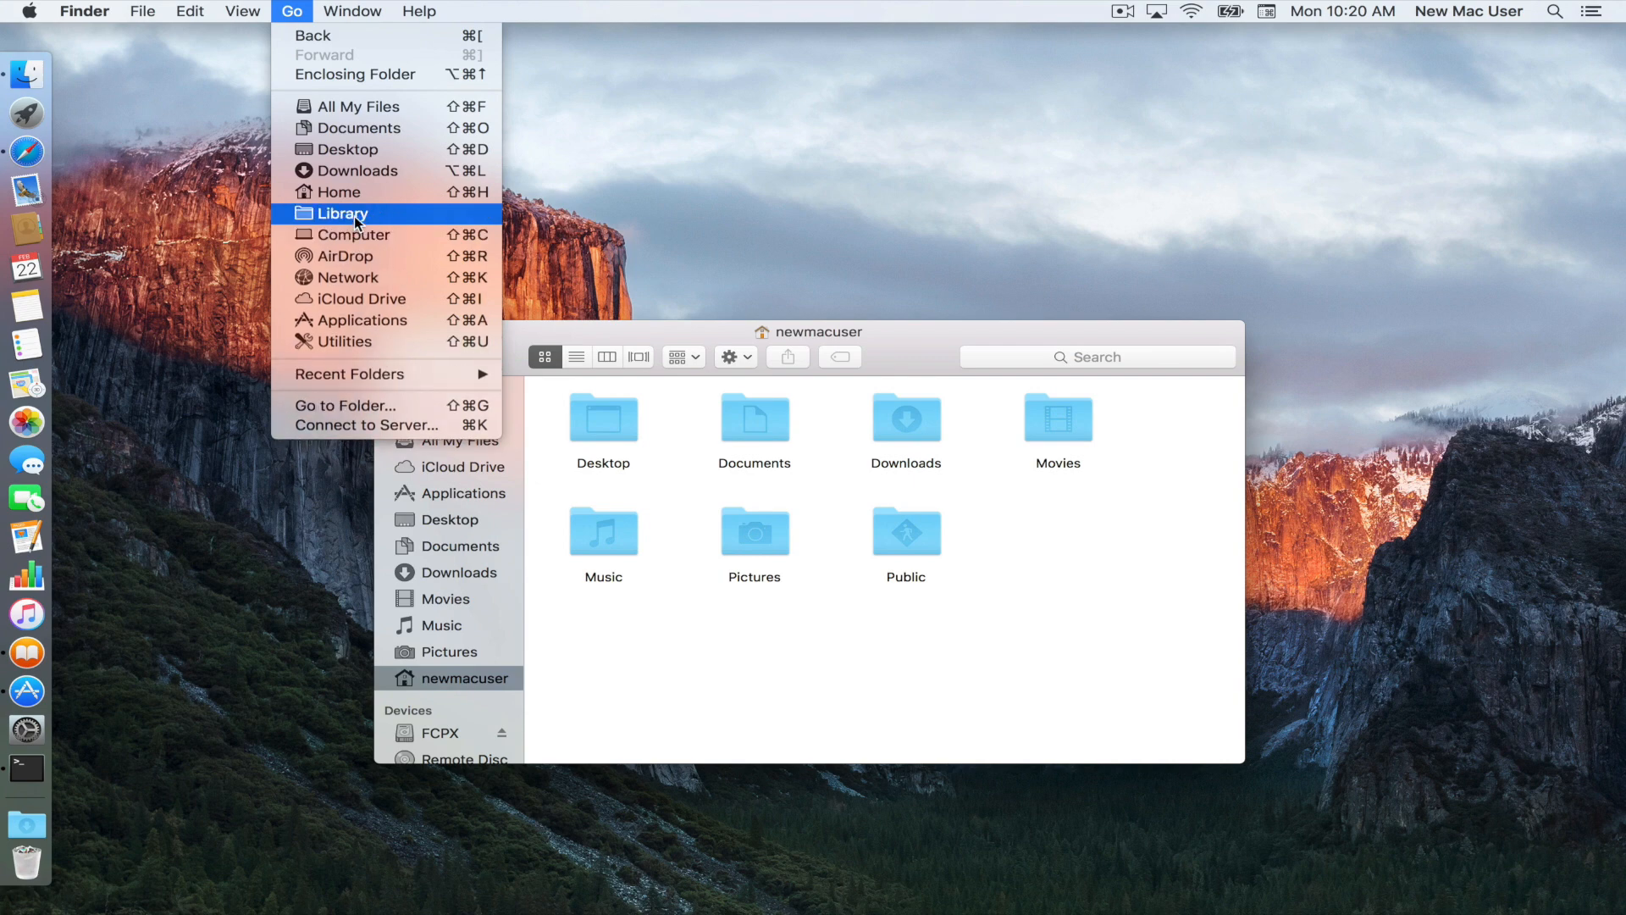
# Step: Open the hidden user Library folder and scroll through Accounts, Application Support, Assistants and more
pyautogui.click(343, 214)
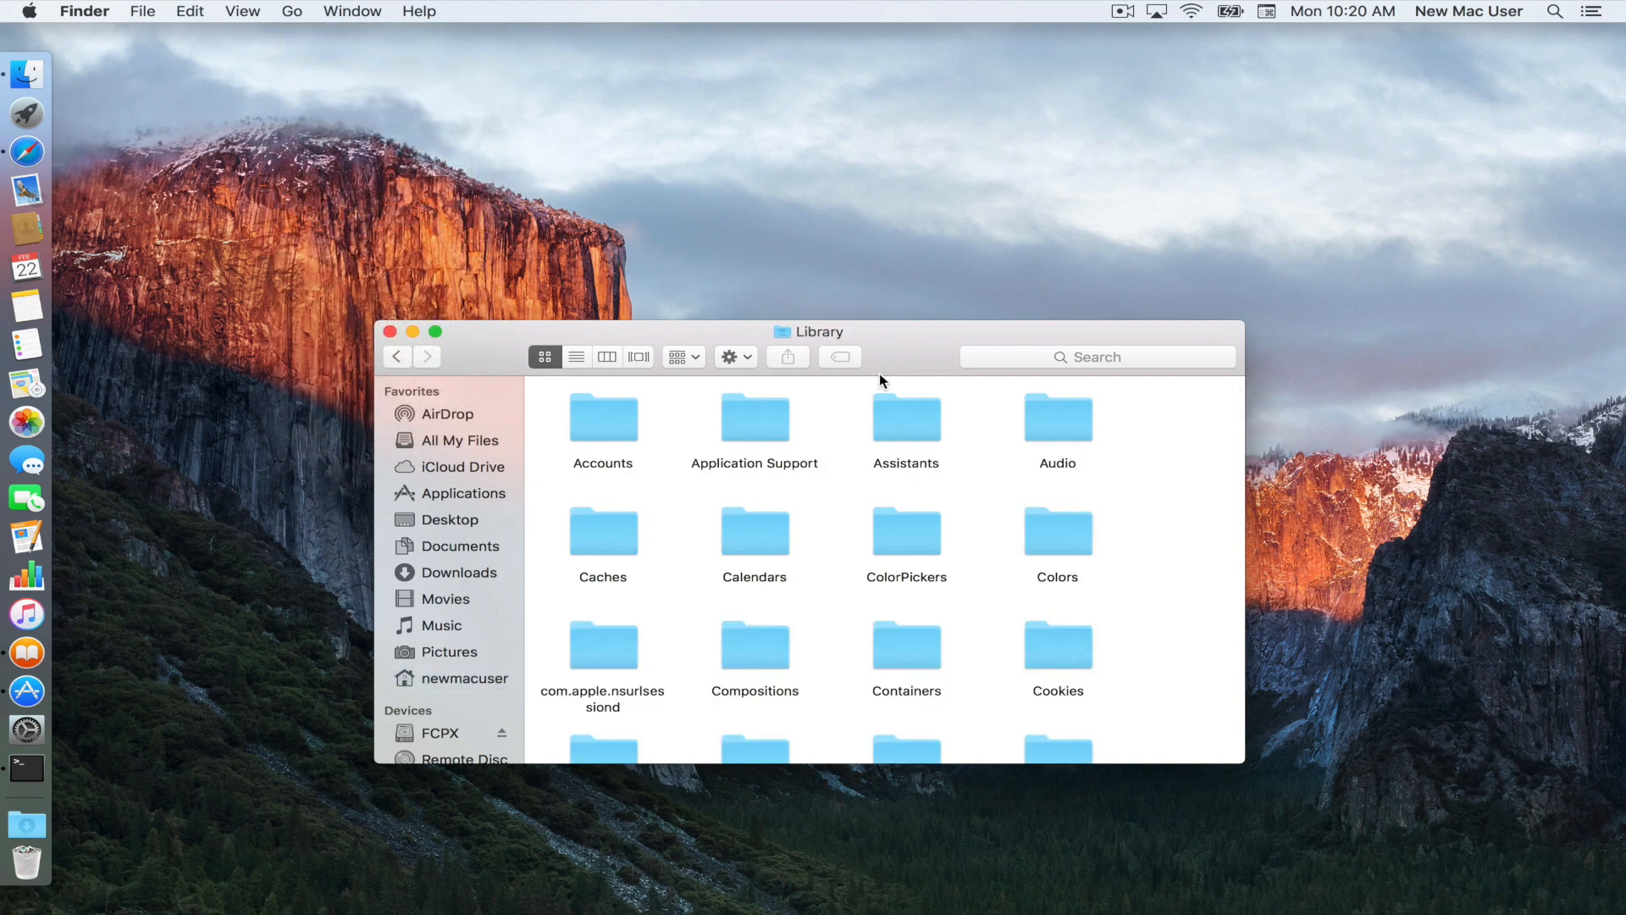
pyautogui.moveTo(774, 444)
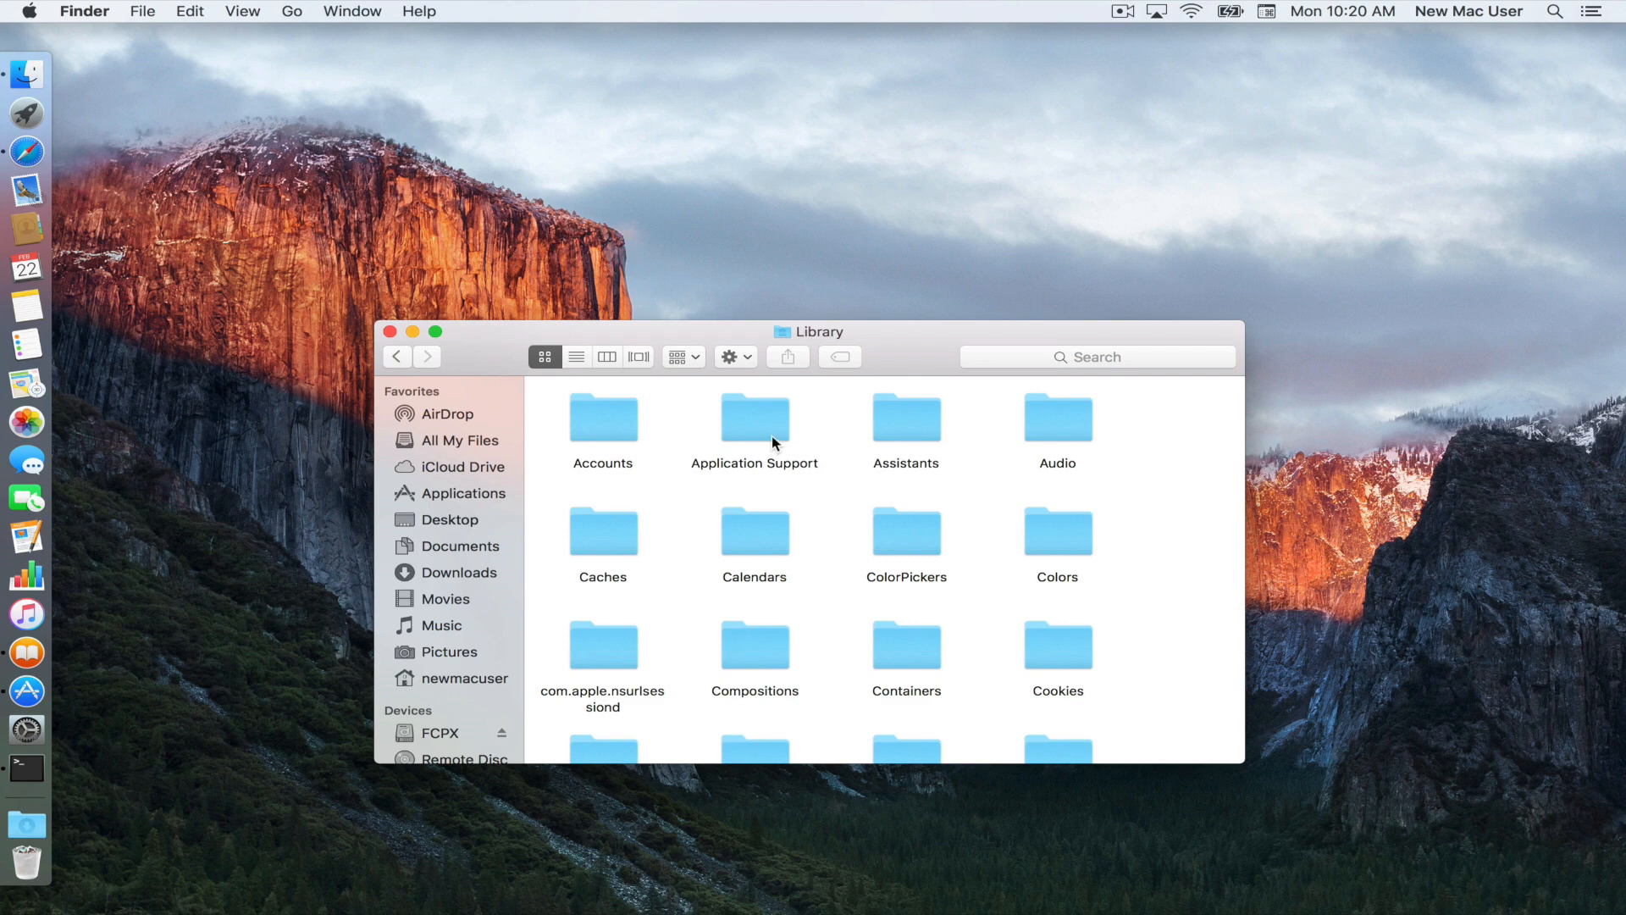
pyautogui.scroll(-3)
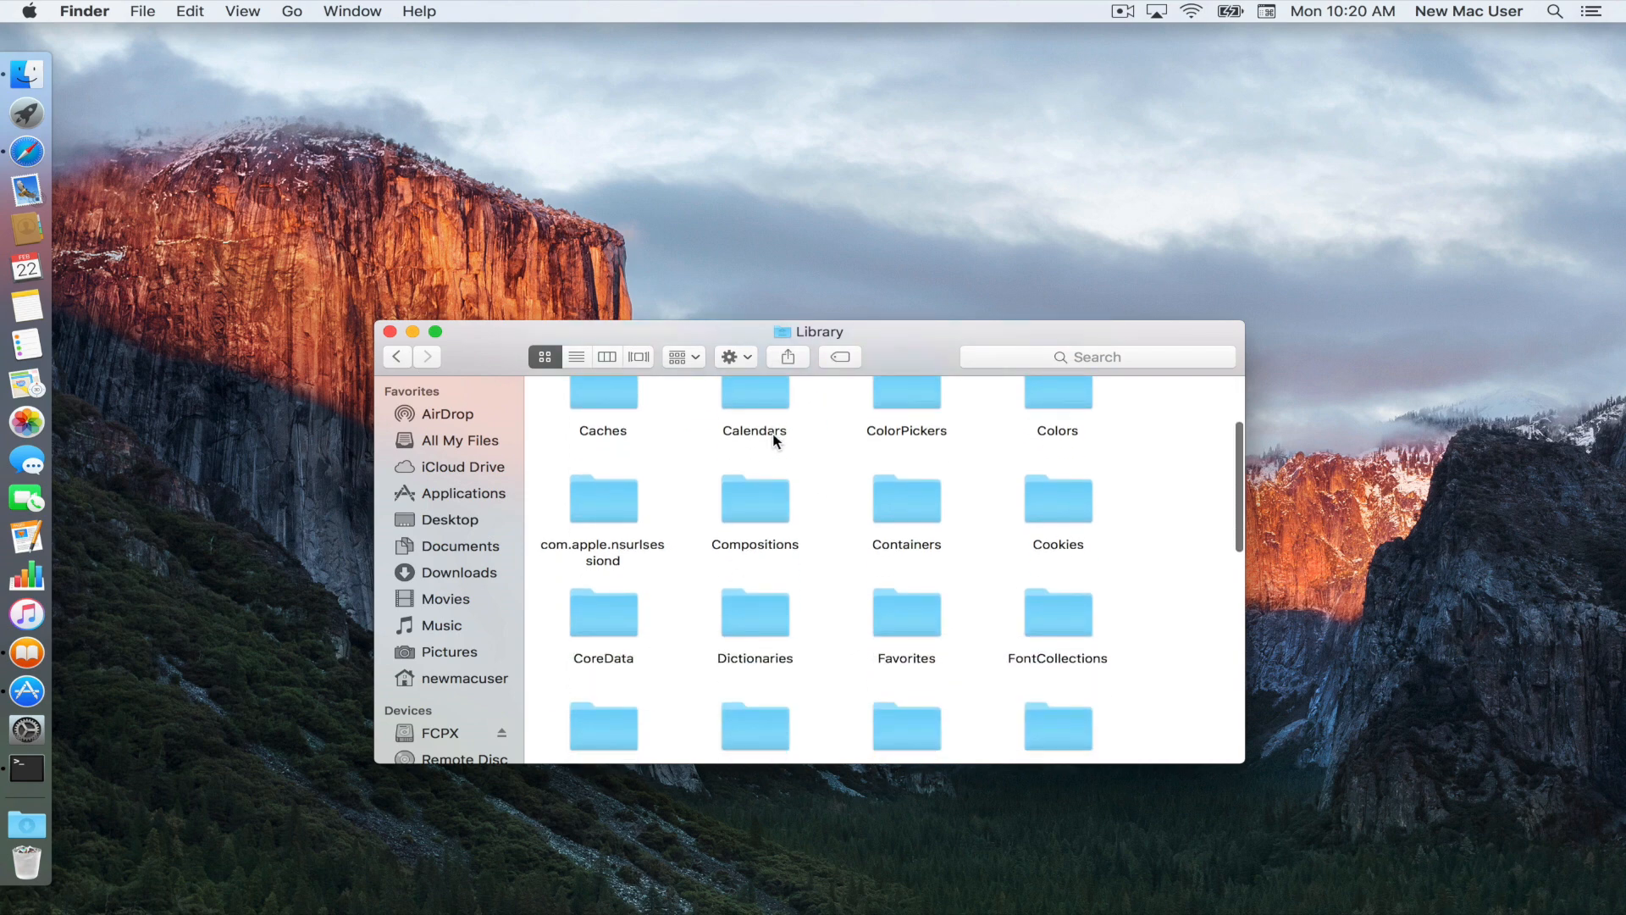
pyautogui.scroll(-3)
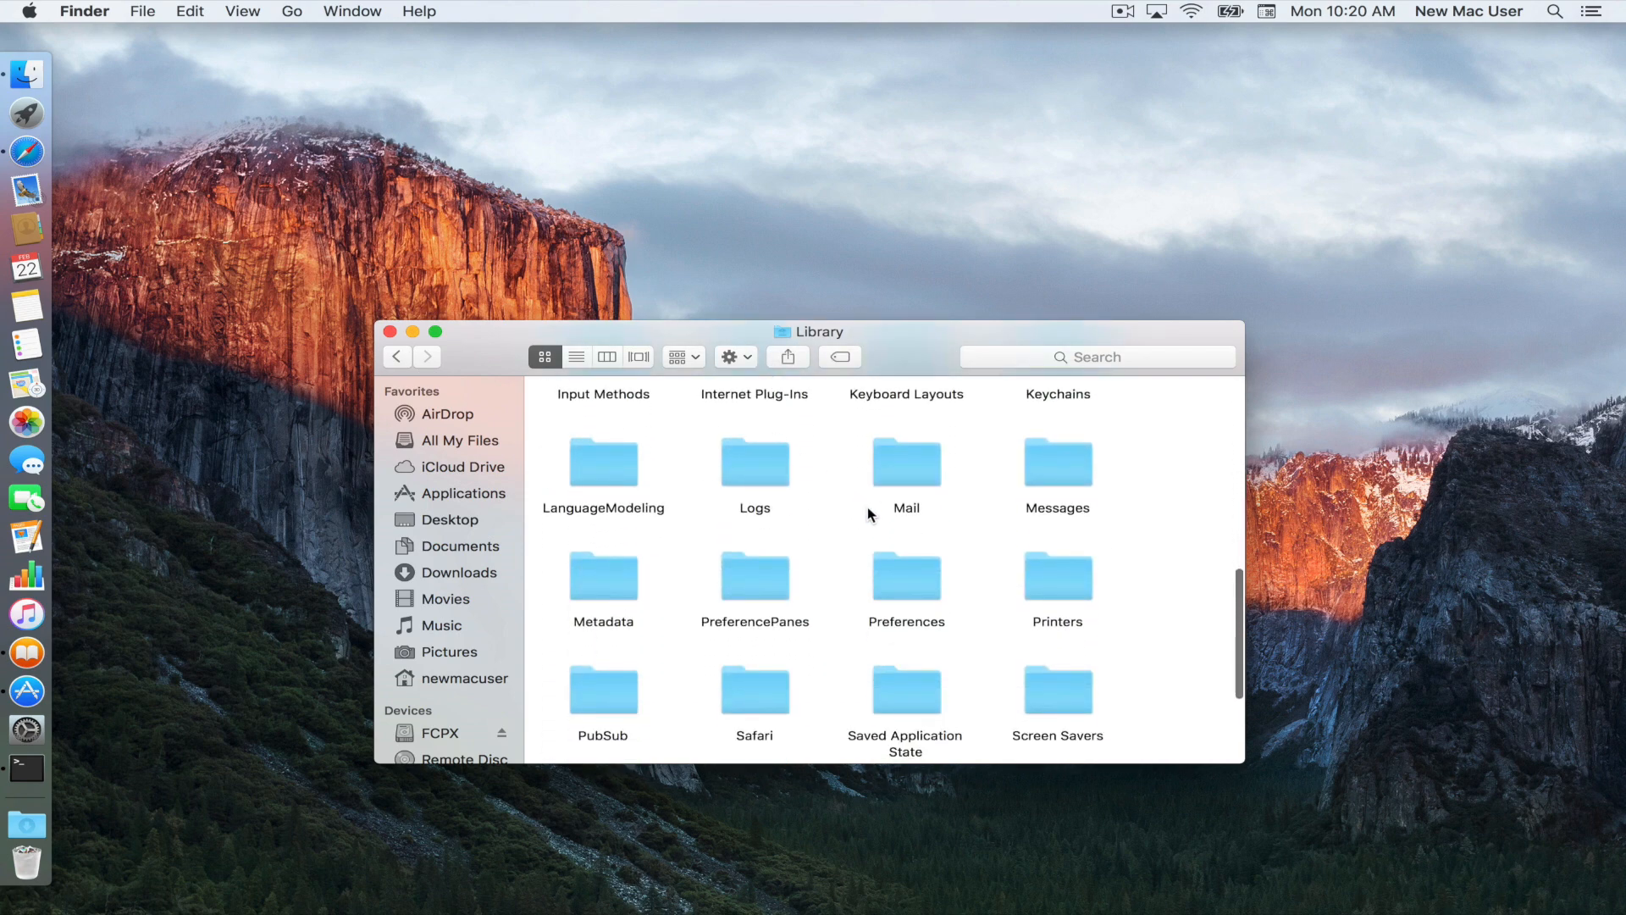
pyautogui.scroll(3)
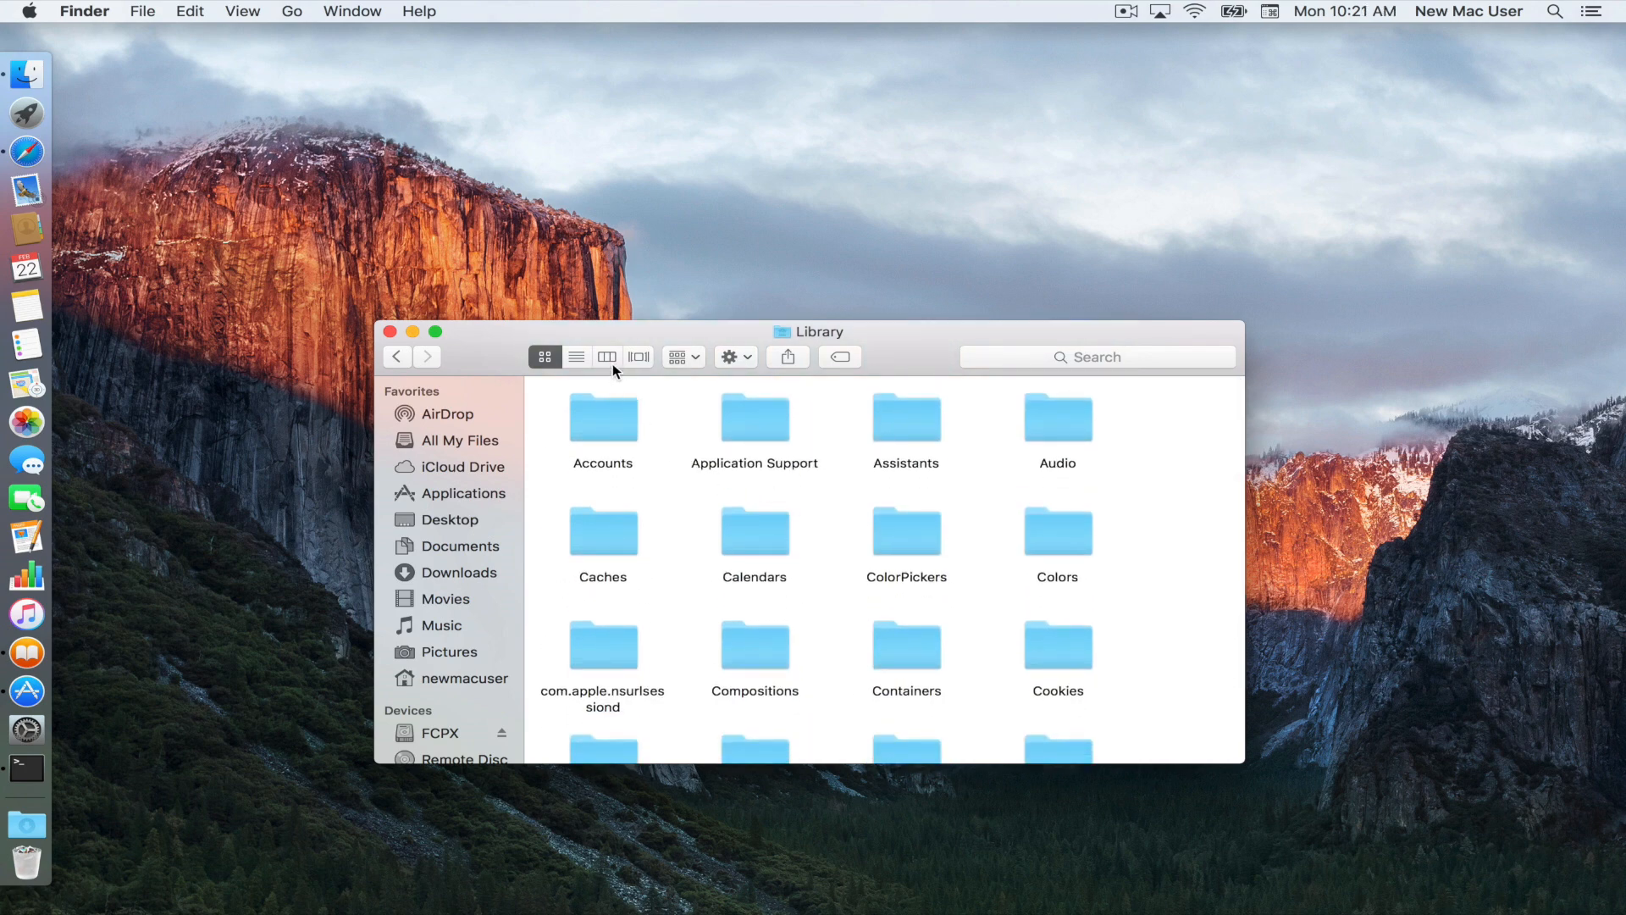
# Step: Switch to column view, add Library to the sidebar Favorites, and close the Finder window
pyautogui.click(607, 357)
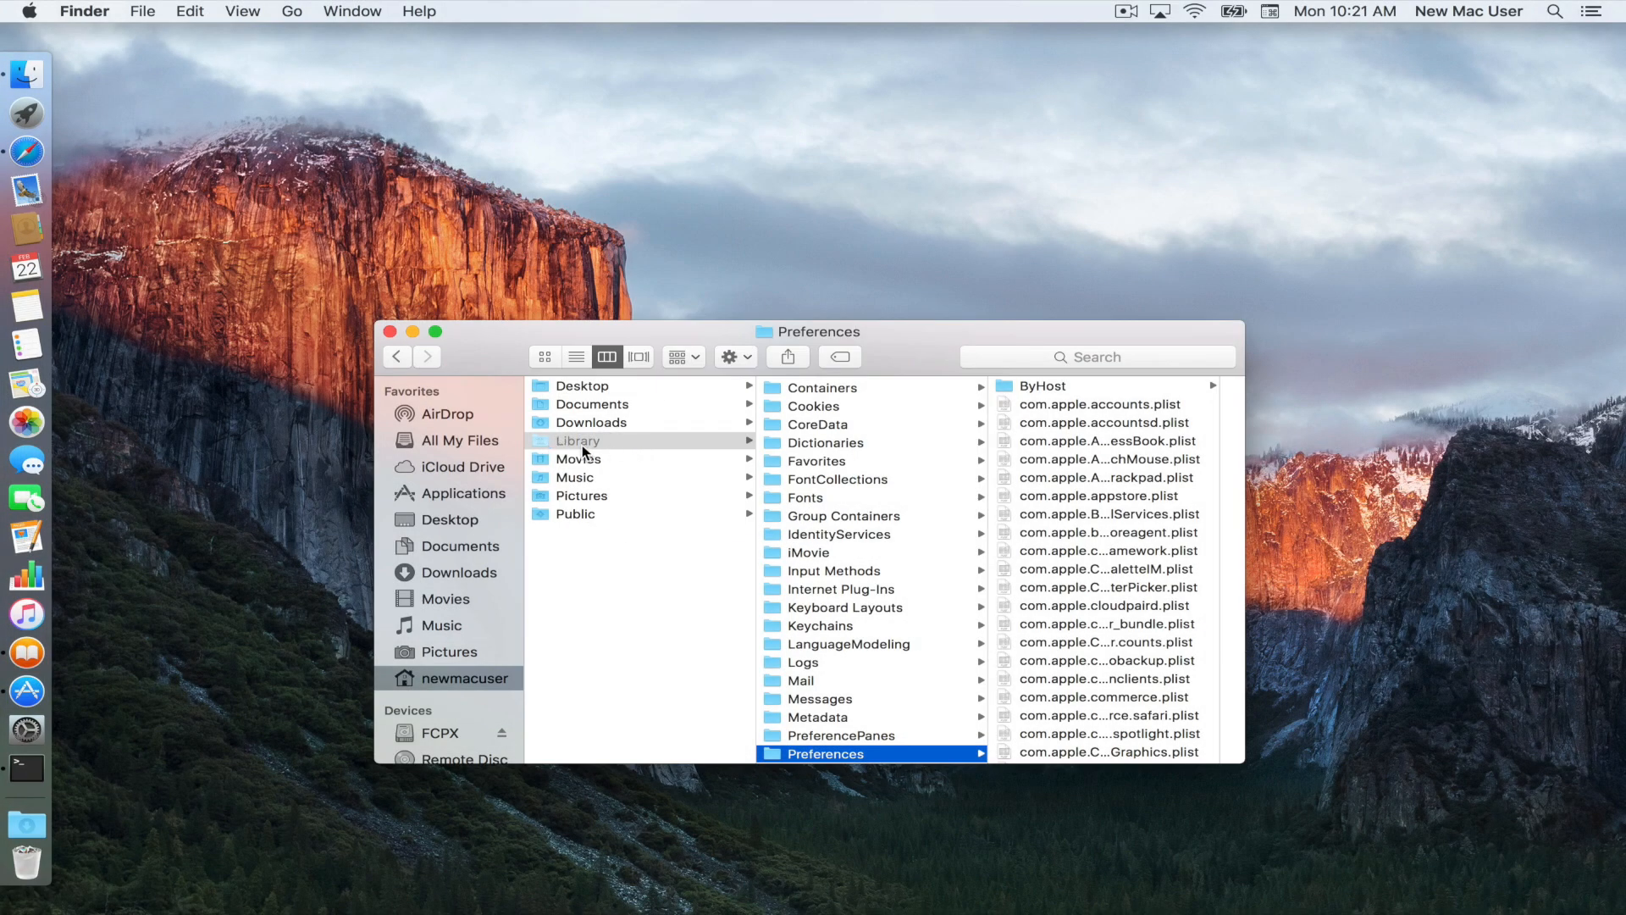
pyautogui.moveTo(597, 419)
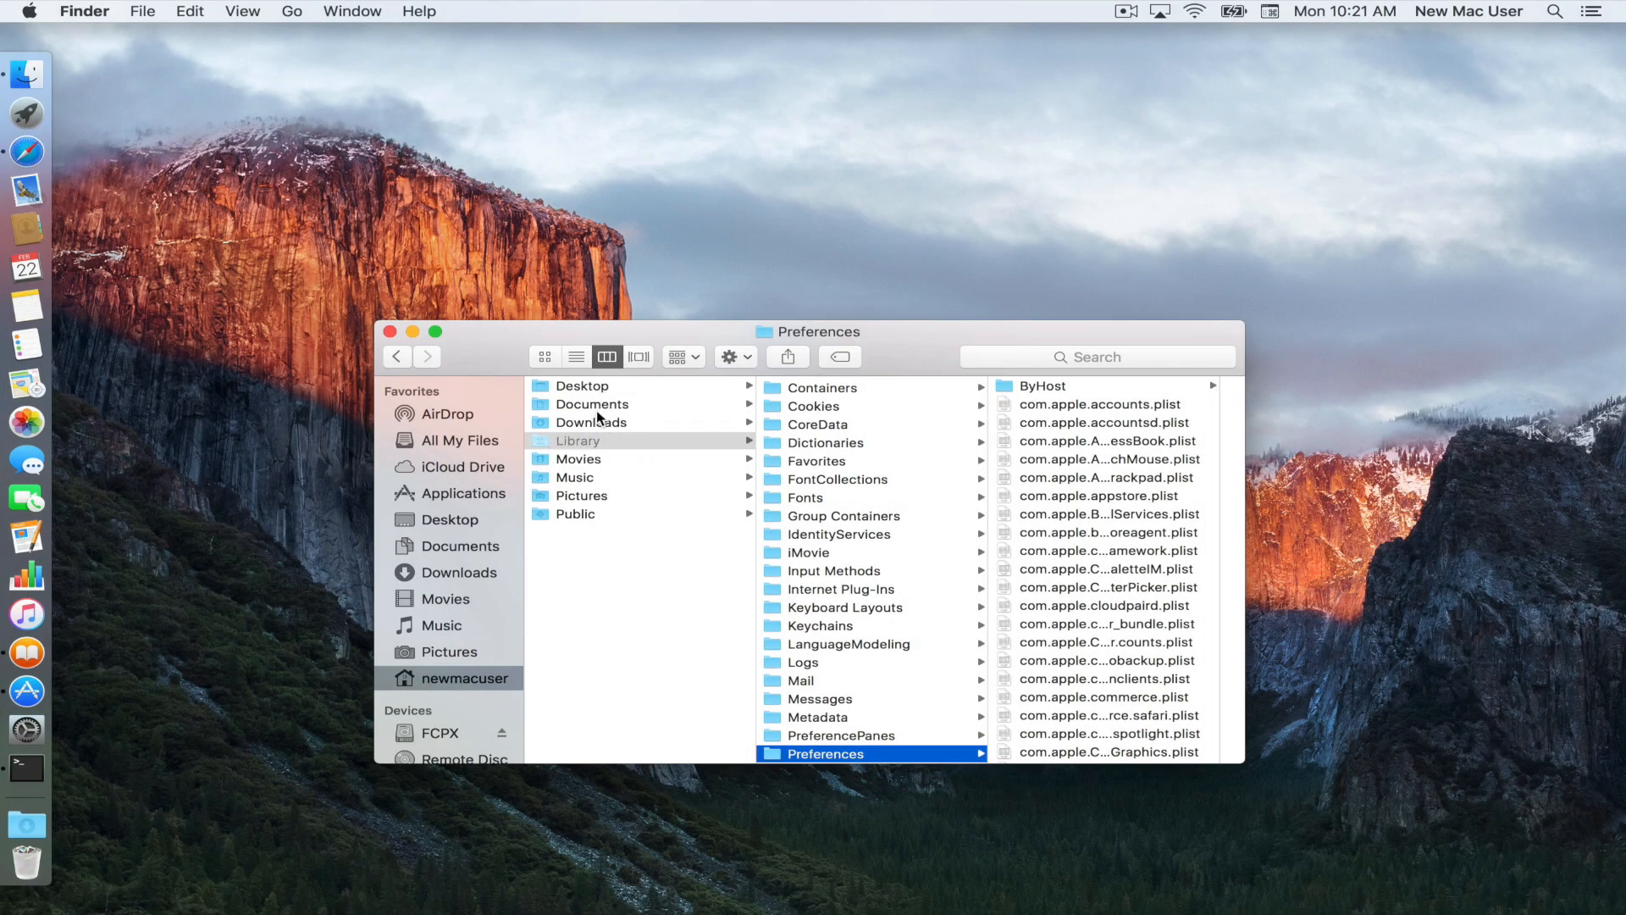
pyautogui.moveTo(605, 448)
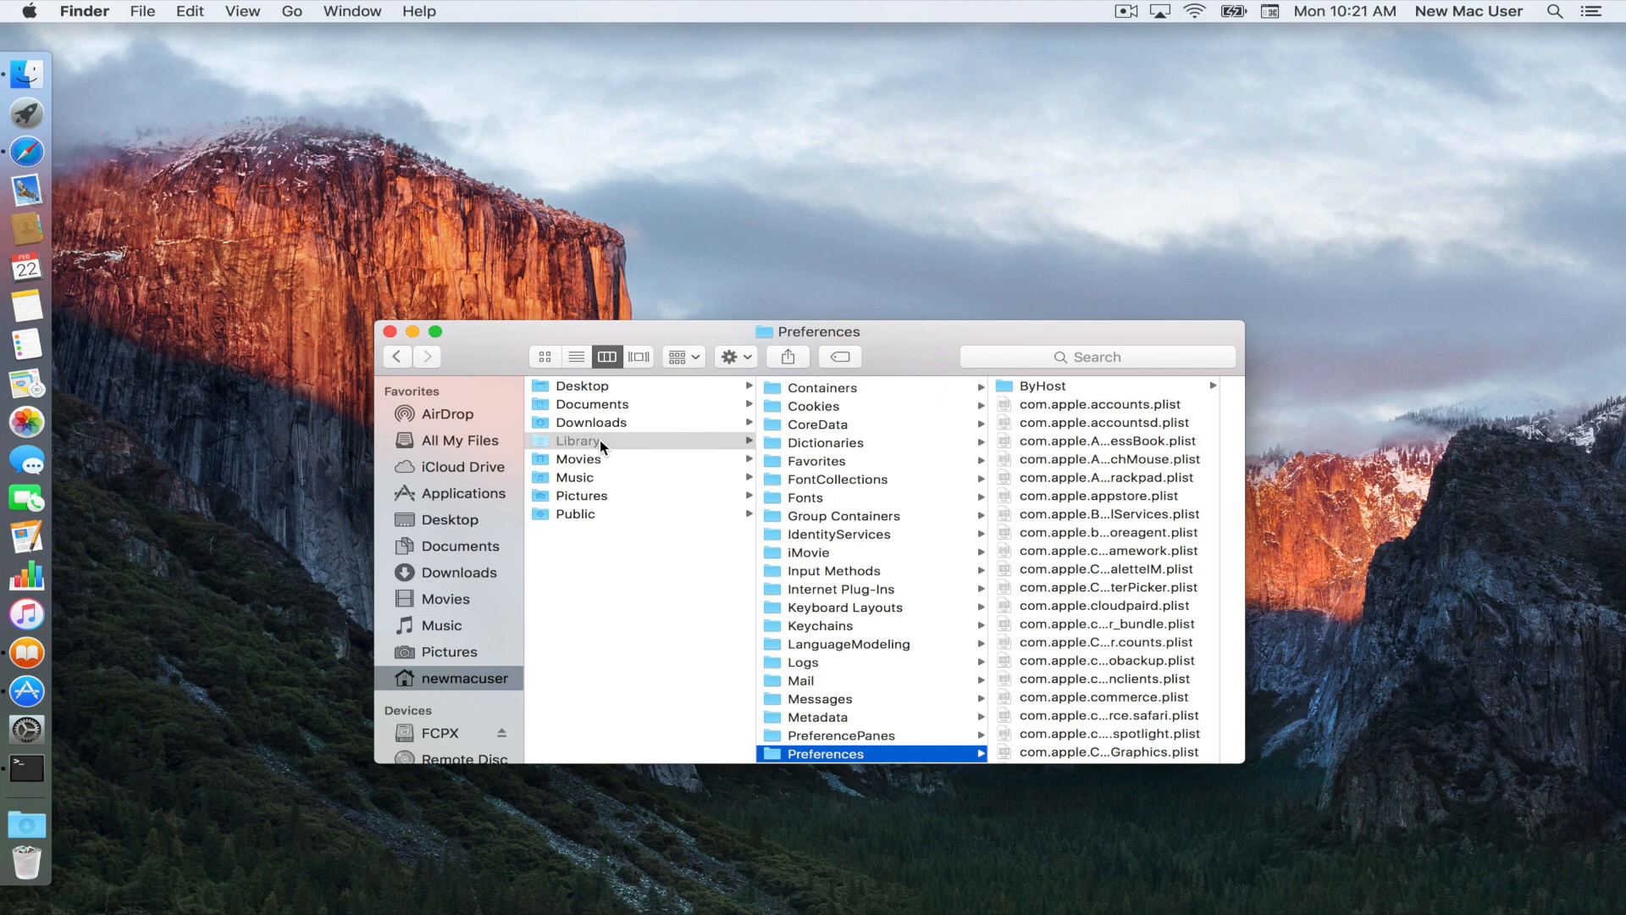
pyautogui.scroll(-3)
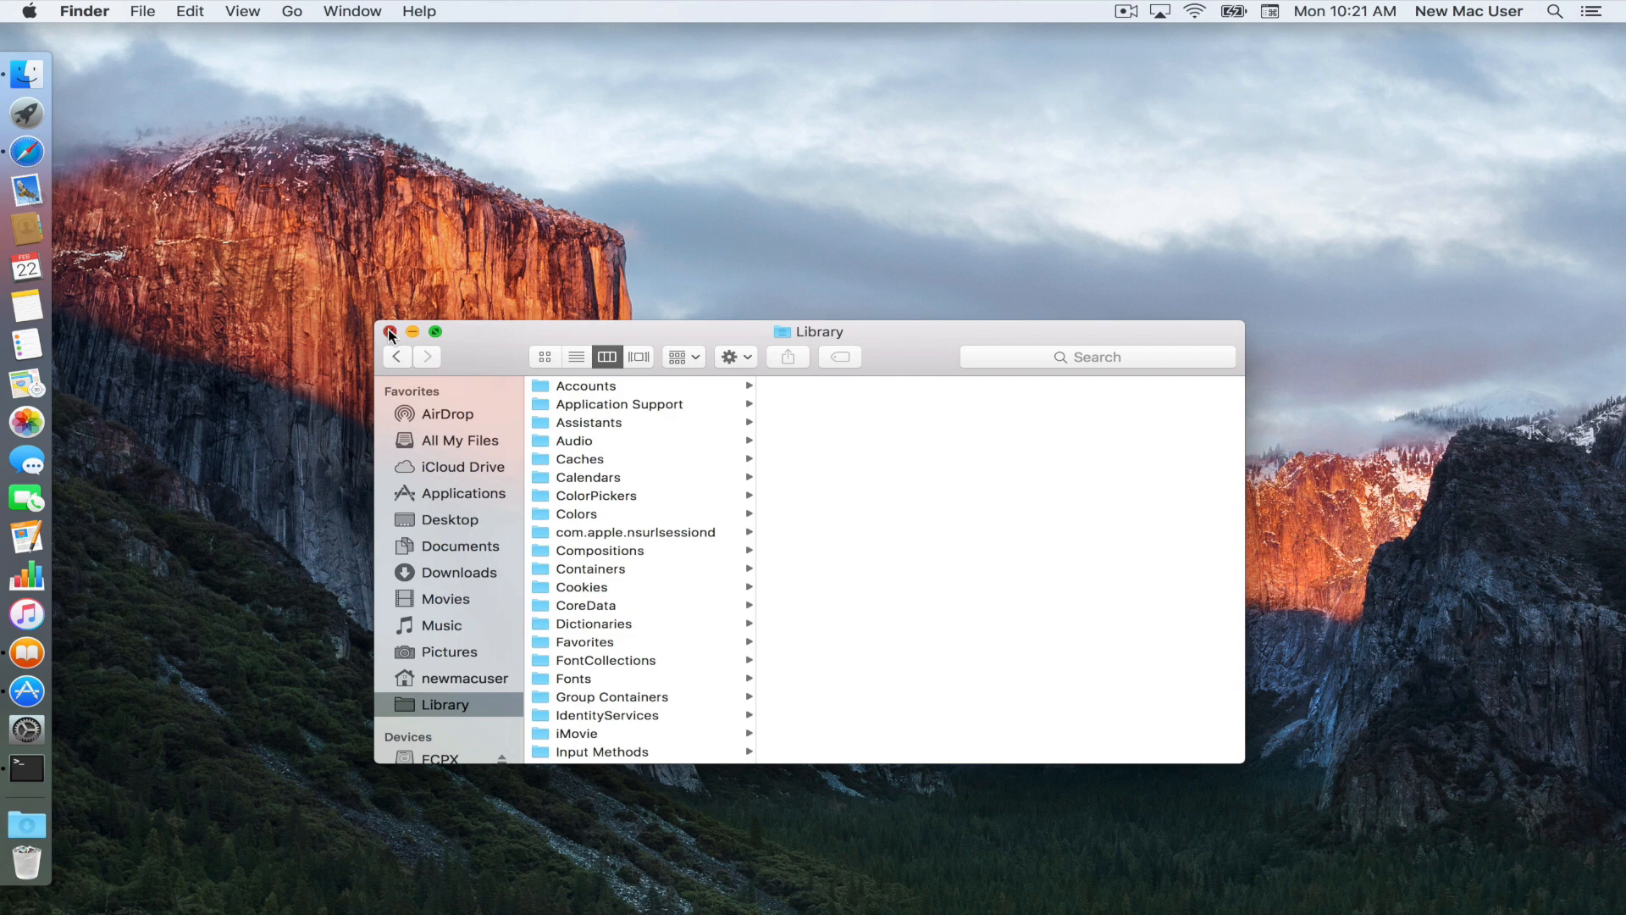
pyautogui.click(390, 332)
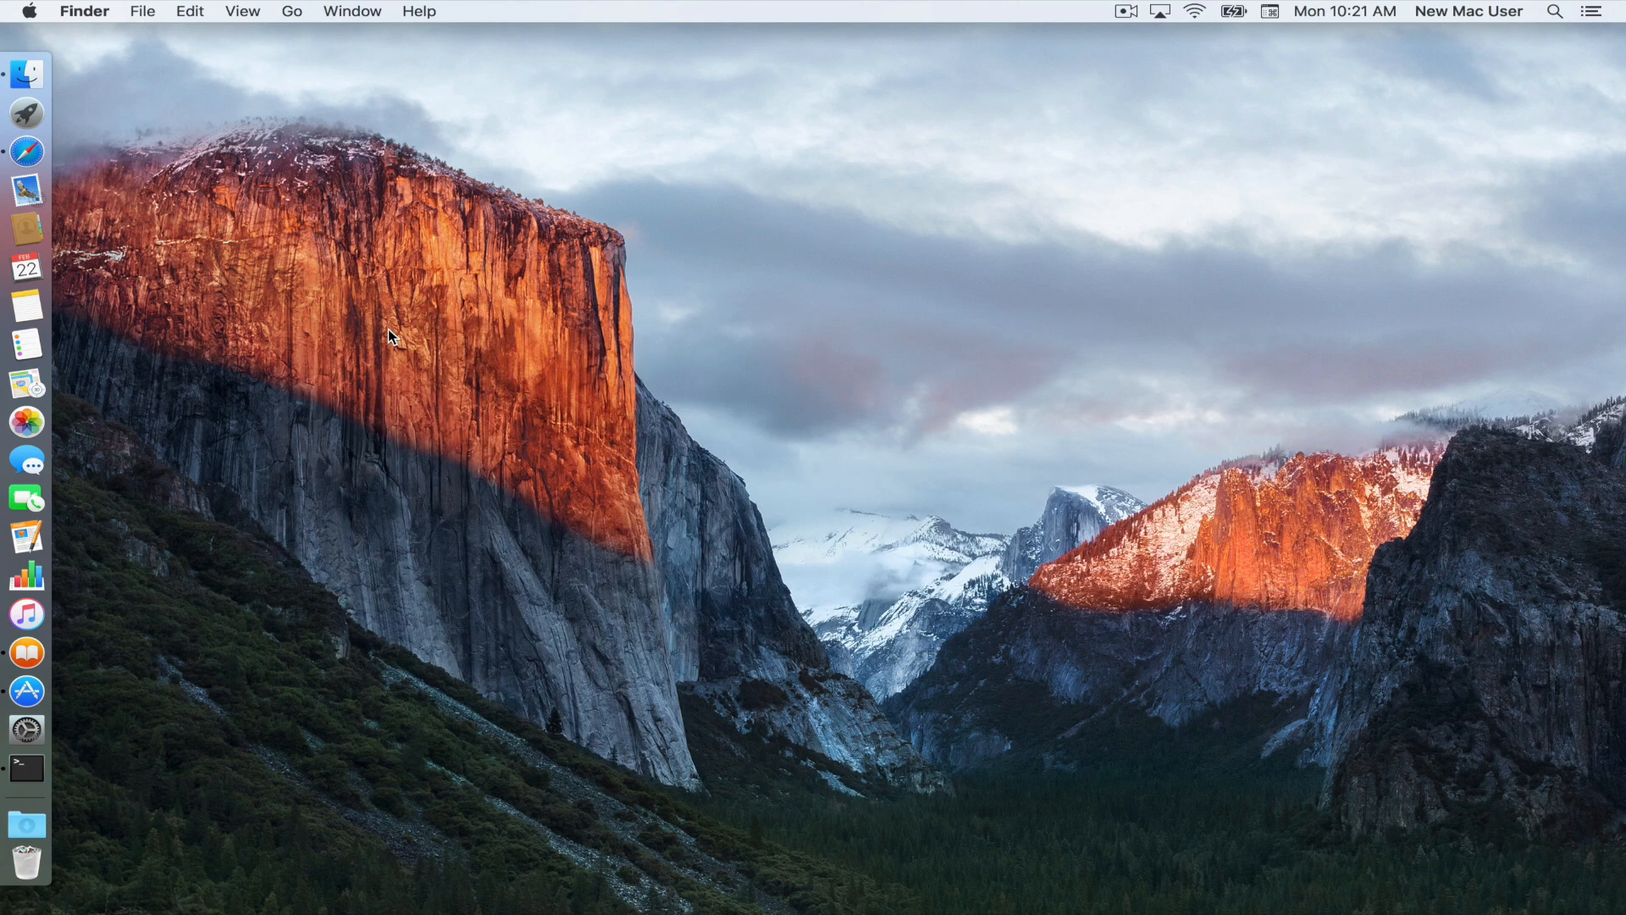
# Step: Open the Keyboard pane in System Preferences and show its Shortcuts tab with Mission Control shortcuts
pyautogui.click(27, 729)
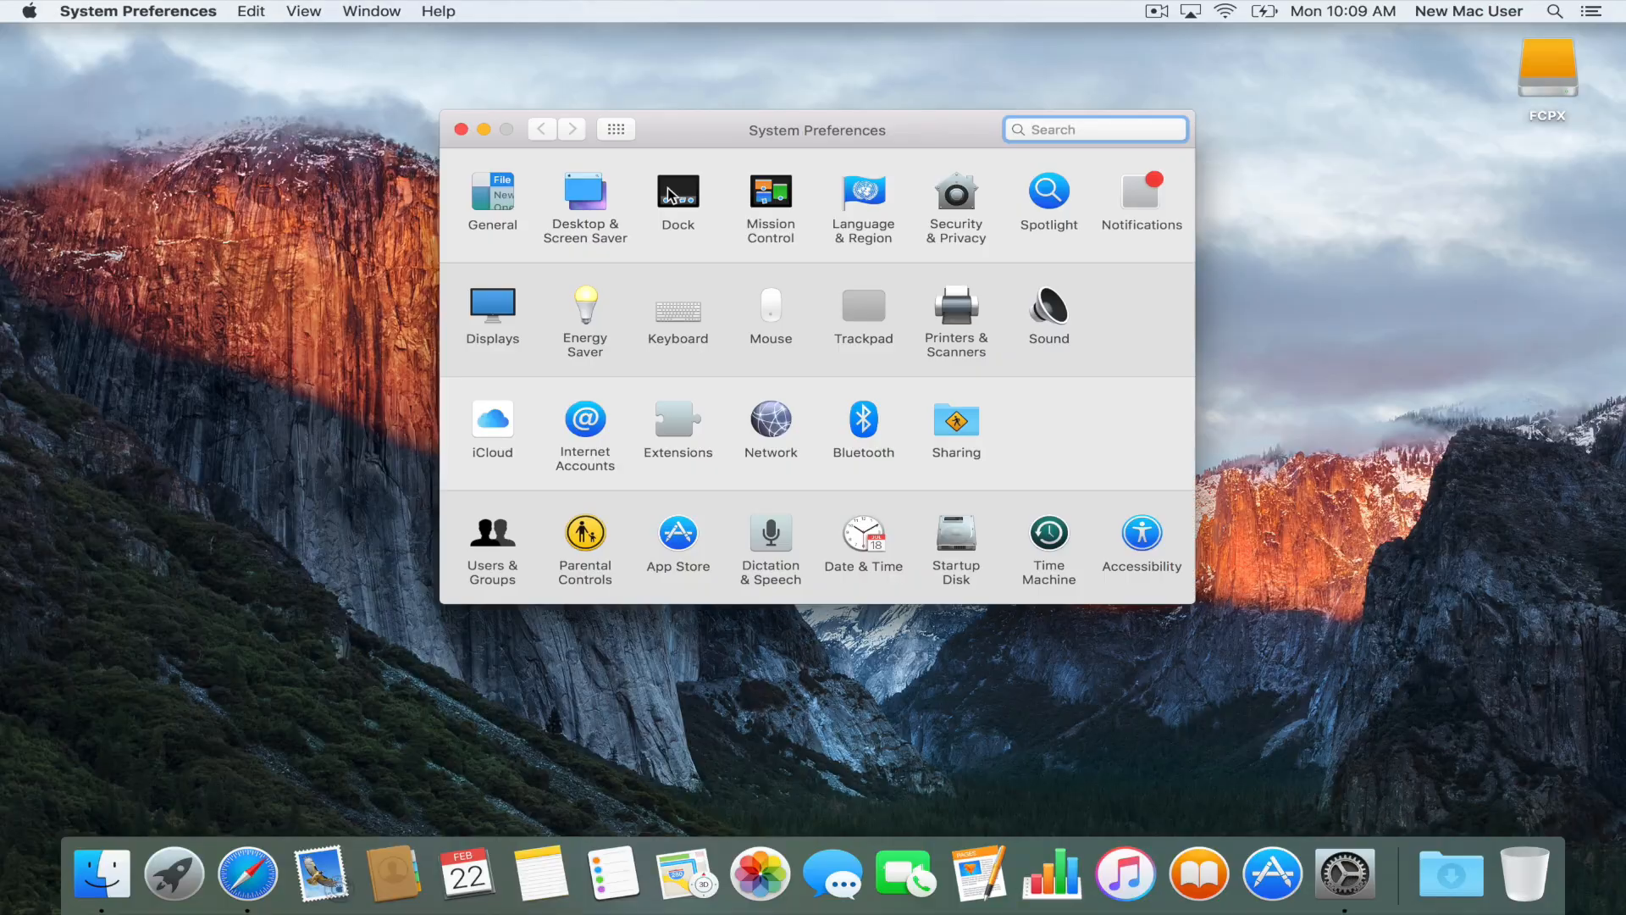
pyautogui.click(462, 129)
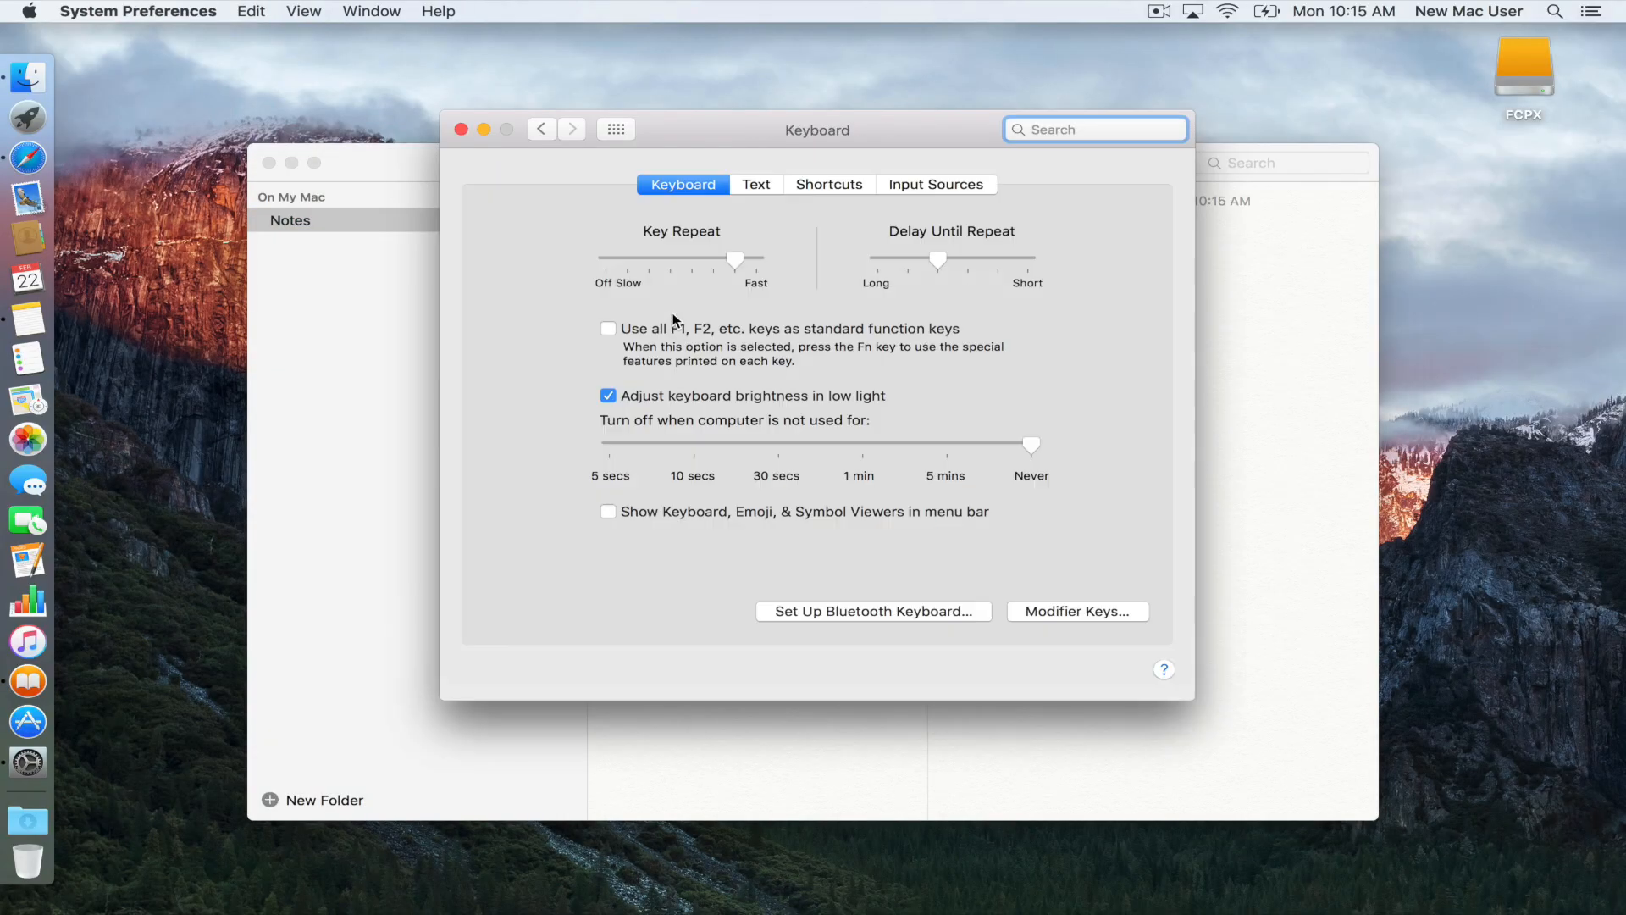
pyautogui.click(829, 183)
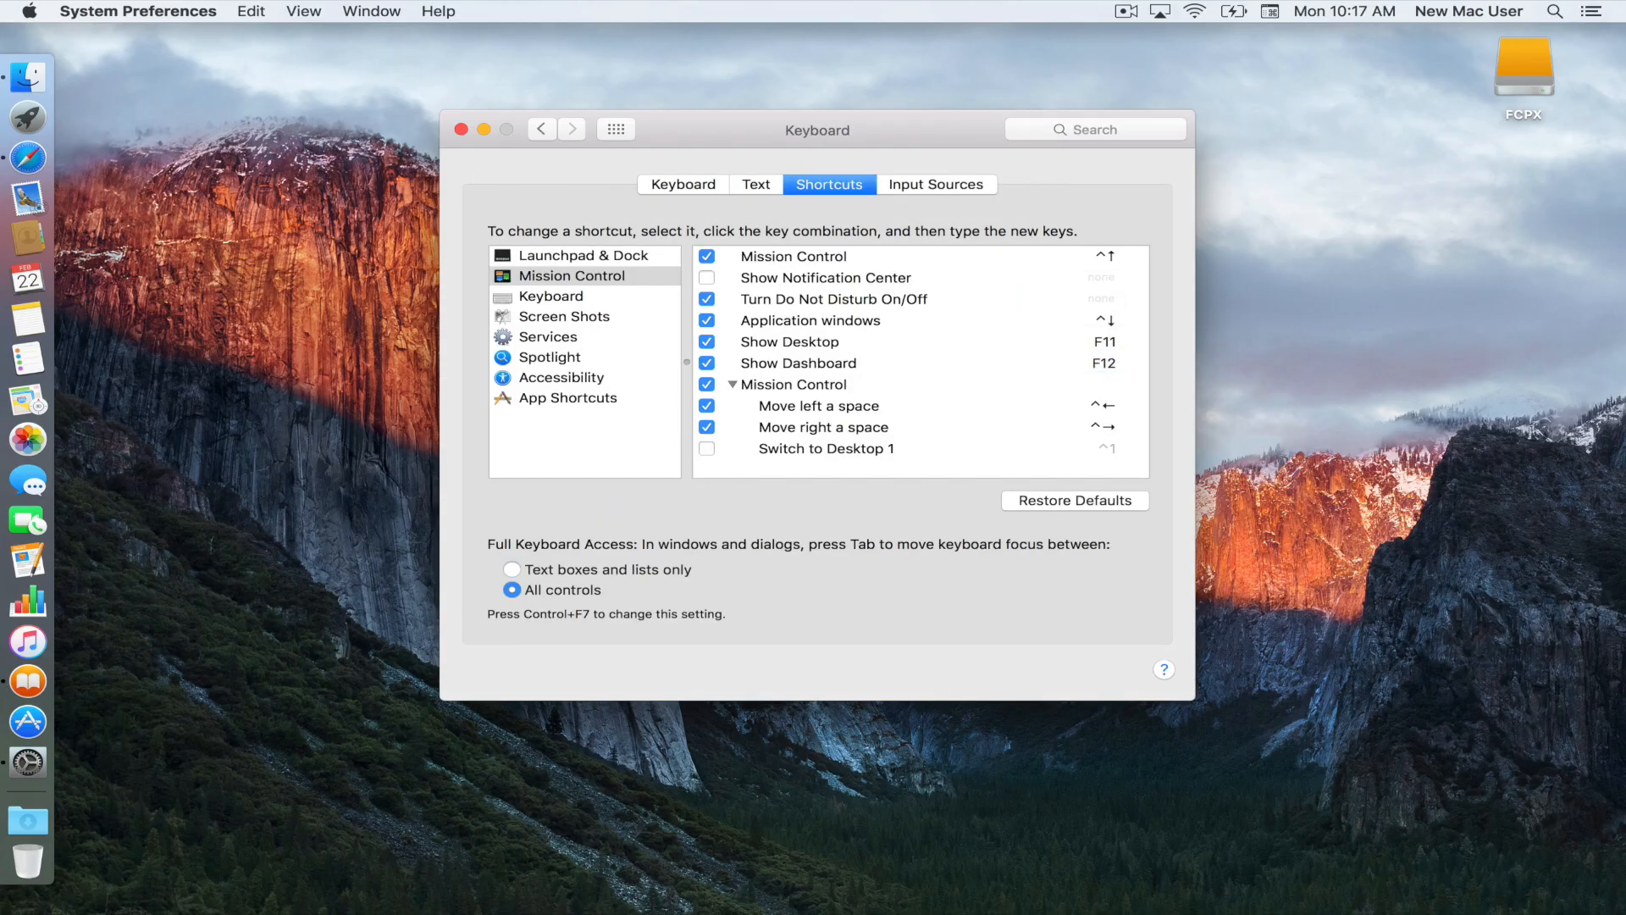